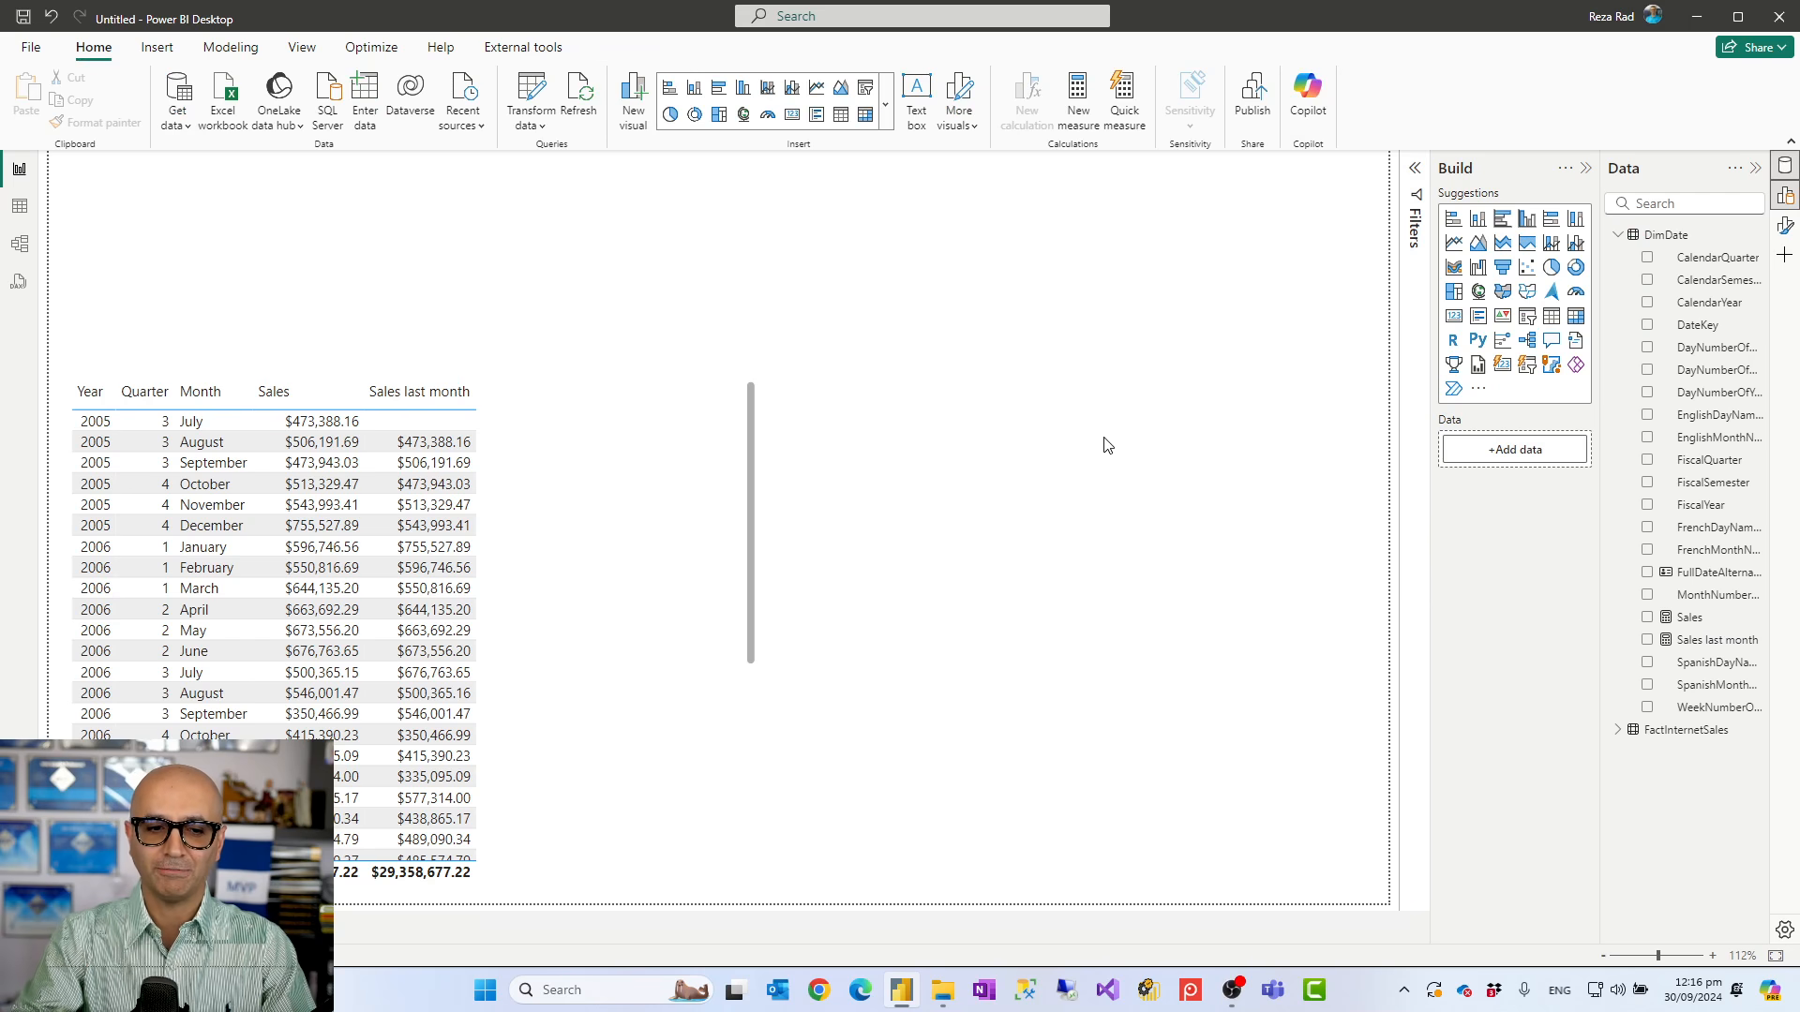
pyautogui.moveTo(68, 234)
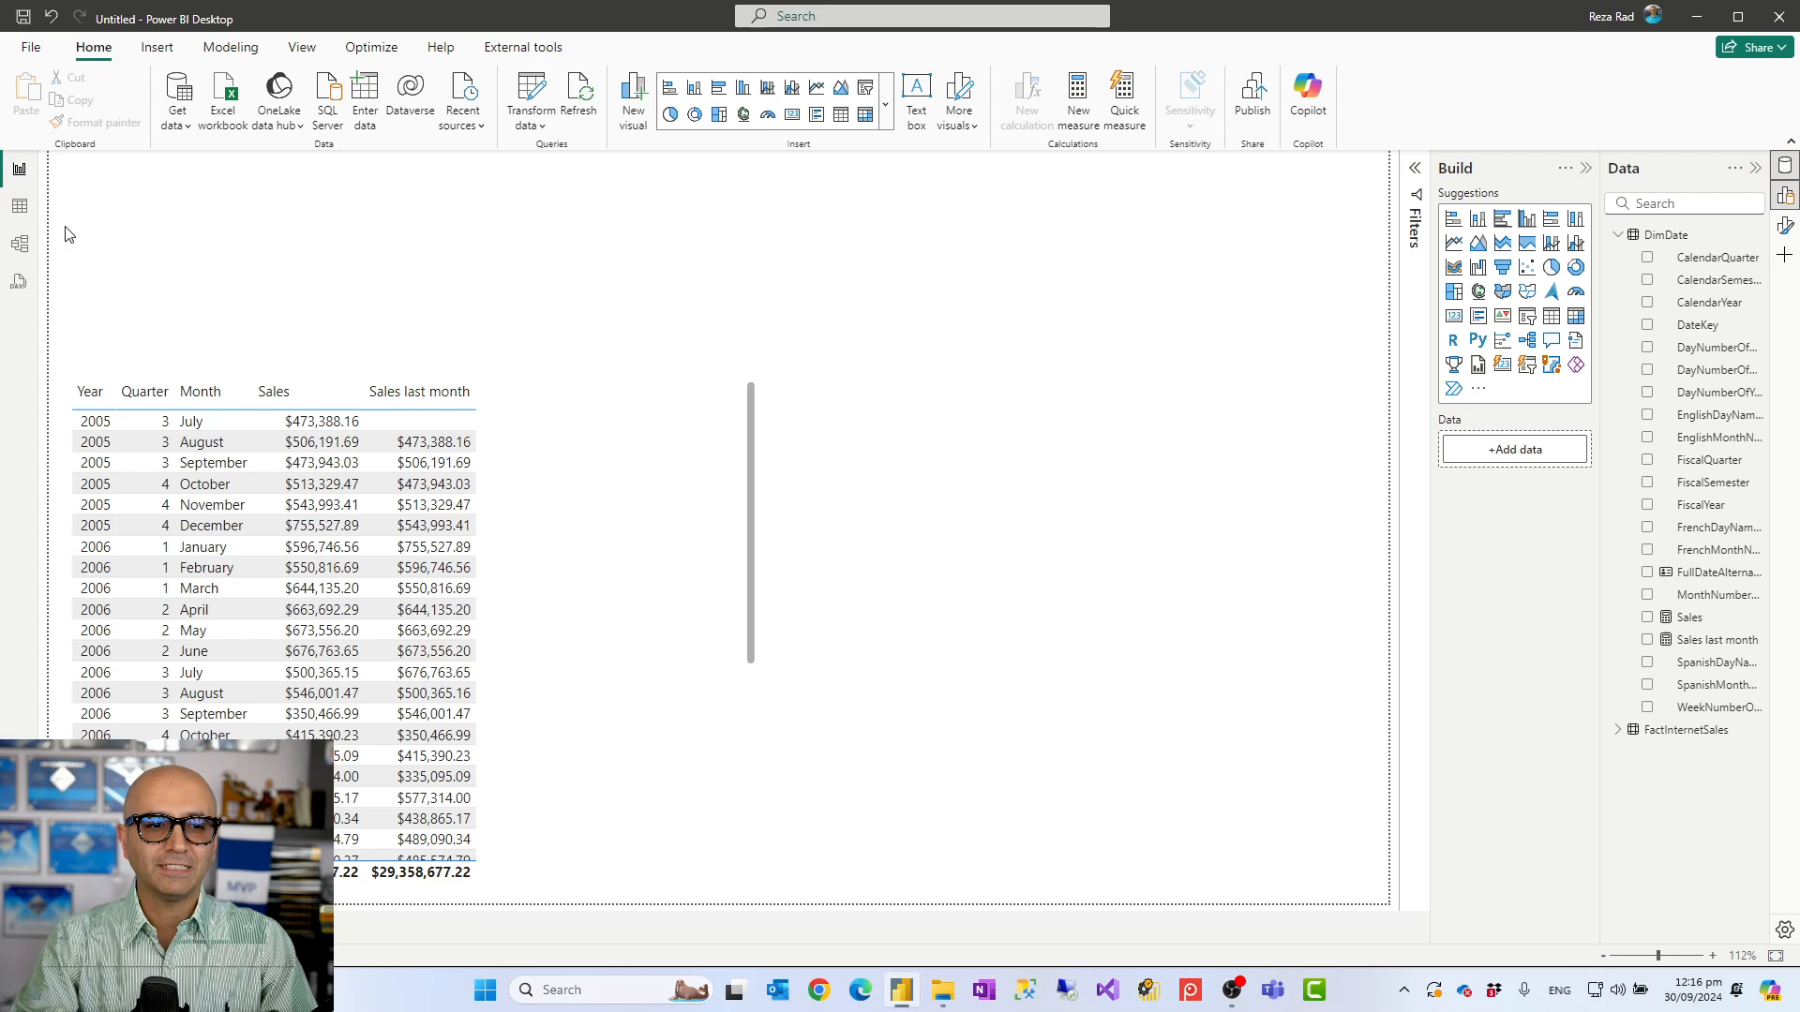
pyautogui.moveTo(37, 249)
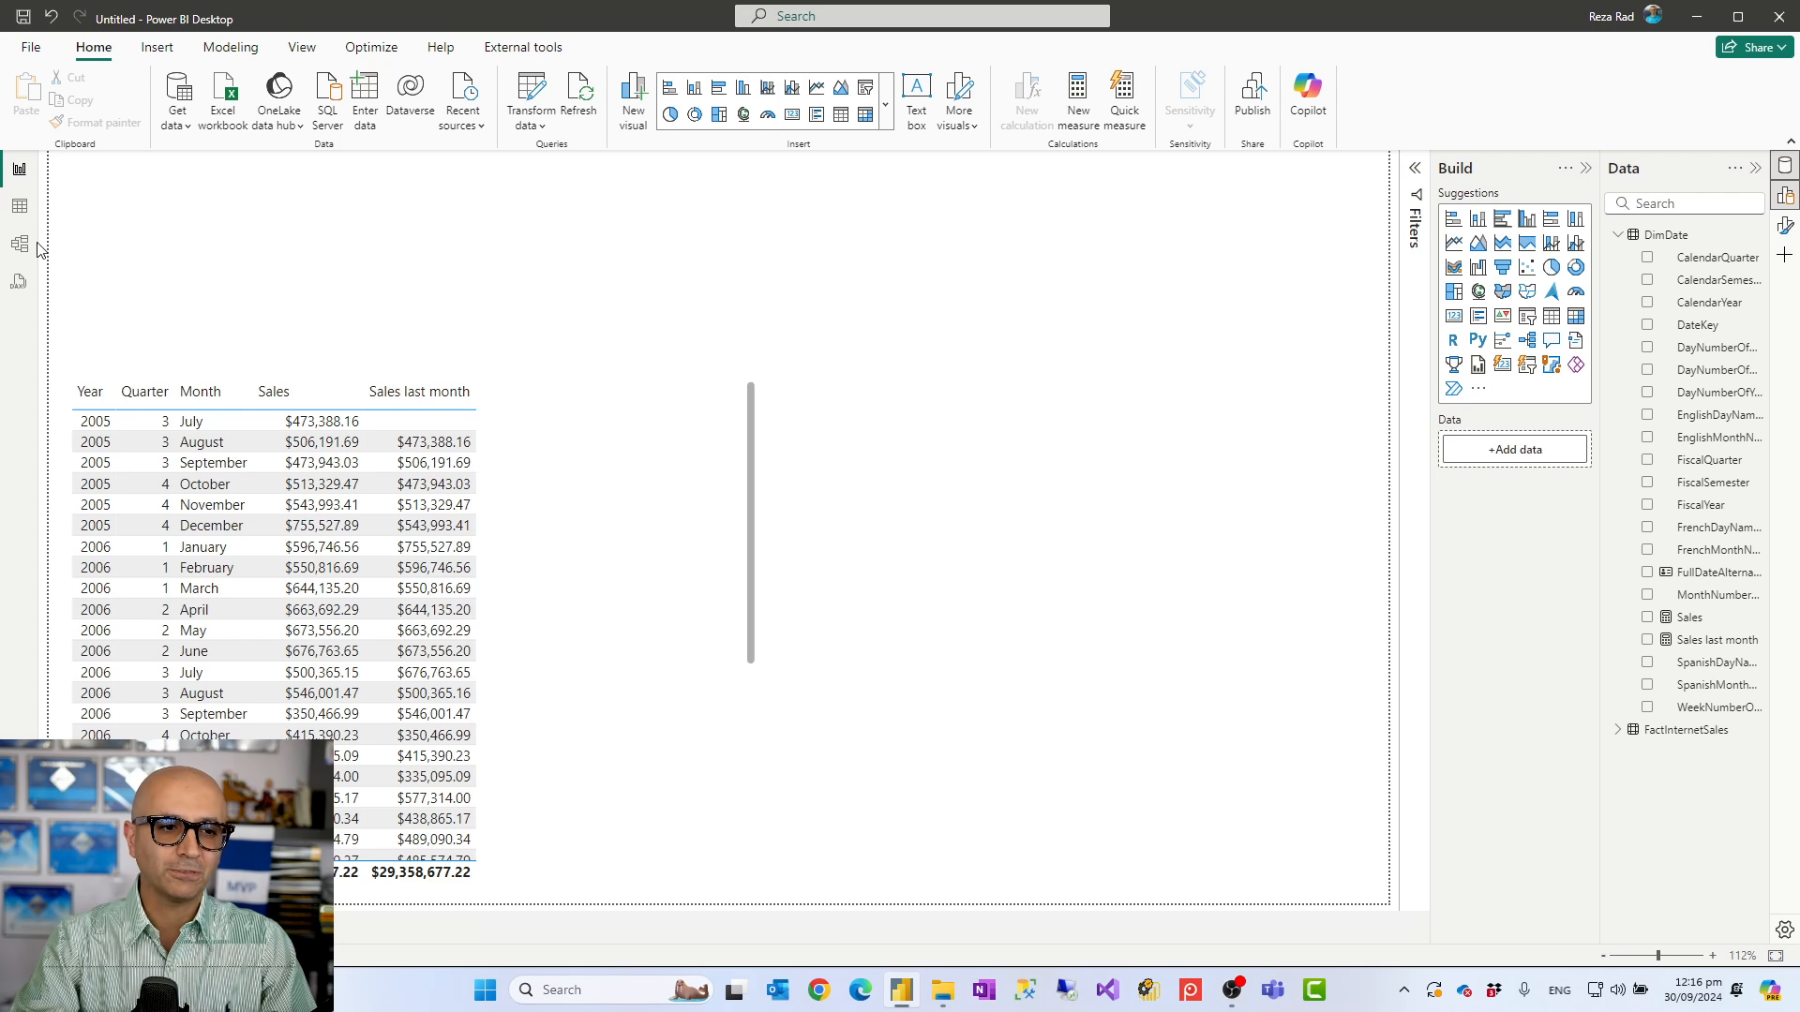
# Step: Review the data model diagram, then return to the report page with the sales table
pyautogui.click(1710, 639)
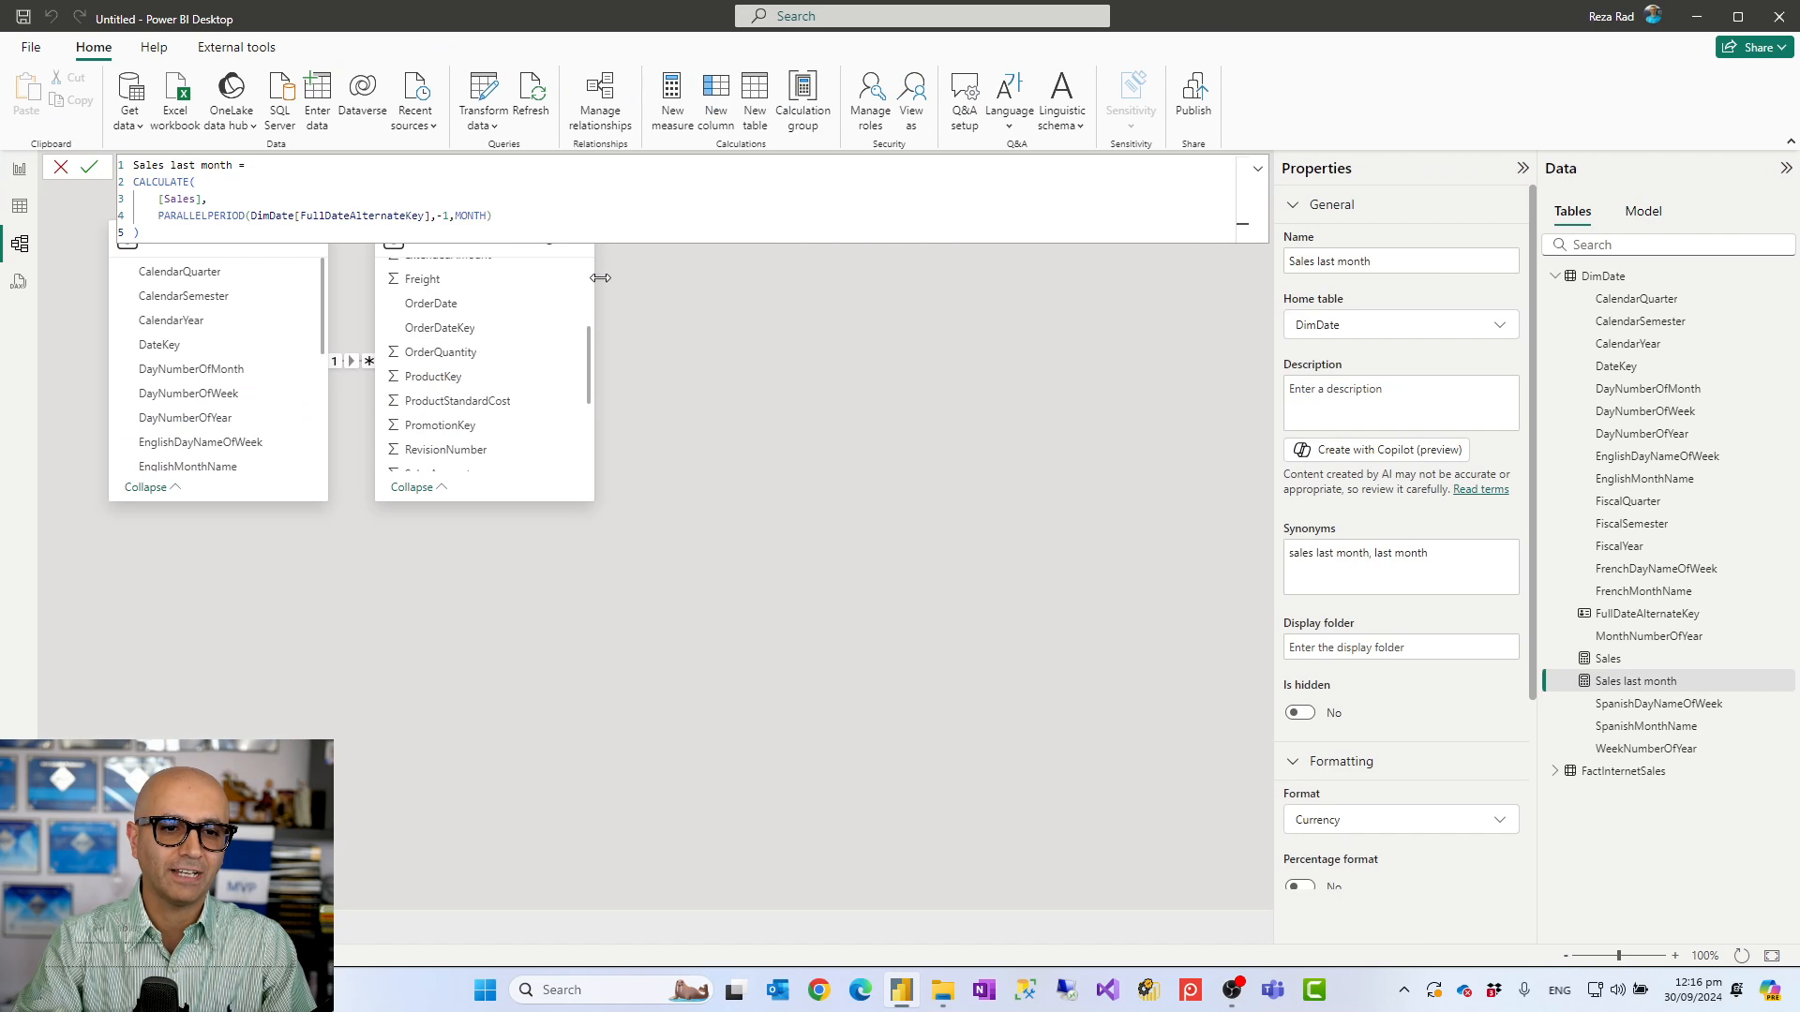
pyautogui.rightClick(433, 377)
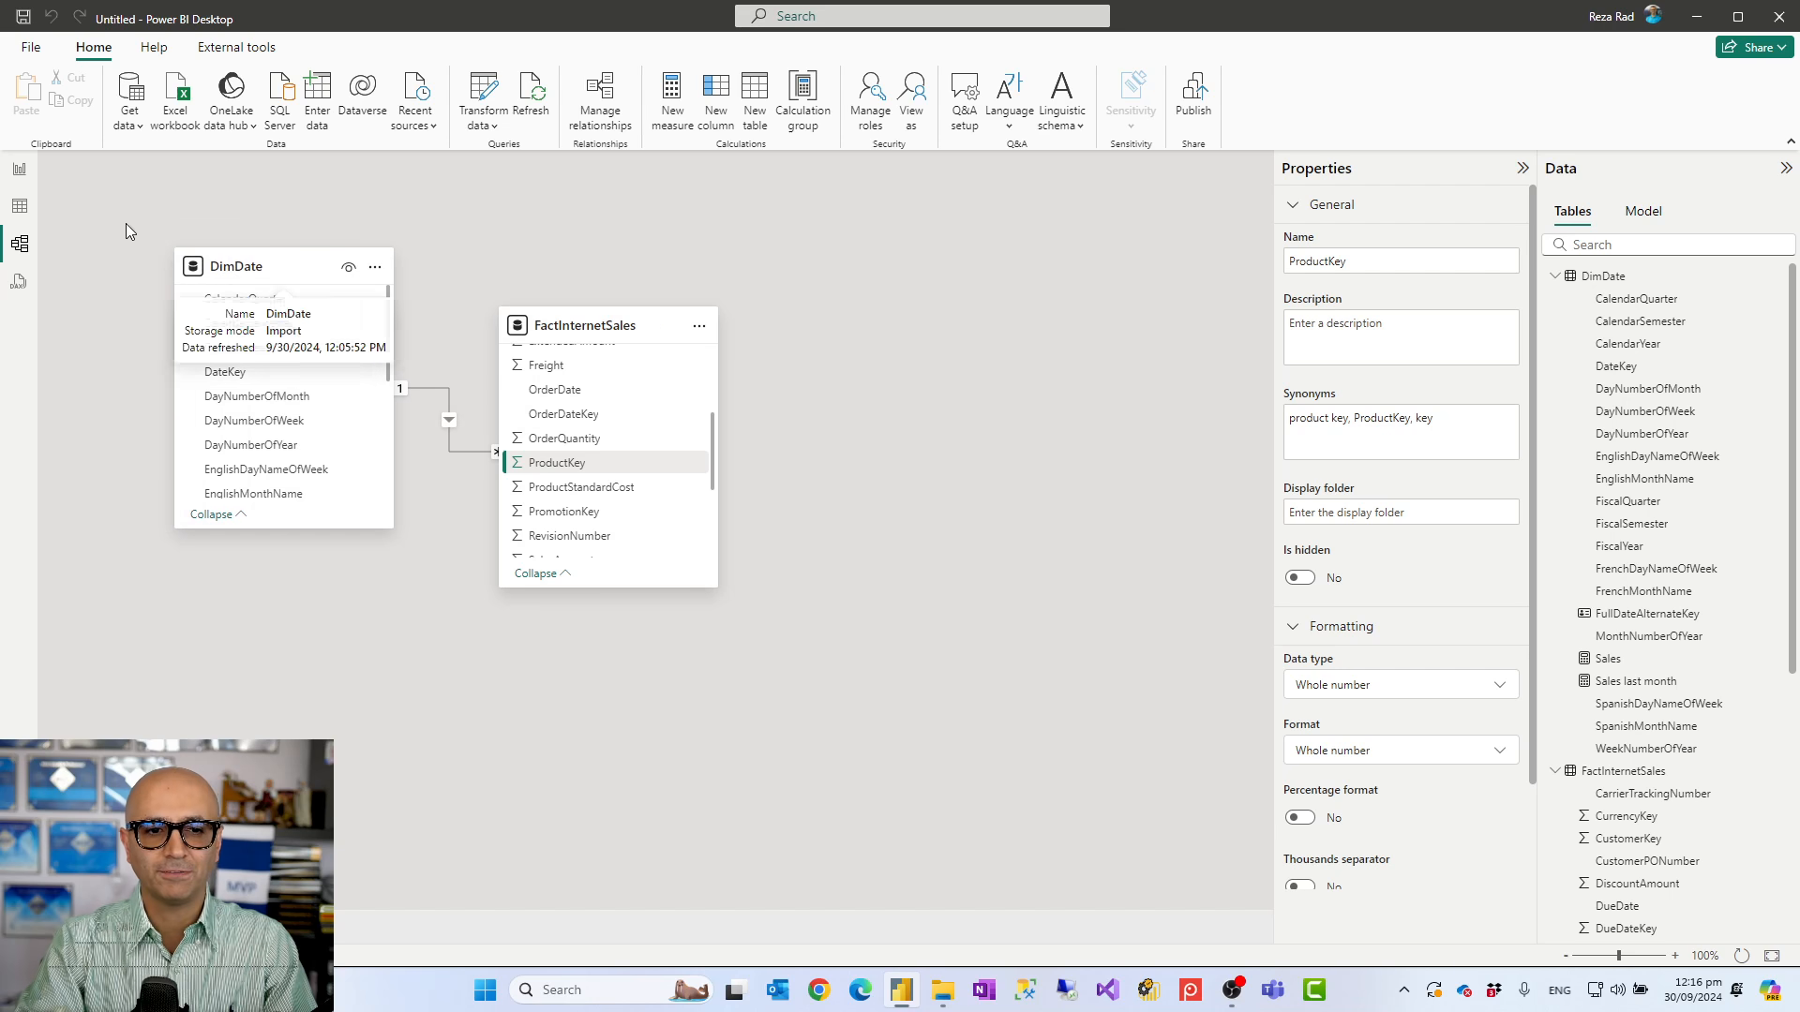
pyautogui.click(17, 169)
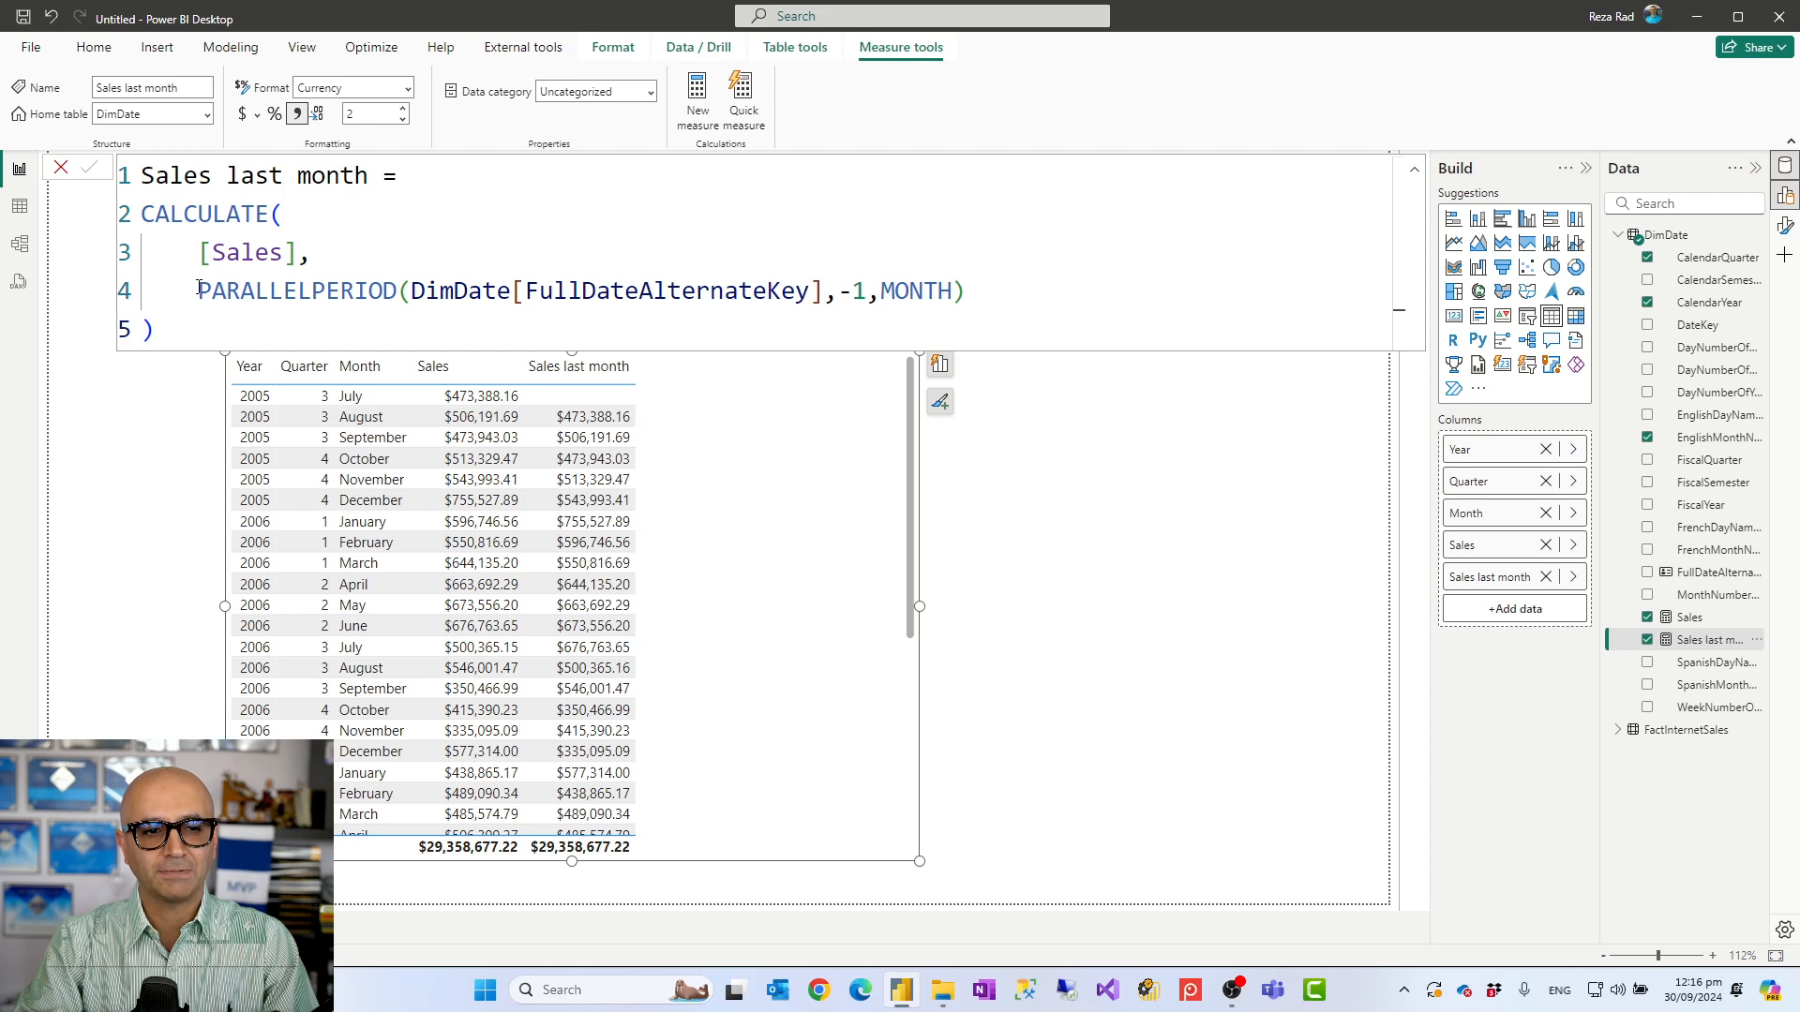
pyautogui.doubleClick(296, 290)
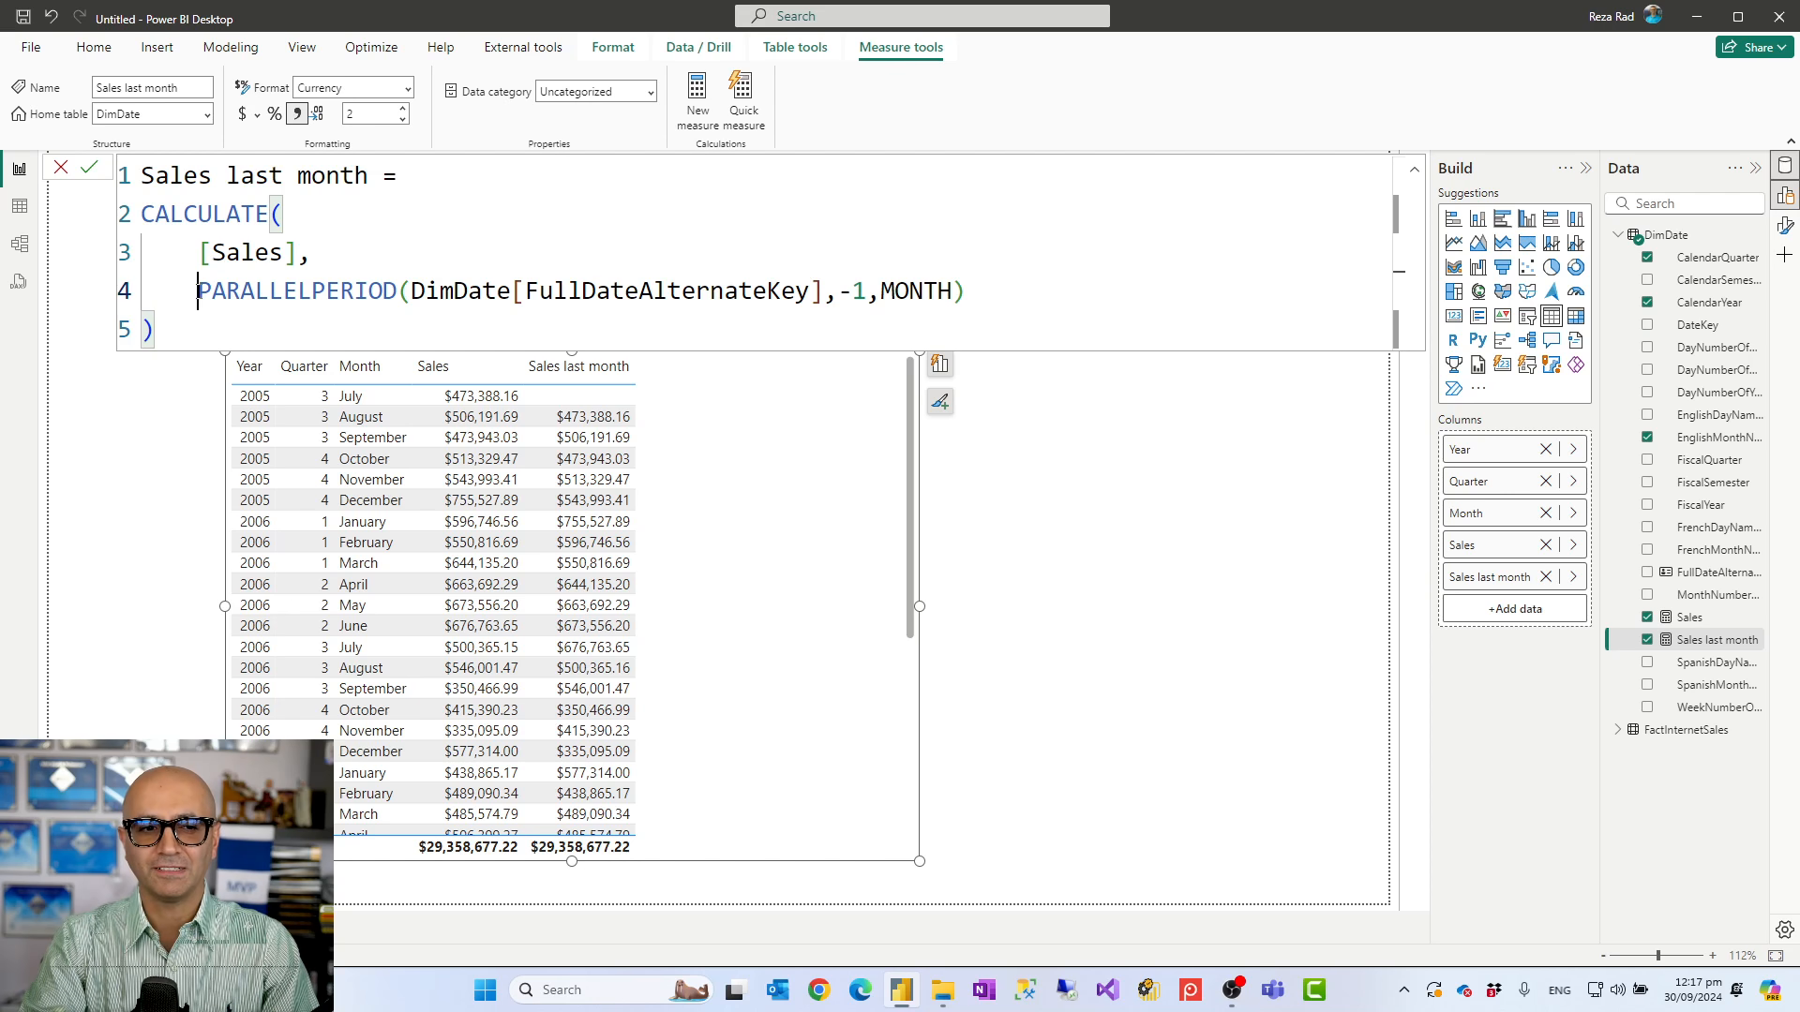
pyautogui.doubleClick(296, 290)
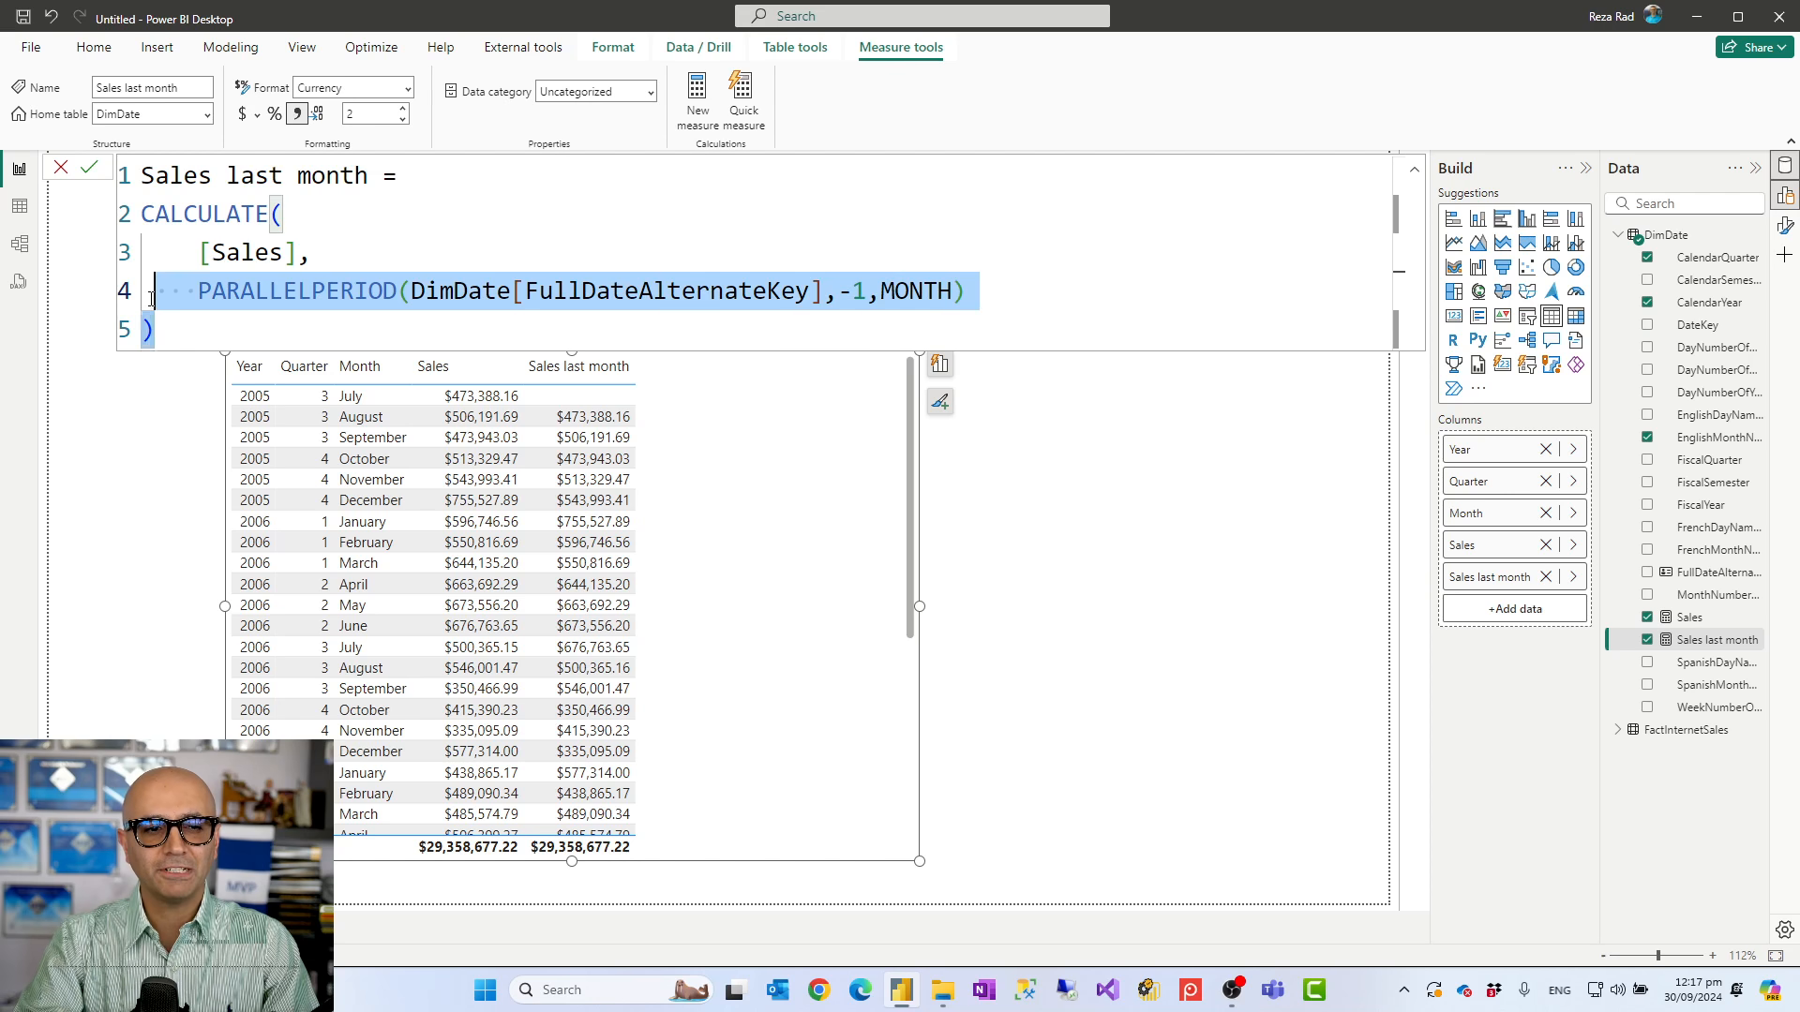
pyautogui.doubleClick(244, 253)
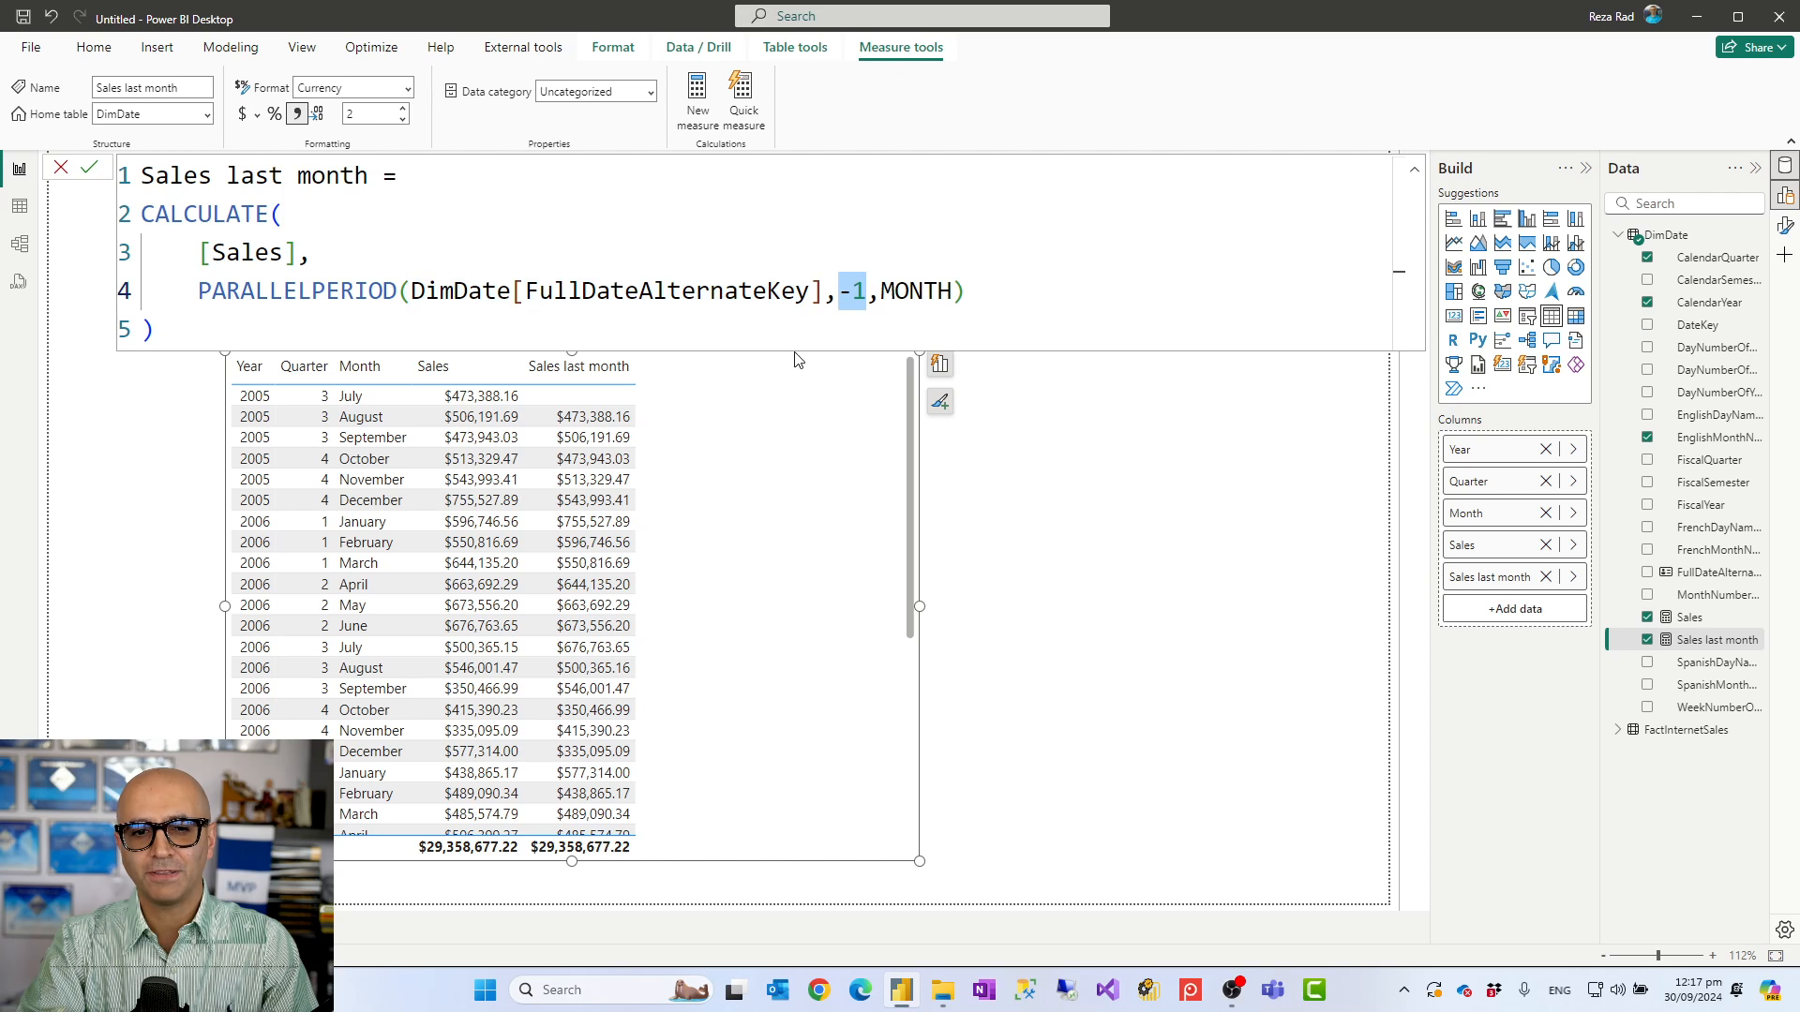
pyautogui.click(270, 330)
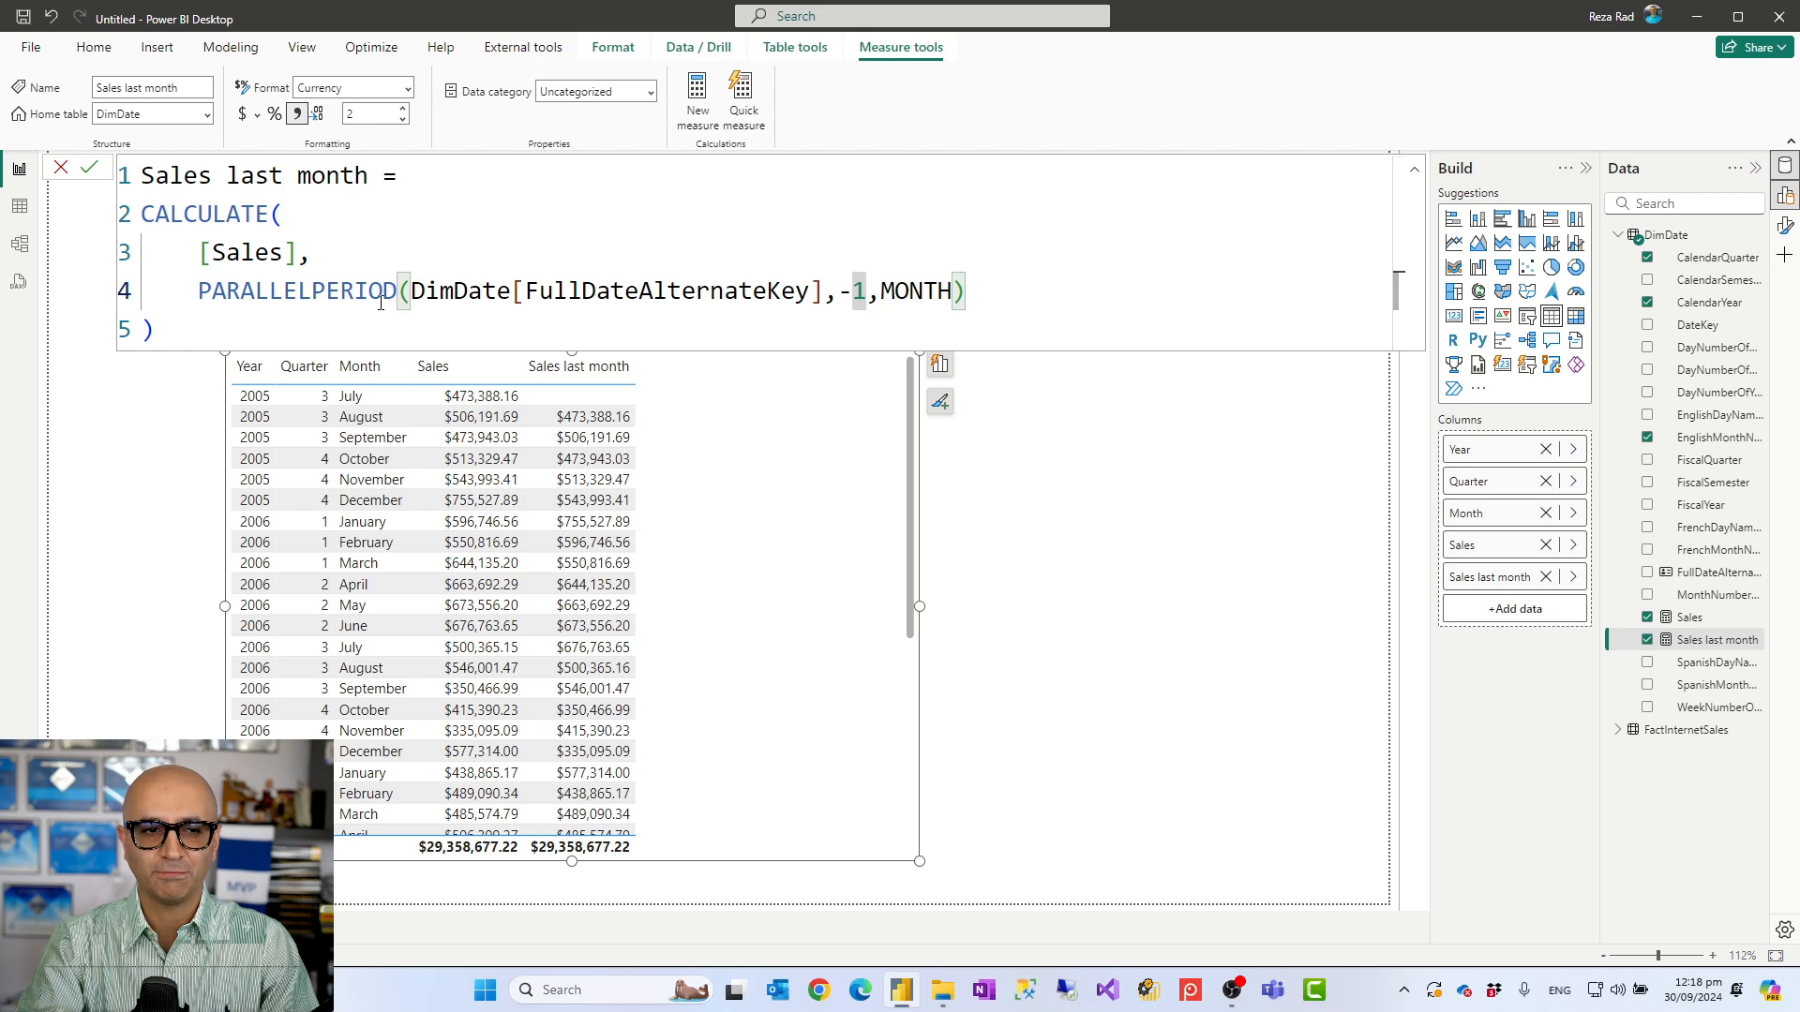
# Step: Start a new Numeric range parameter from the Modeling commands
pyautogui.click(94, 47)
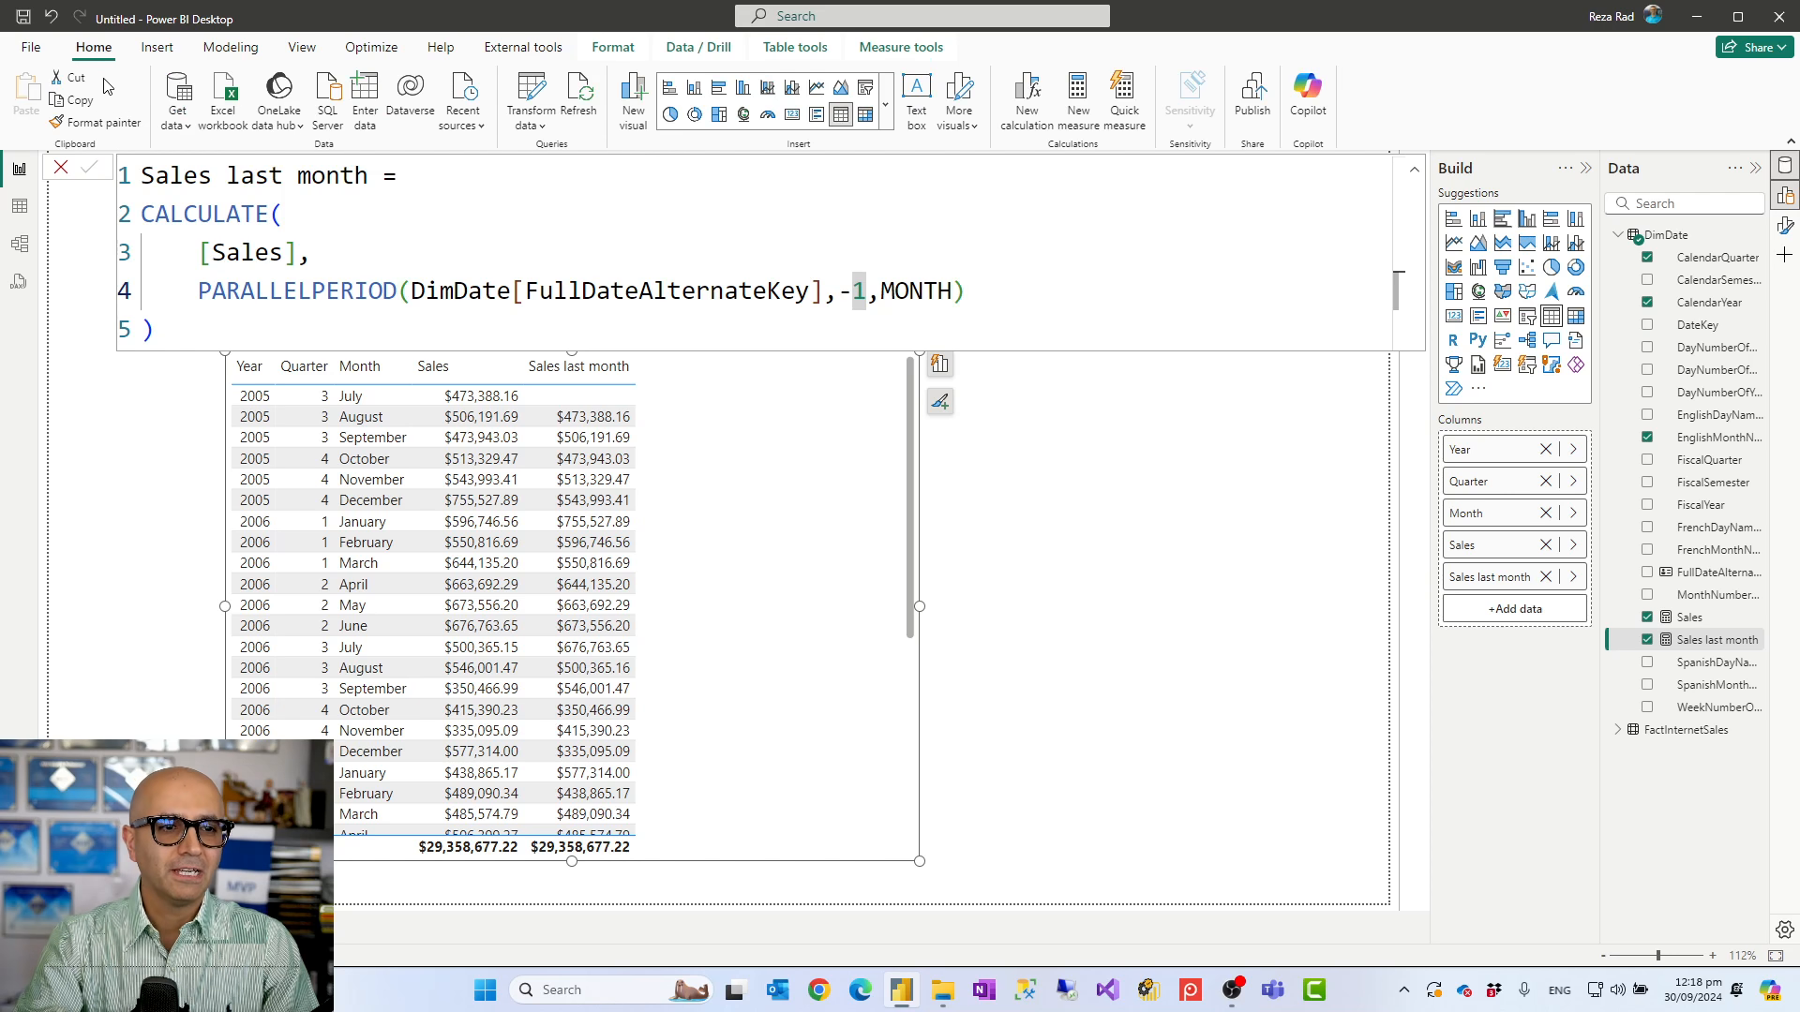
pyautogui.click(231, 47)
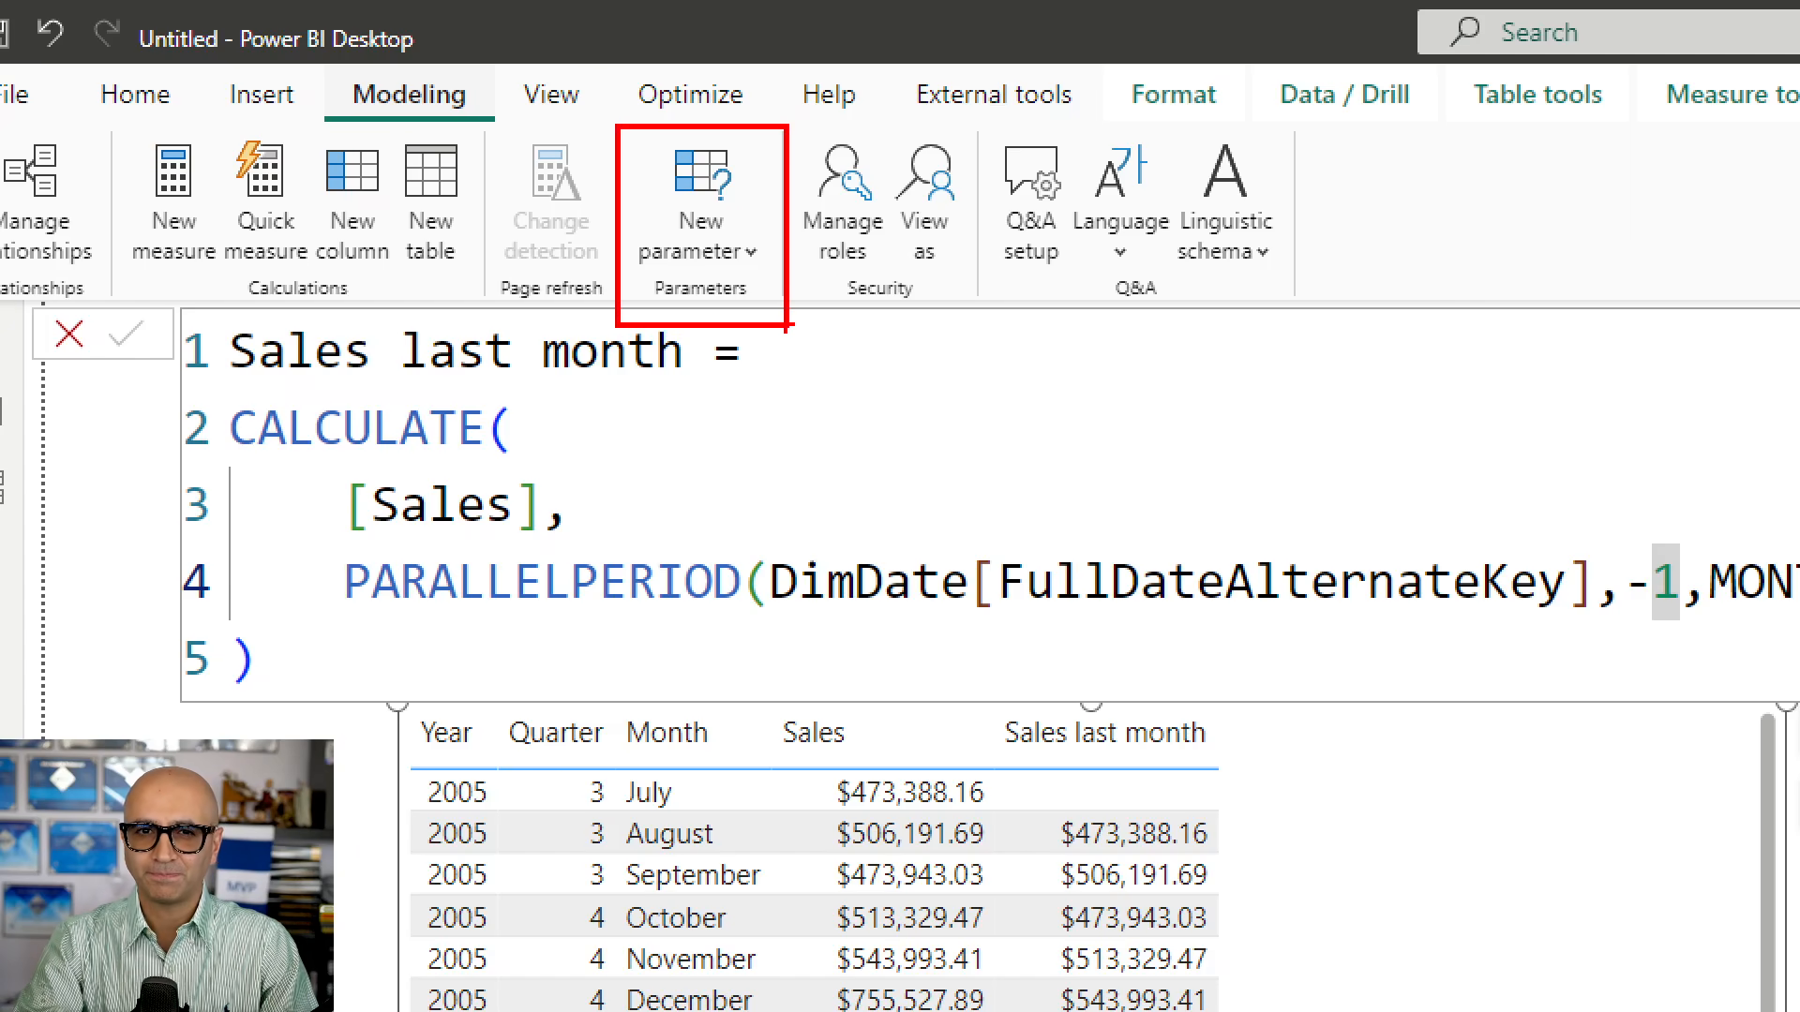
pyautogui.click(373, 103)
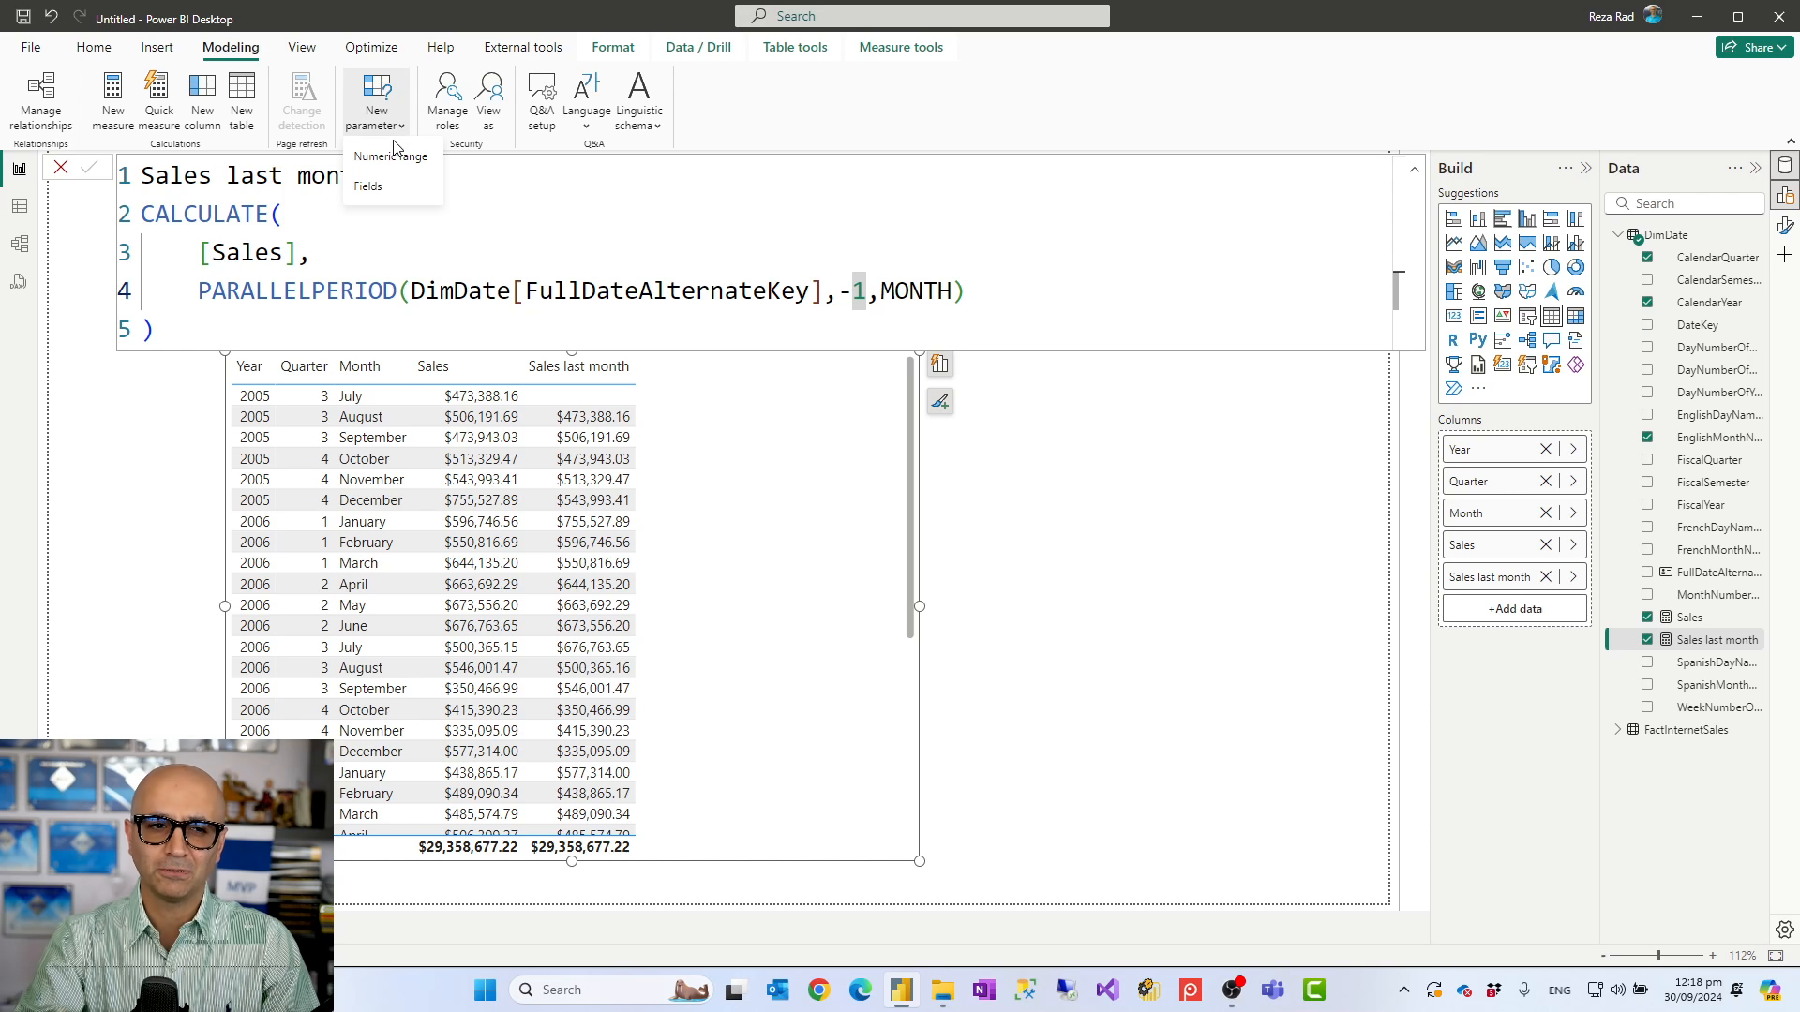
pyautogui.moveTo(390, 155)
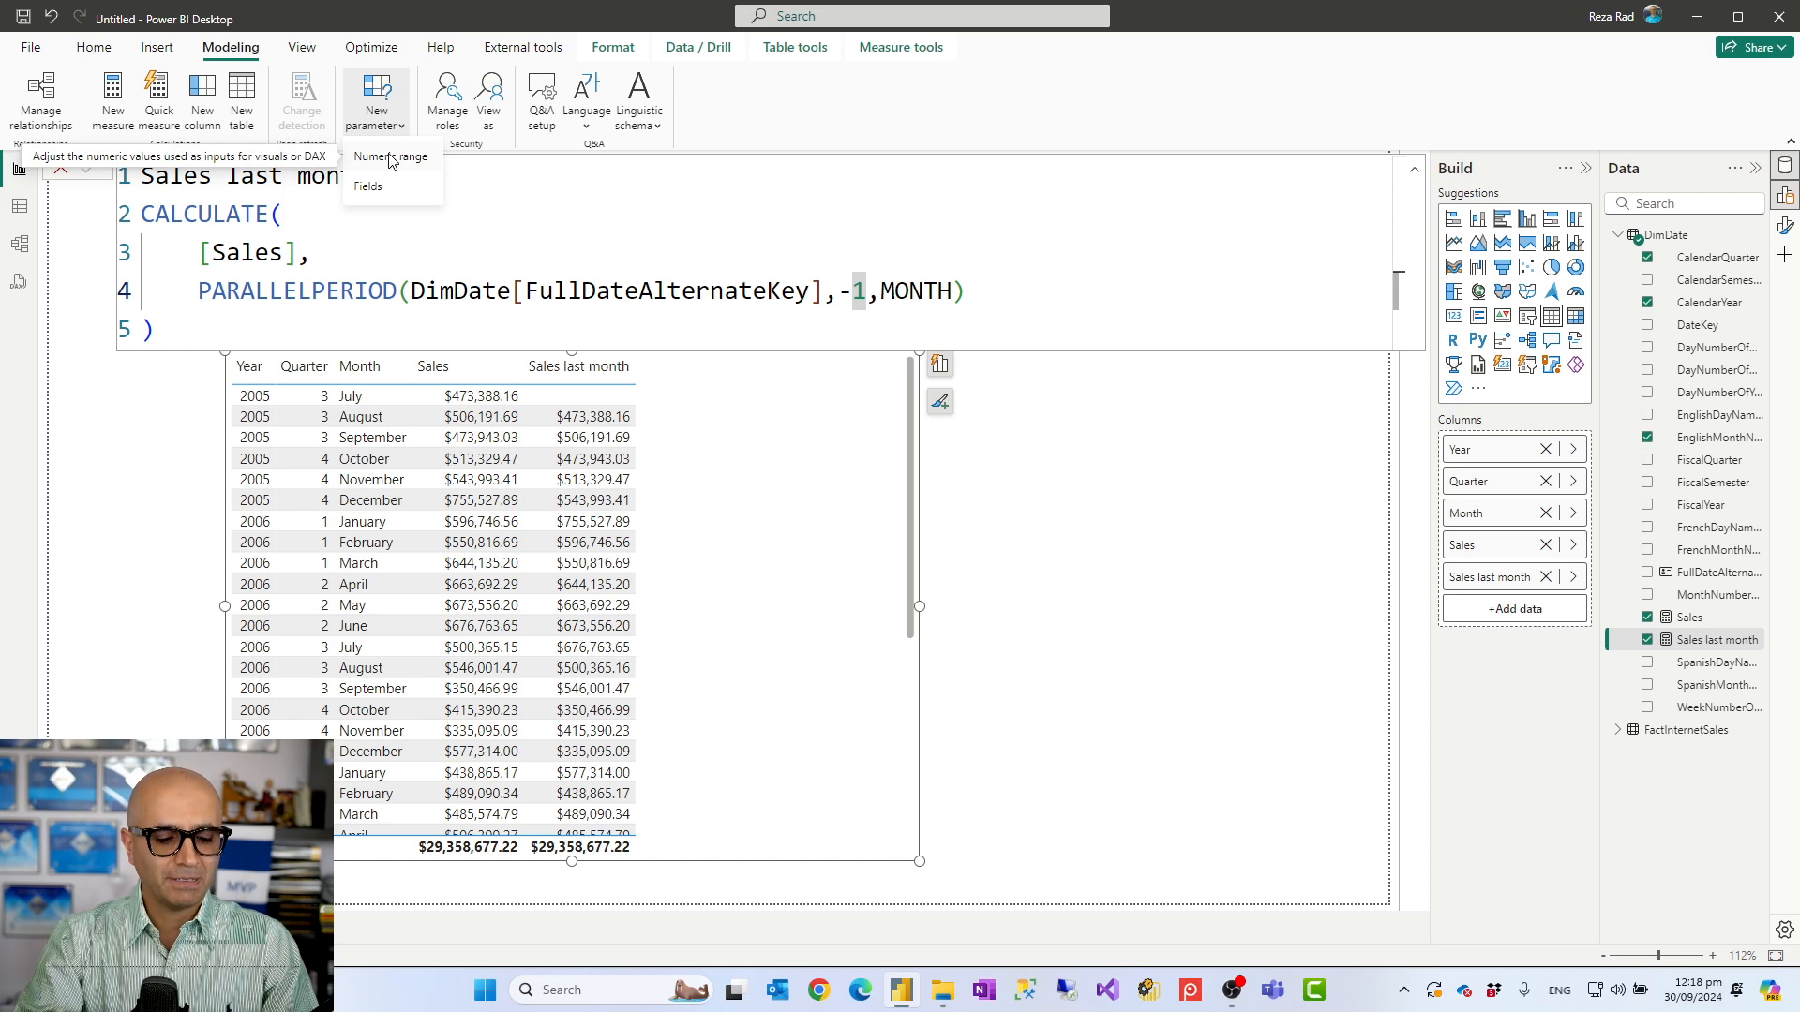
pyautogui.click(389, 156)
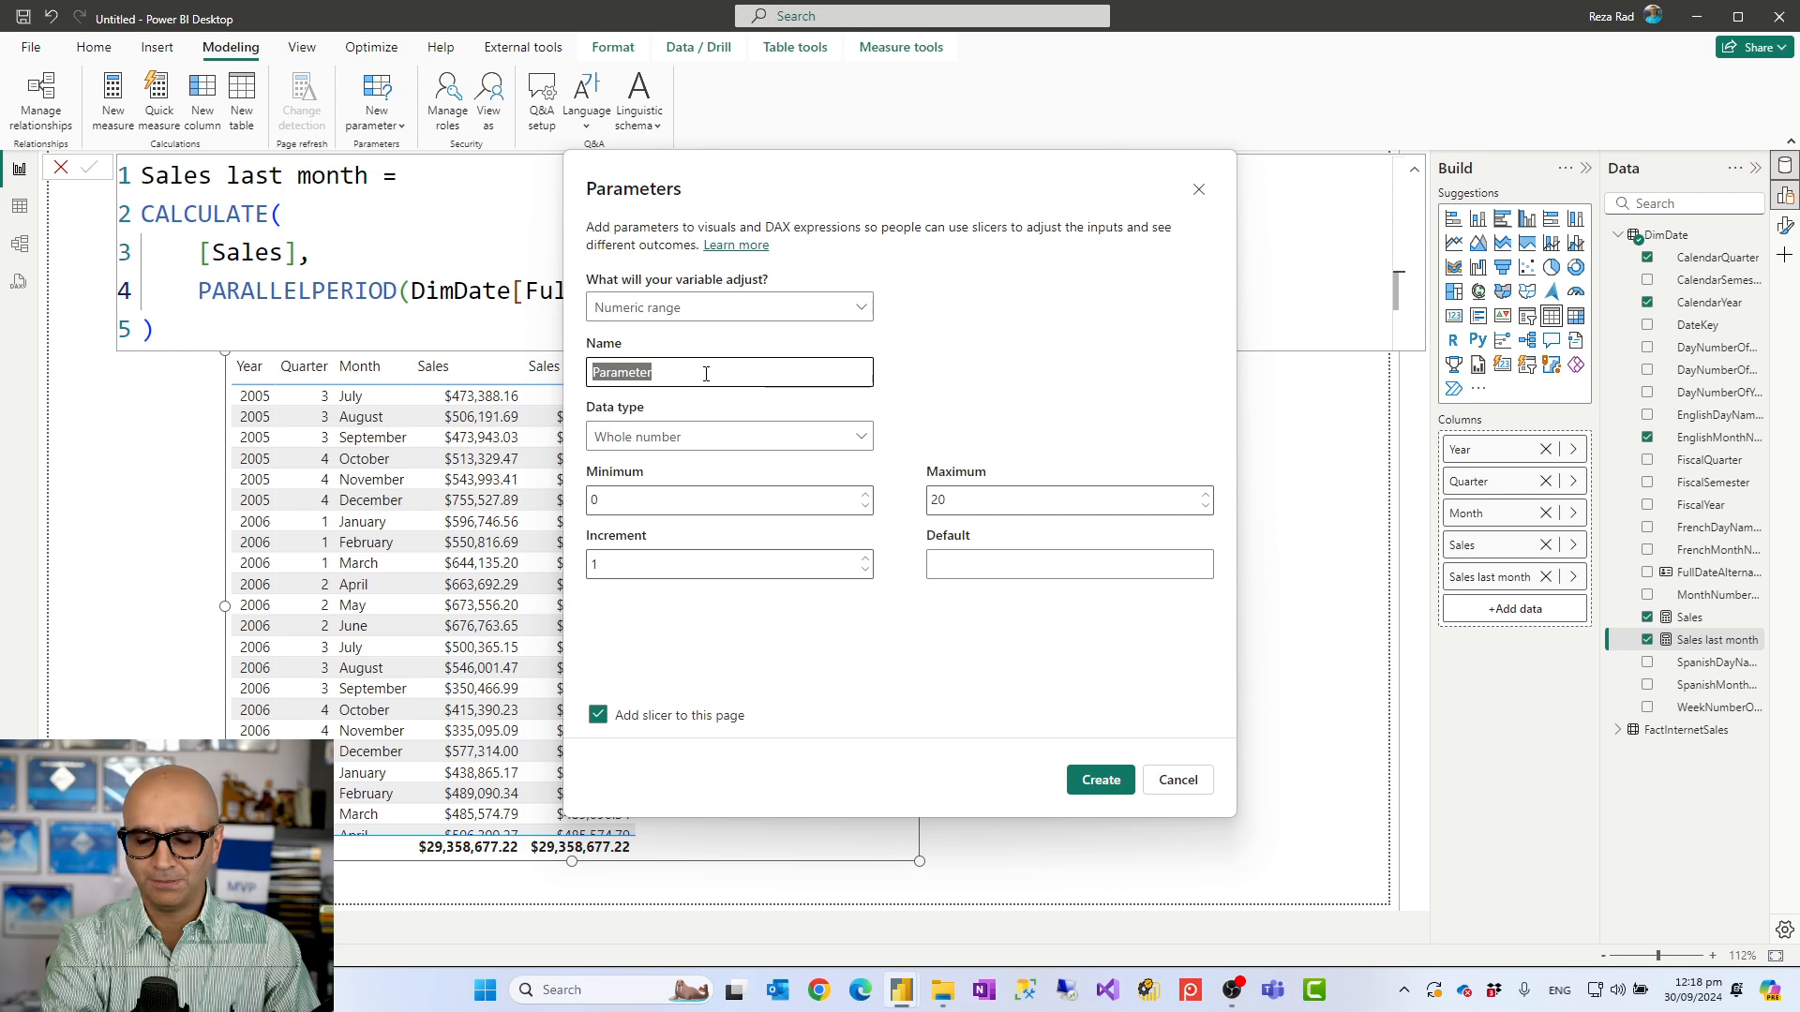
# Step: Name the parameter MonthPeriod and give it a default value of 1
pyautogui.write('M')
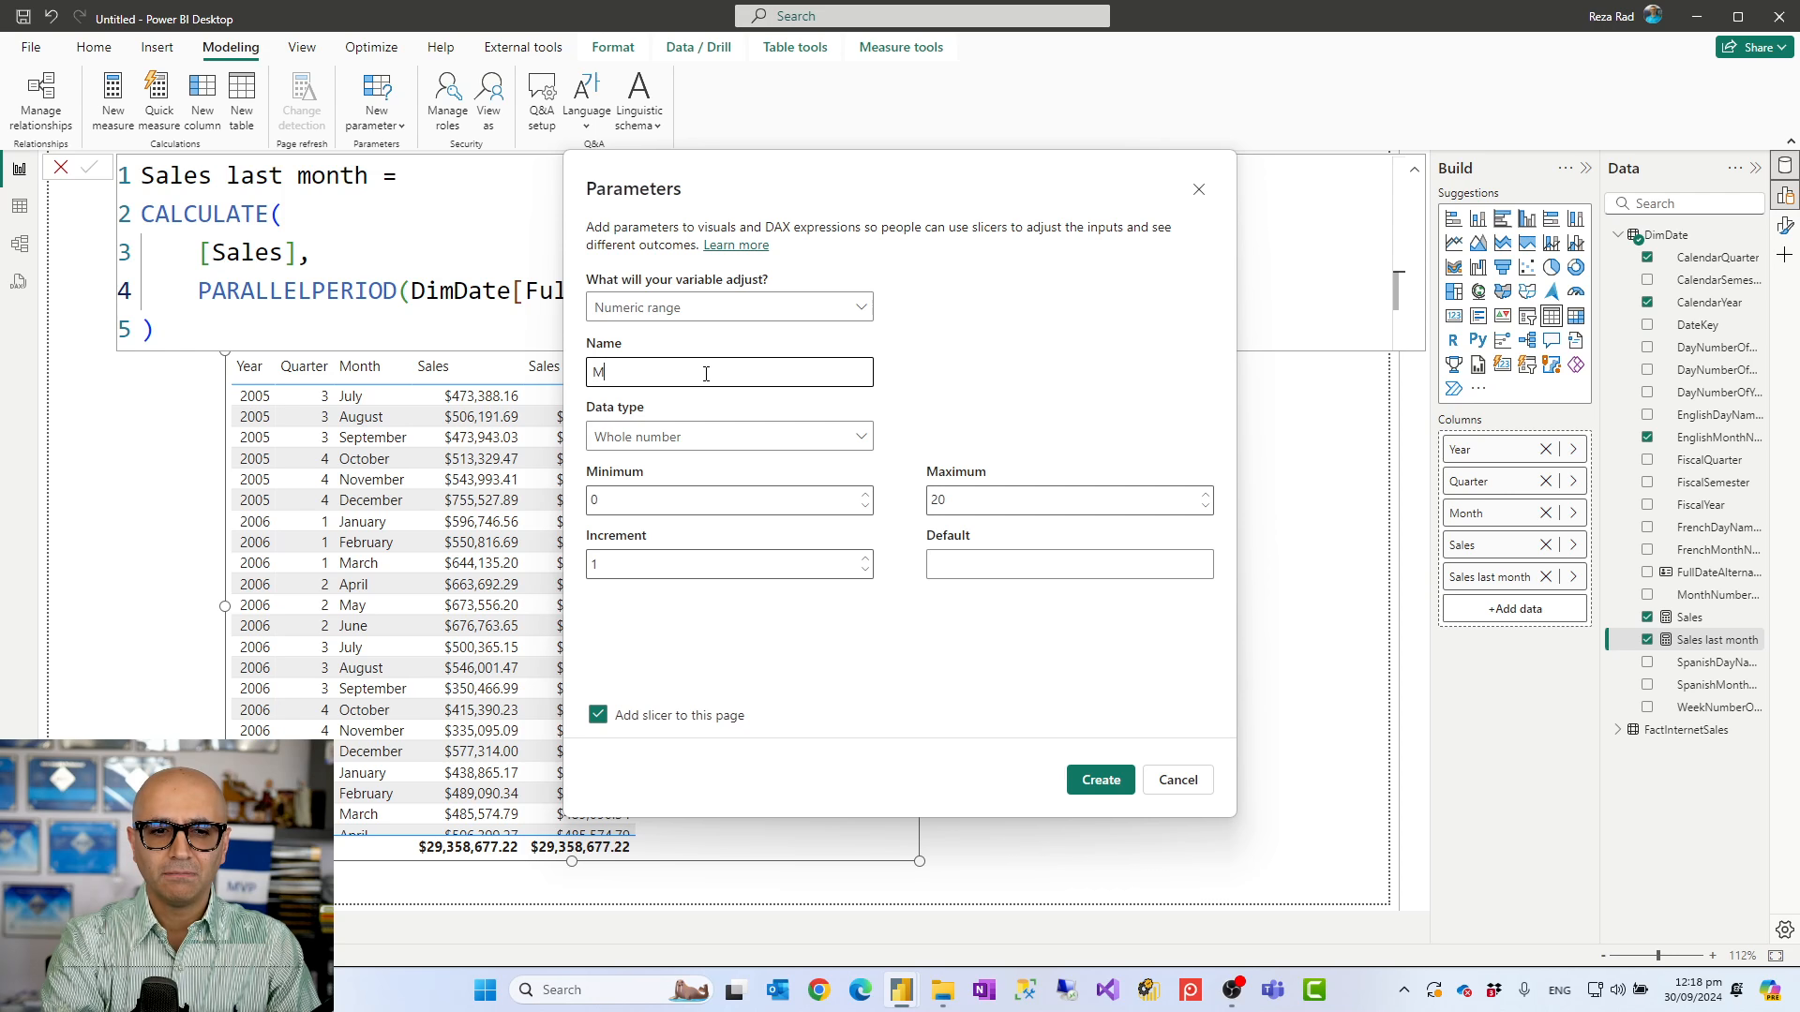
pyautogui.write('onthPeriod')
pyautogui.click(1068, 500)
pyautogui.write('12')
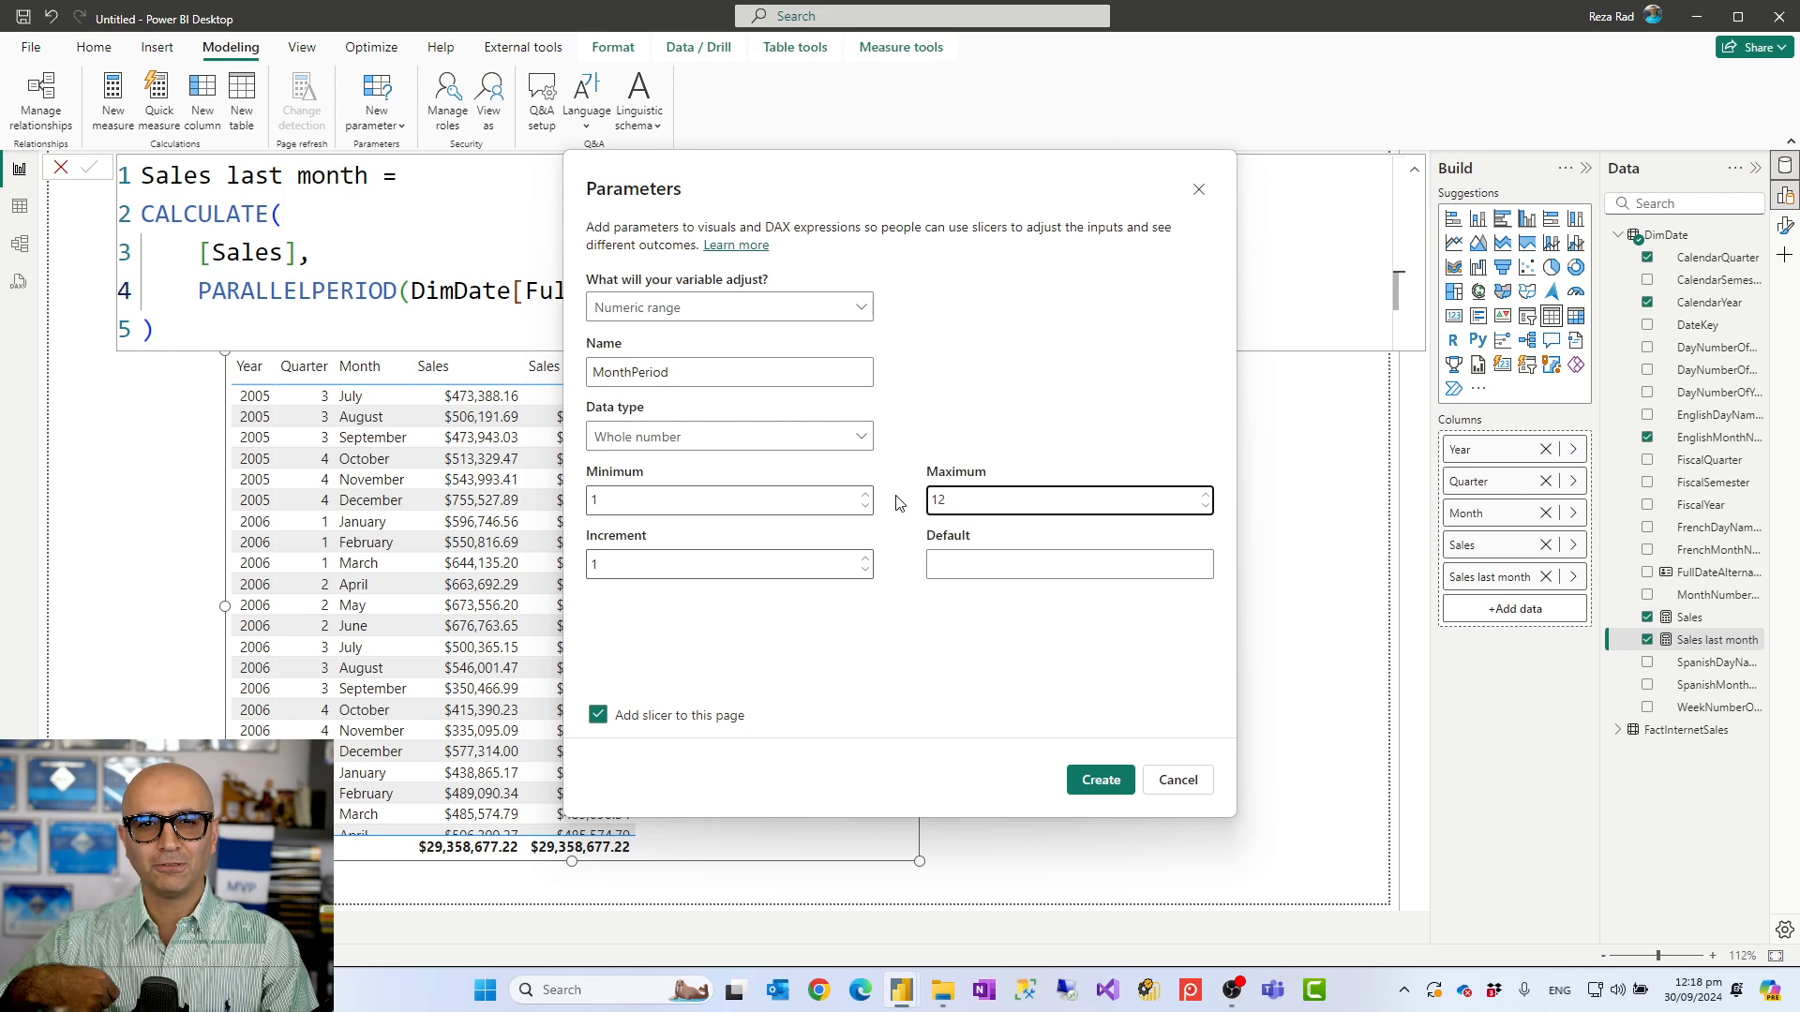
pyautogui.moveTo(678, 602)
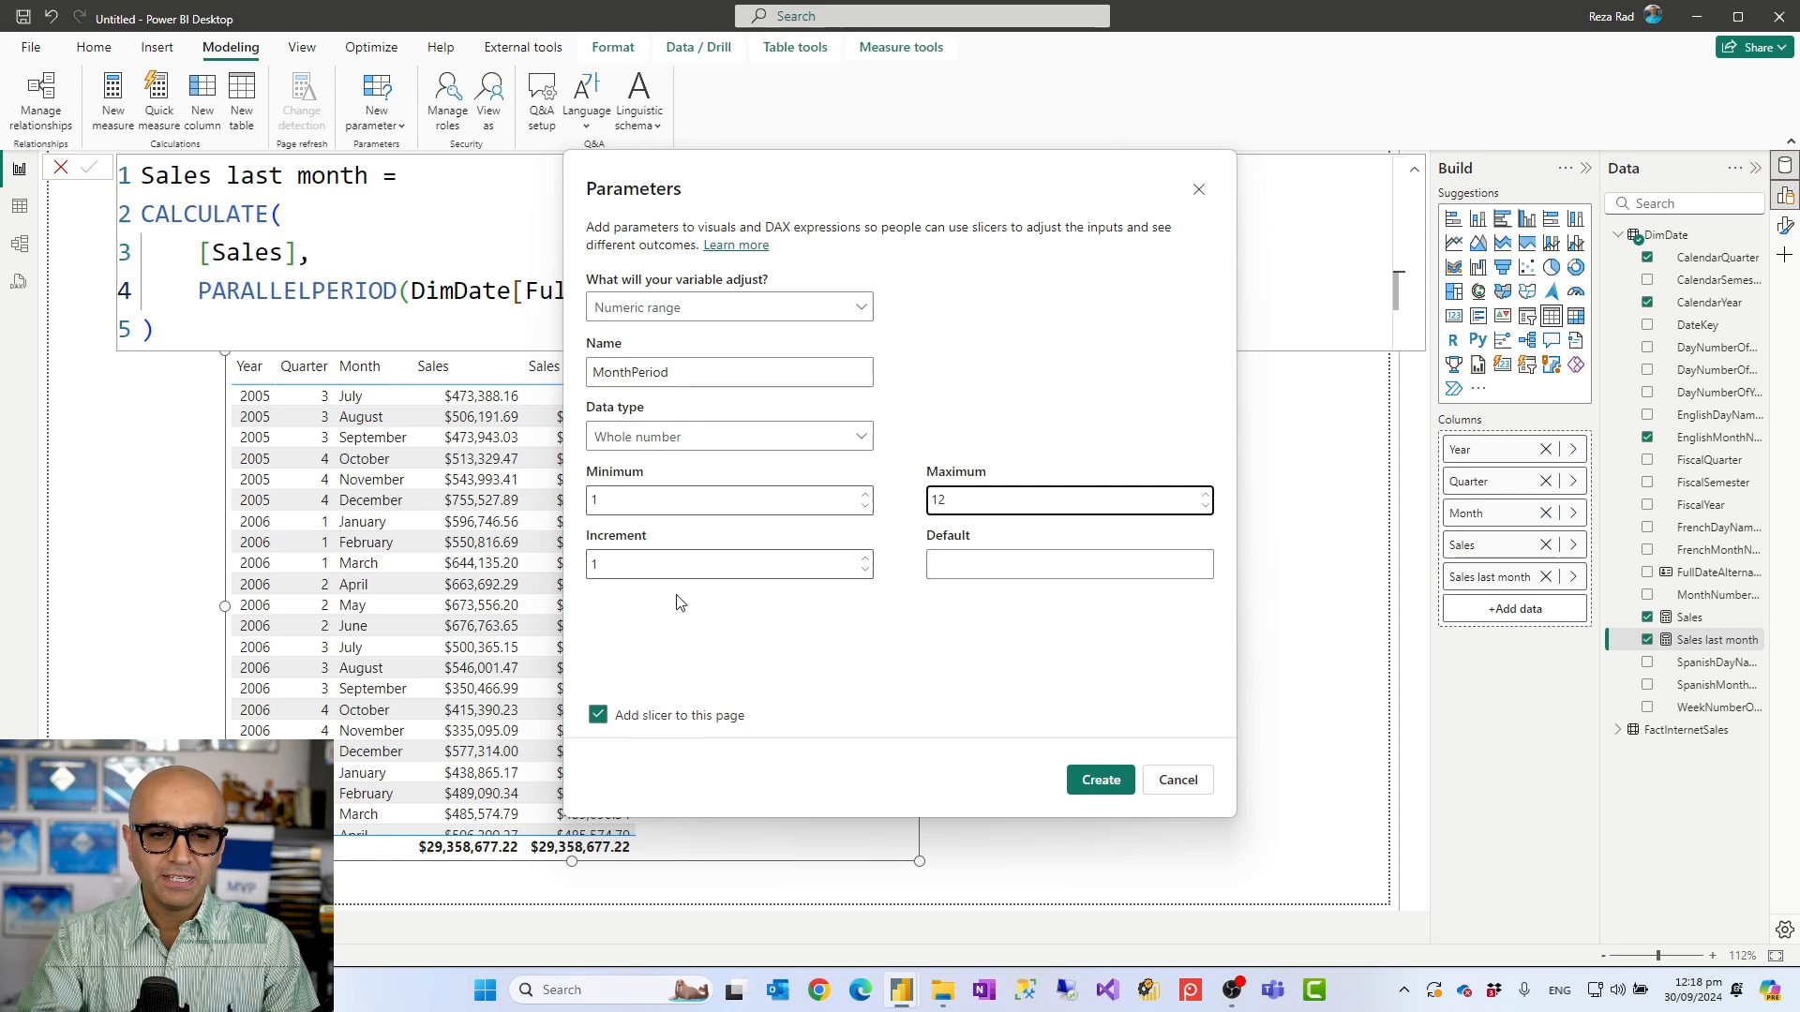
pyautogui.click(1067, 564)
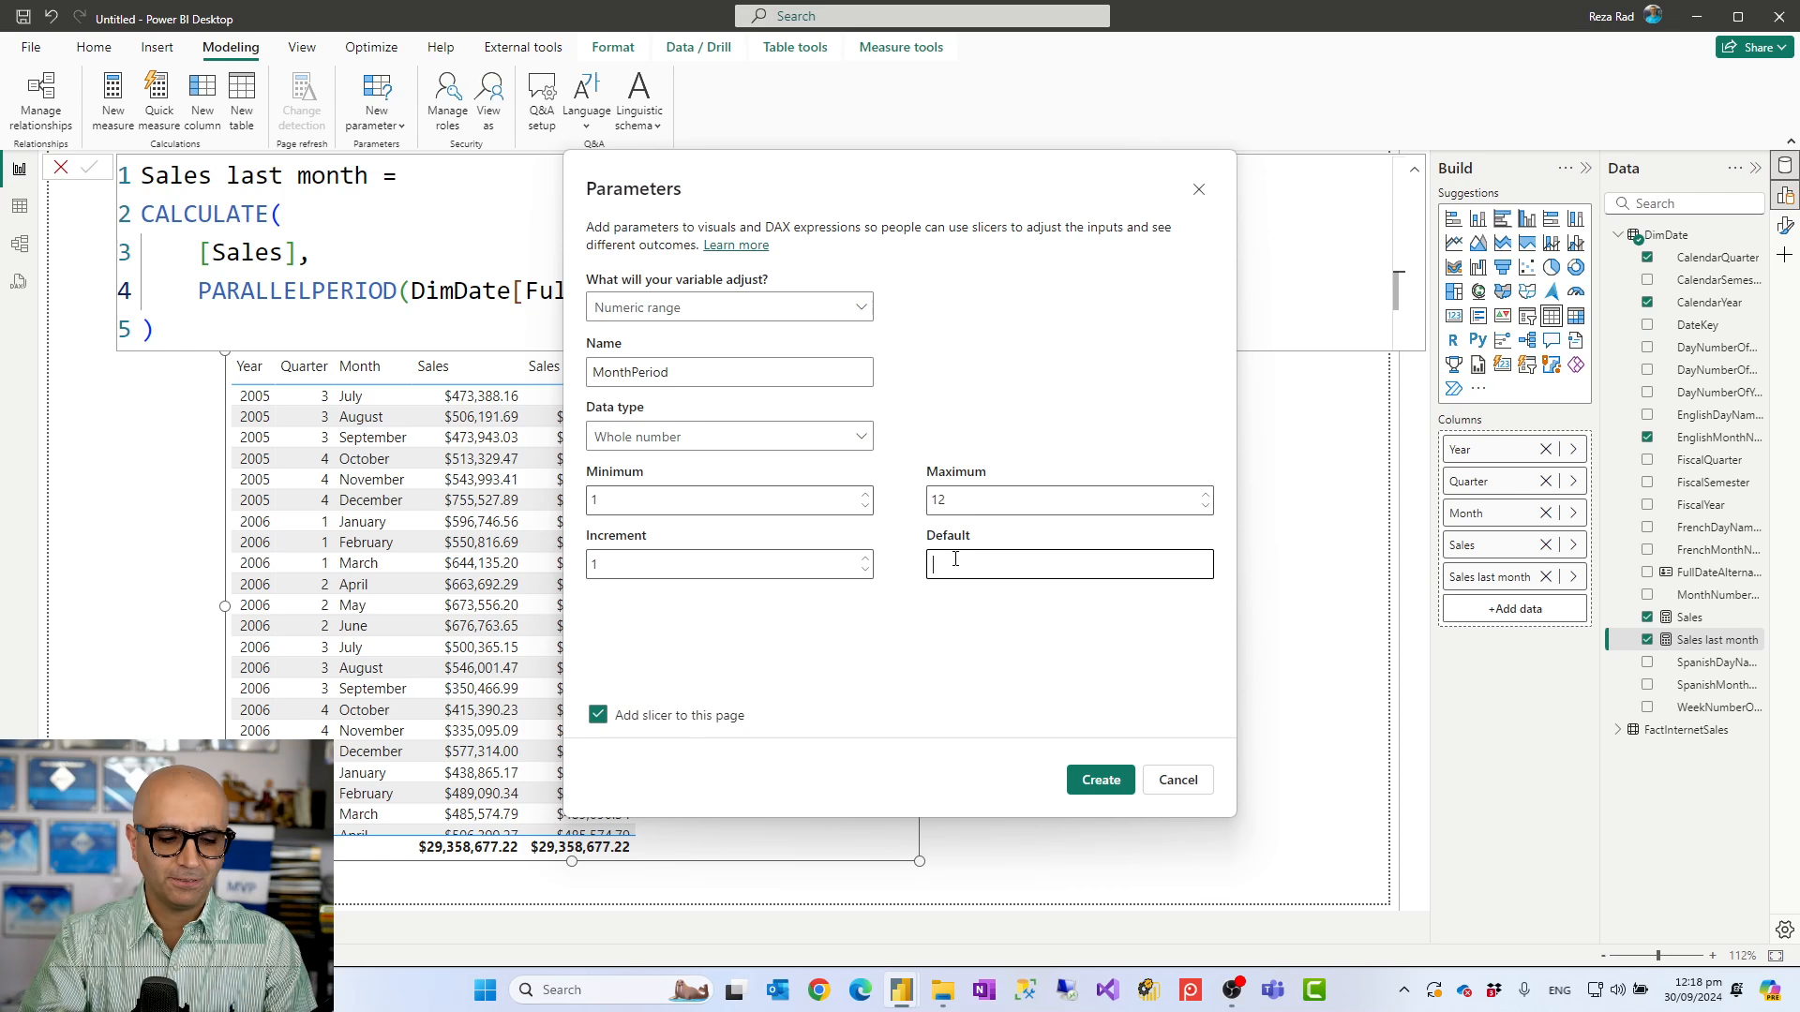
pyautogui.write('1')
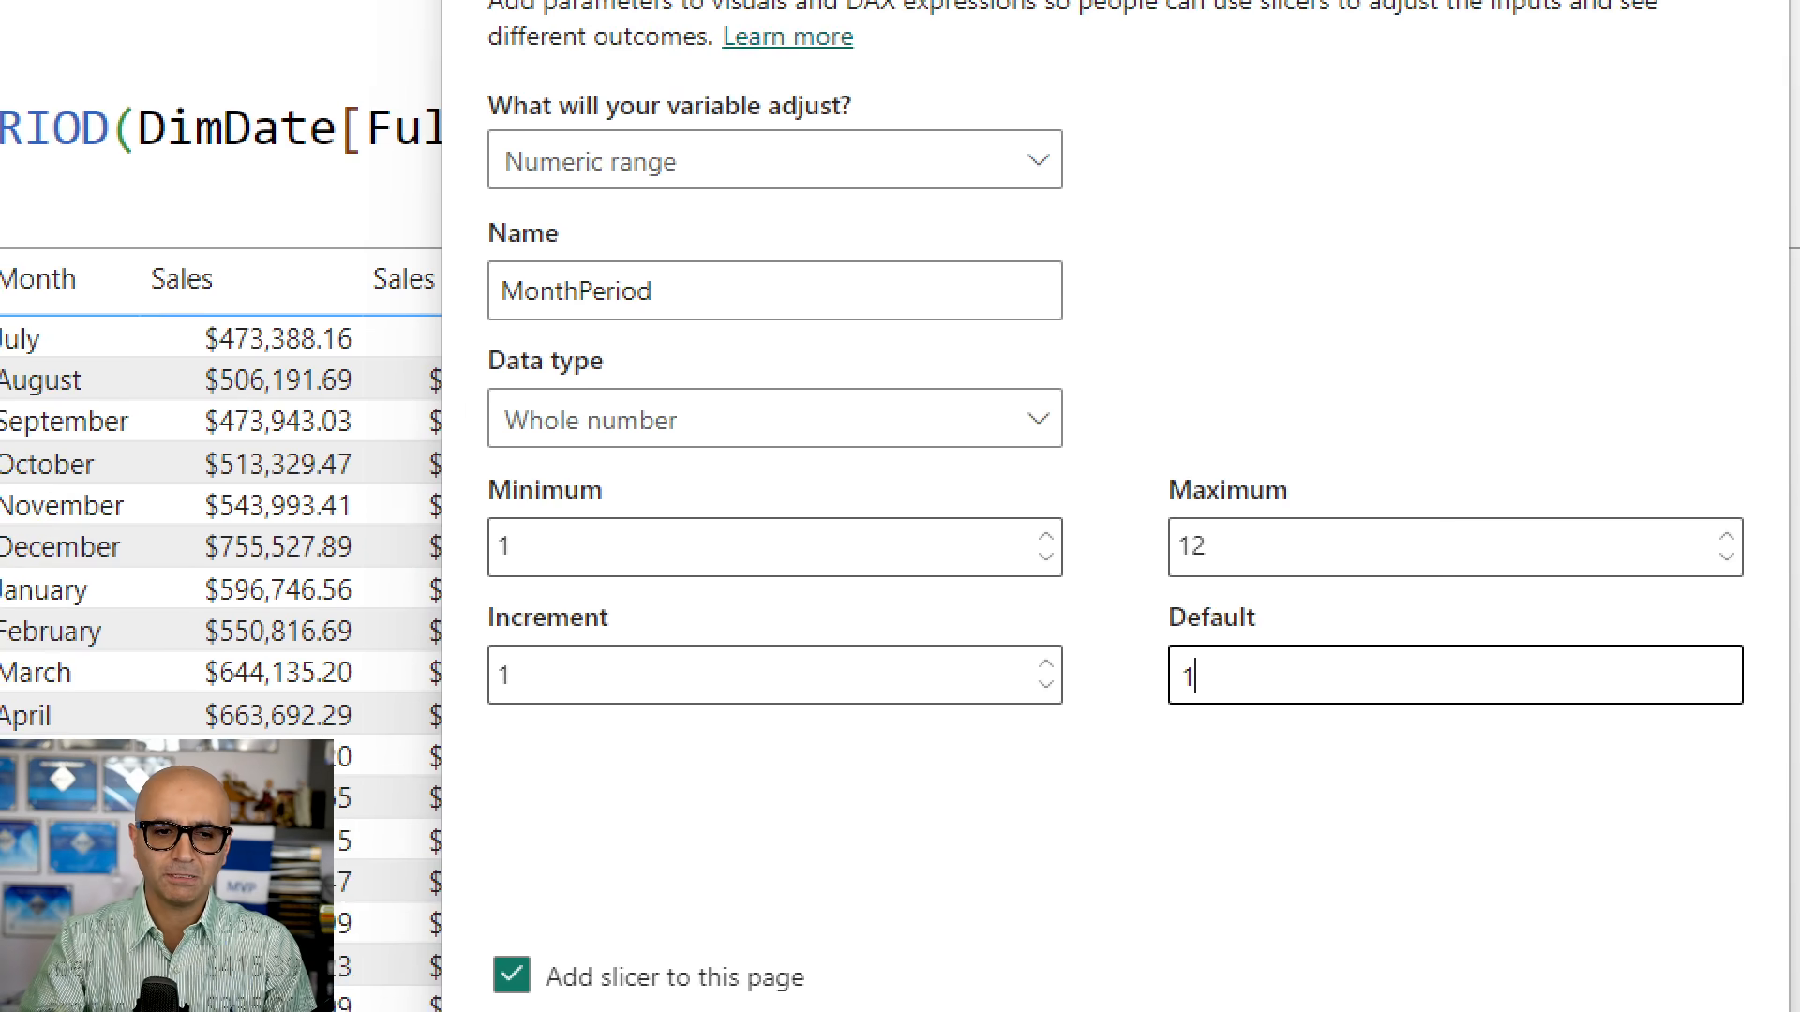
# Step: Scroll the Parameters dialog toward the Create option with the slicer checkbox
pyautogui.scroll(-3)
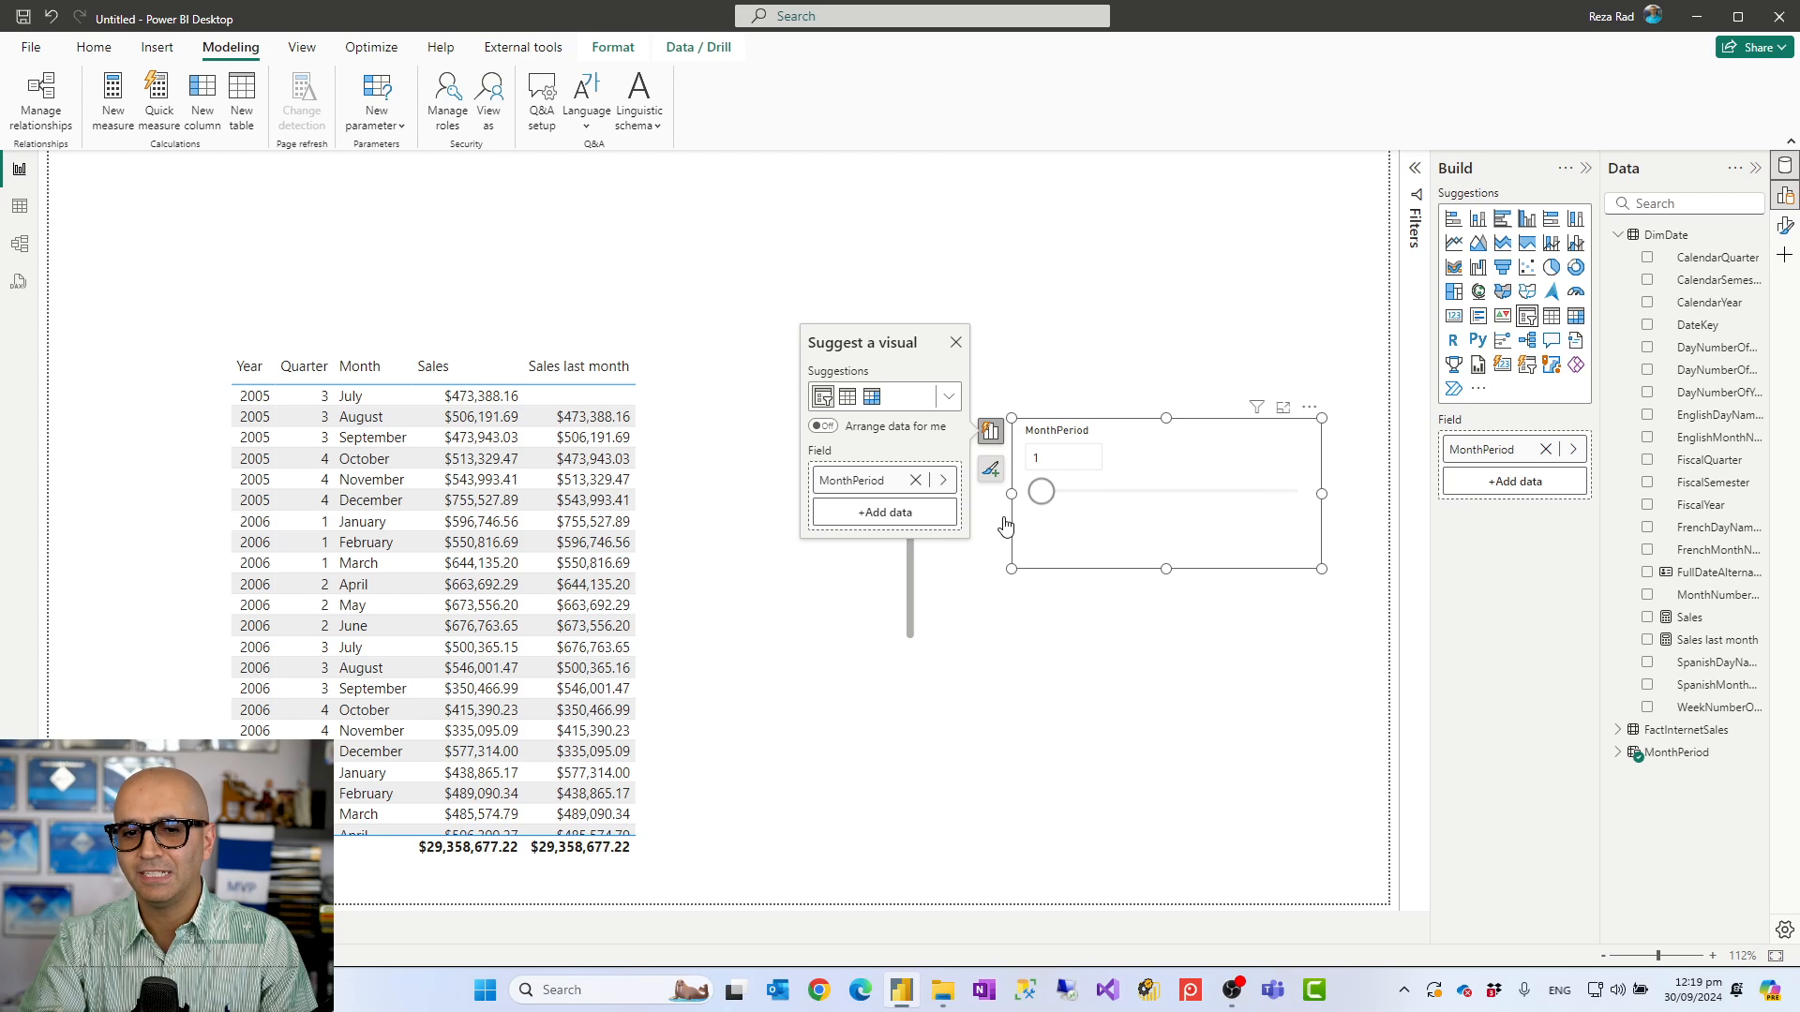
pyautogui.moveTo(1091, 643)
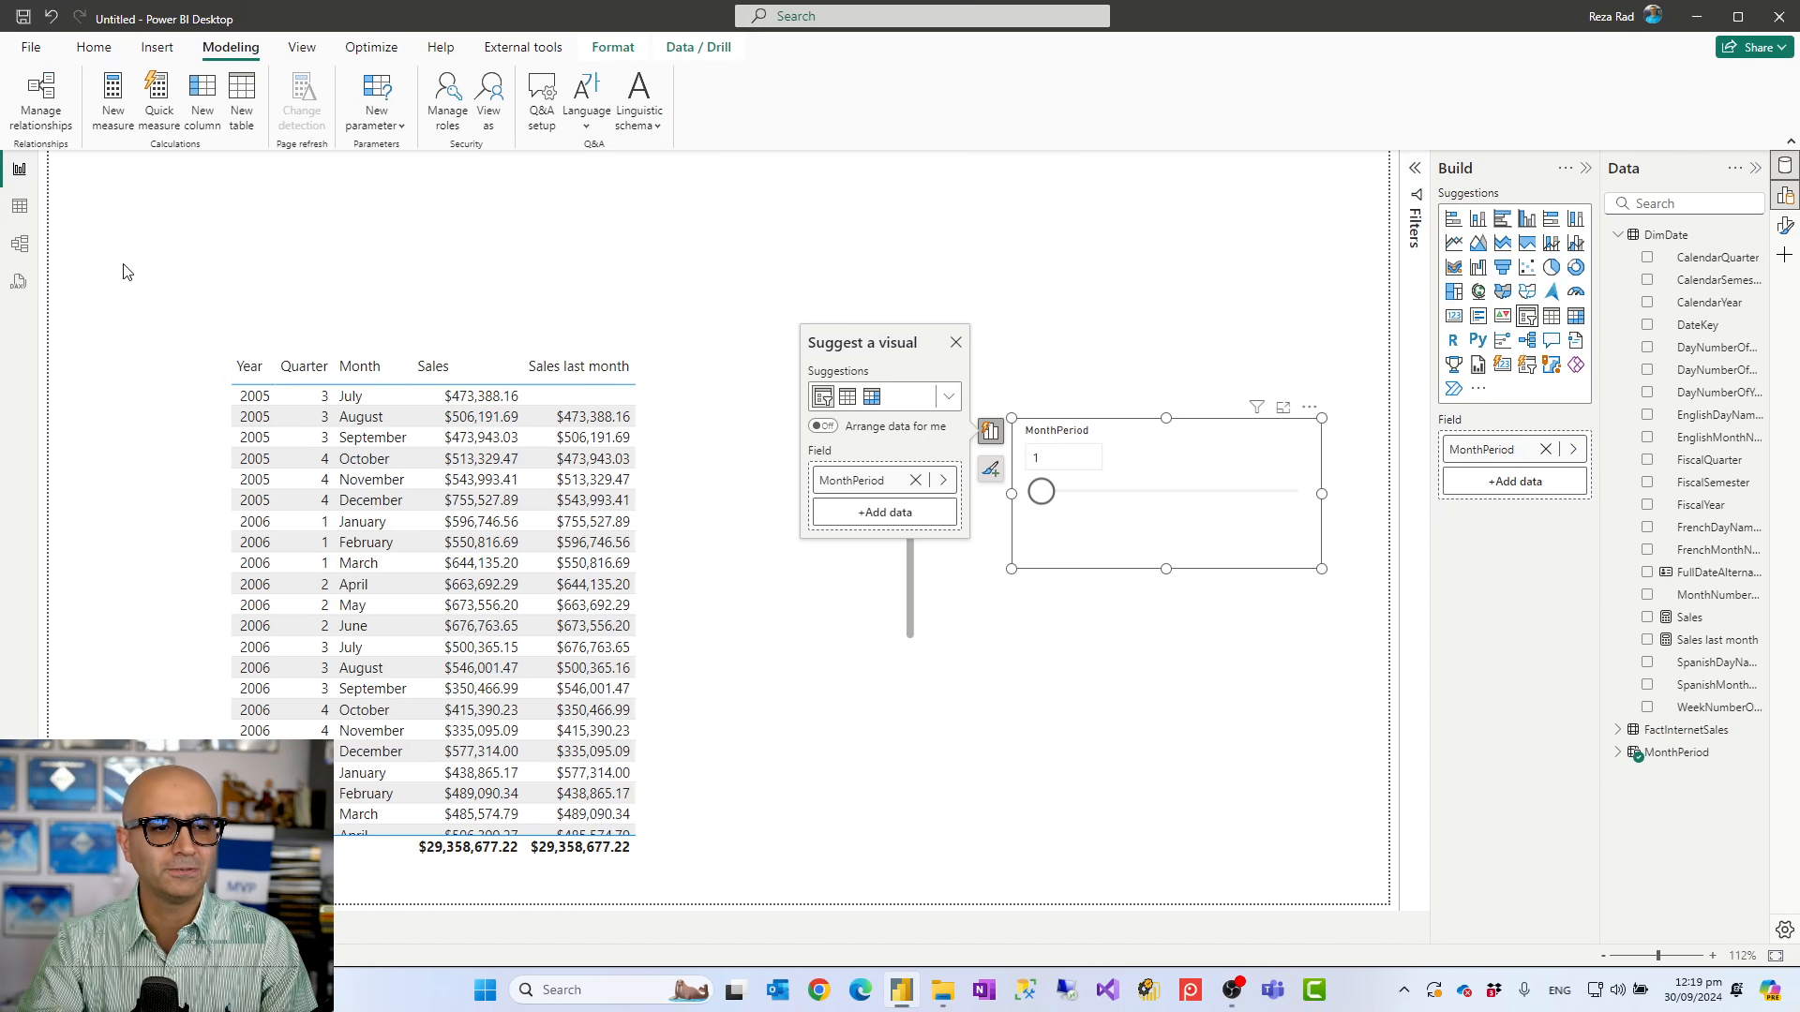
# Step: View the MonthPeriod table's GENERATESERIES(1, 12, 1) formula and its values 1 through 12
pyautogui.click(17, 207)
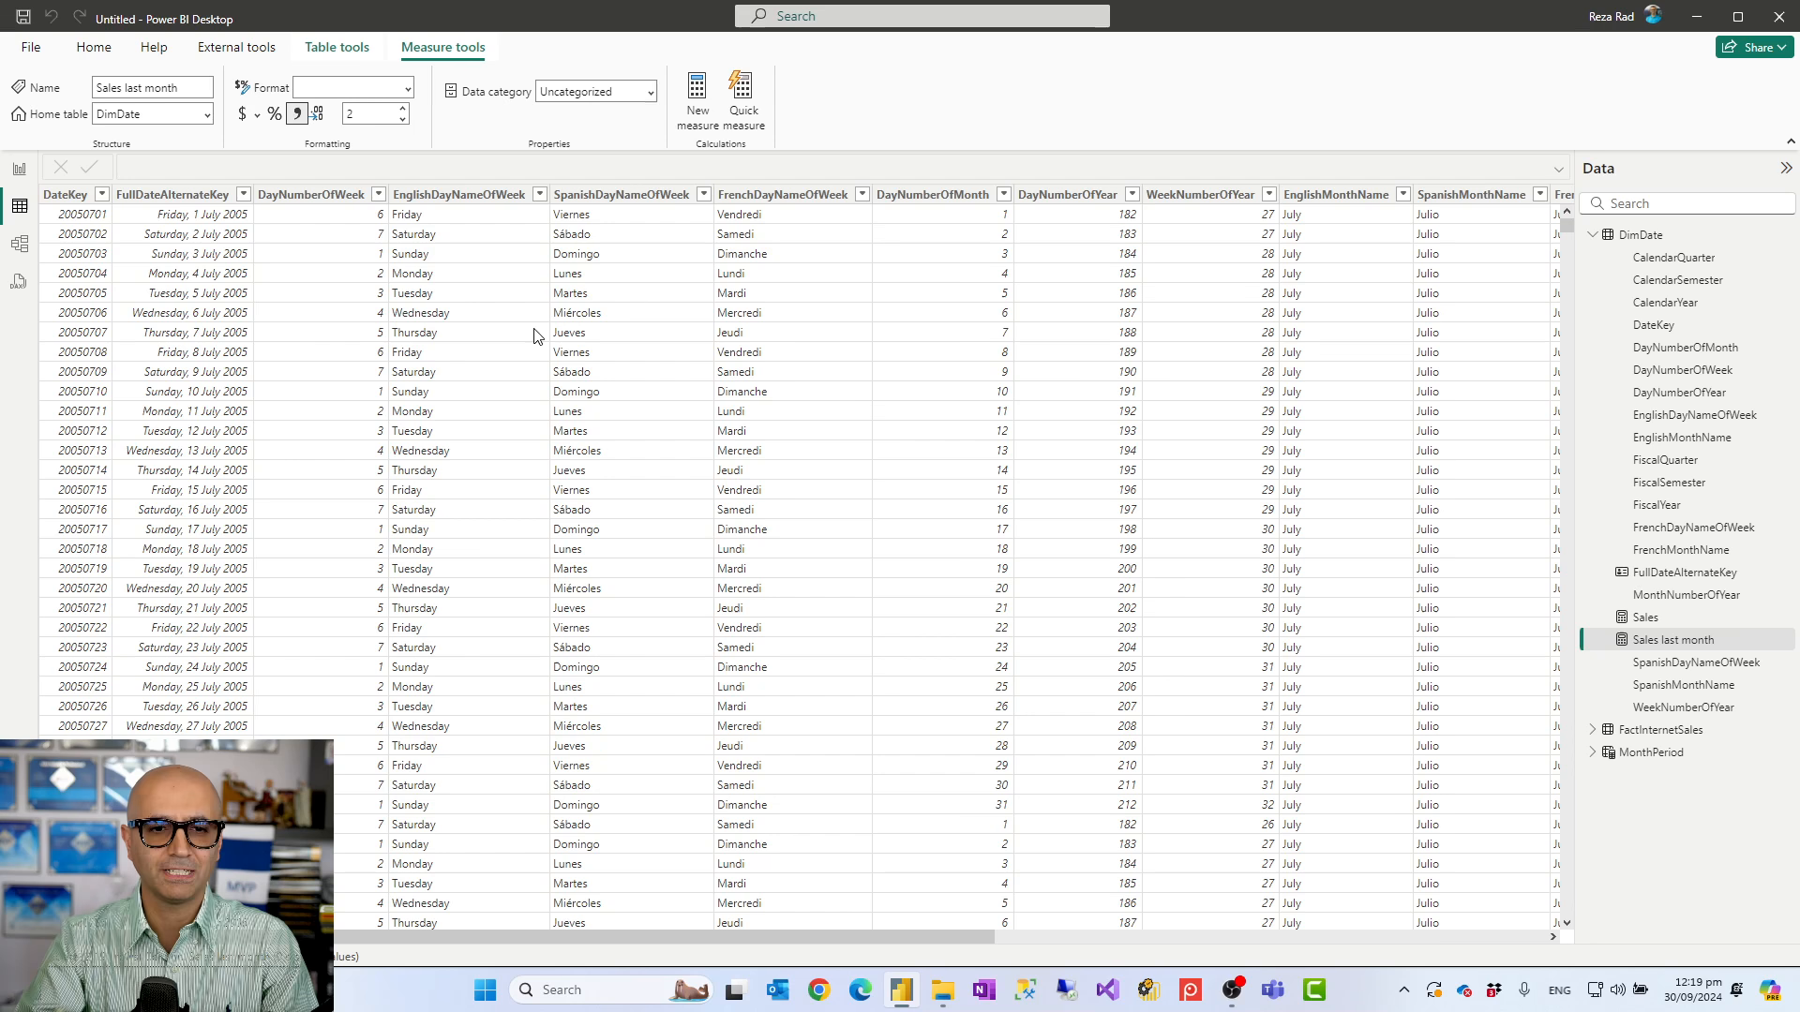
pyautogui.click(1593, 237)
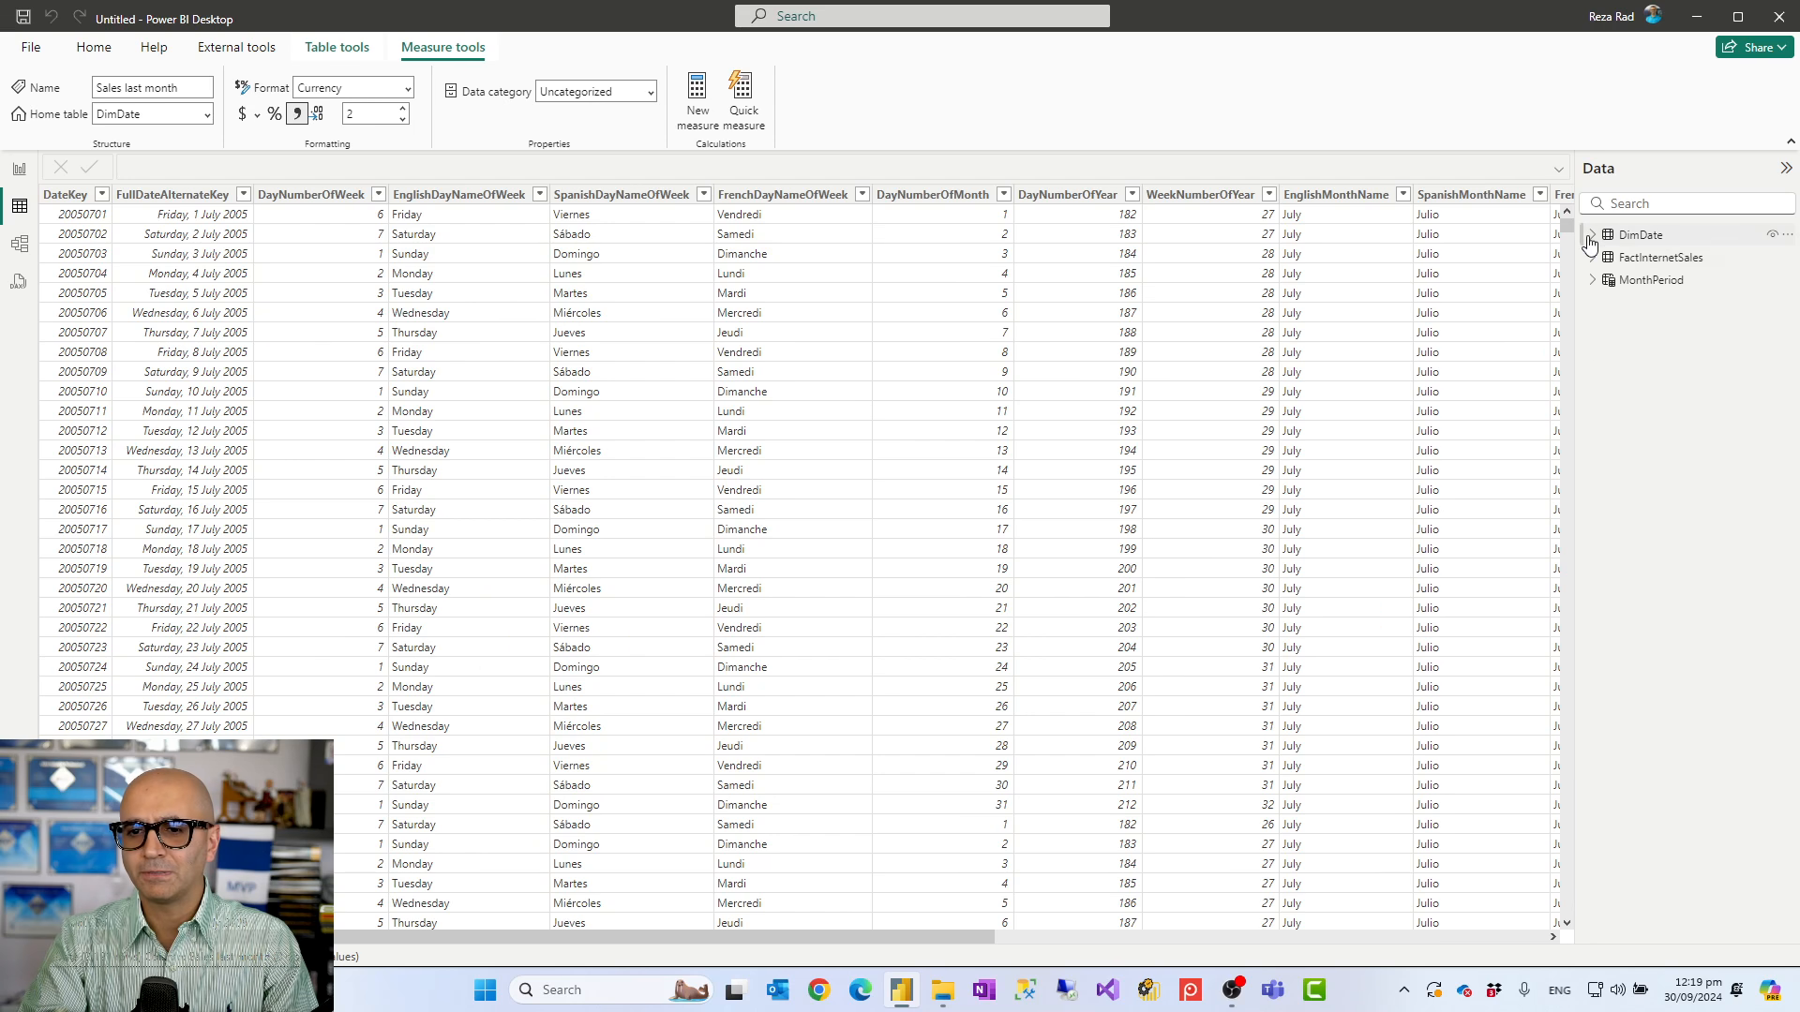
pyautogui.click(1649, 279)
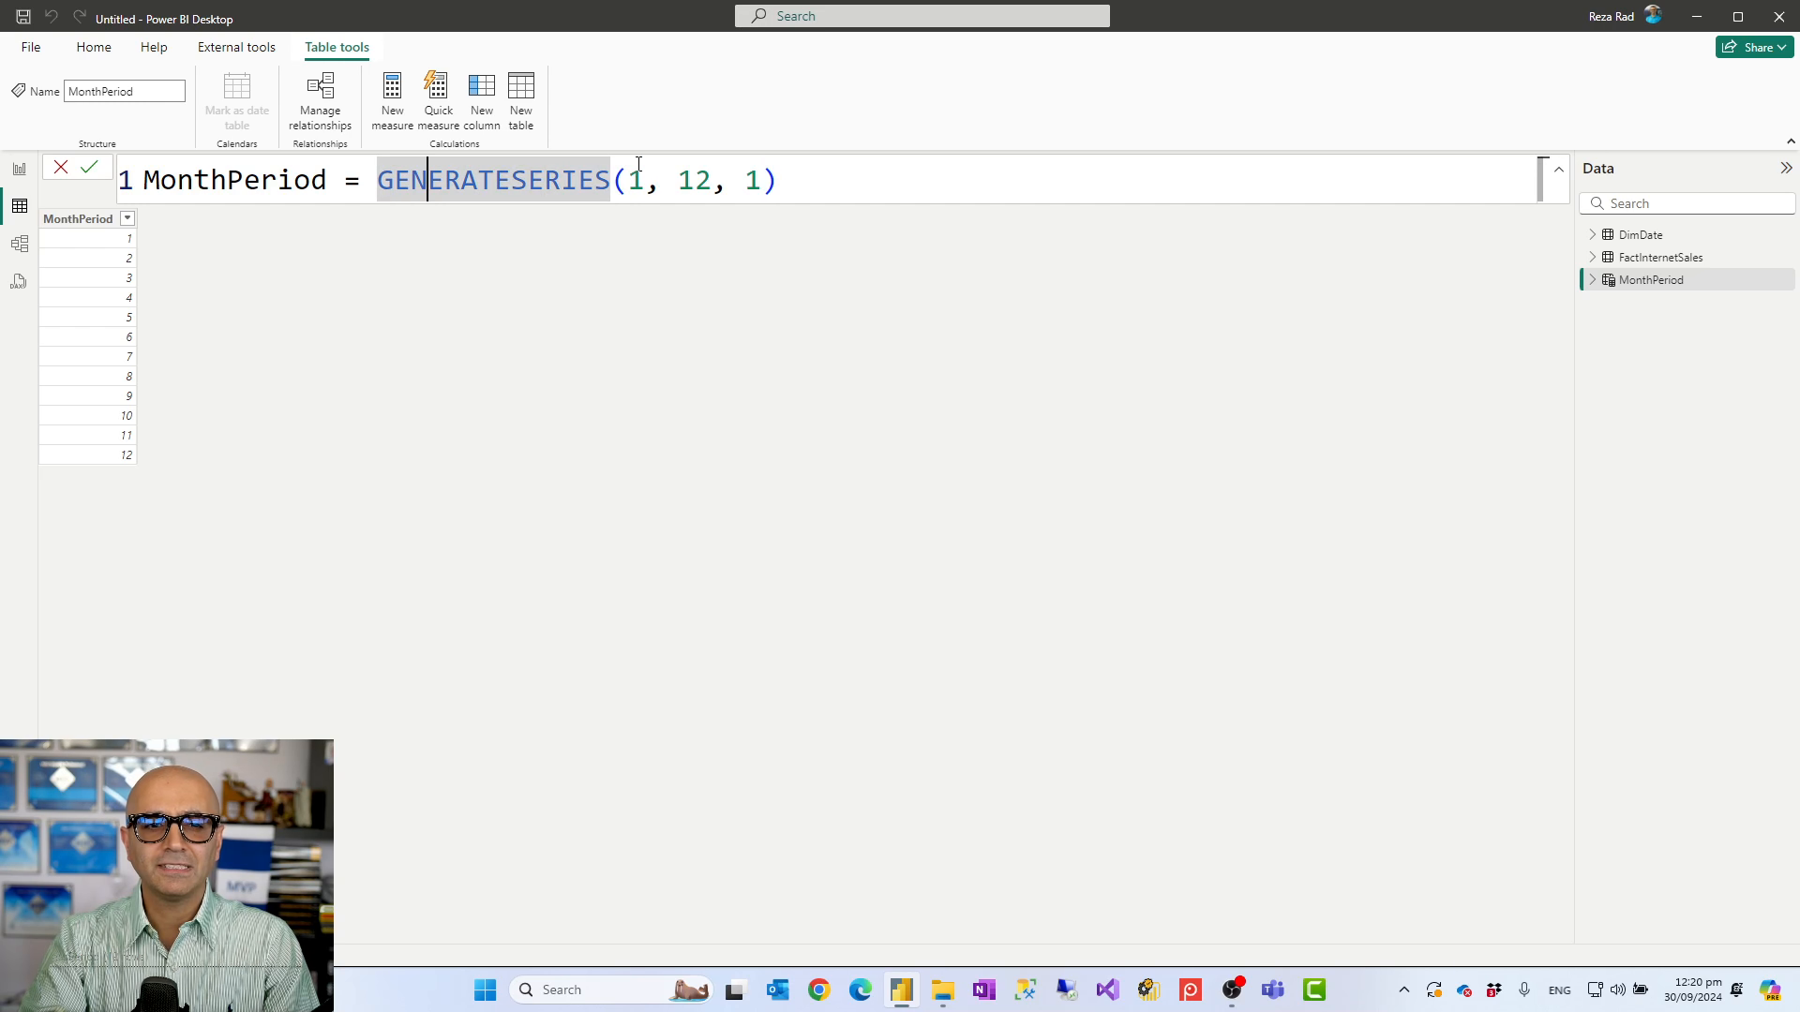
pyautogui.doubleClick(693, 180)
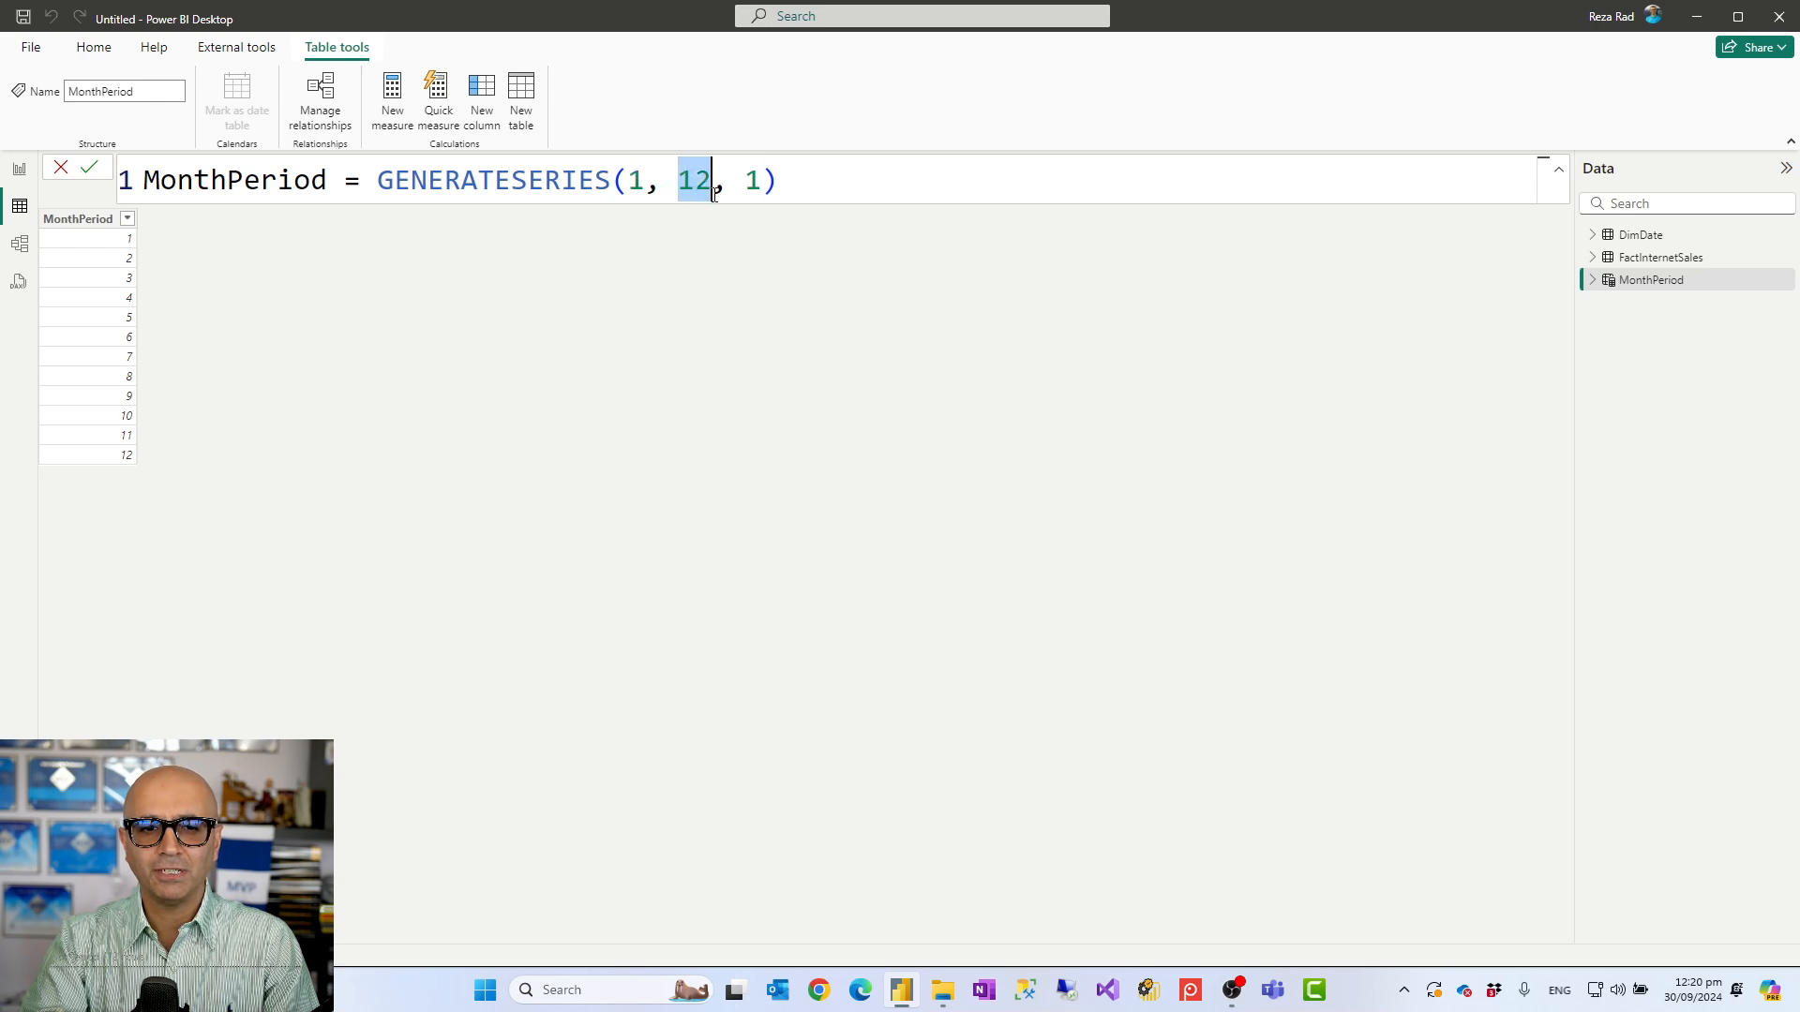
pyautogui.click(754, 180)
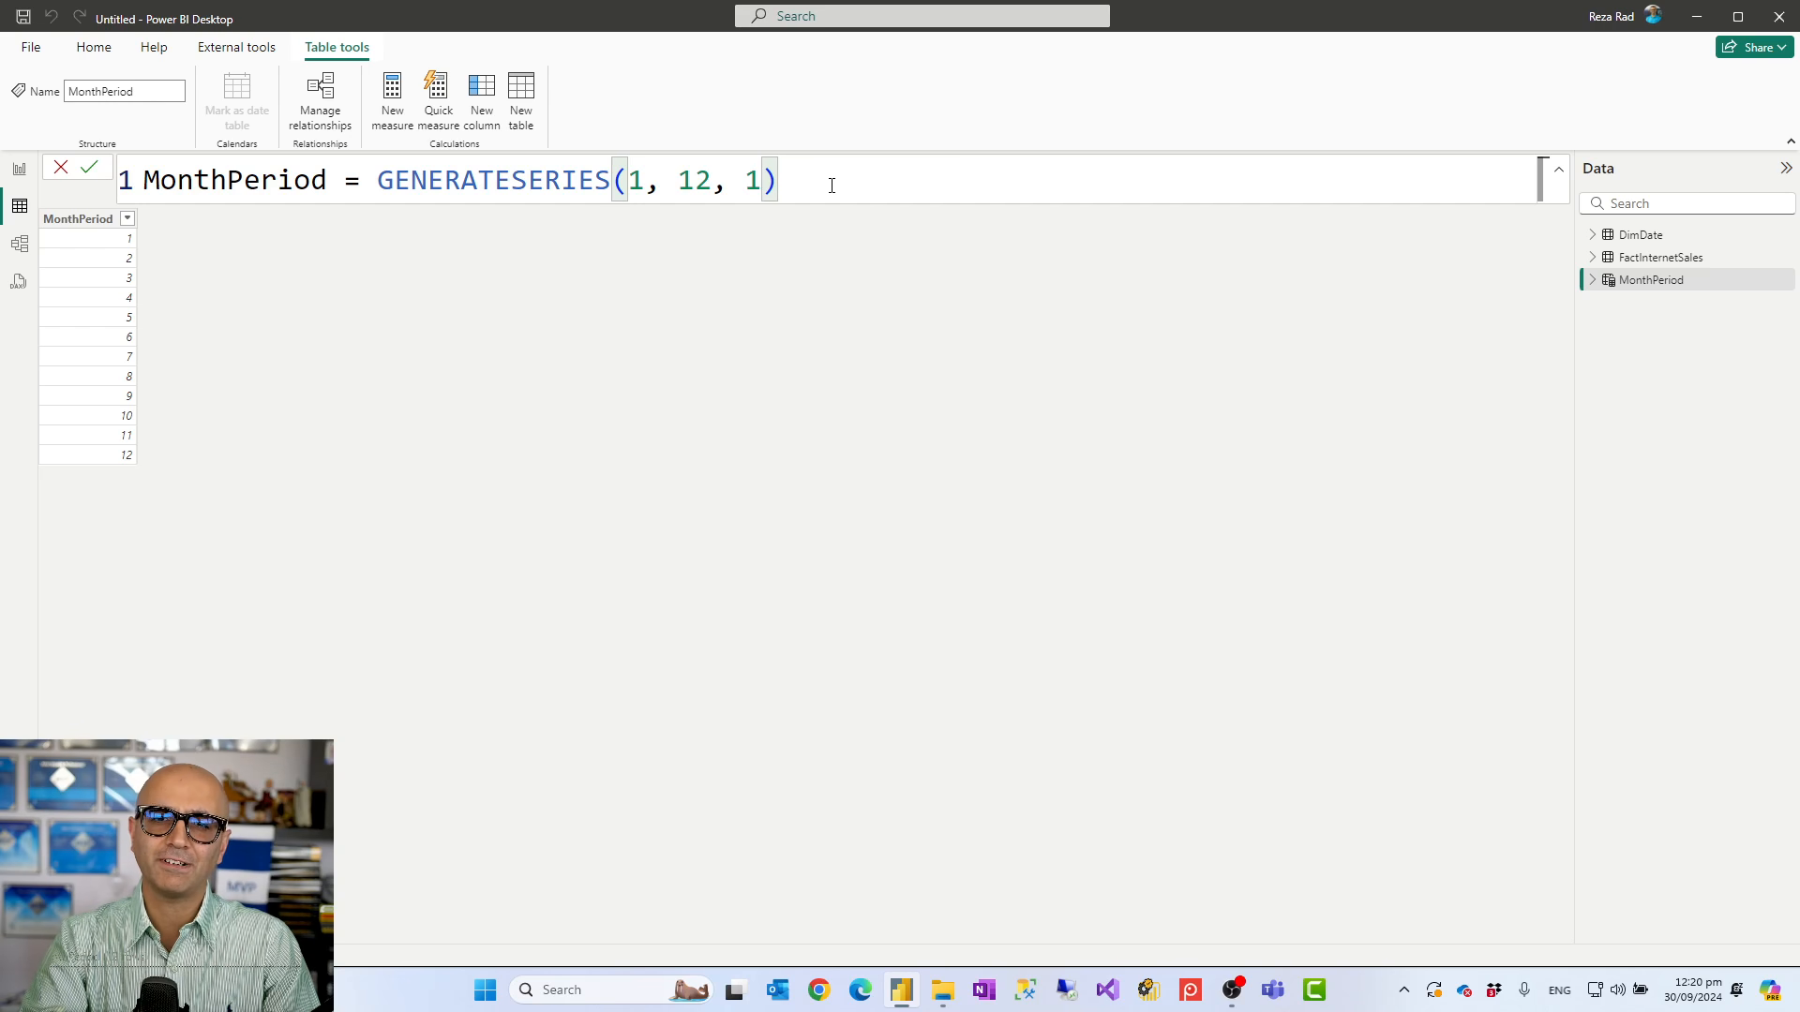
pyautogui.moveTo(1528, 330)
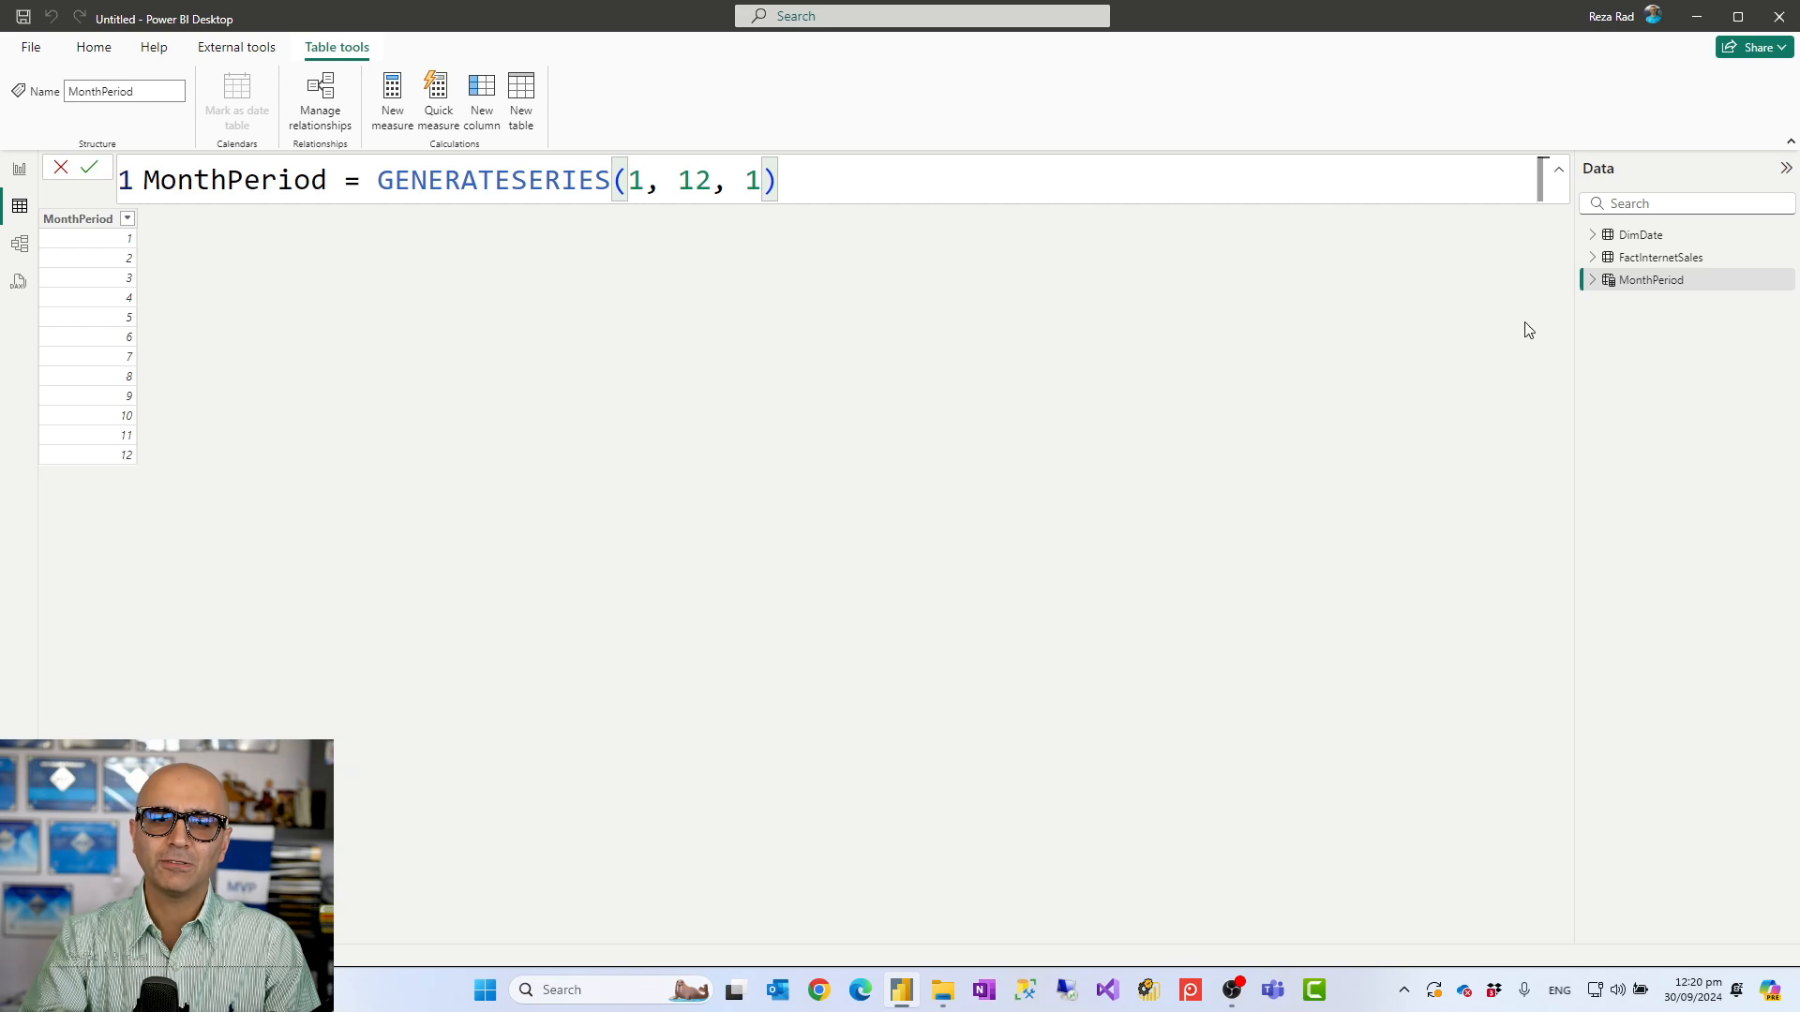
pyautogui.moveTo(861, 242)
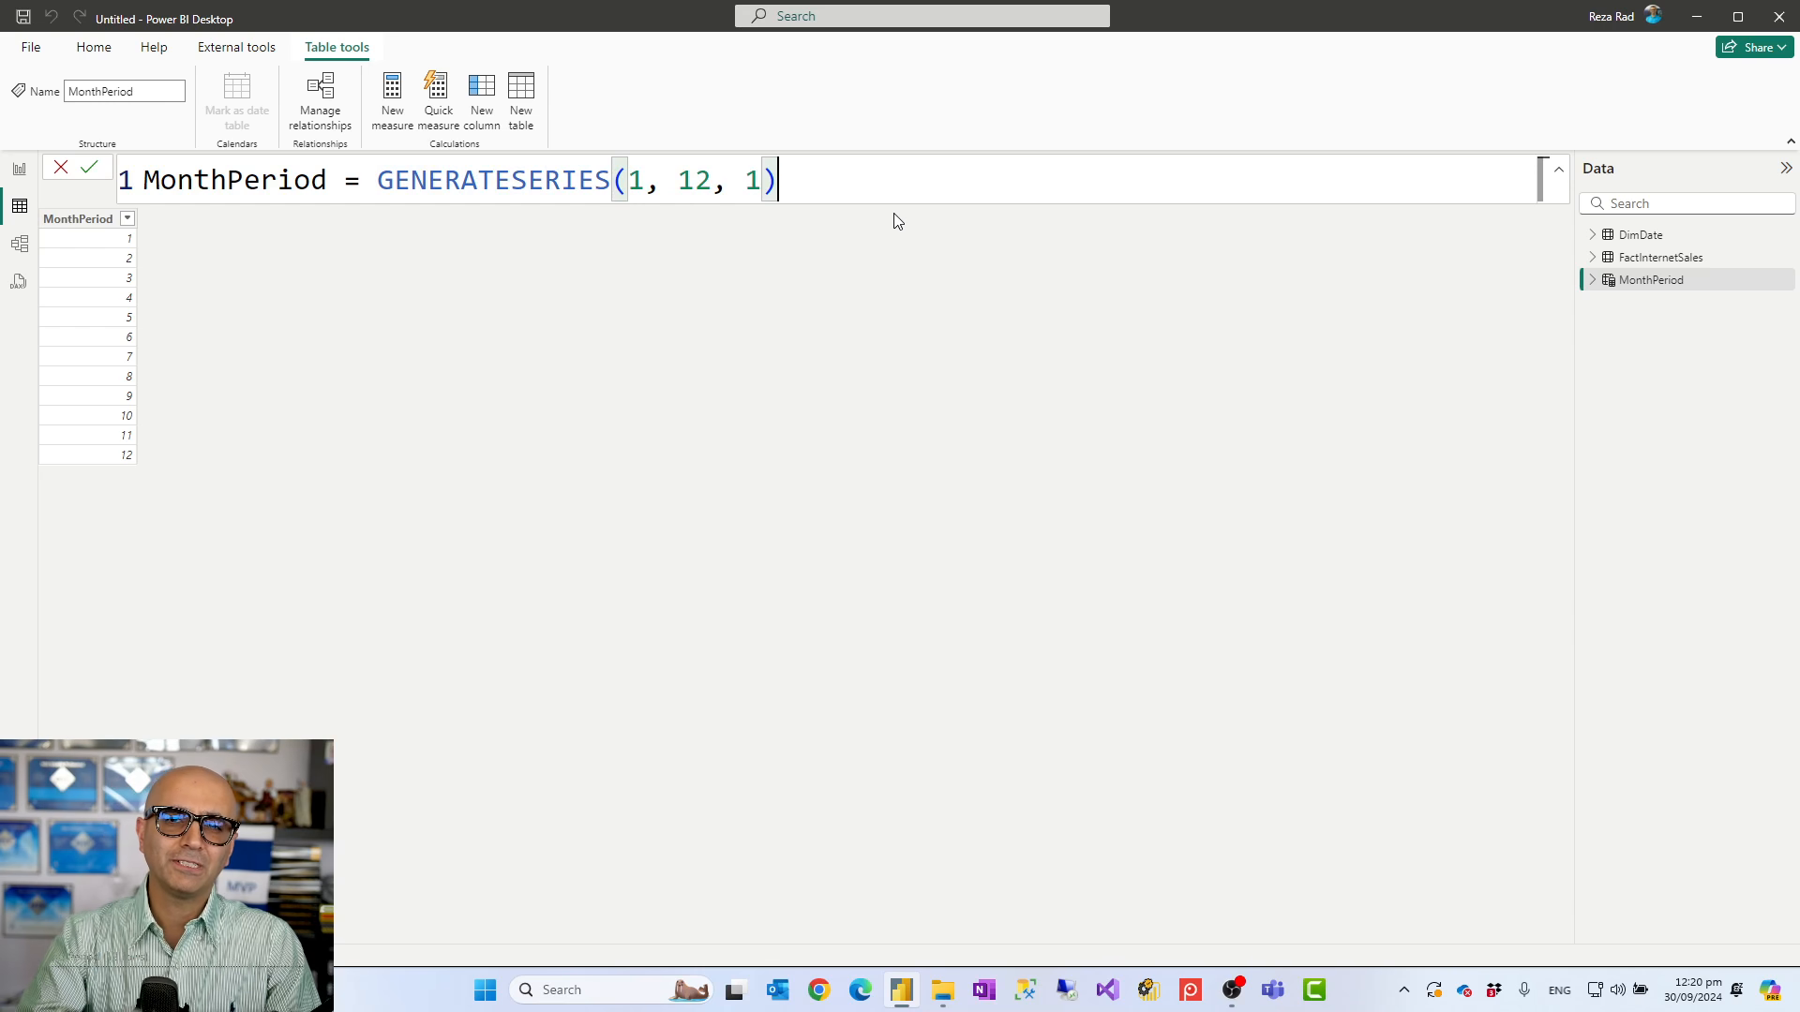
pyautogui.moveTo(1549, 326)
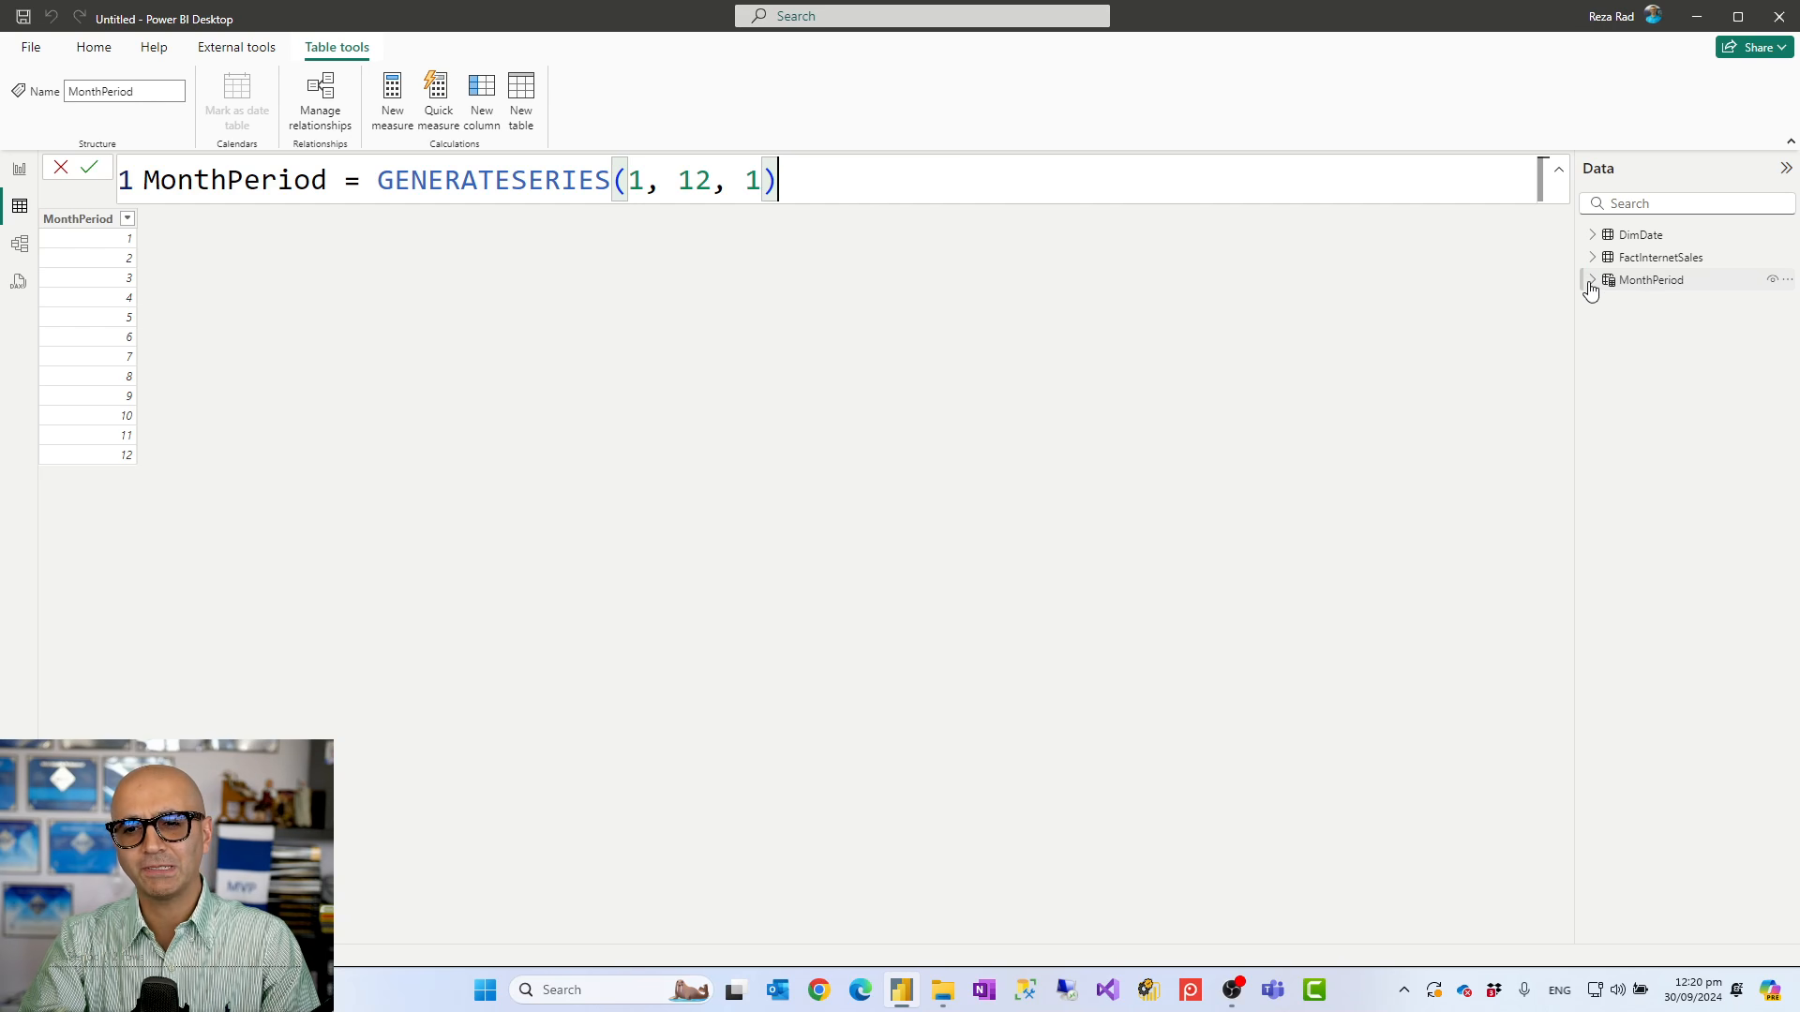
# Step: Inspect the MonthPeriod Value measure's SELECTEDVALUE formula with its fallback of 1
pyautogui.click(1592, 279)
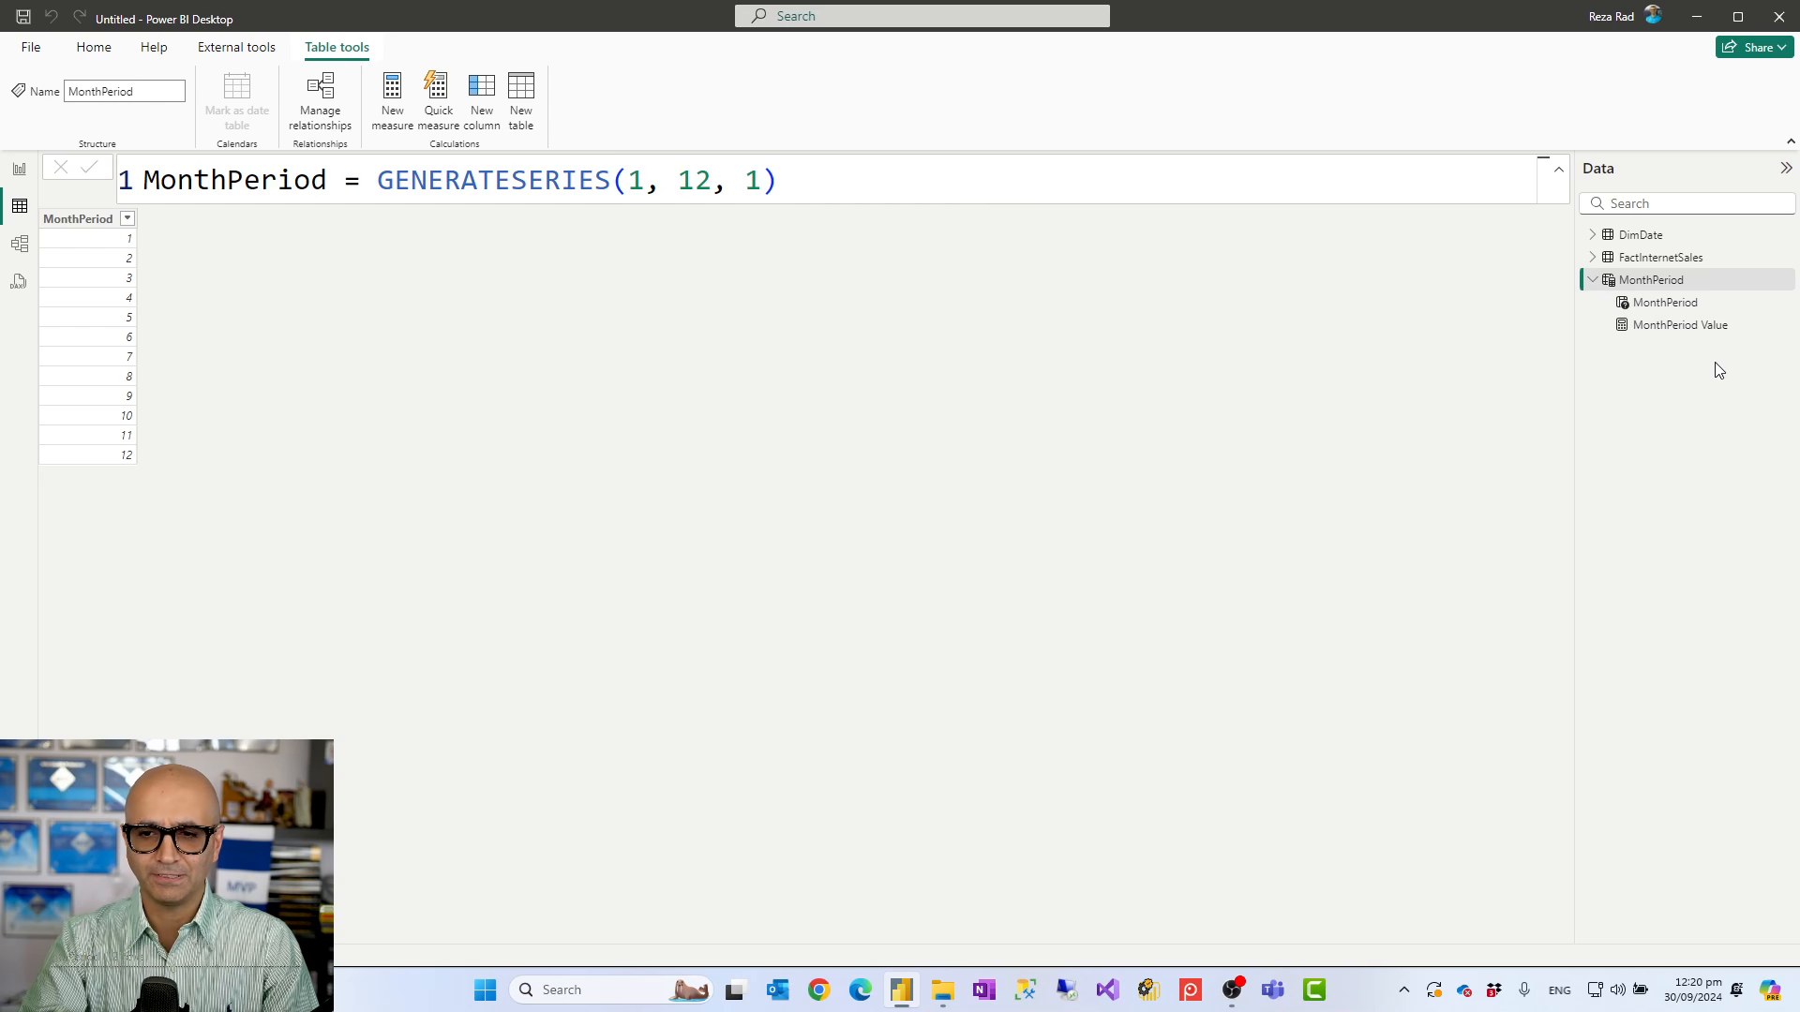
pyautogui.moveTo(92, 274)
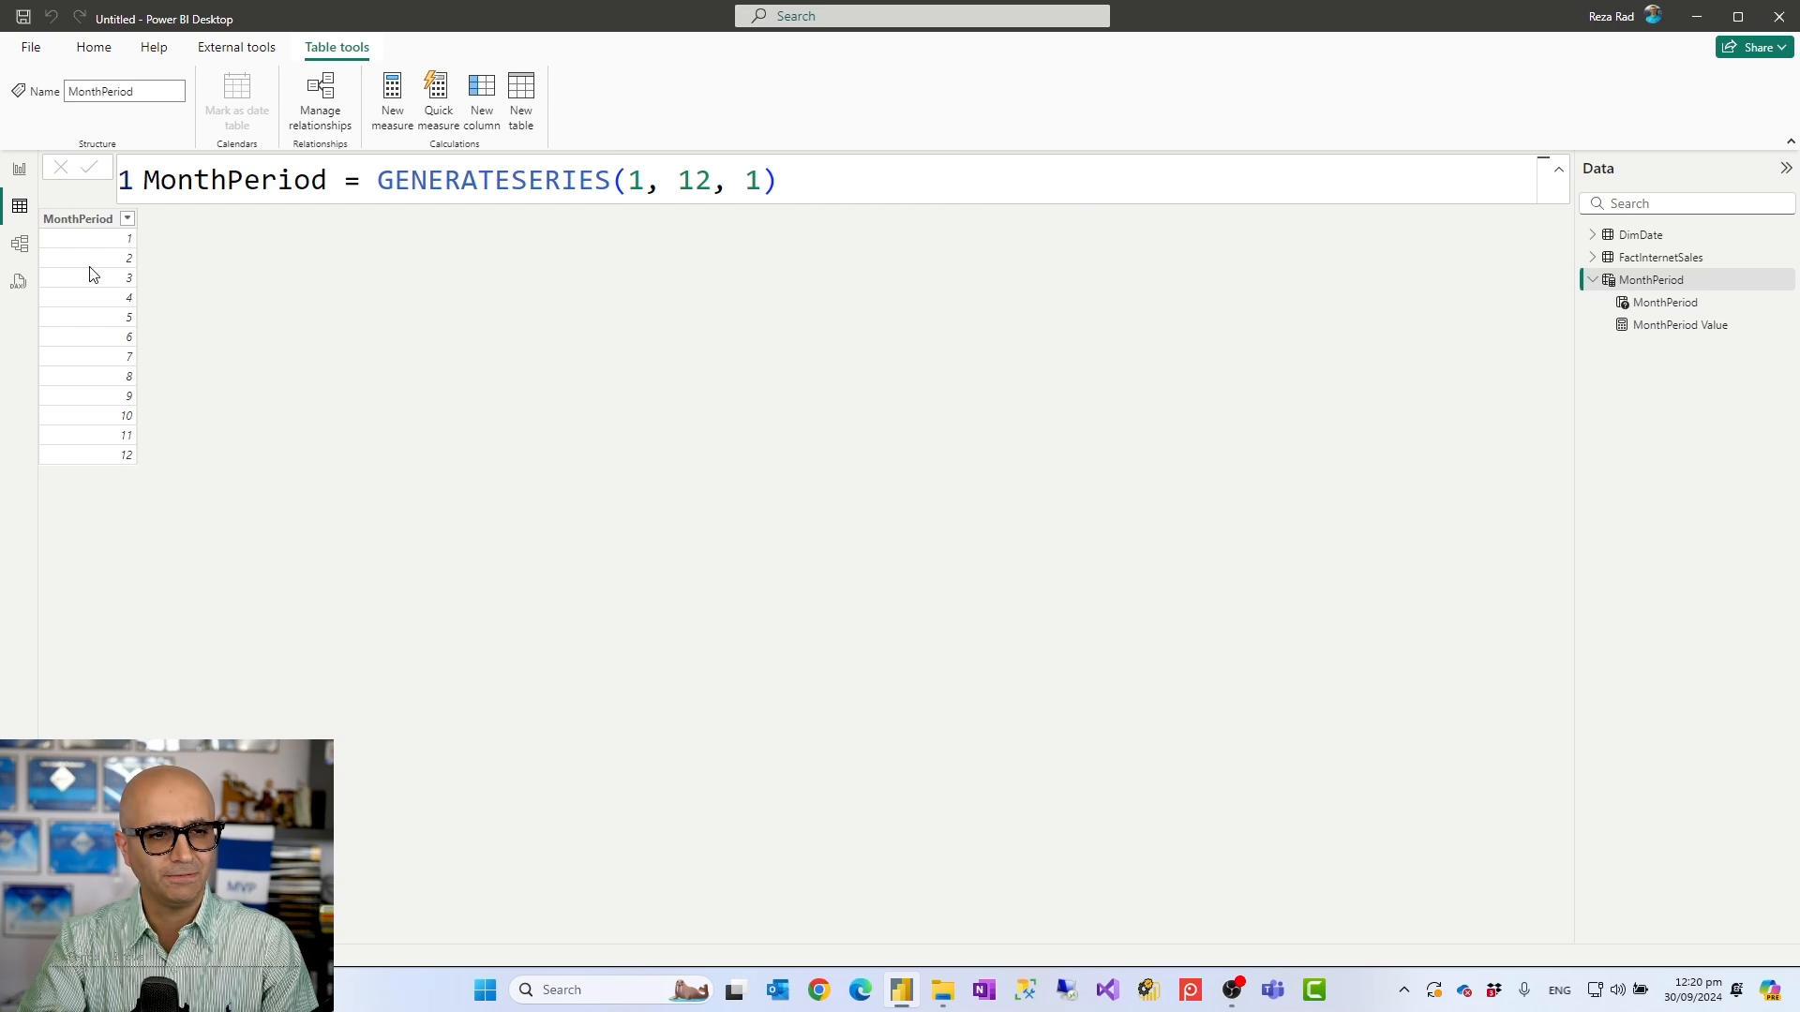
pyautogui.moveTo(1682, 325)
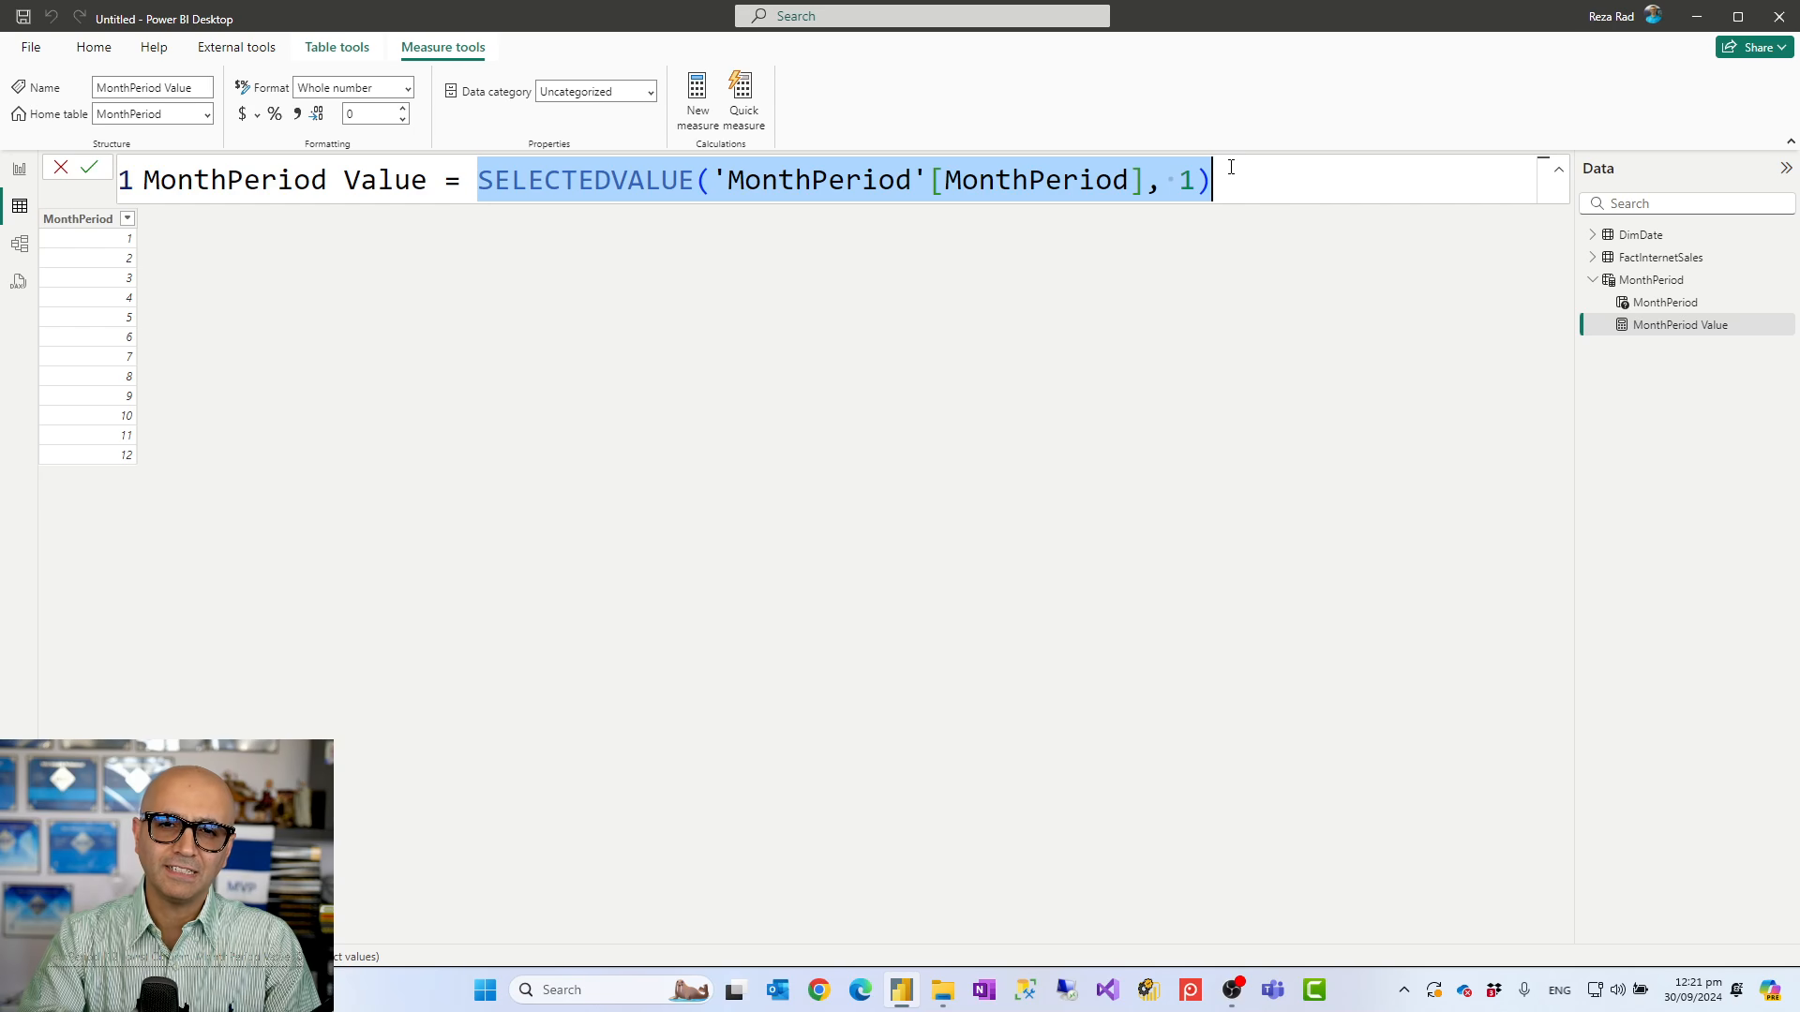
pyautogui.click(1214, 180)
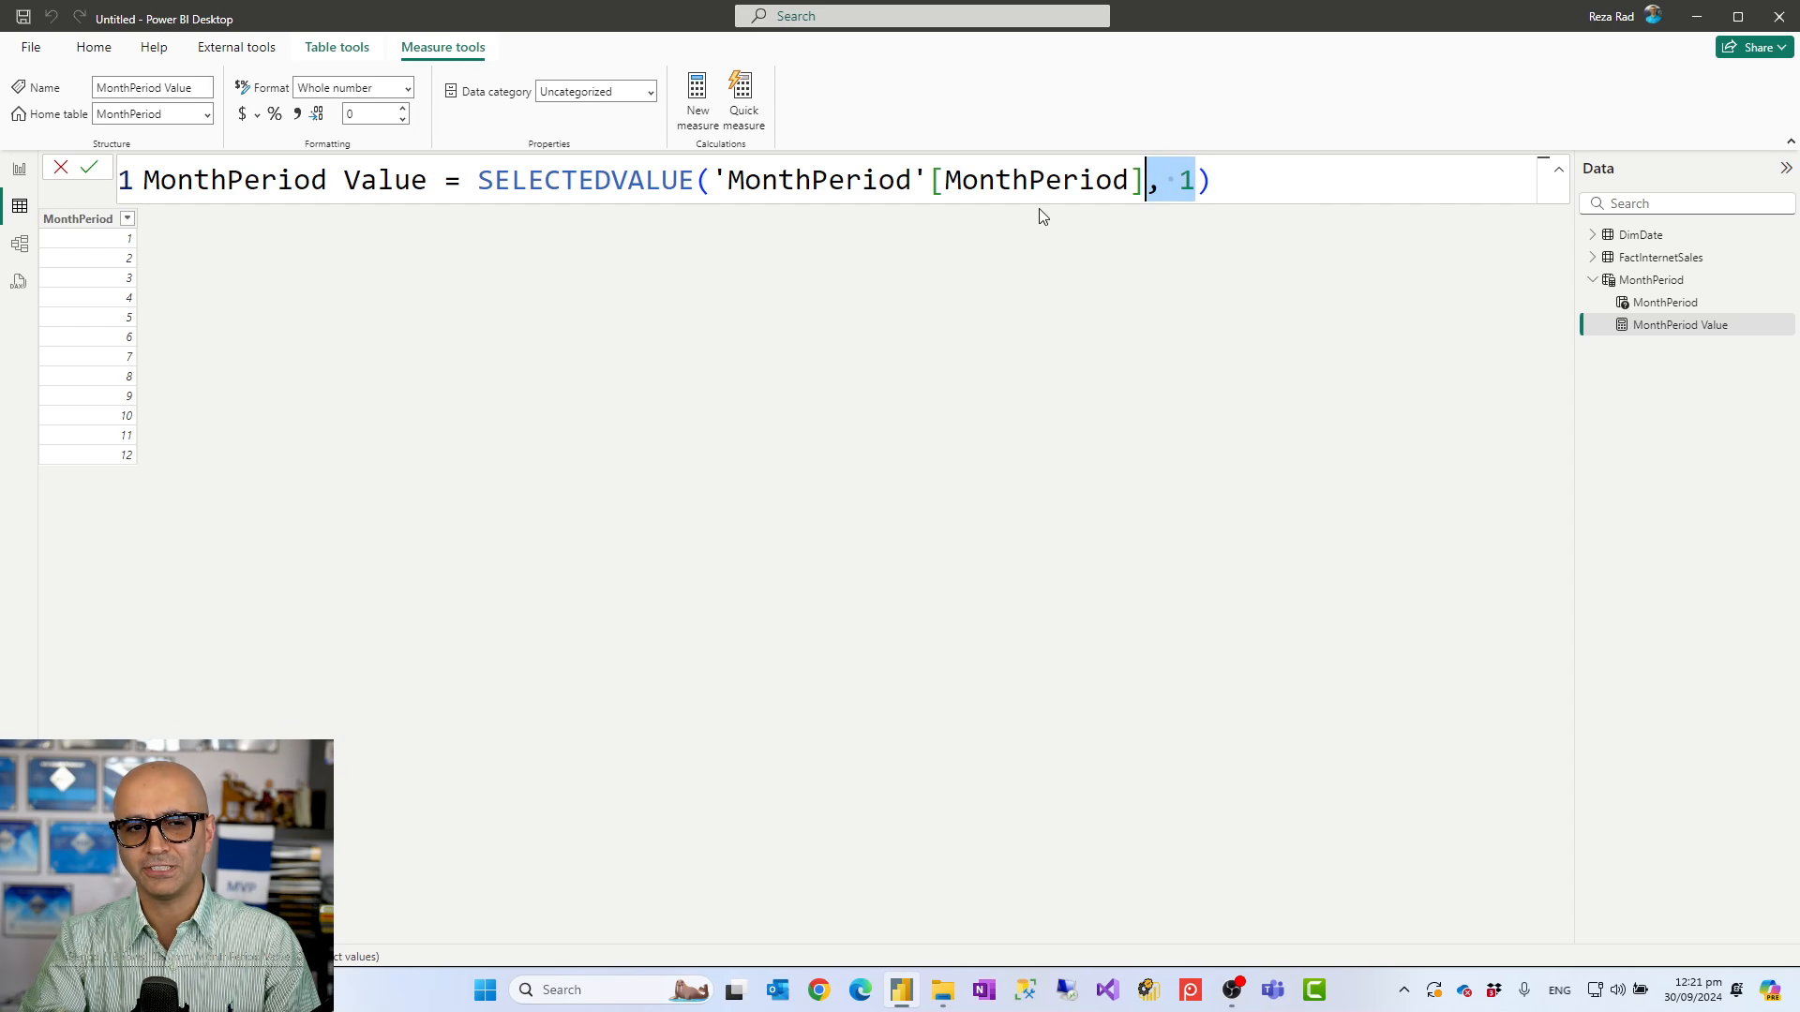
pyautogui.moveTo(144, 62)
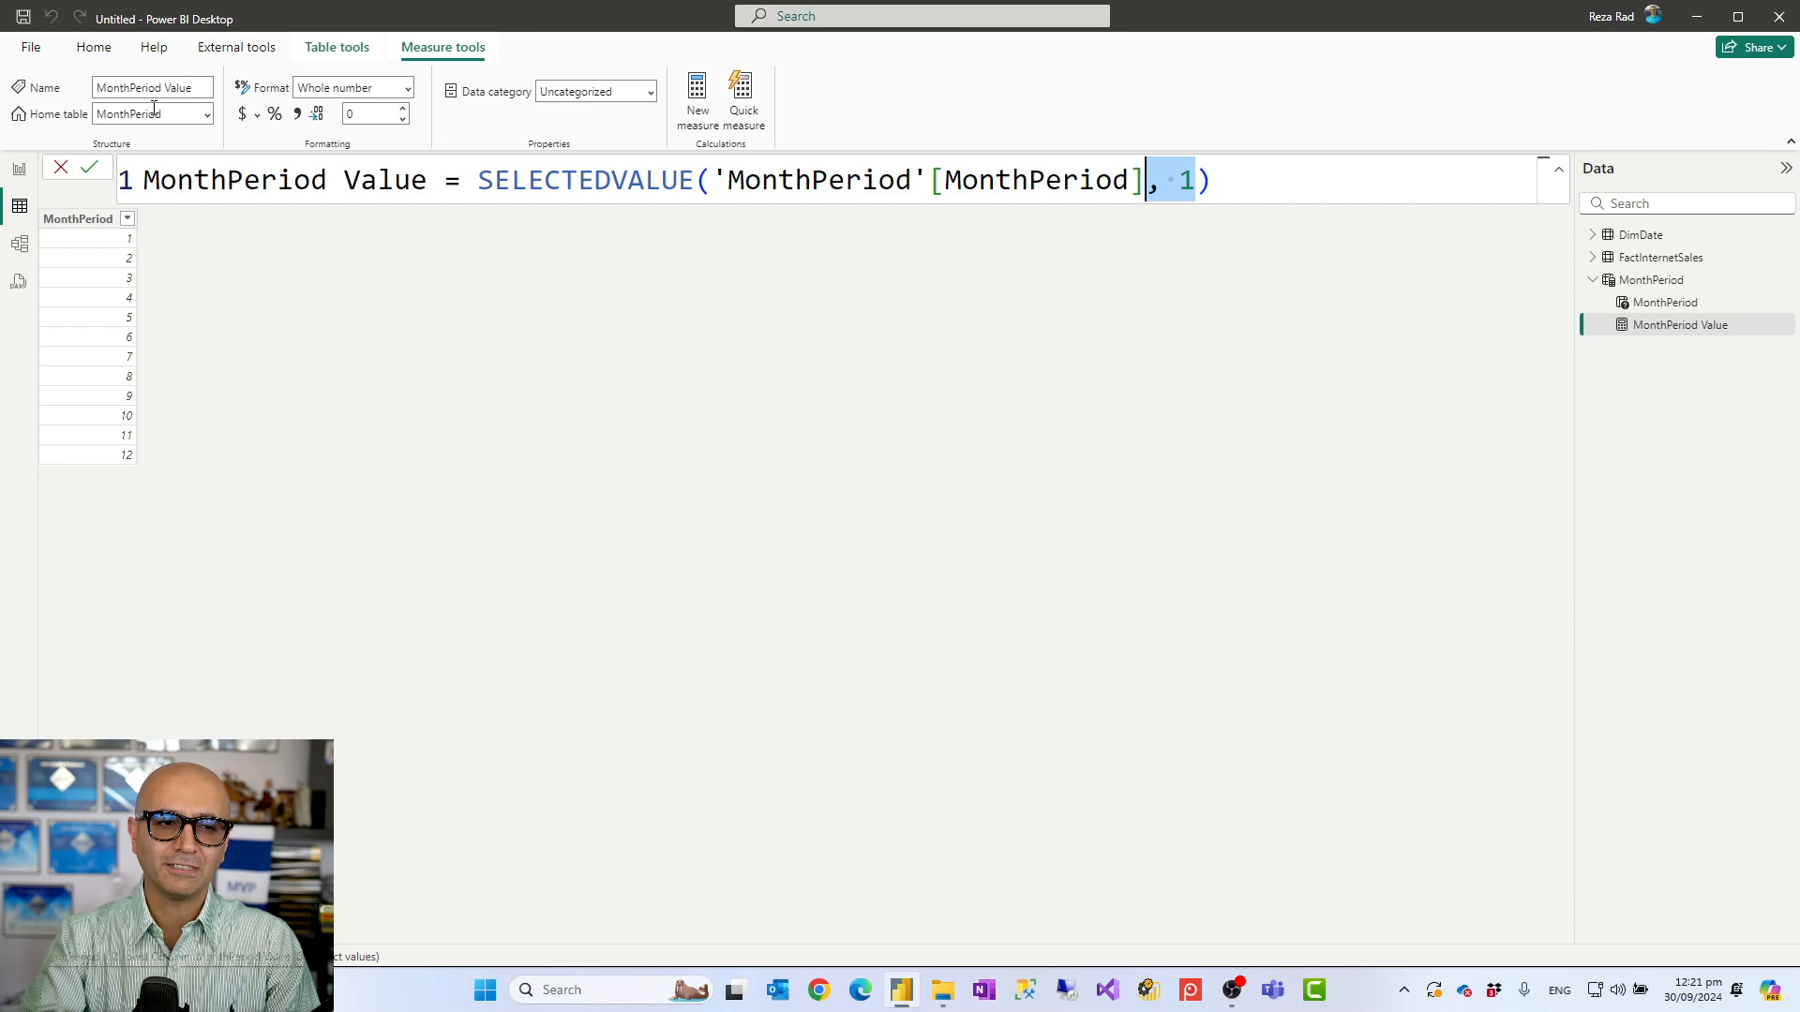
pyautogui.moveTo(238, 257)
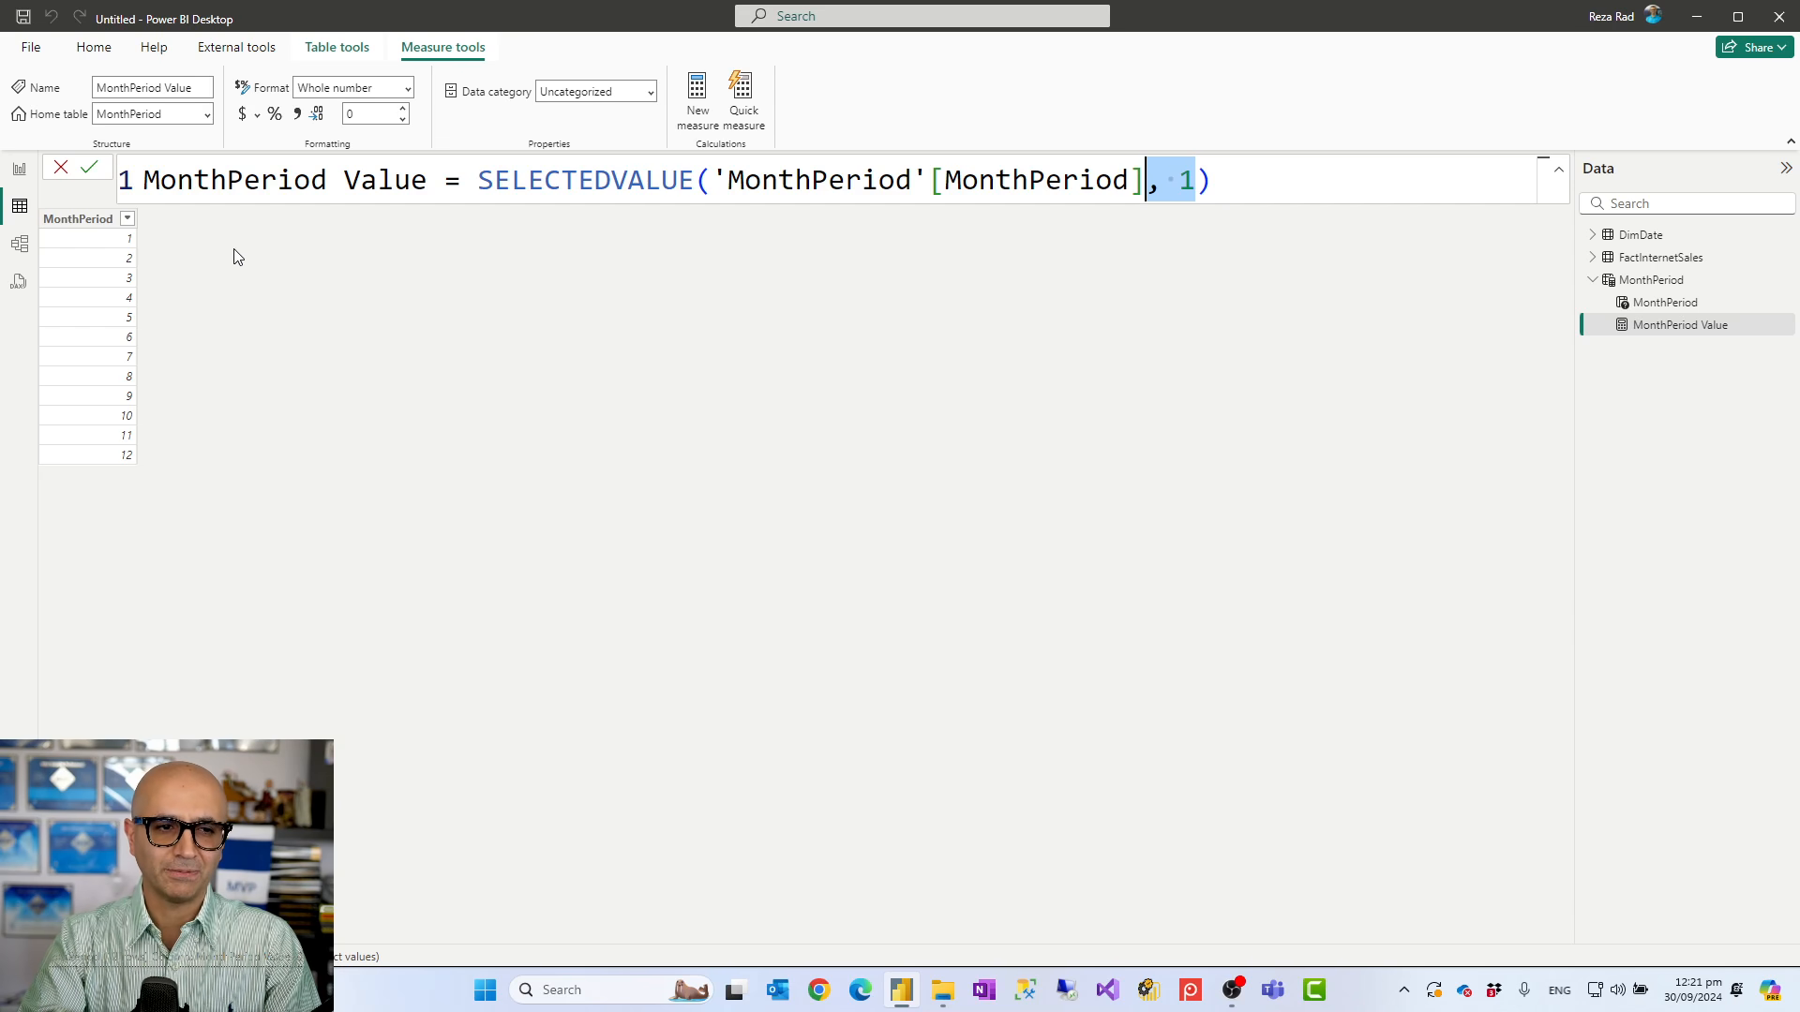
pyautogui.moveTo(18, 169)
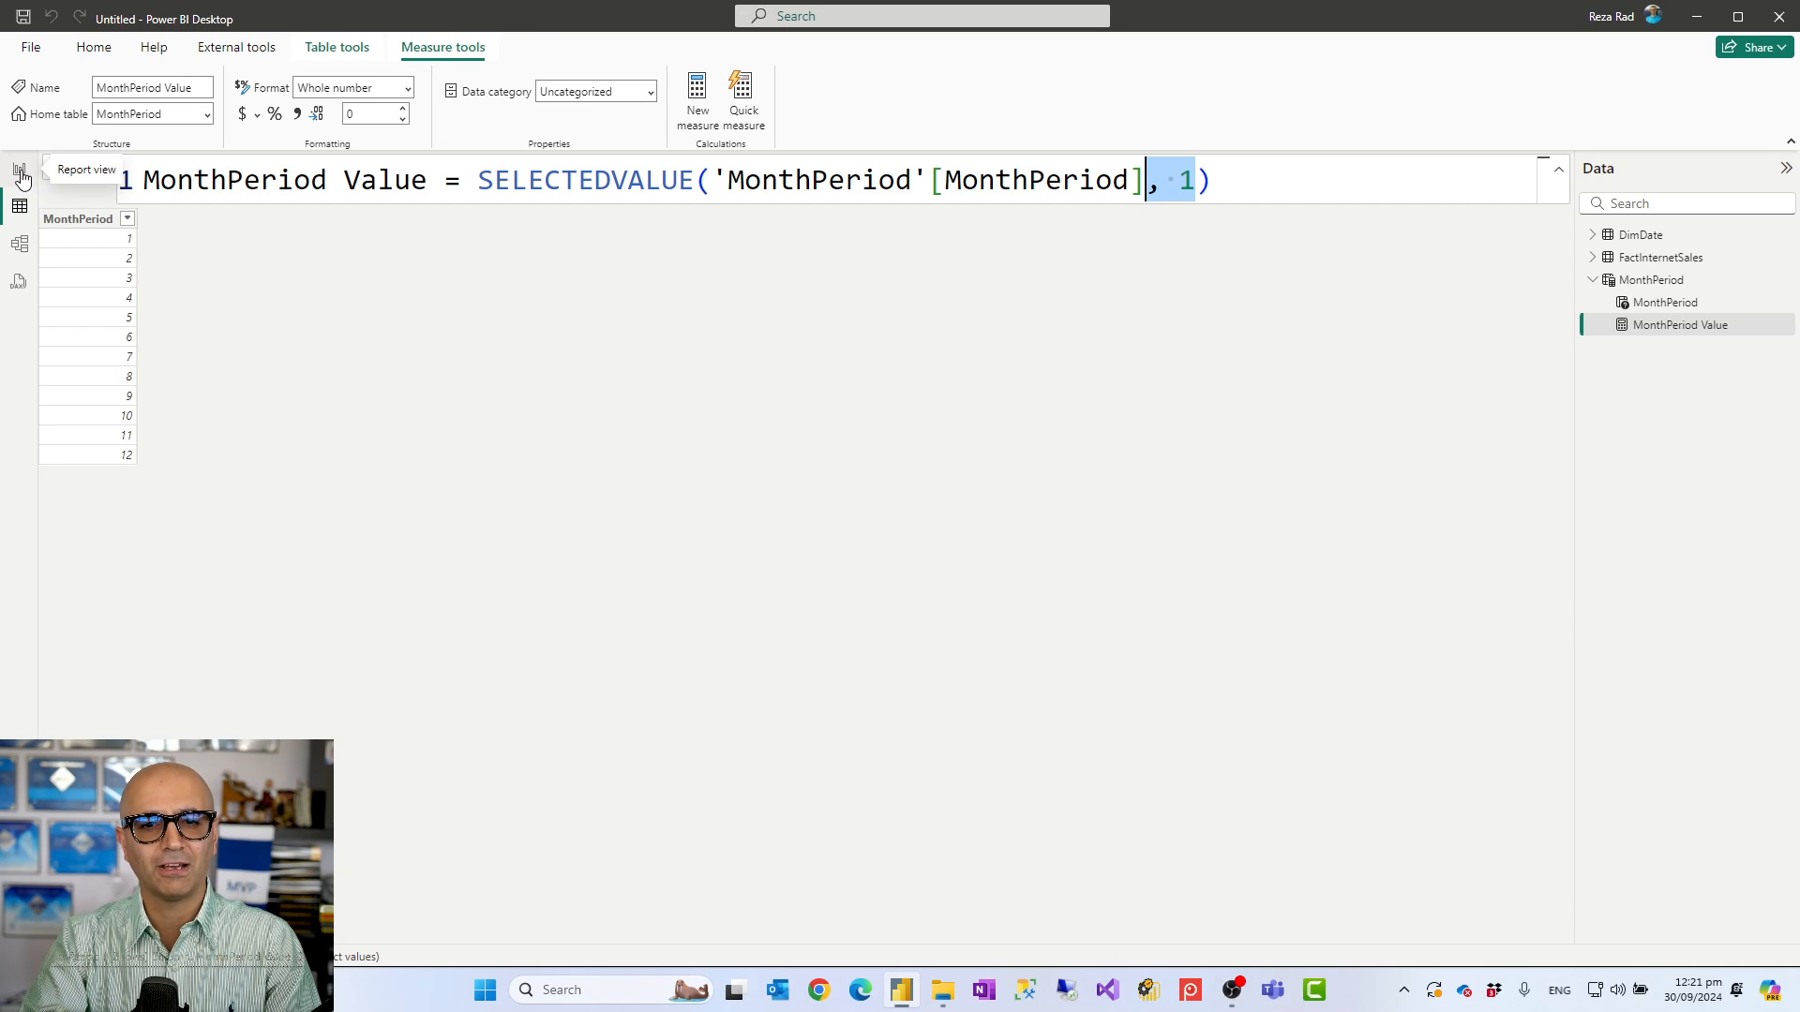
# Step: Add a card visual on the report page showing the MonthPeriod Value field
pyautogui.click(19, 168)
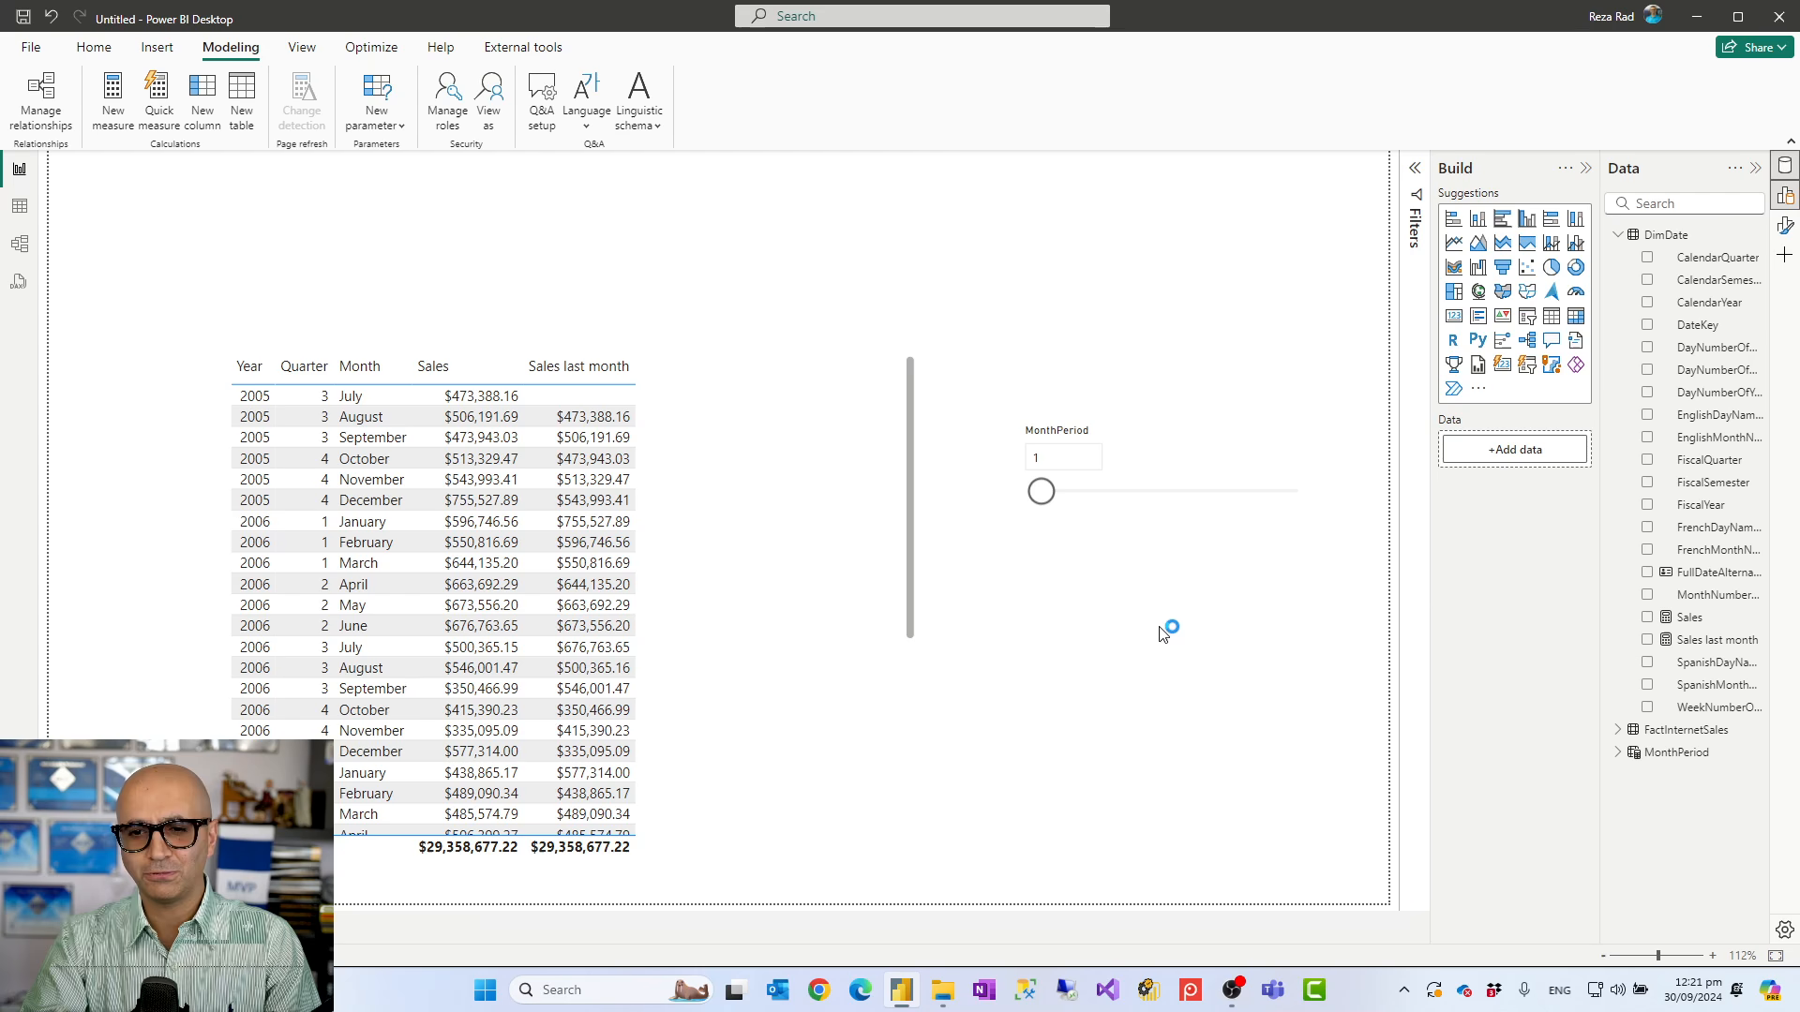
pyautogui.click(1618, 752)
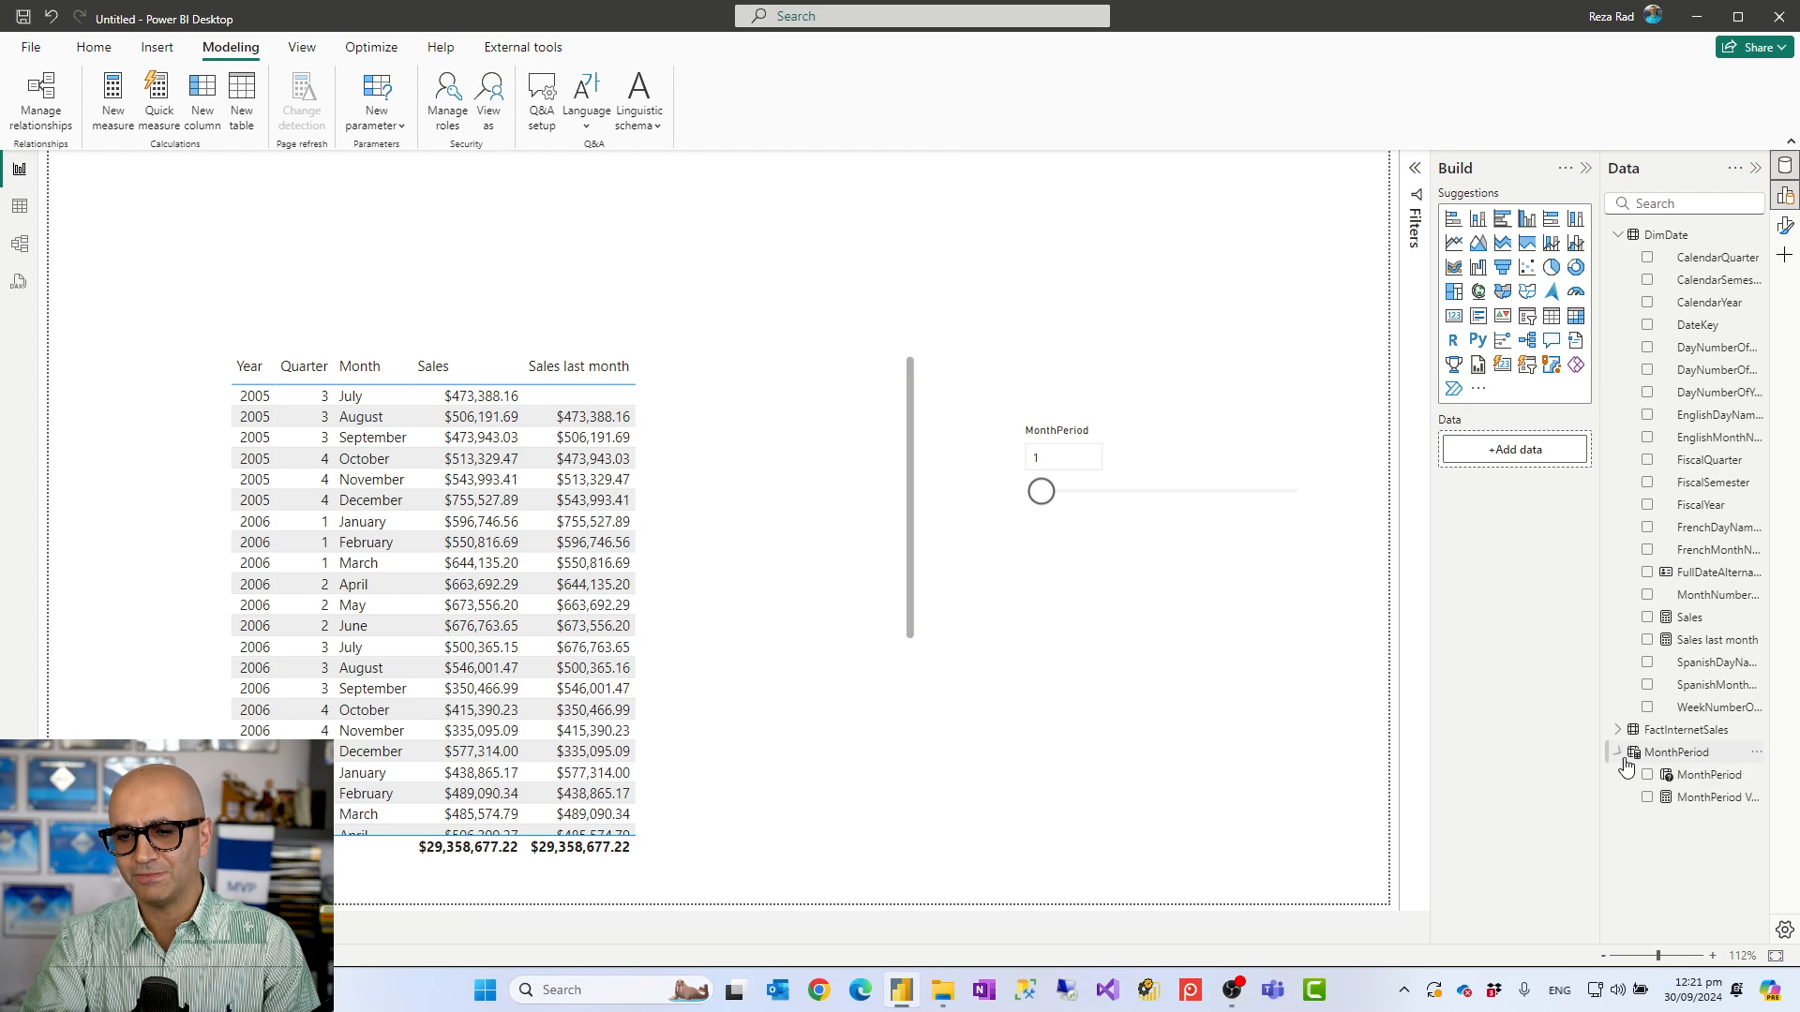
pyautogui.click(1617, 752)
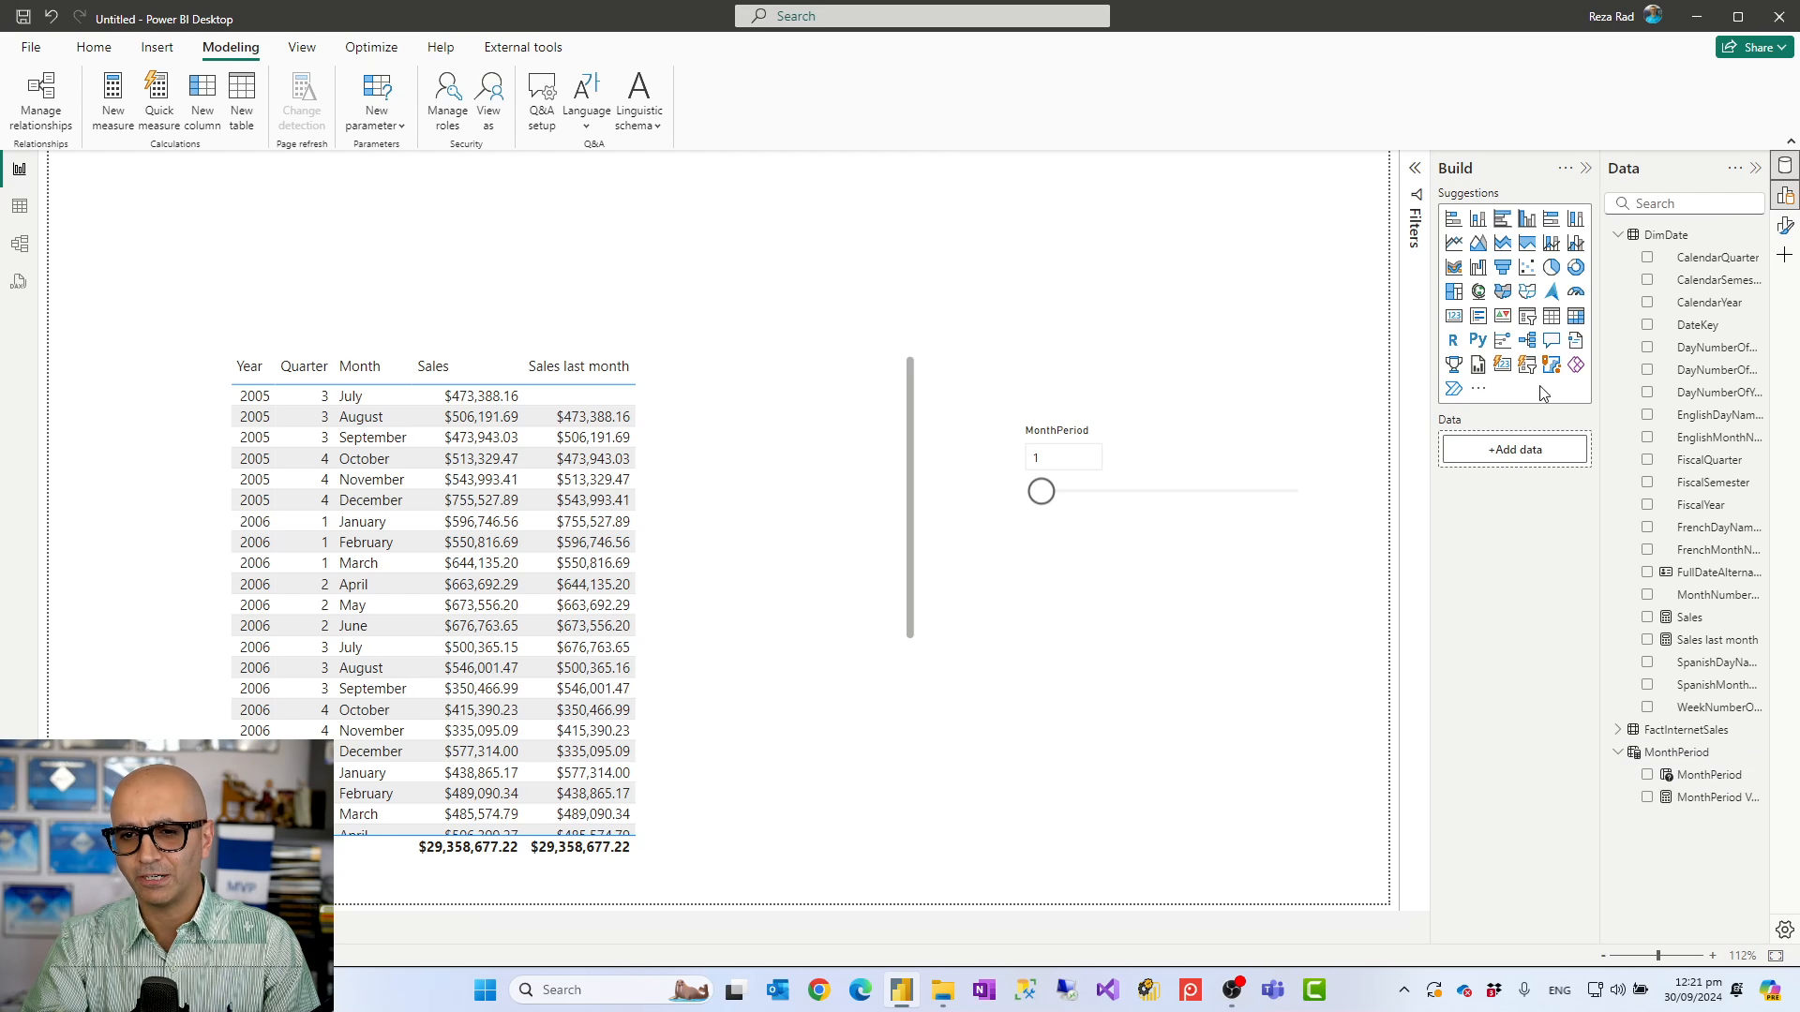
pyautogui.moveTo(1451, 334)
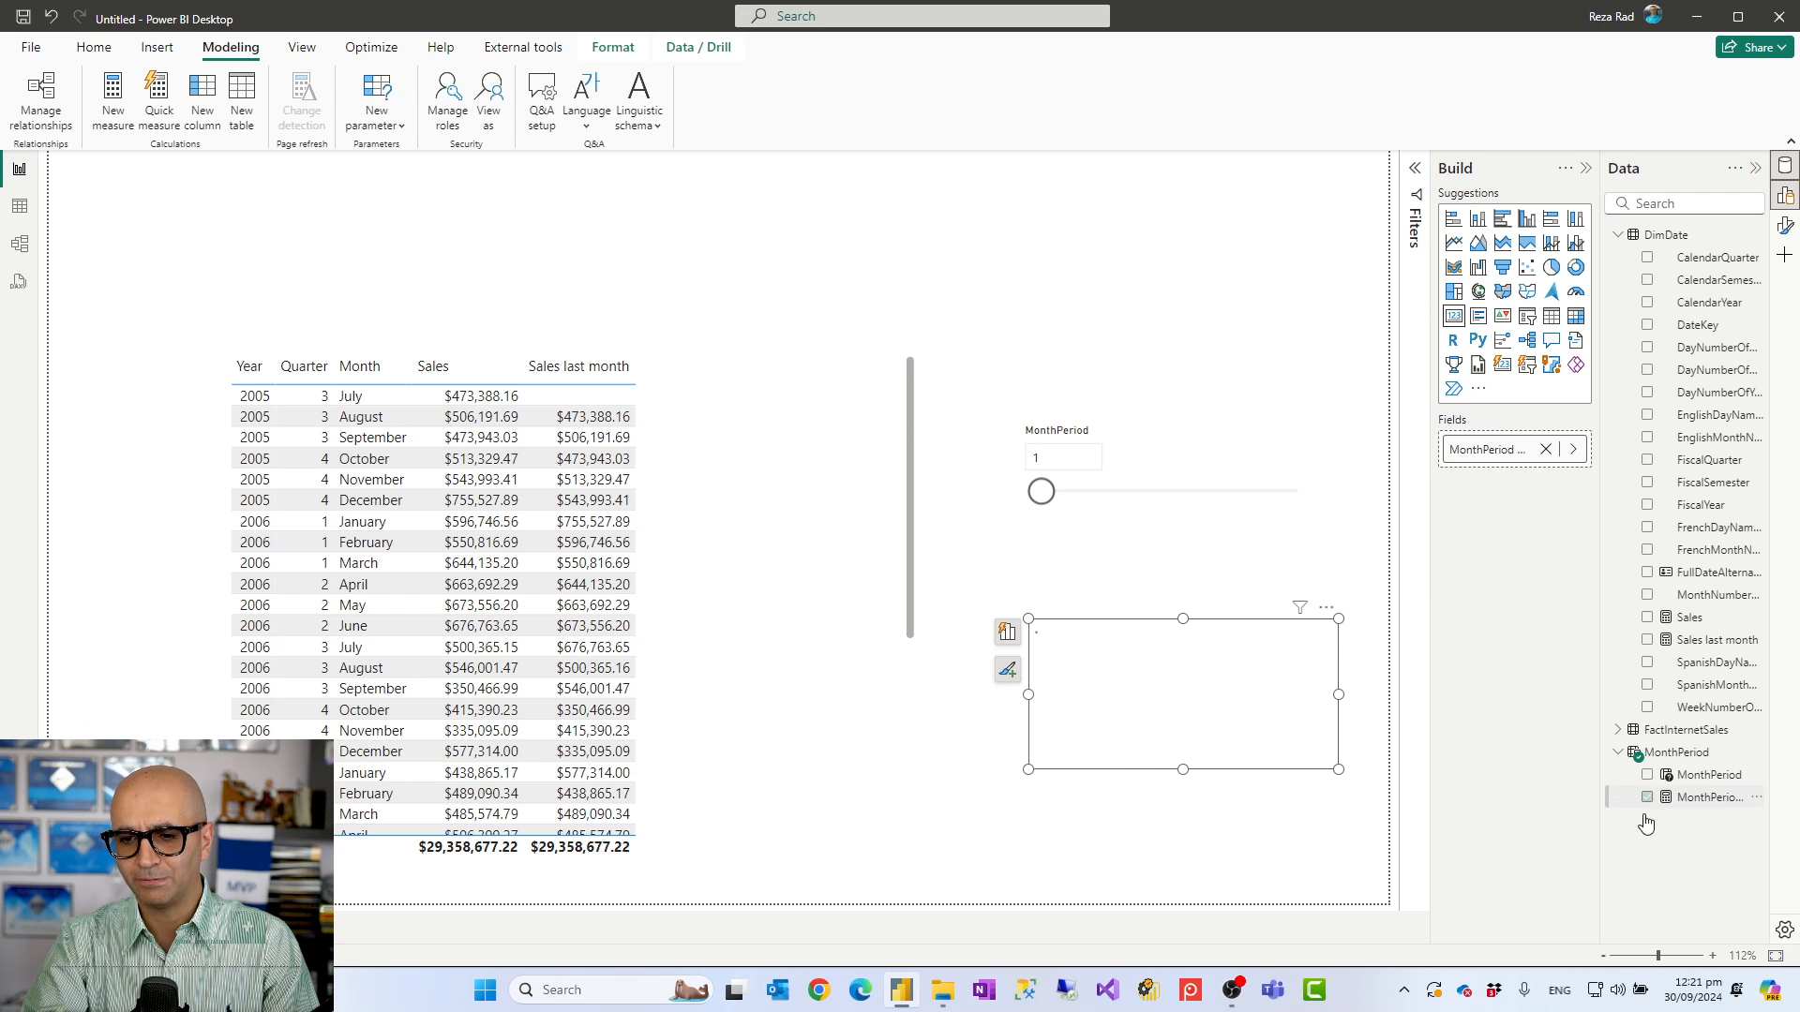
pyautogui.click(1646, 796)
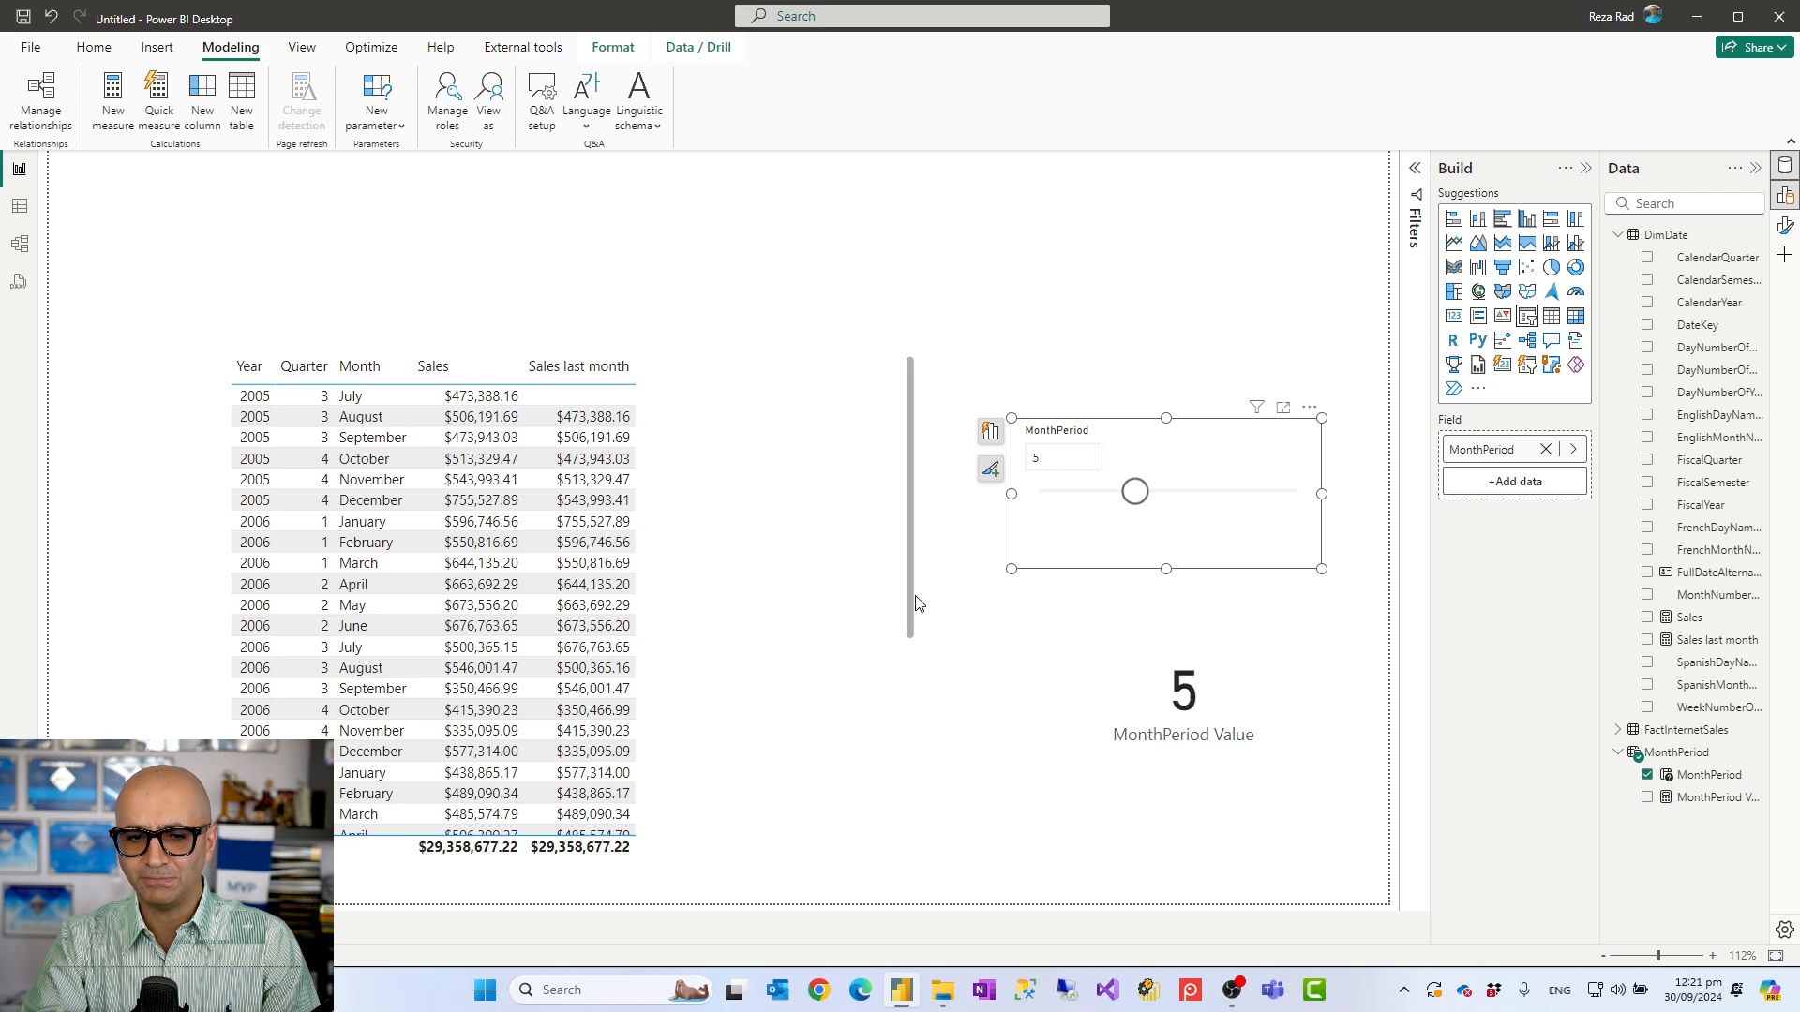
pyautogui.moveTo(1709, 639)
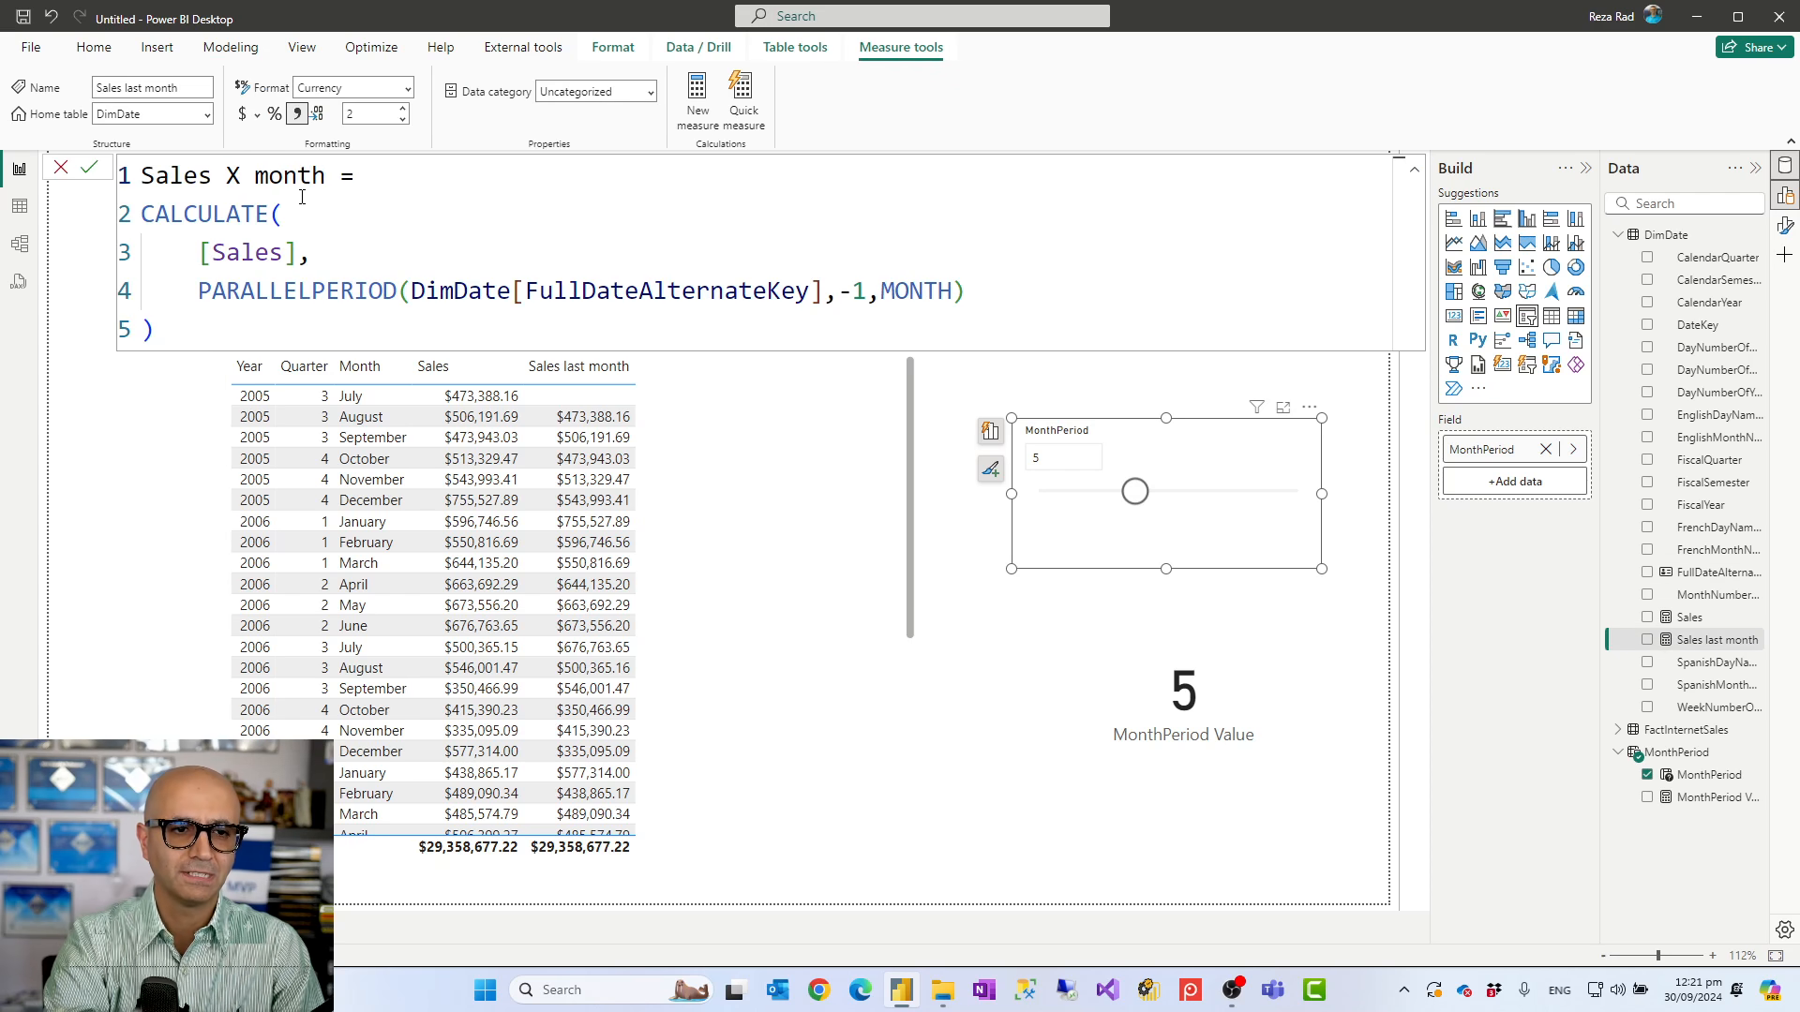
# Step: Rename the measure to Sales X month ago, offset it by -[MonthPeriod Value], and commit
pyautogui.write('ao')
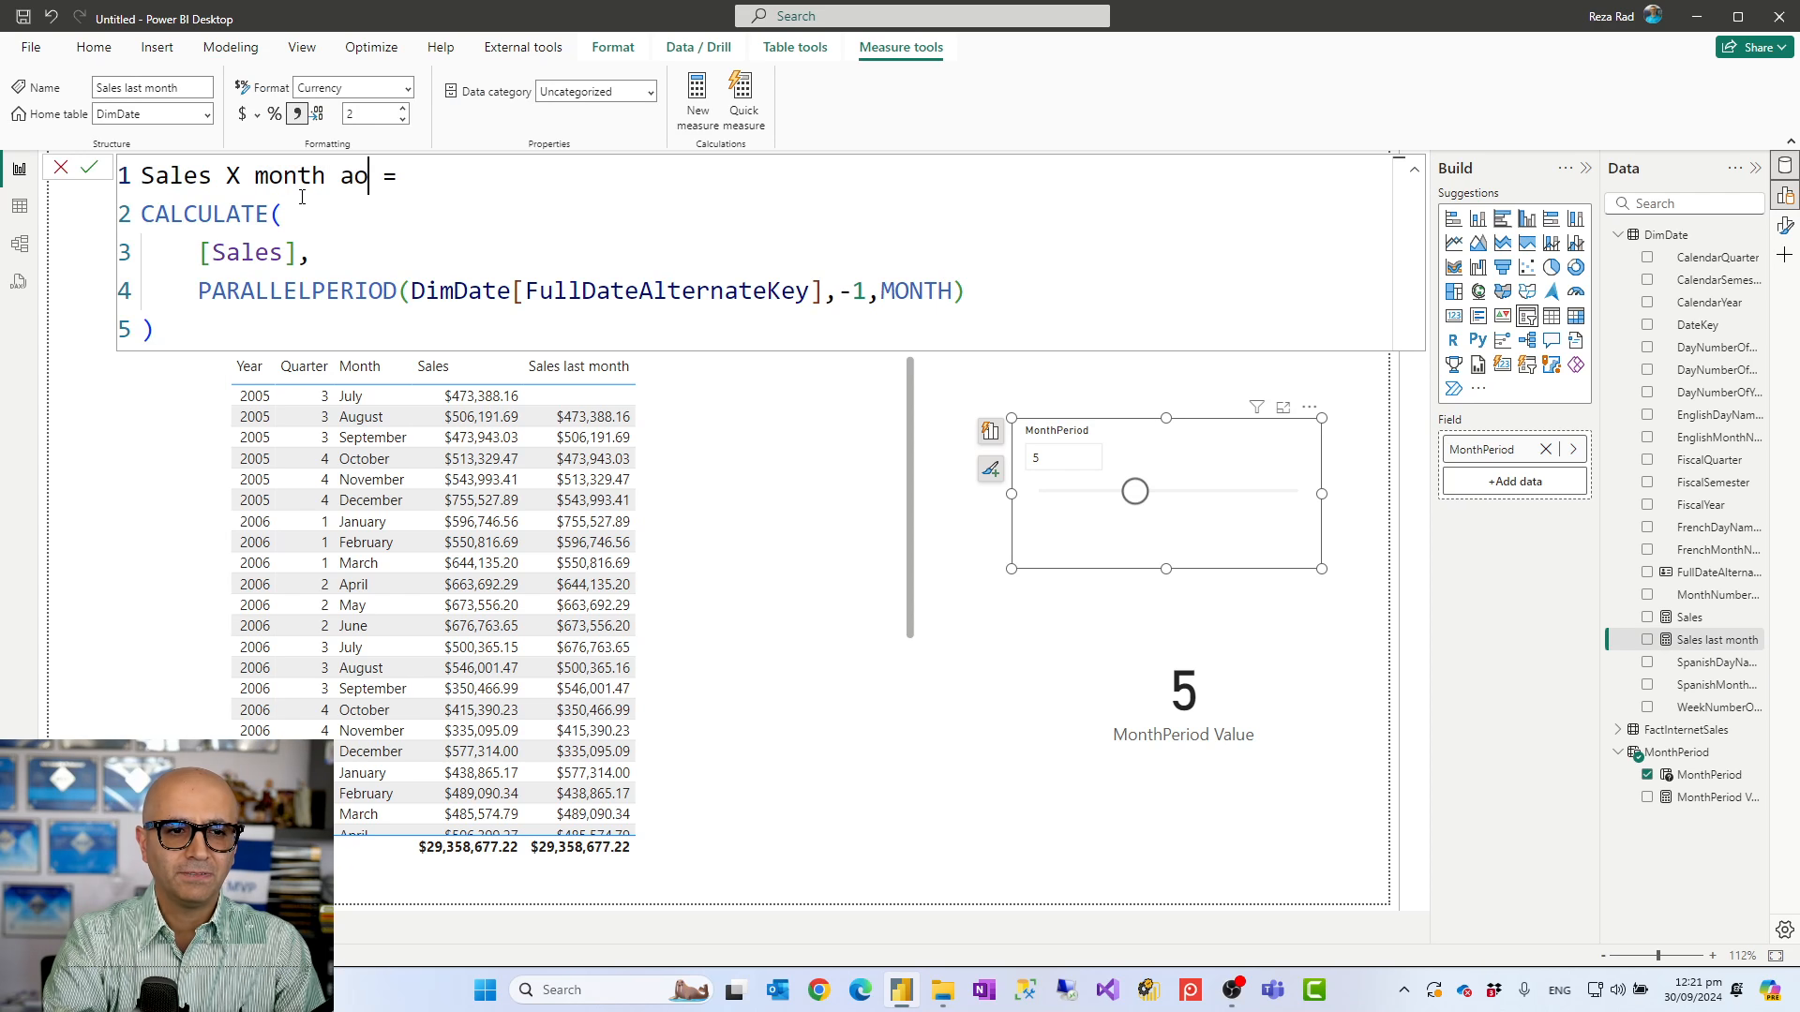
pyautogui.write('go')
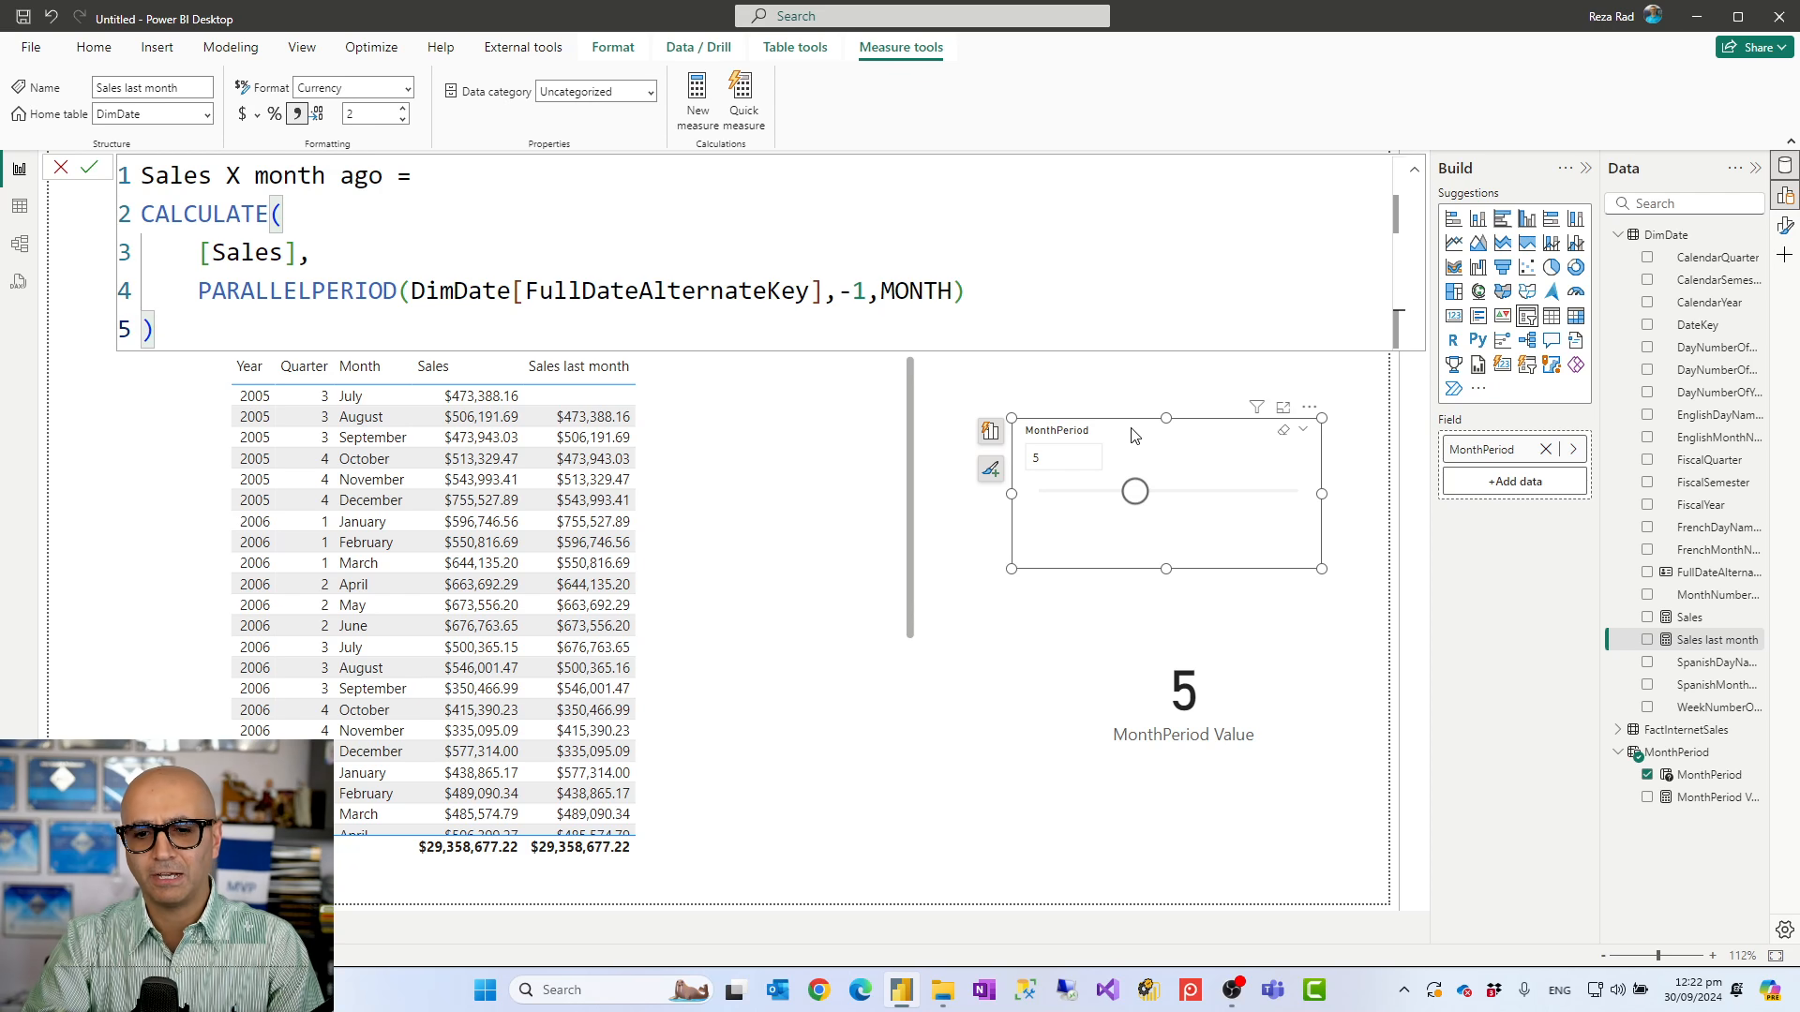
pyautogui.moveTo(1110, 403)
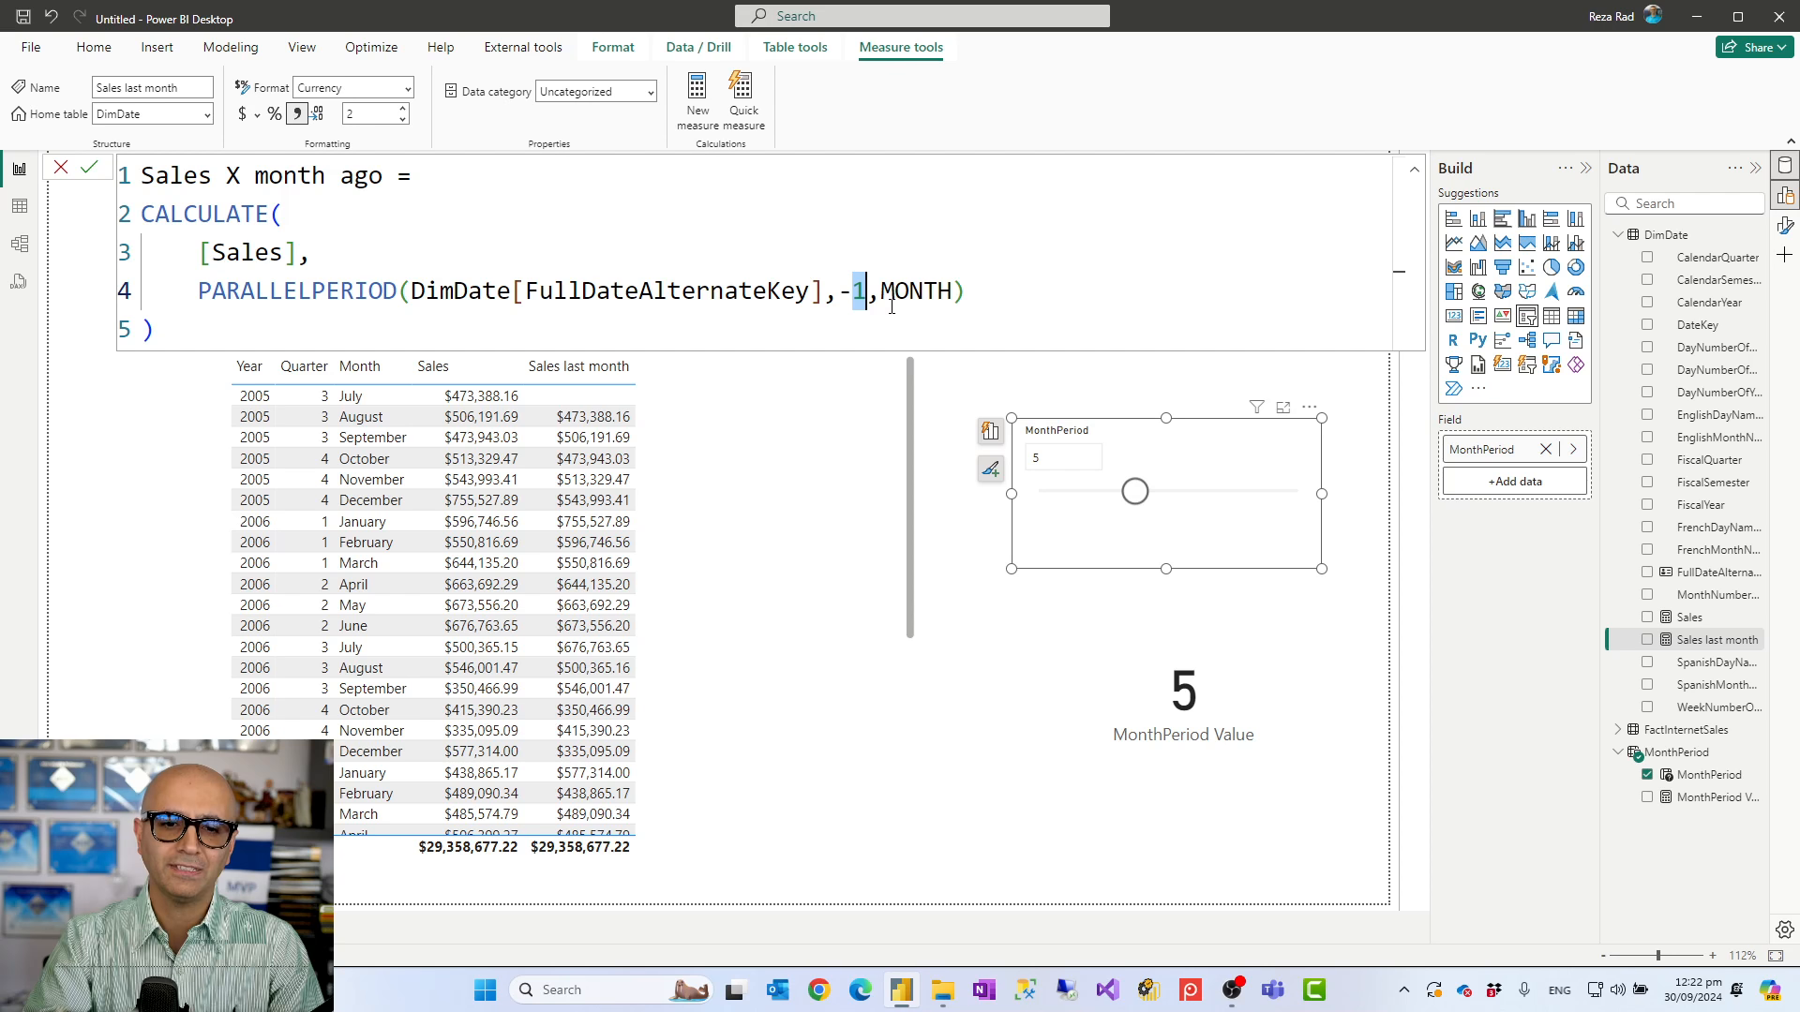
pyautogui.moveTo(936, 324)
pyautogui.write('[1')
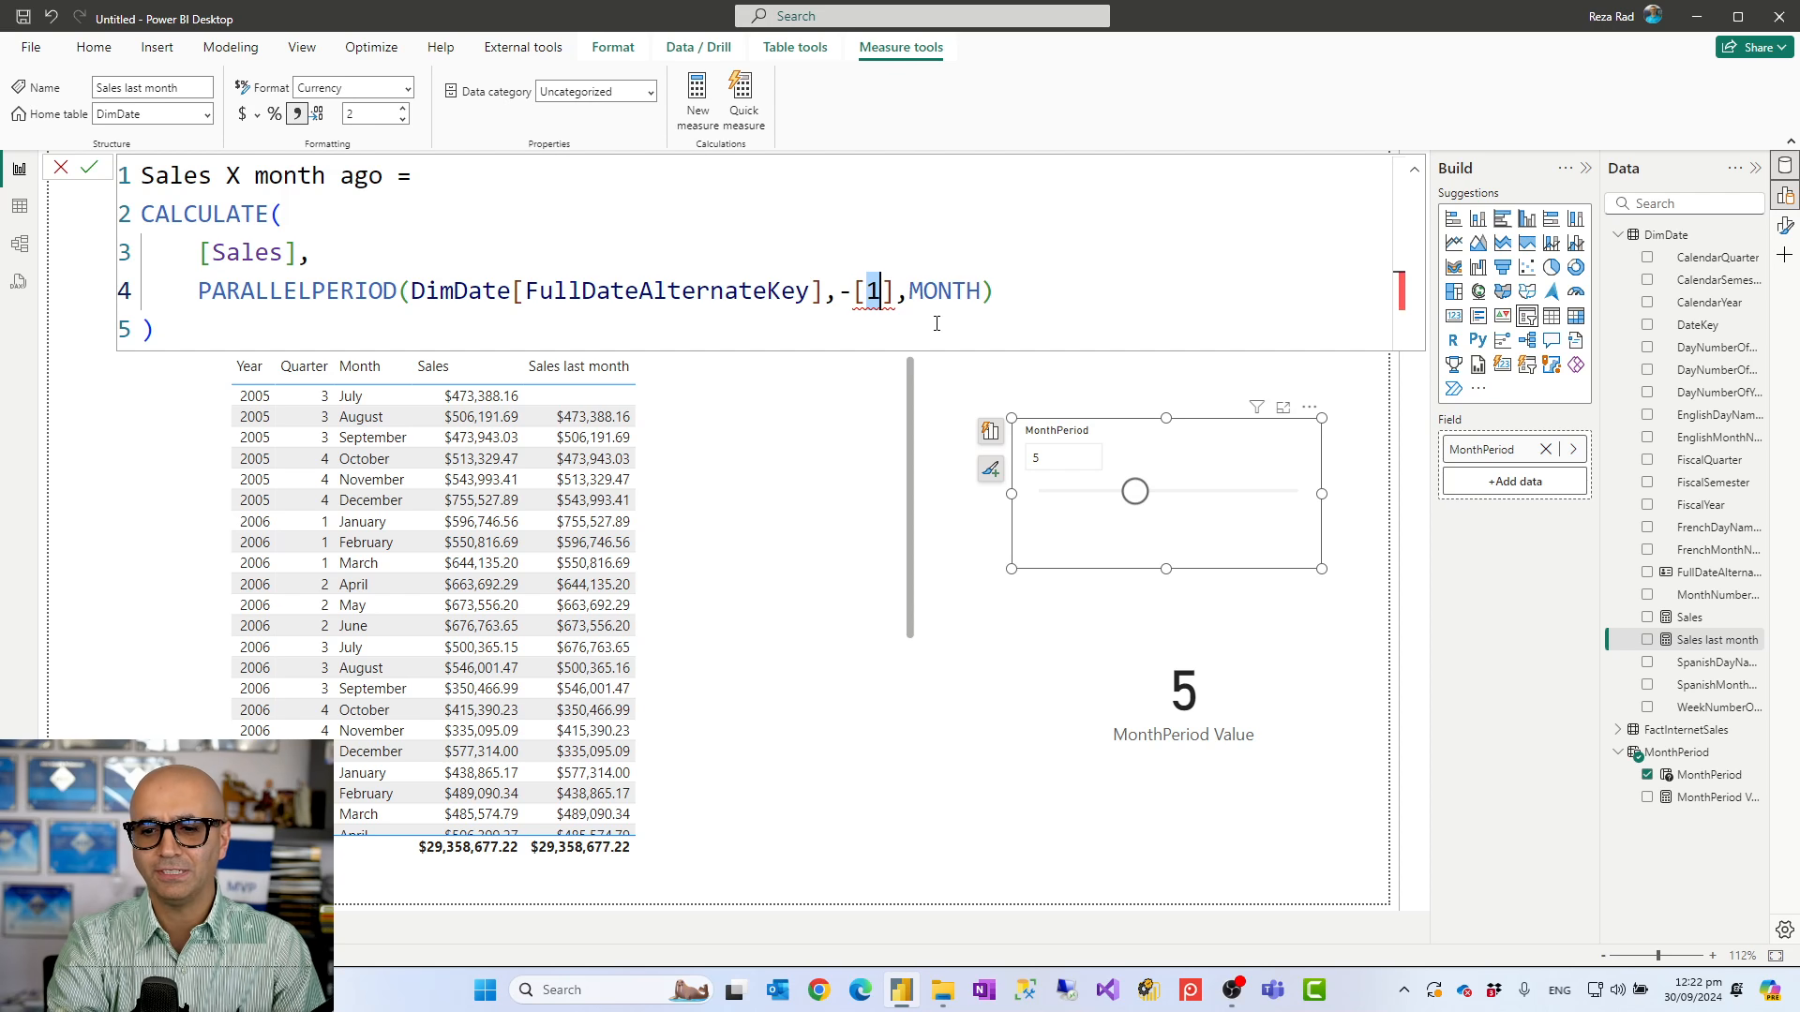
pyautogui.write('mot')
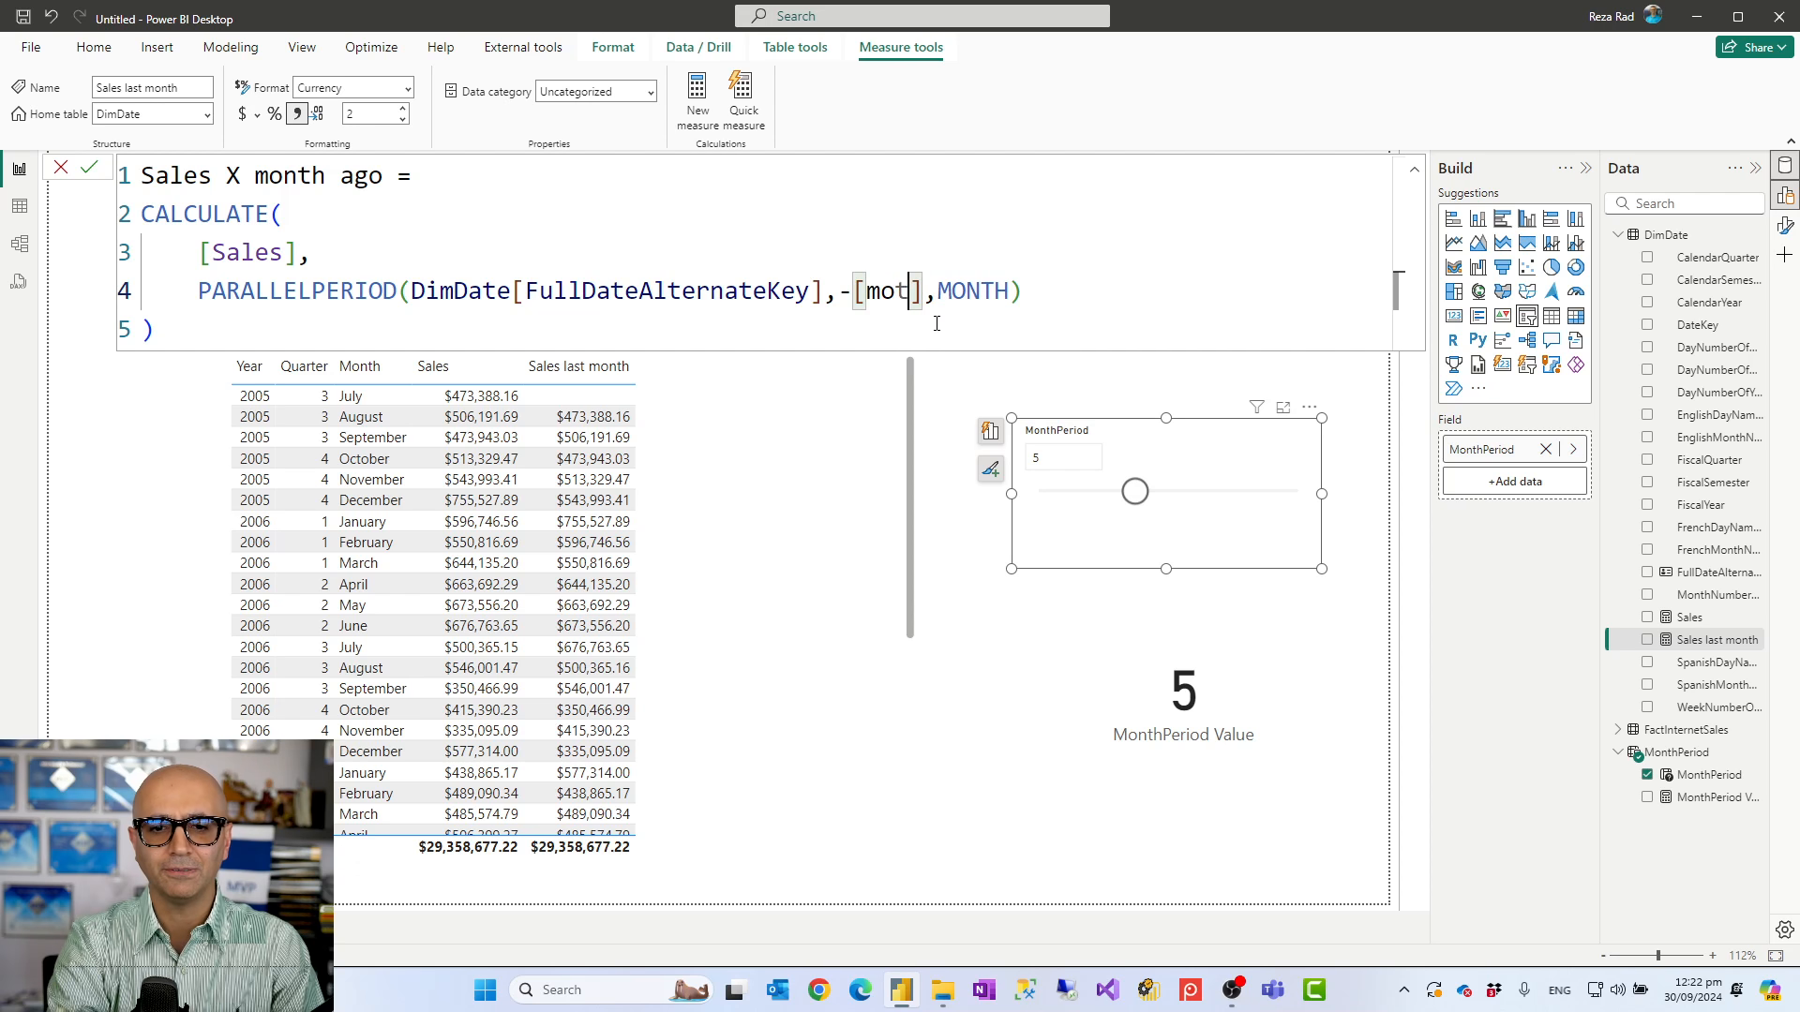
pyautogui.write('MonthPeriod Value')
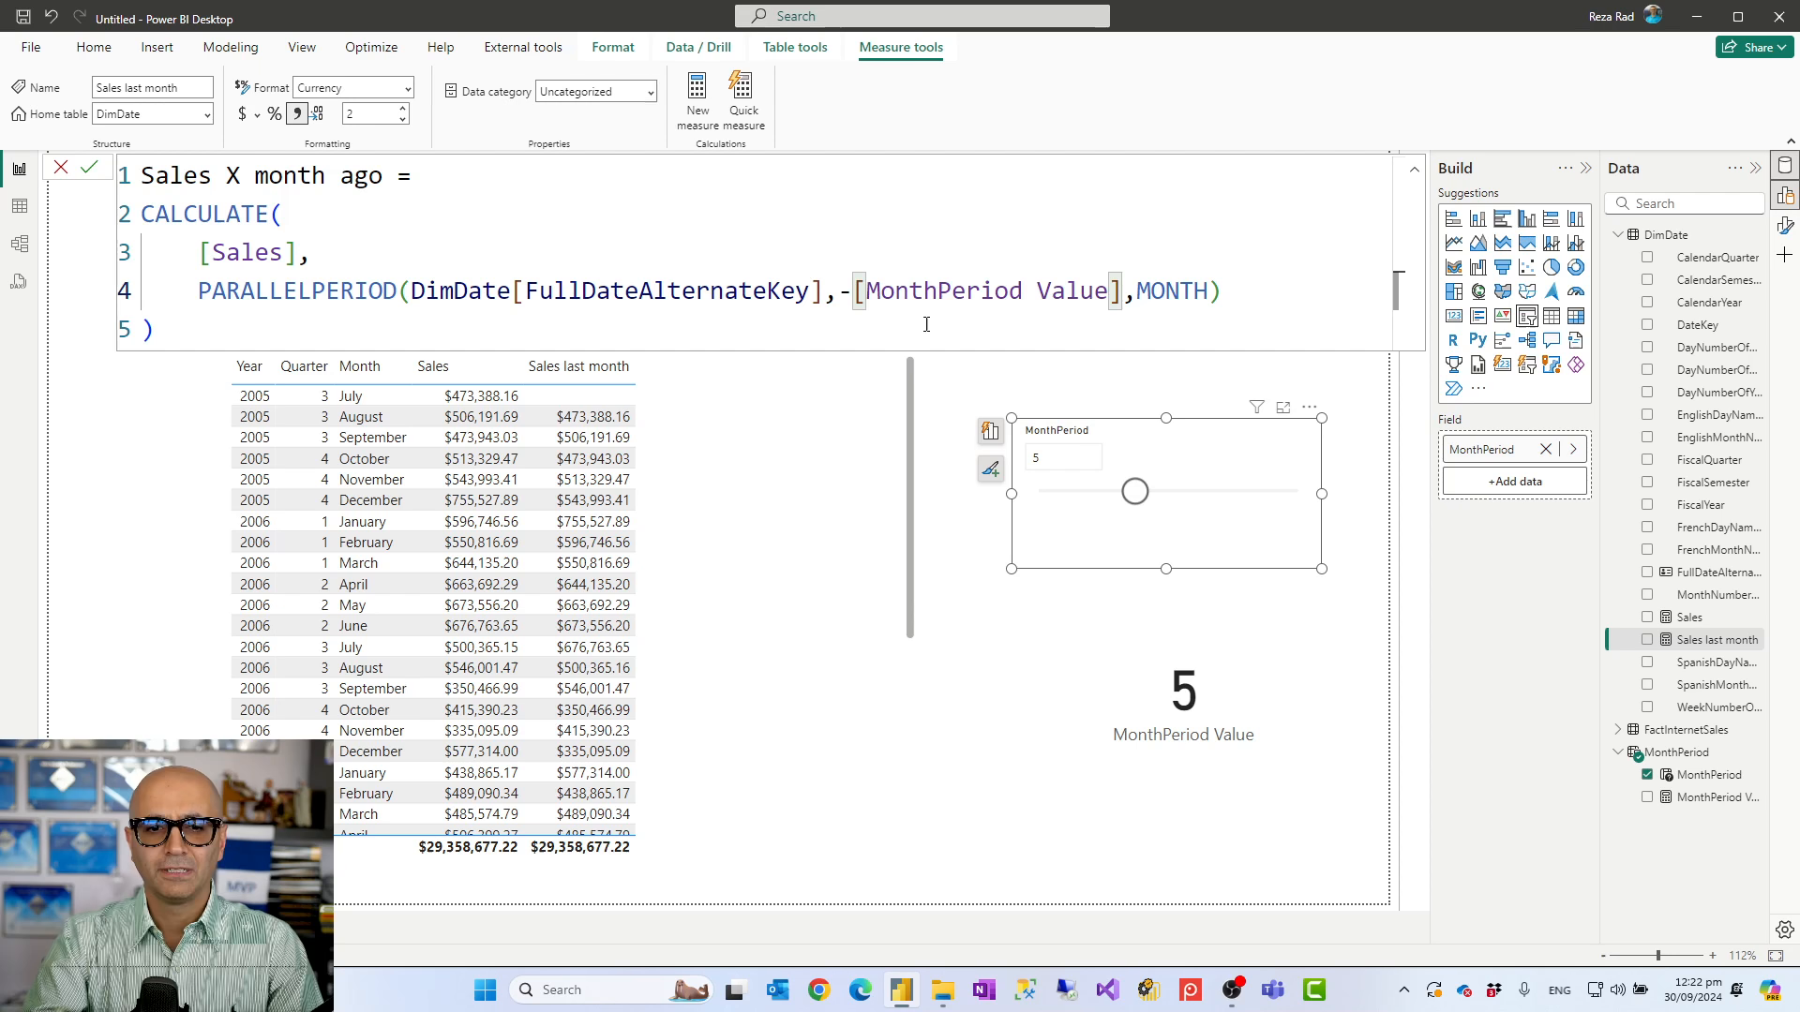
pyautogui.doubleClick(990, 290)
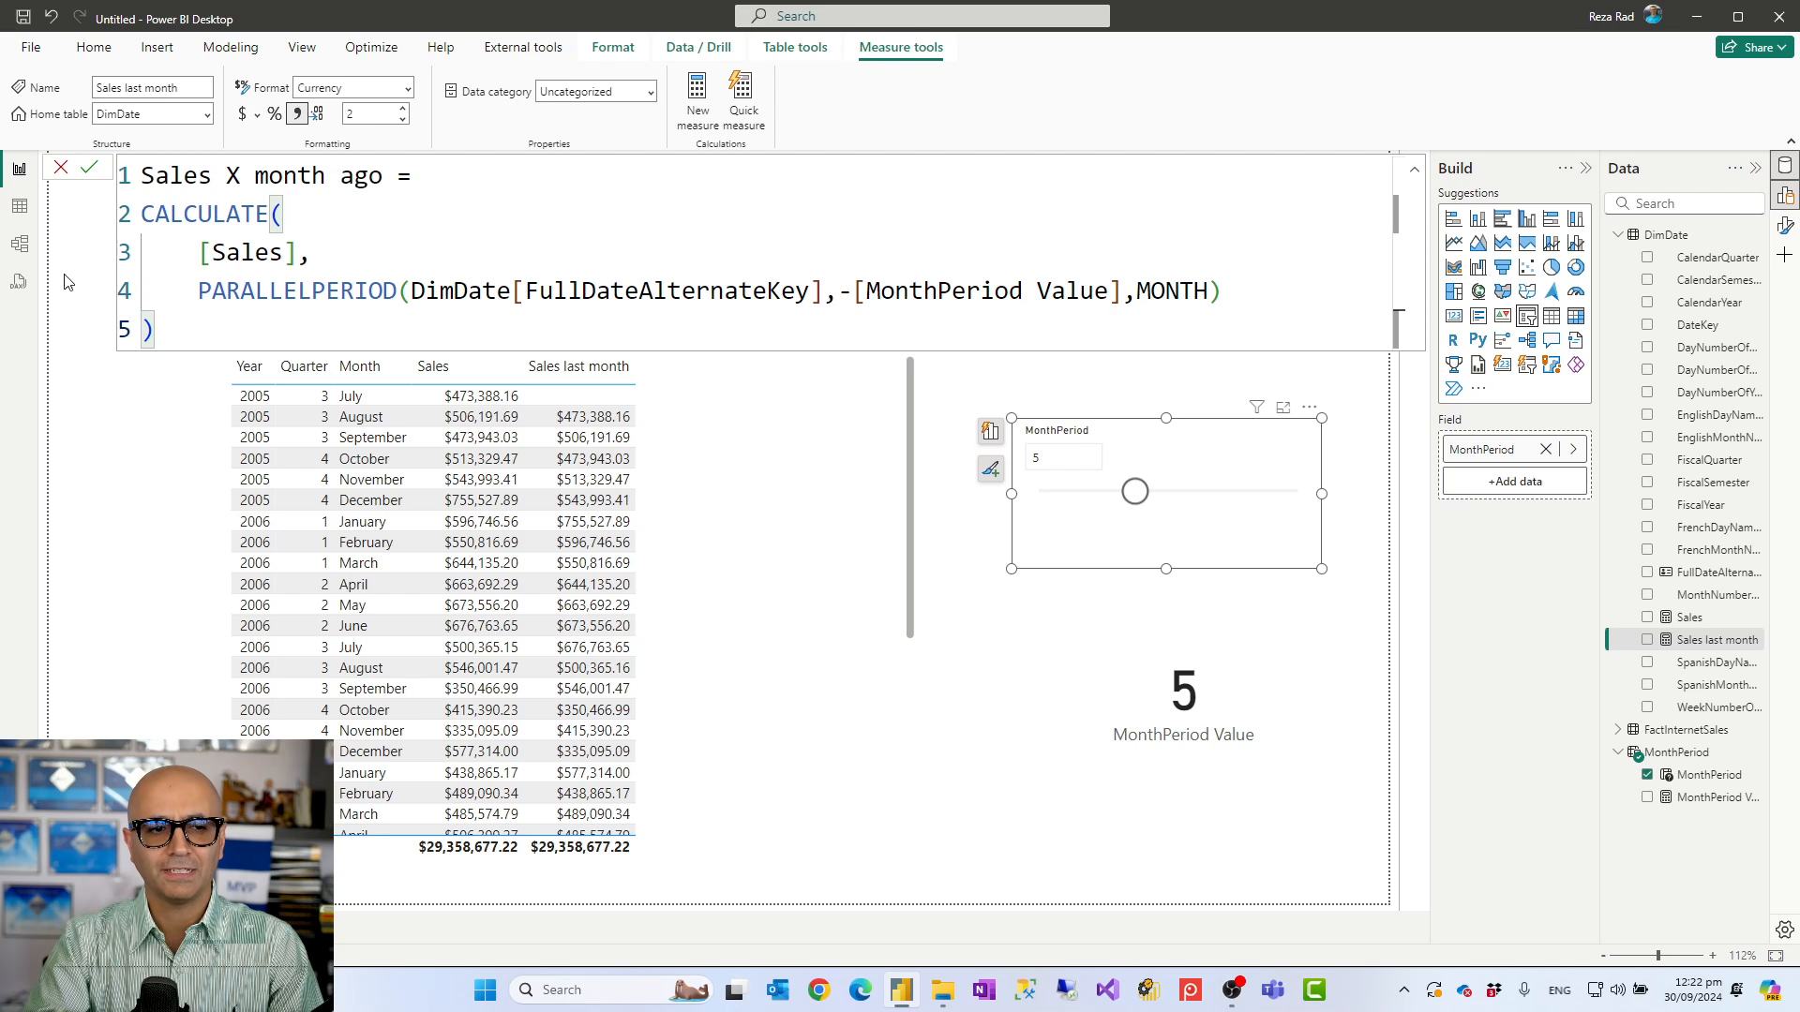
pyautogui.click(90, 167)
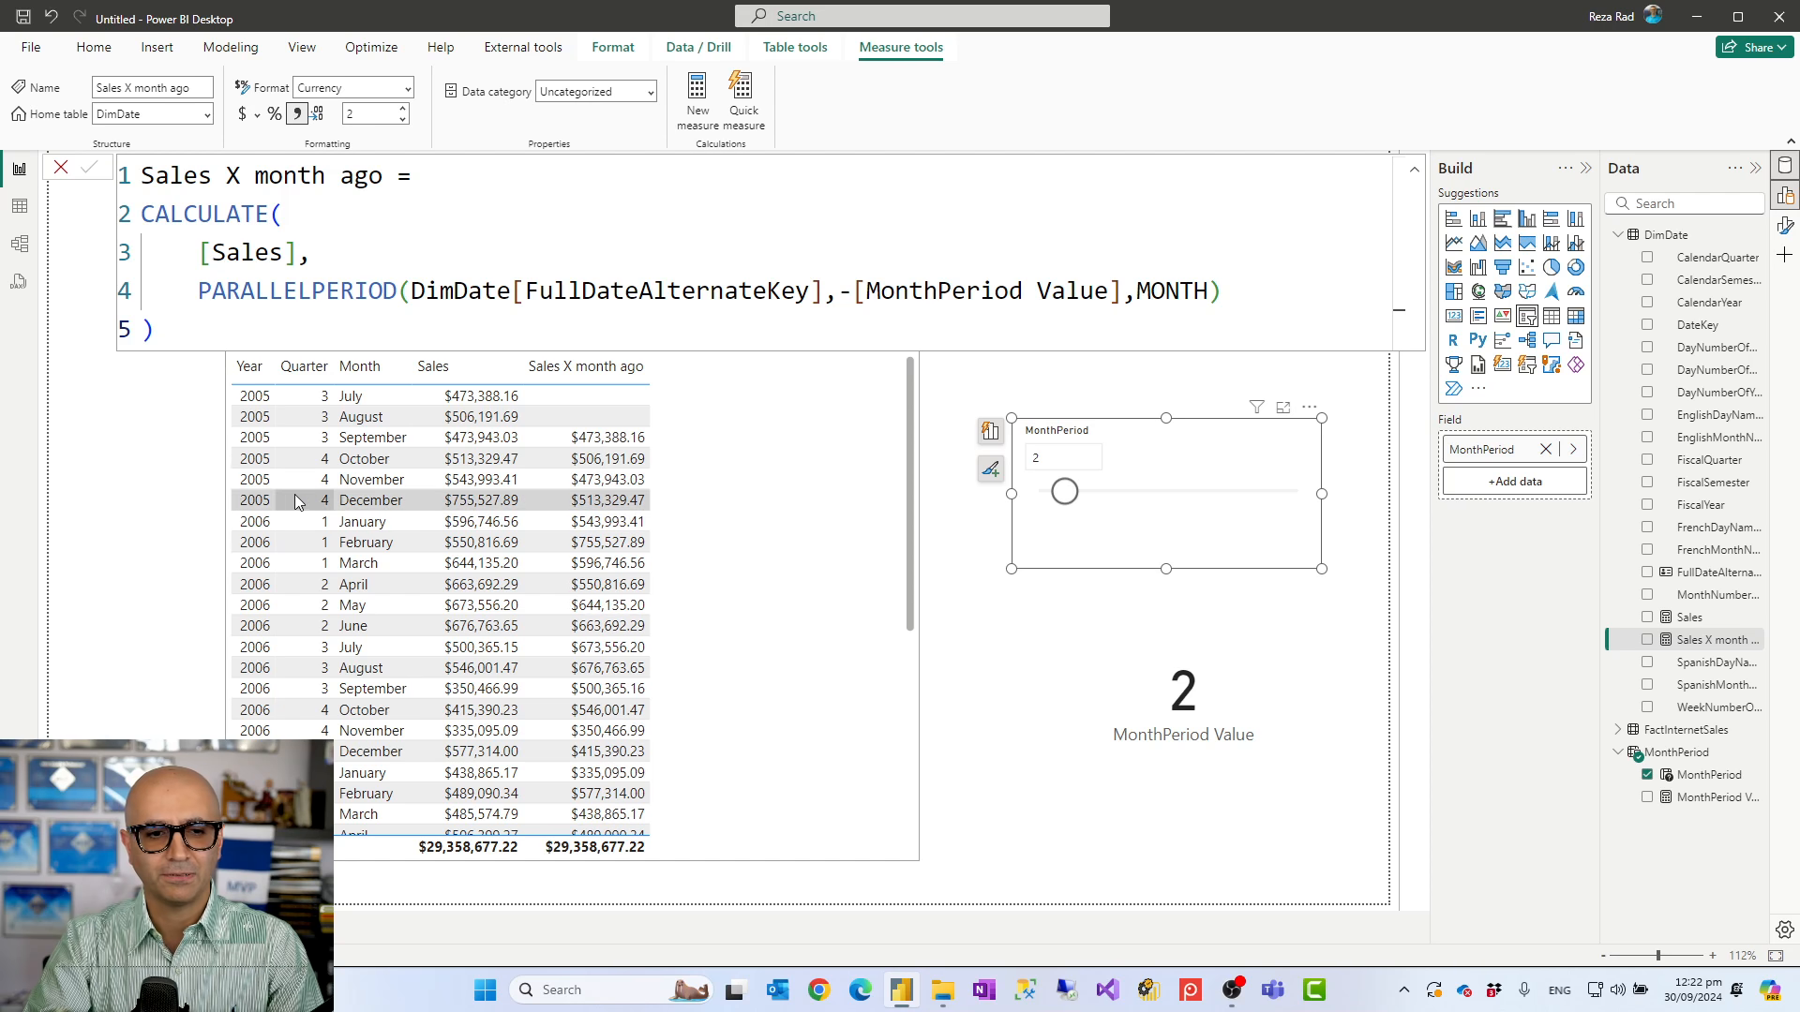
pyautogui.moveTo(324, 525)
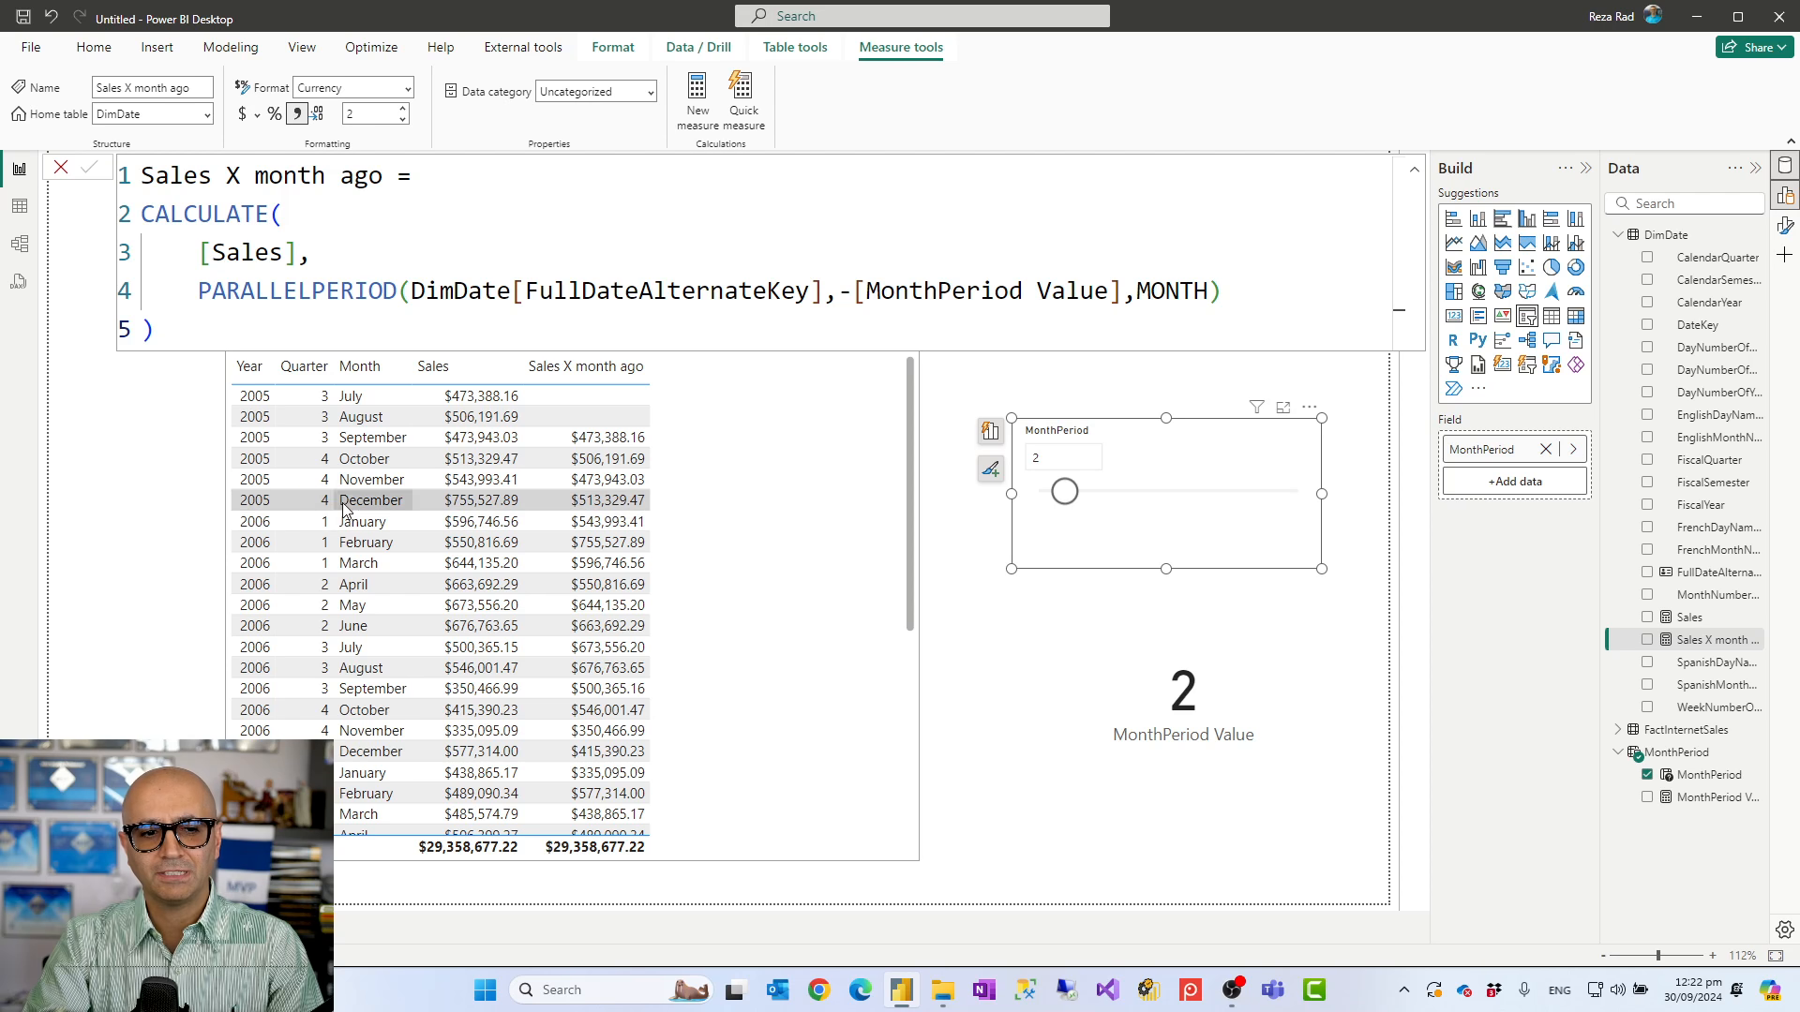
pyautogui.moveTo(461, 508)
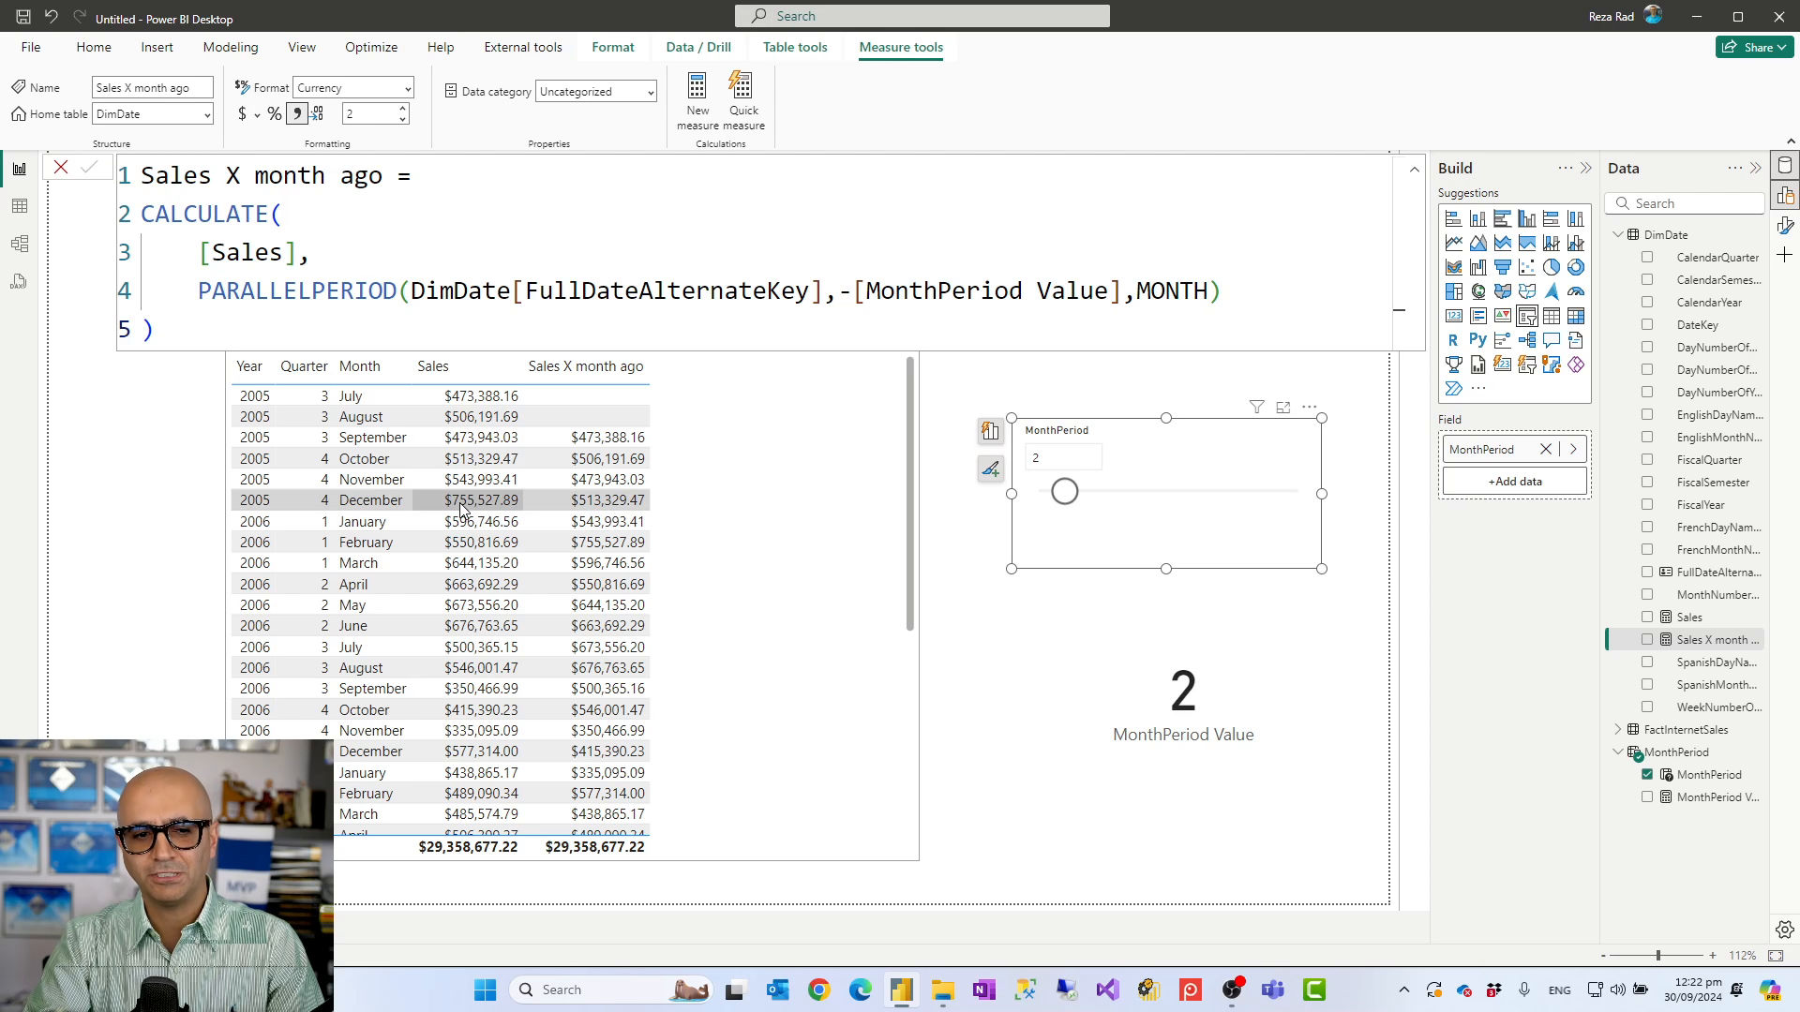
pyautogui.moveTo(502, 496)
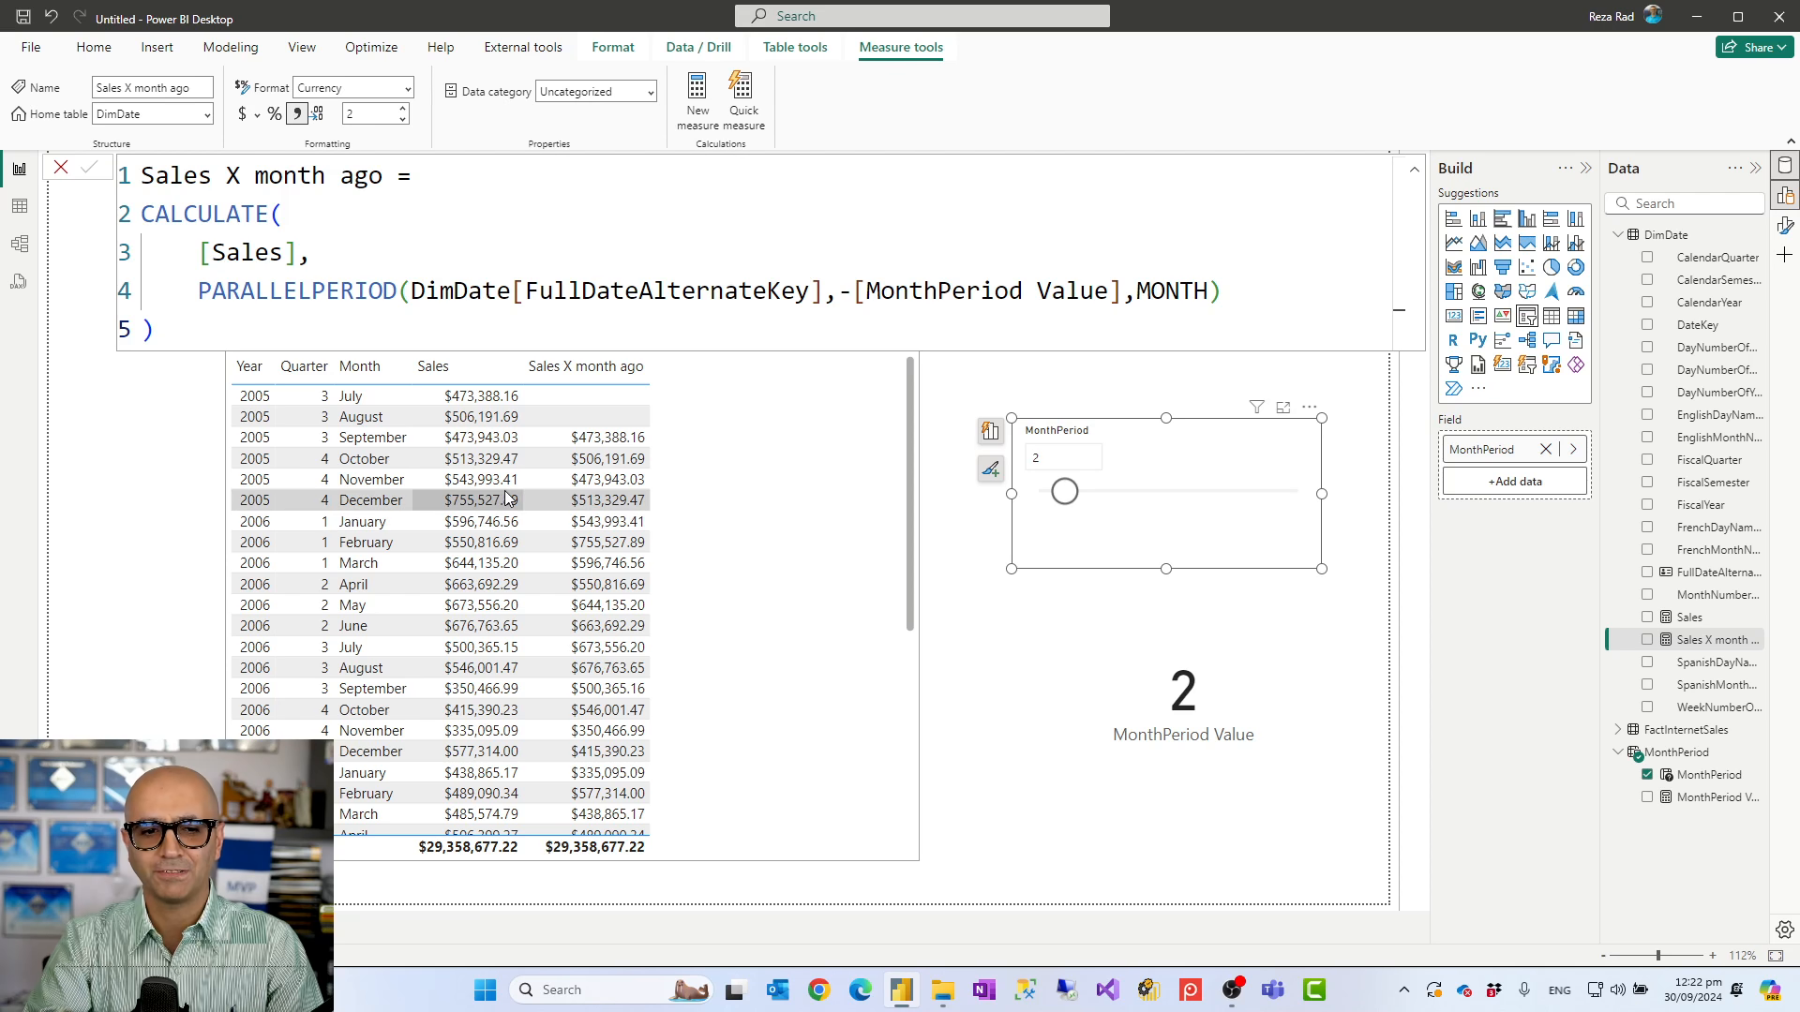
# Step: Move the MonthPeriod slicer so the Sales X month ago column shifts accordingly
pyautogui.click(1183, 688)
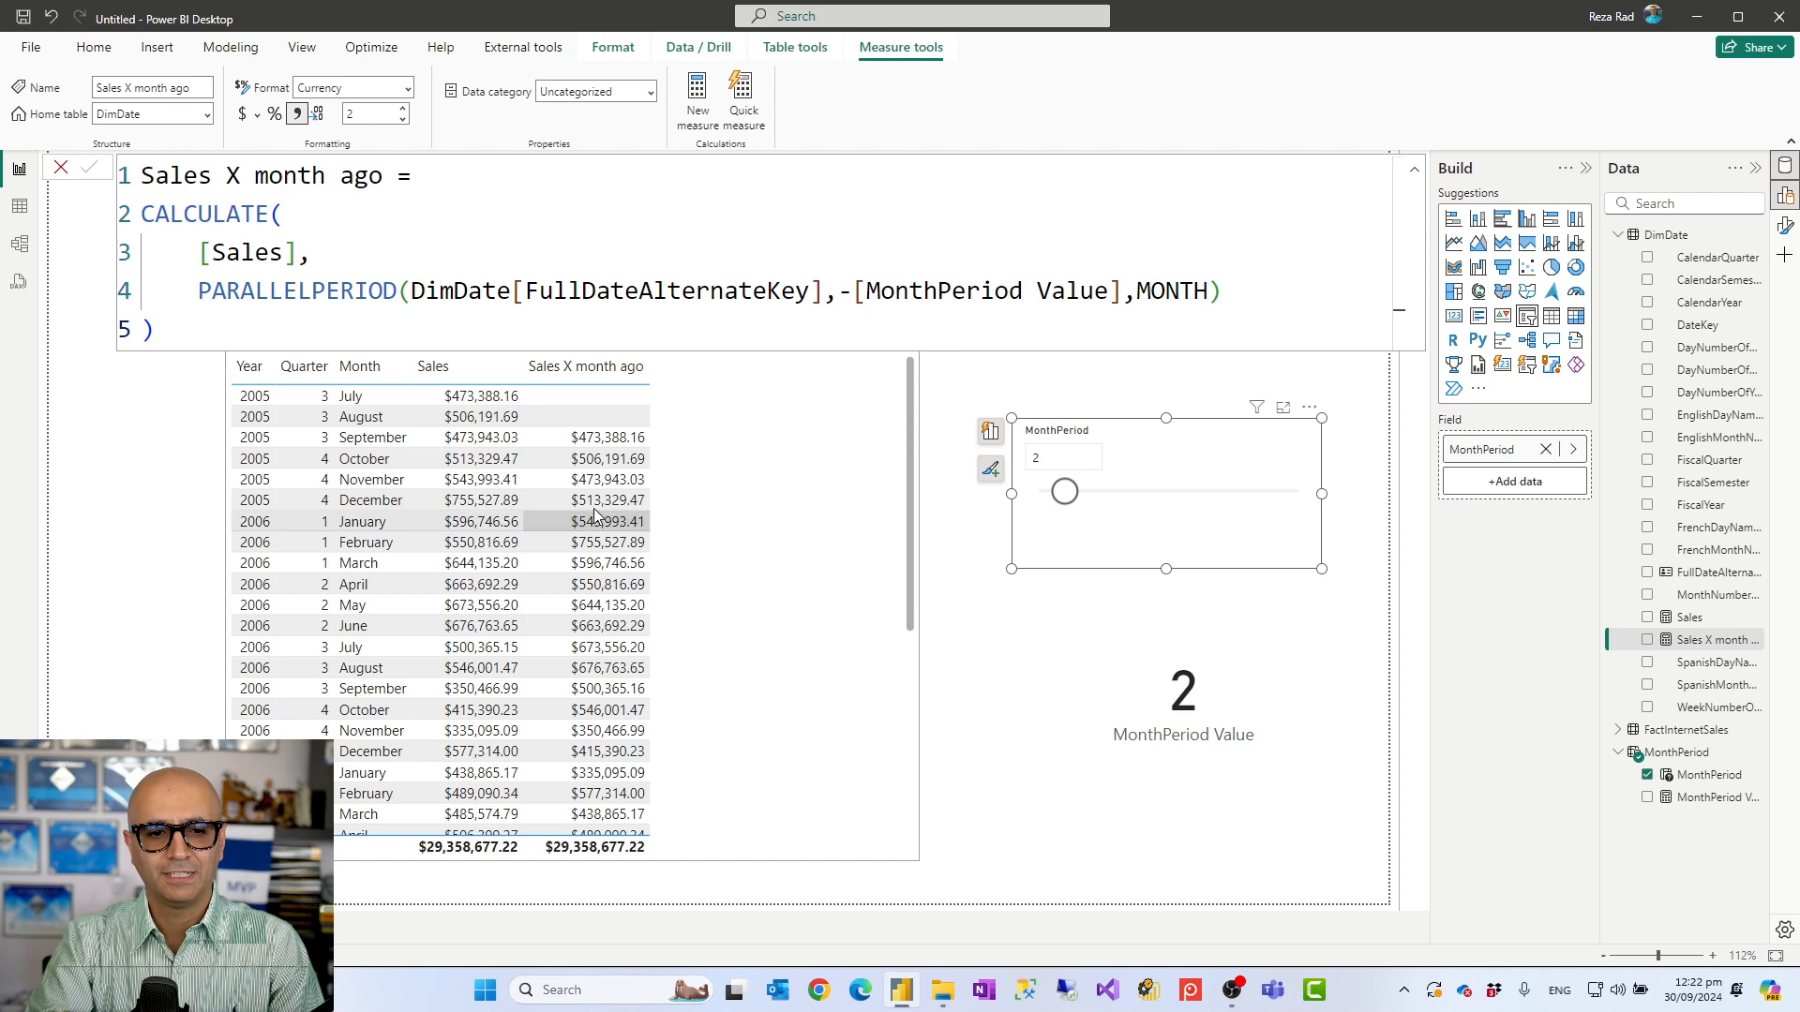
pyautogui.moveTo(529, 521)
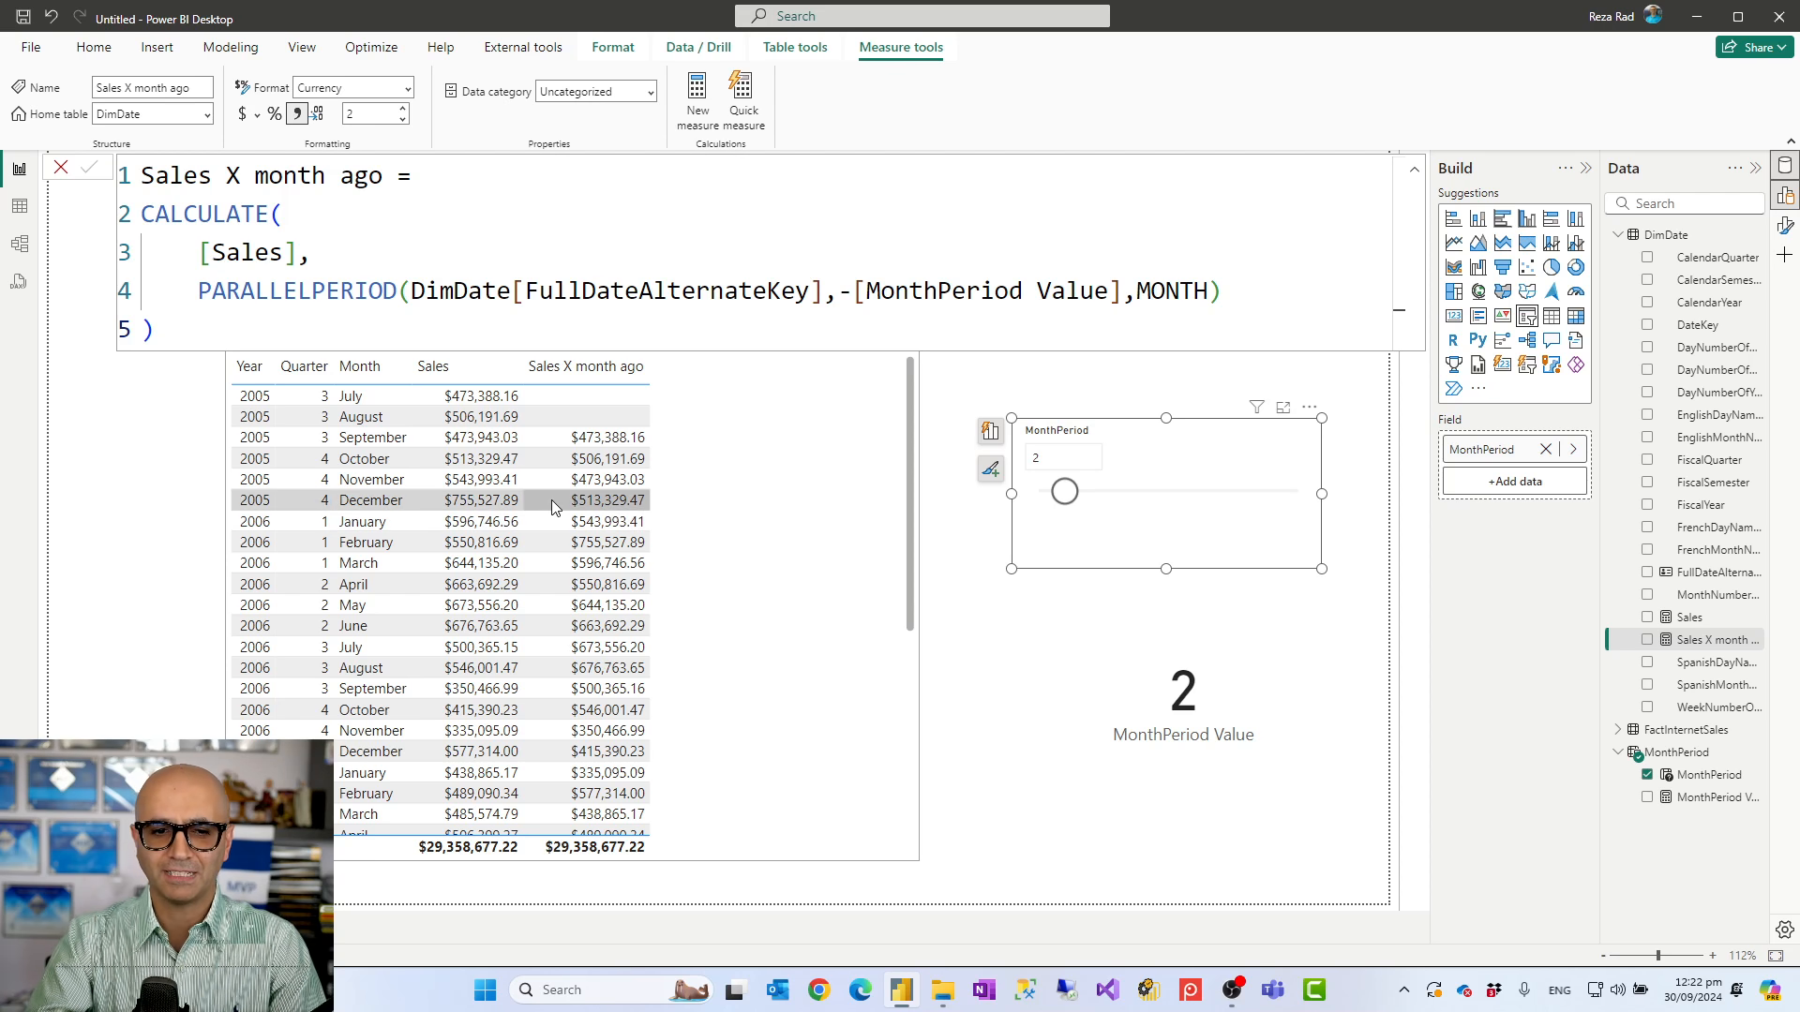
pyautogui.moveTo(1093, 520)
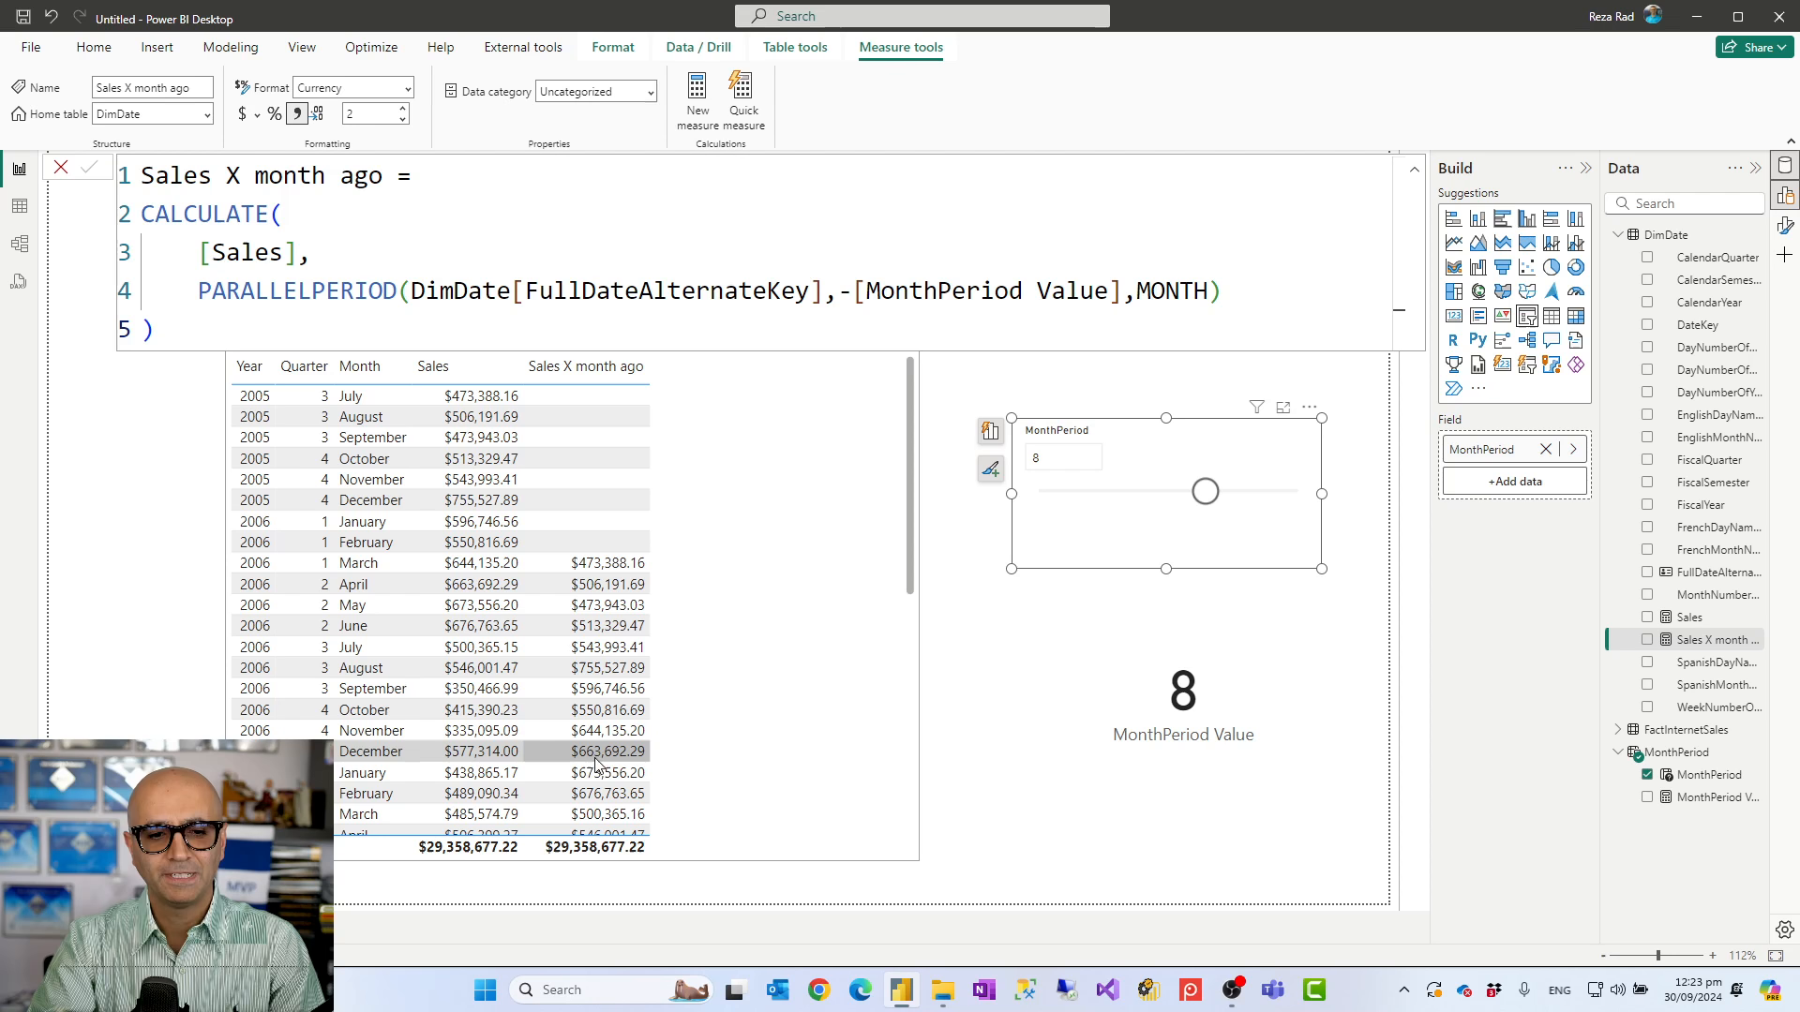
pyautogui.moveTo(457, 761)
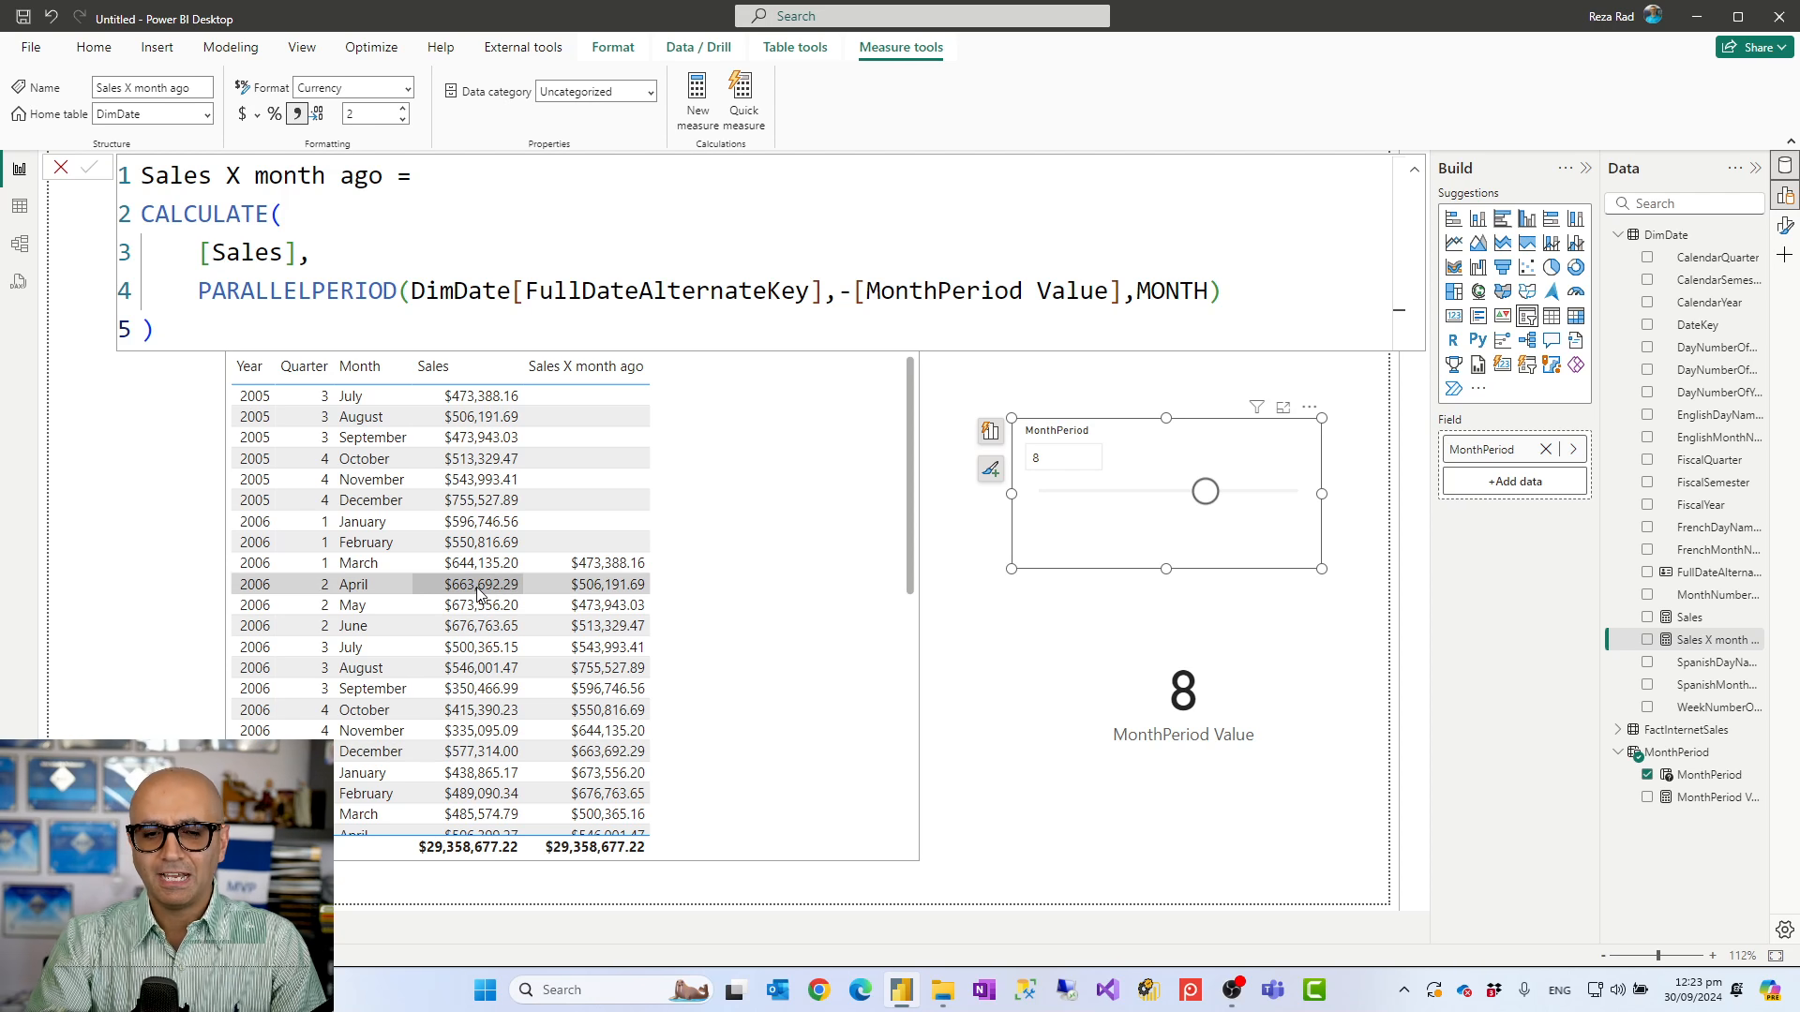
pyautogui.moveTo(595, 523)
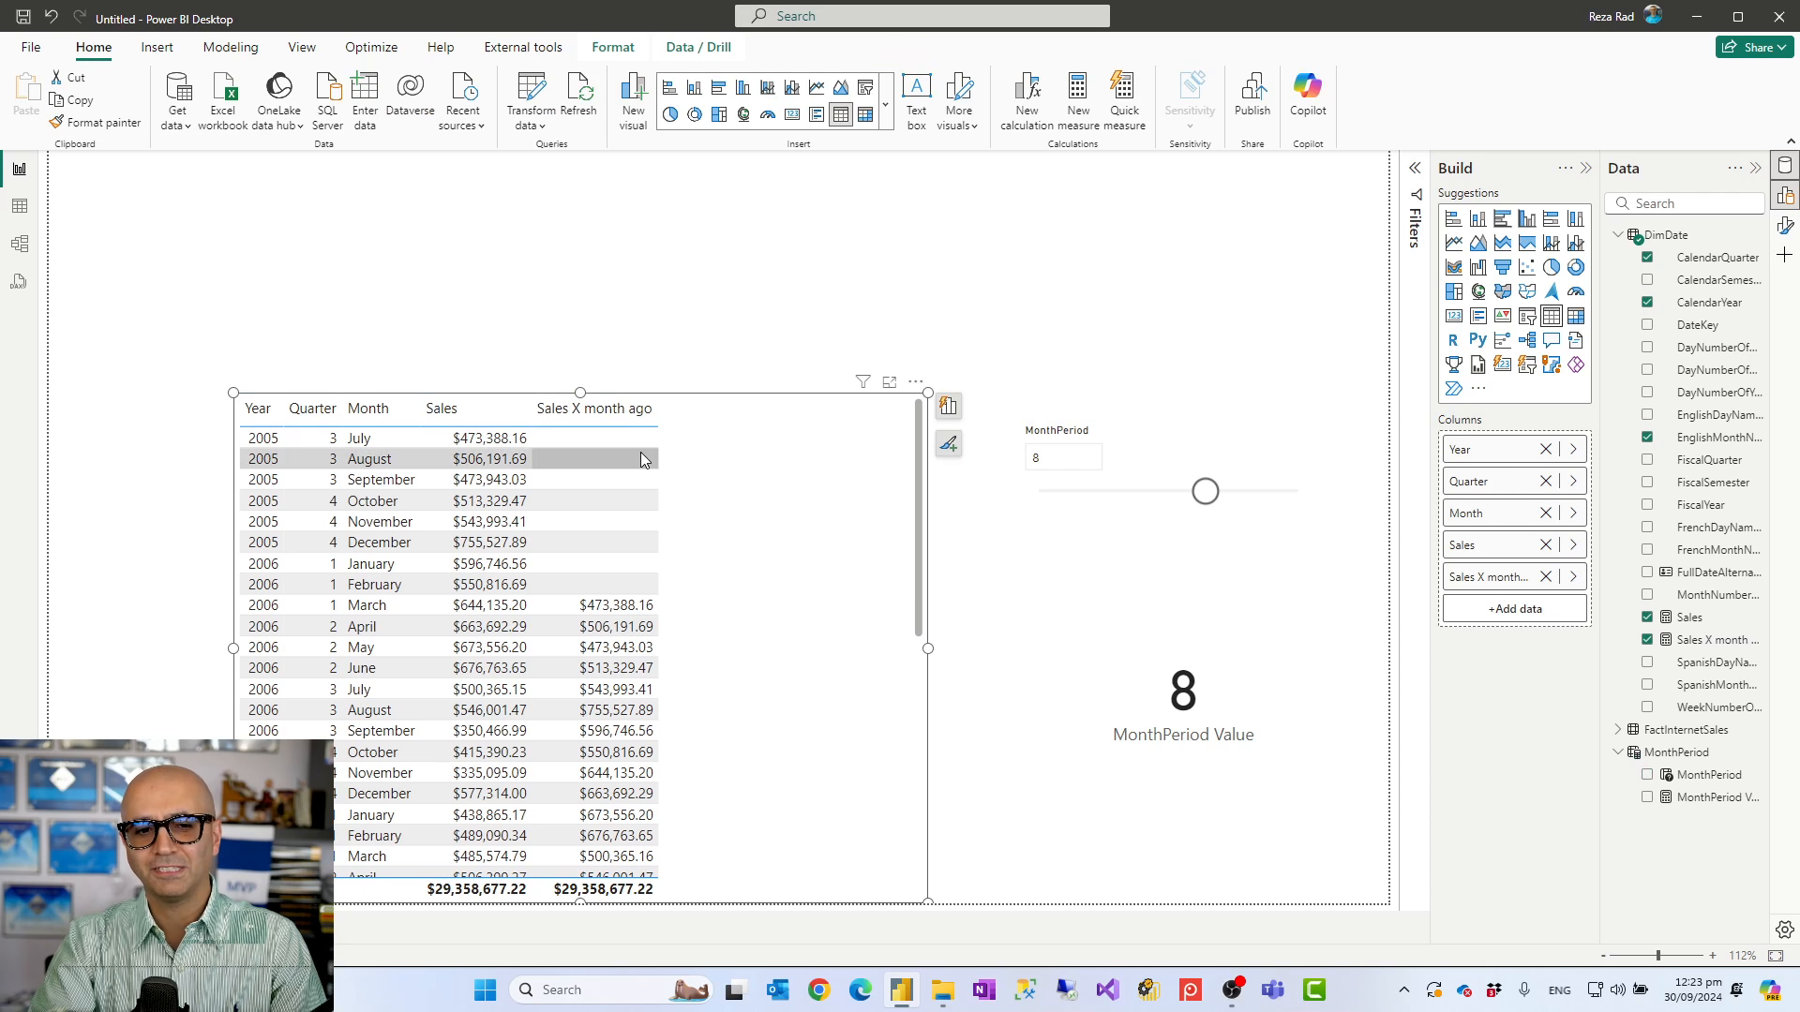
pyautogui.moveTo(756, 474)
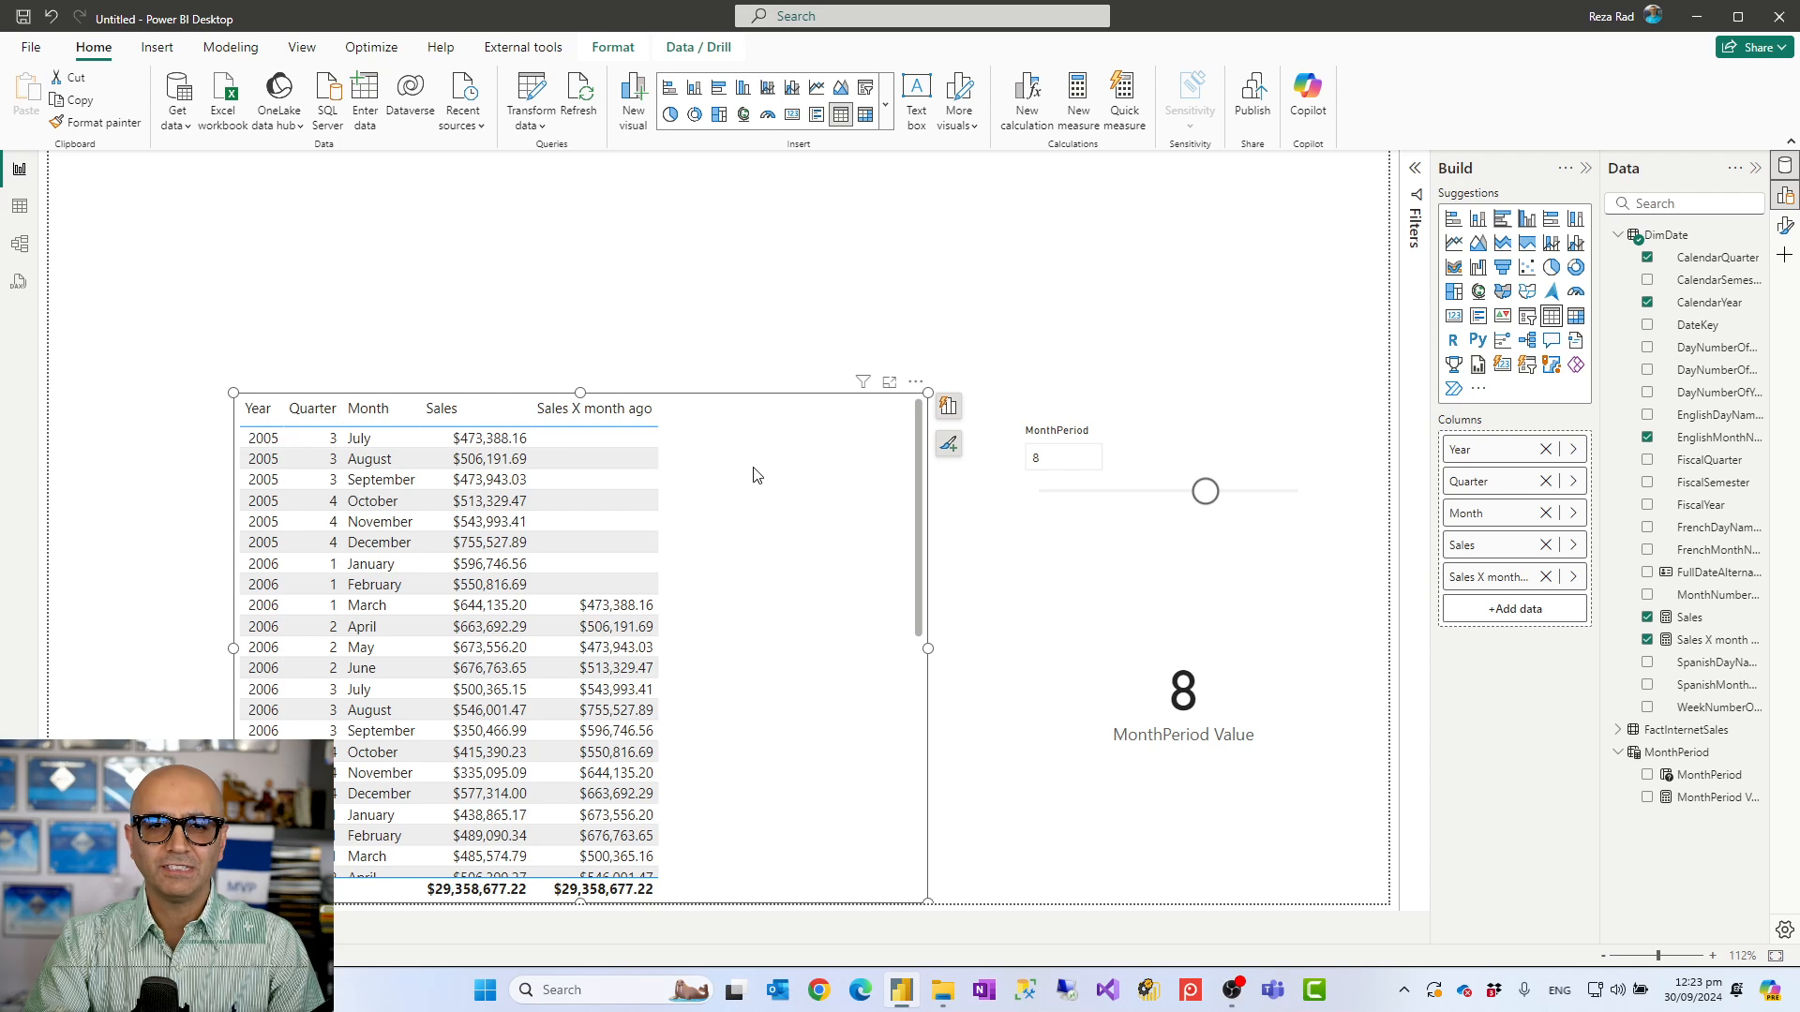
pyautogui.moveTo(778, 478)
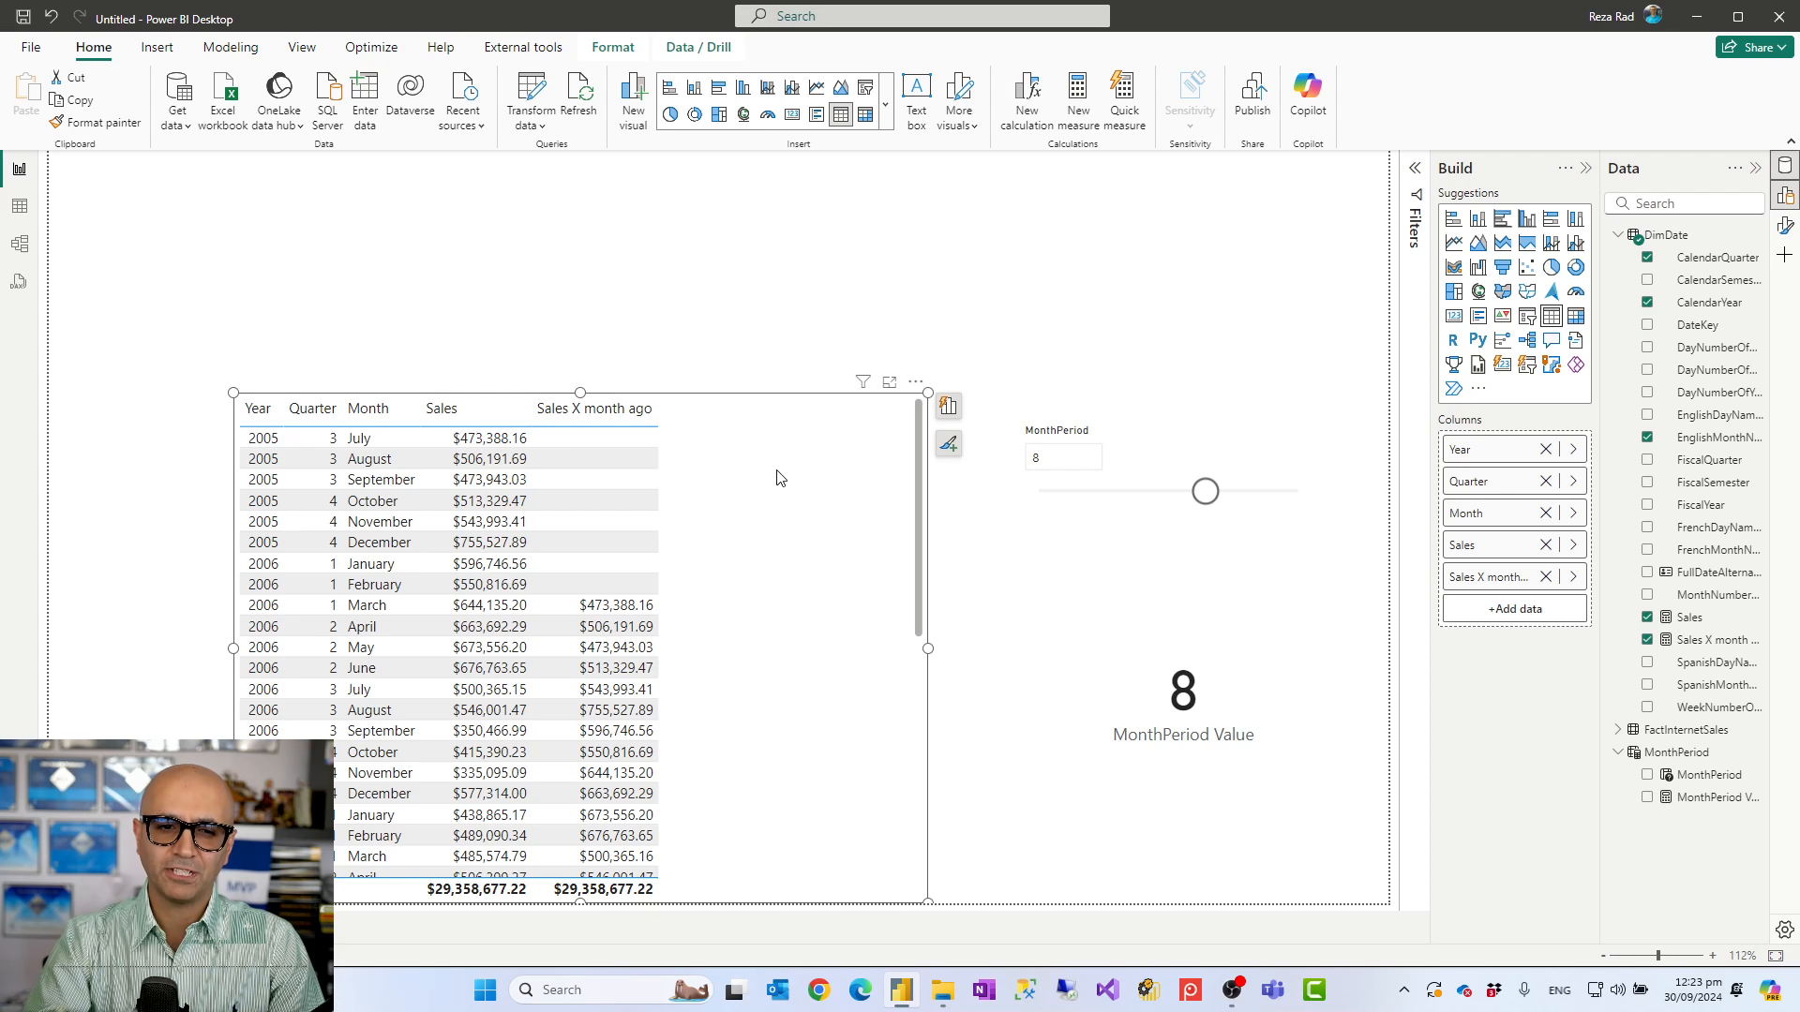
pyautogui.moveTo(656, 418)
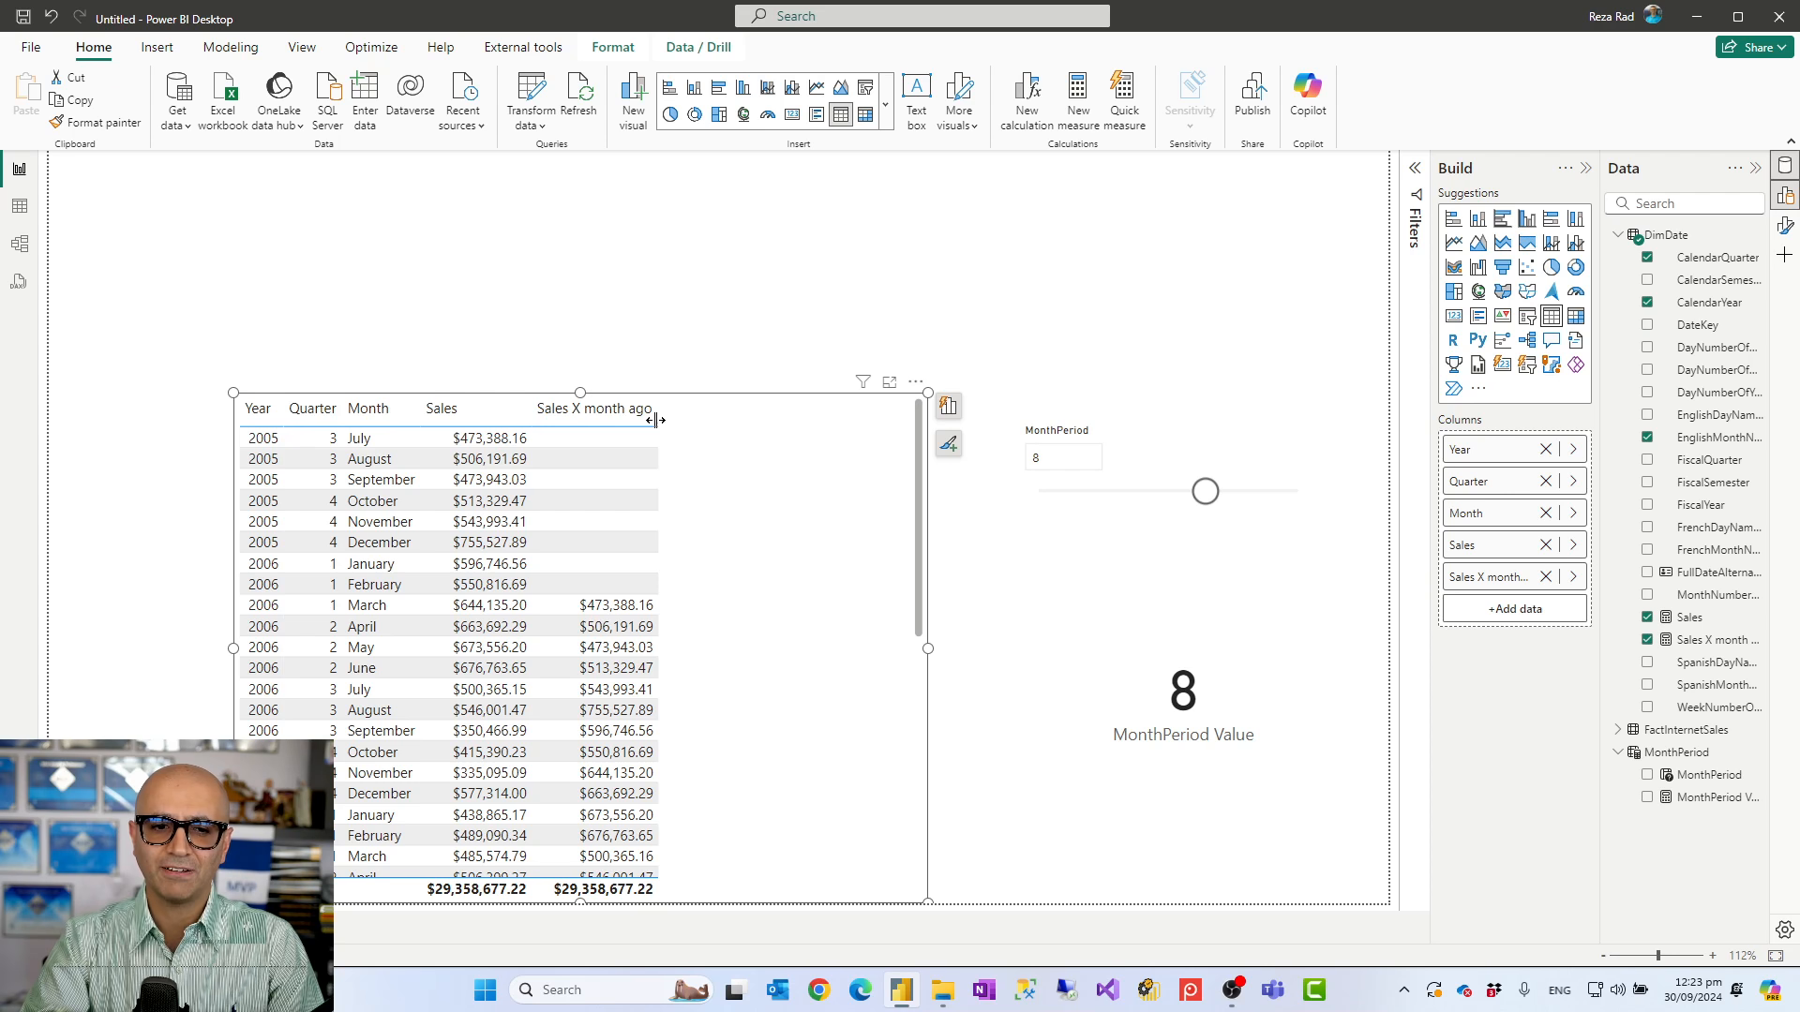
pyautogui.moveTo(703, 529)
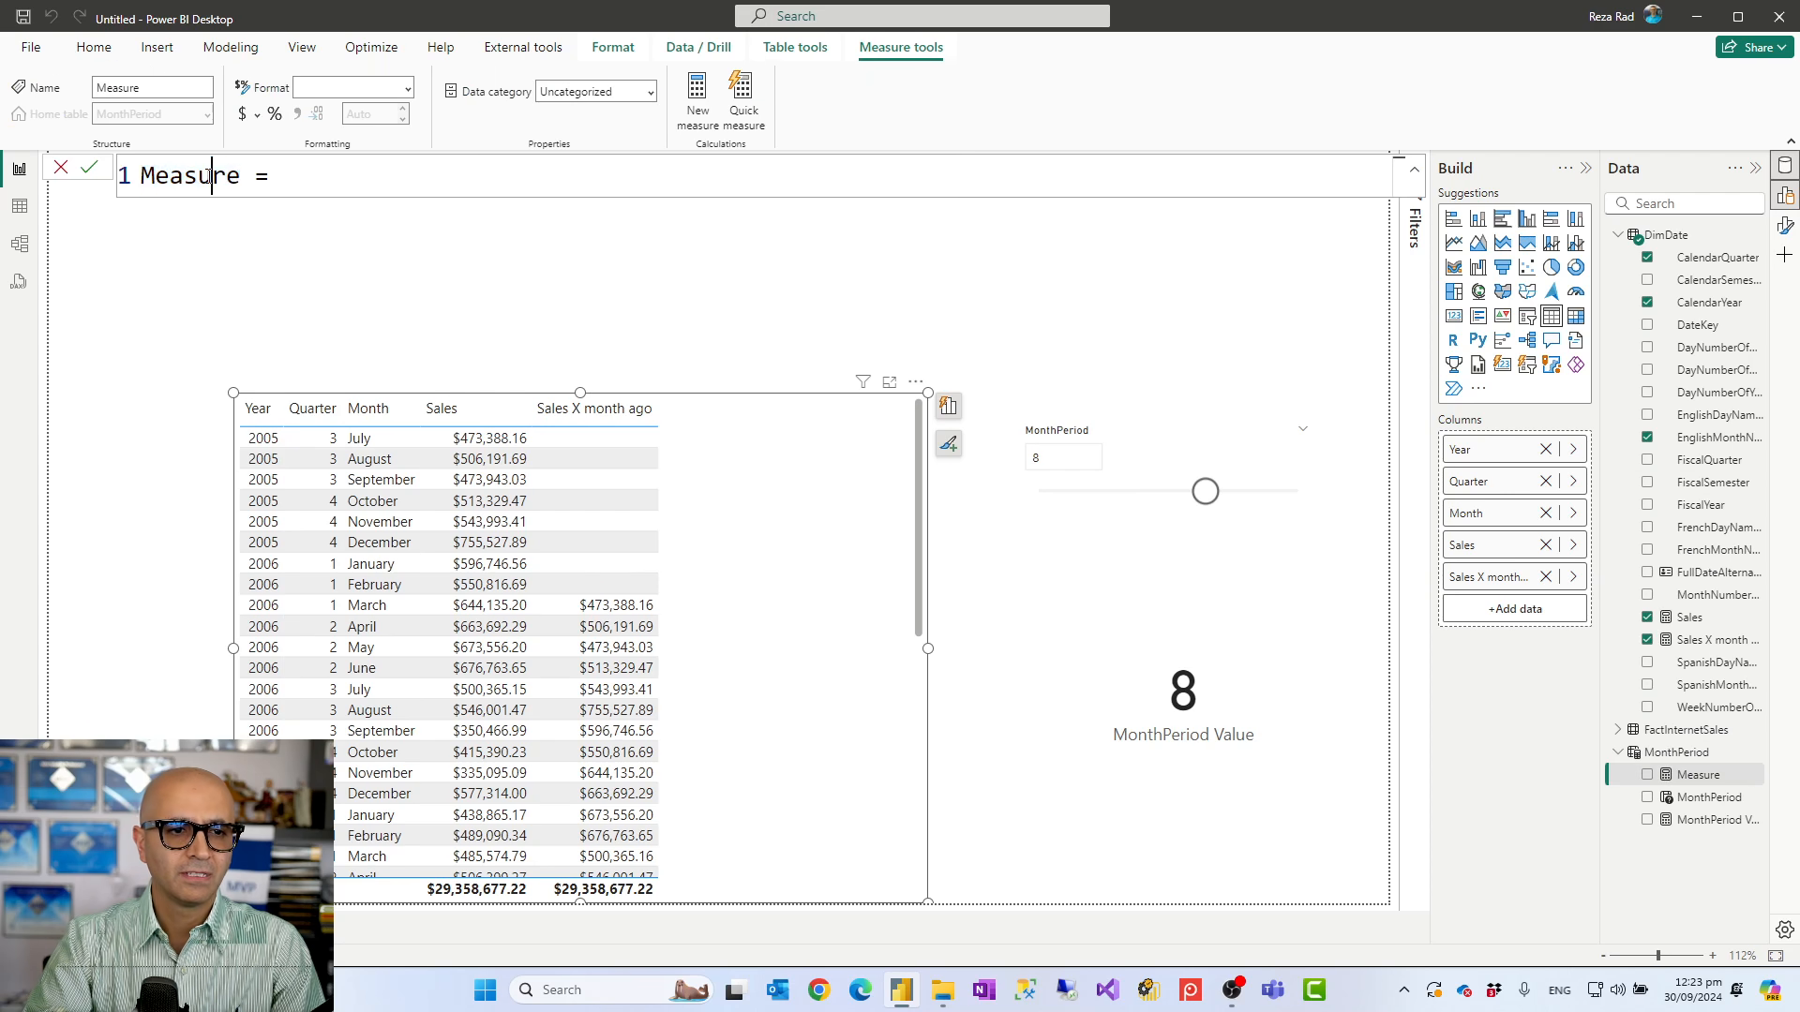
# Step: Write the measure 'Title for x month ago' starting as "Sales x month ago" text
pyautogui.write('Title for  =')
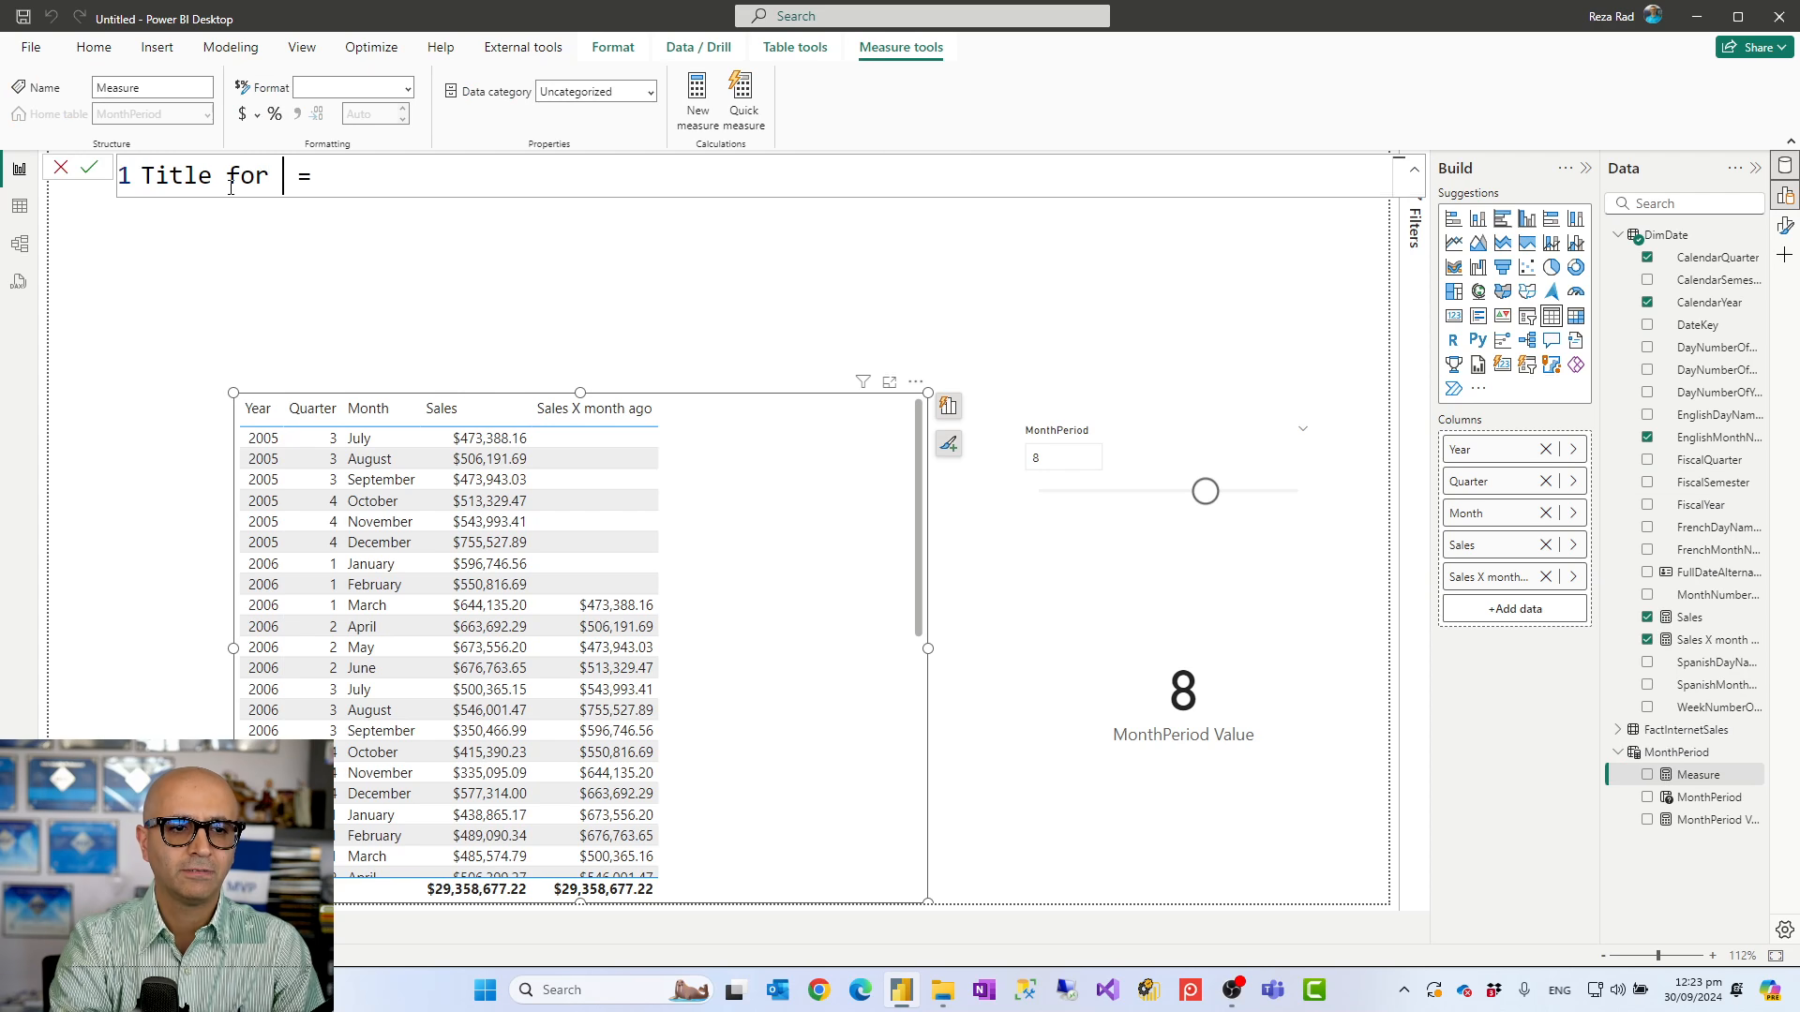
pyautogui.write('x mot')
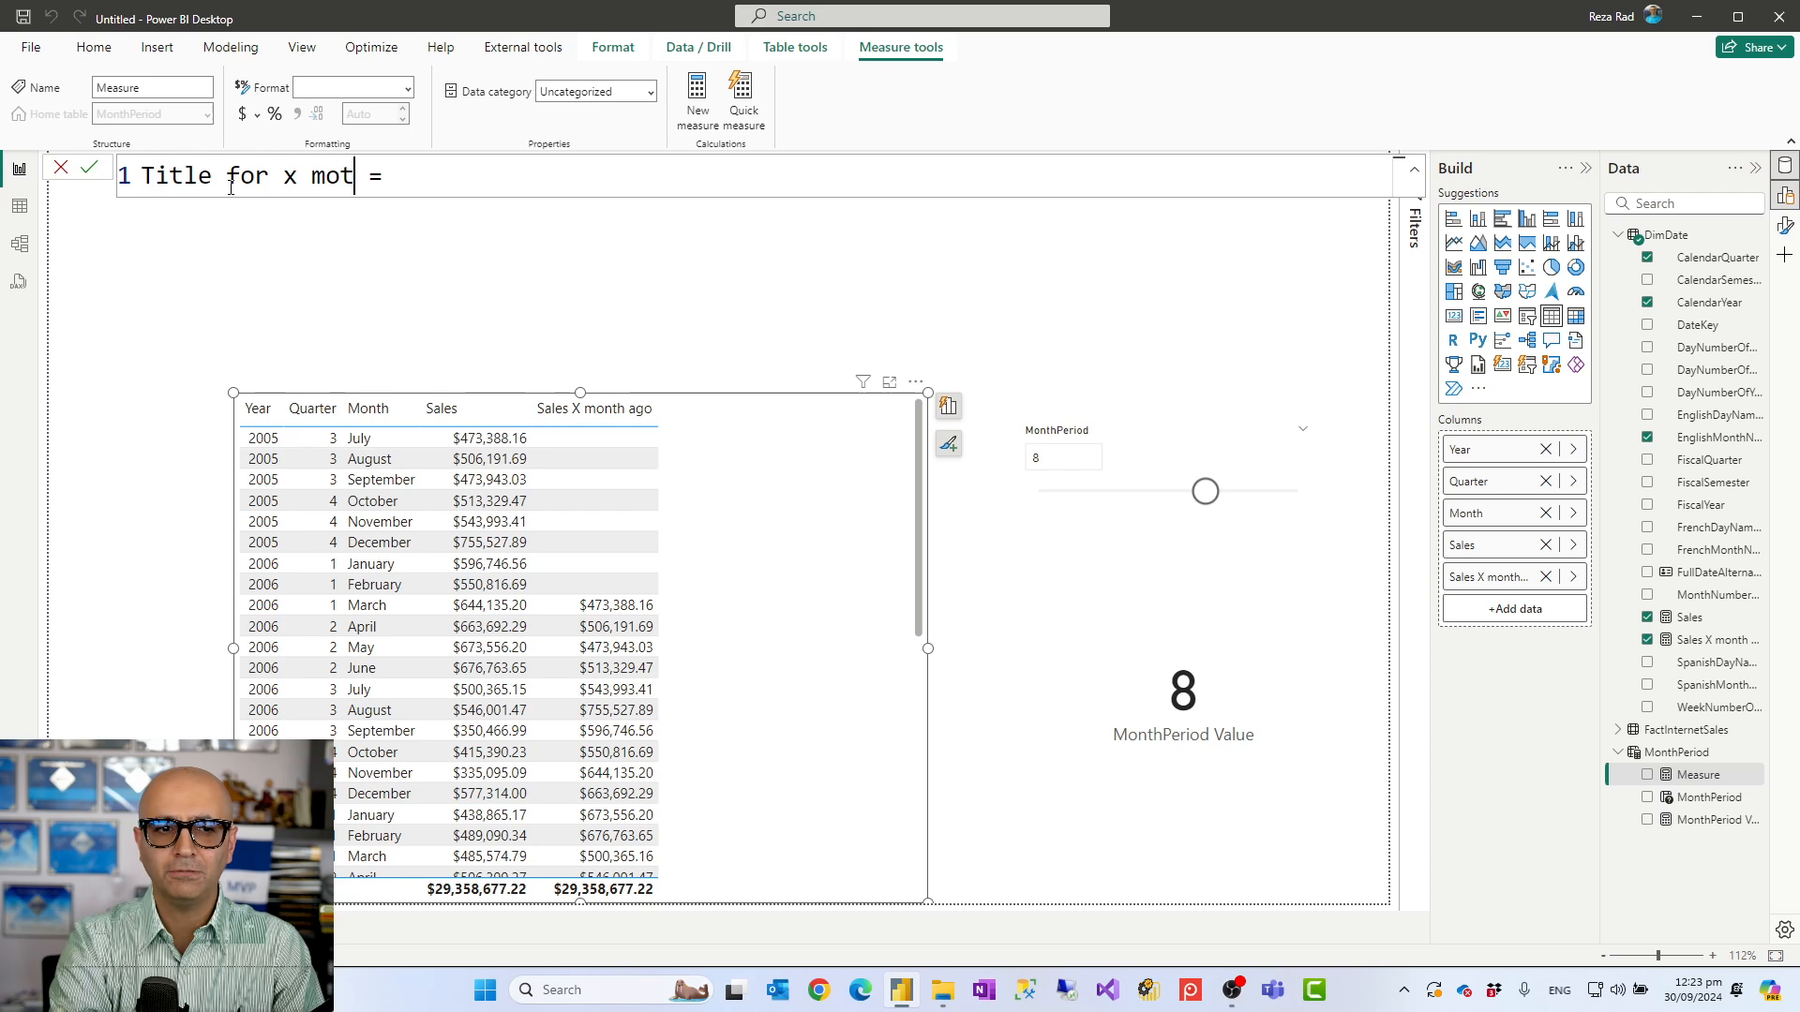
pyautogui.write('nth a')
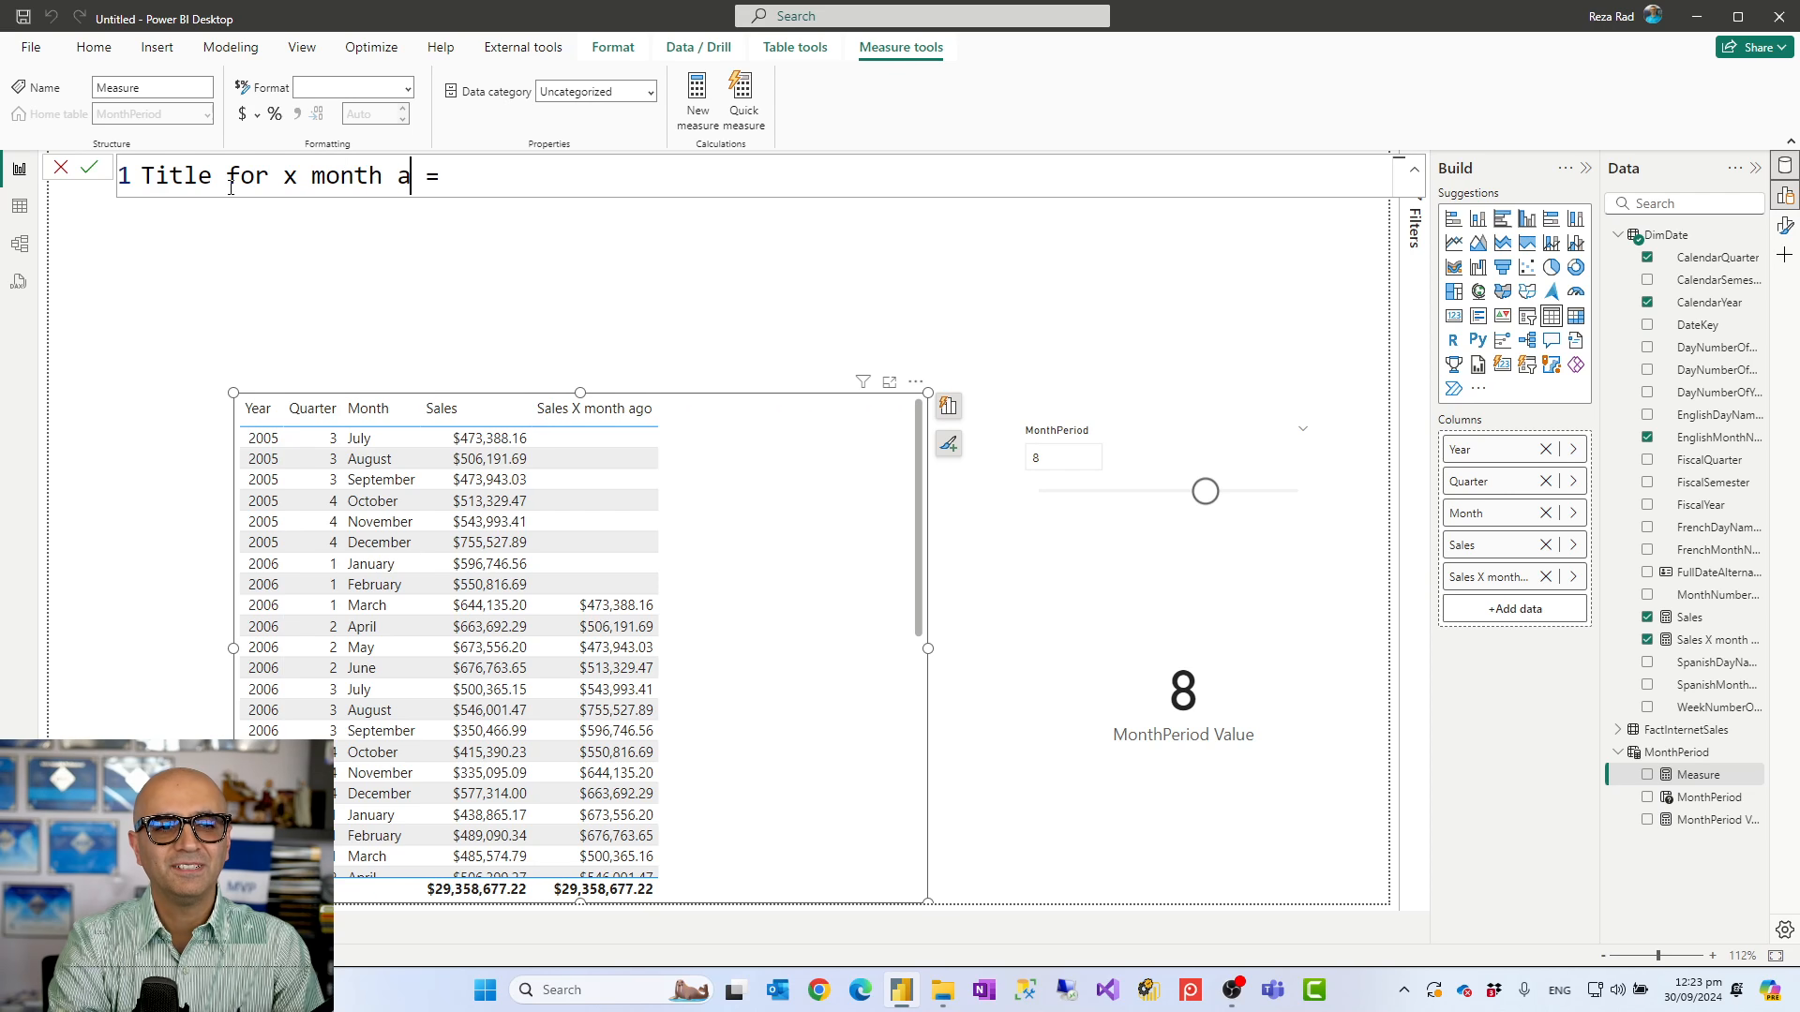
pyautogui.write('go')
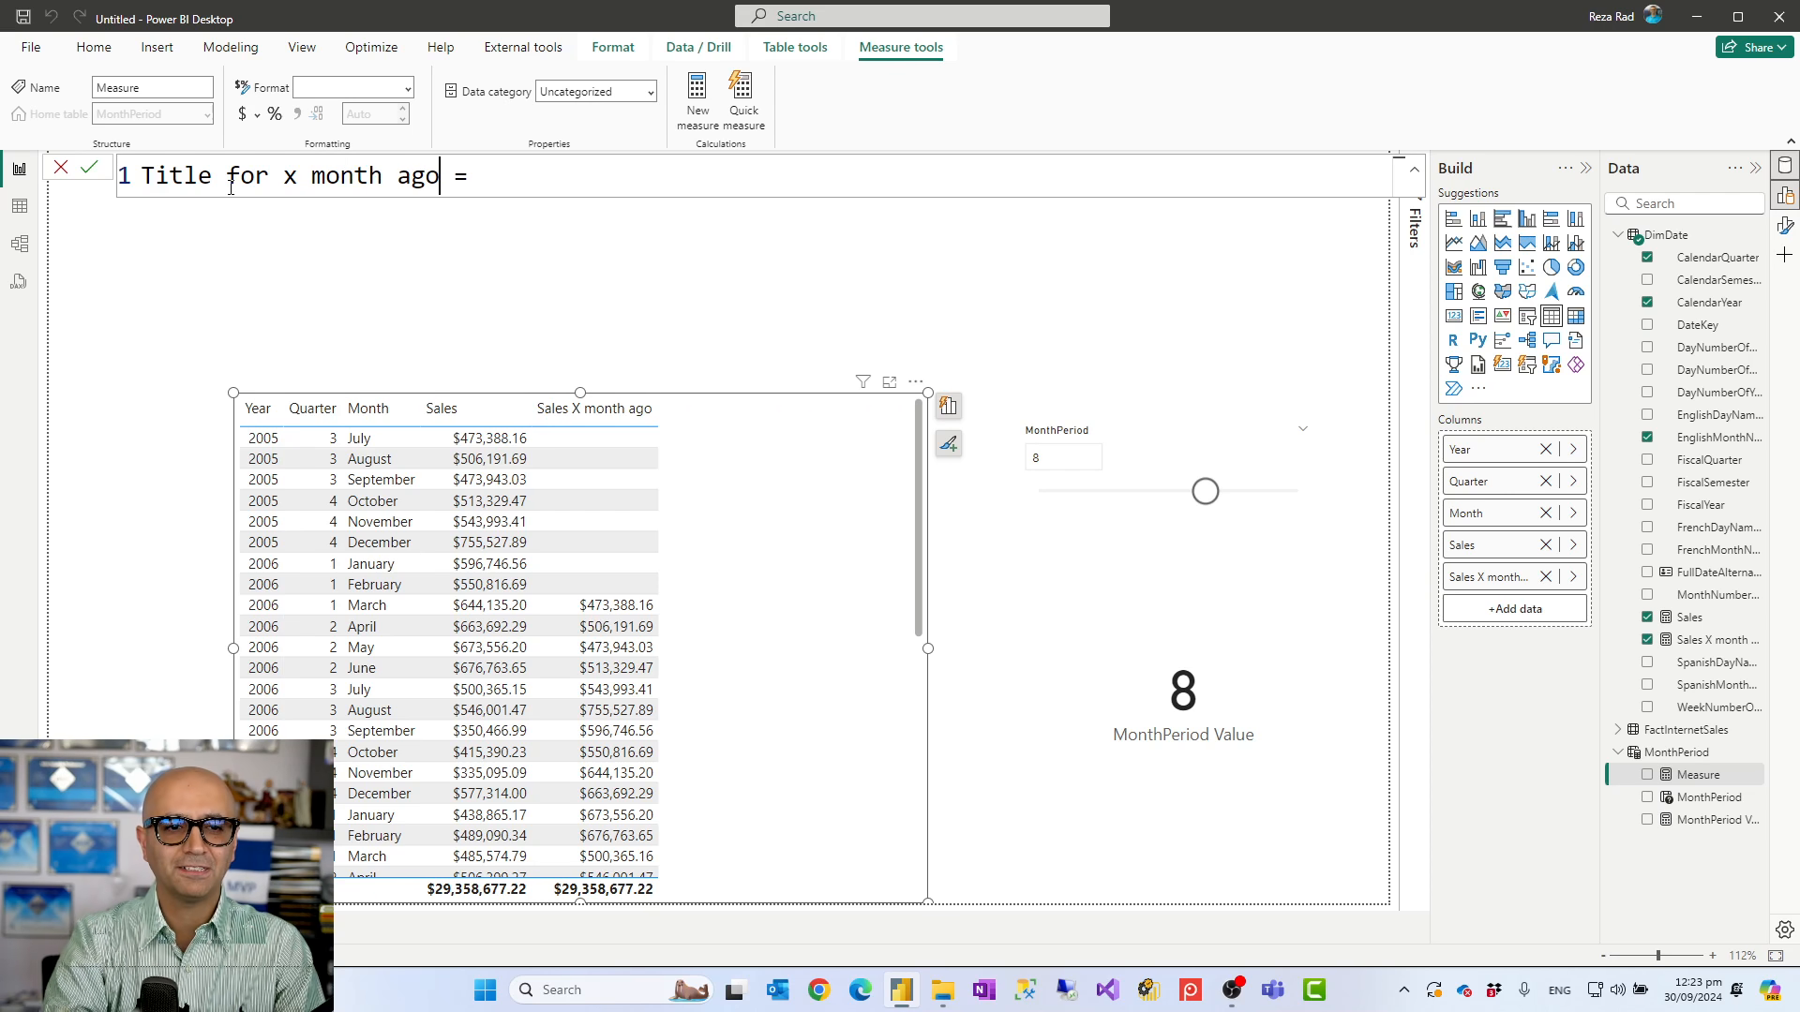
pyautogui.write('"')
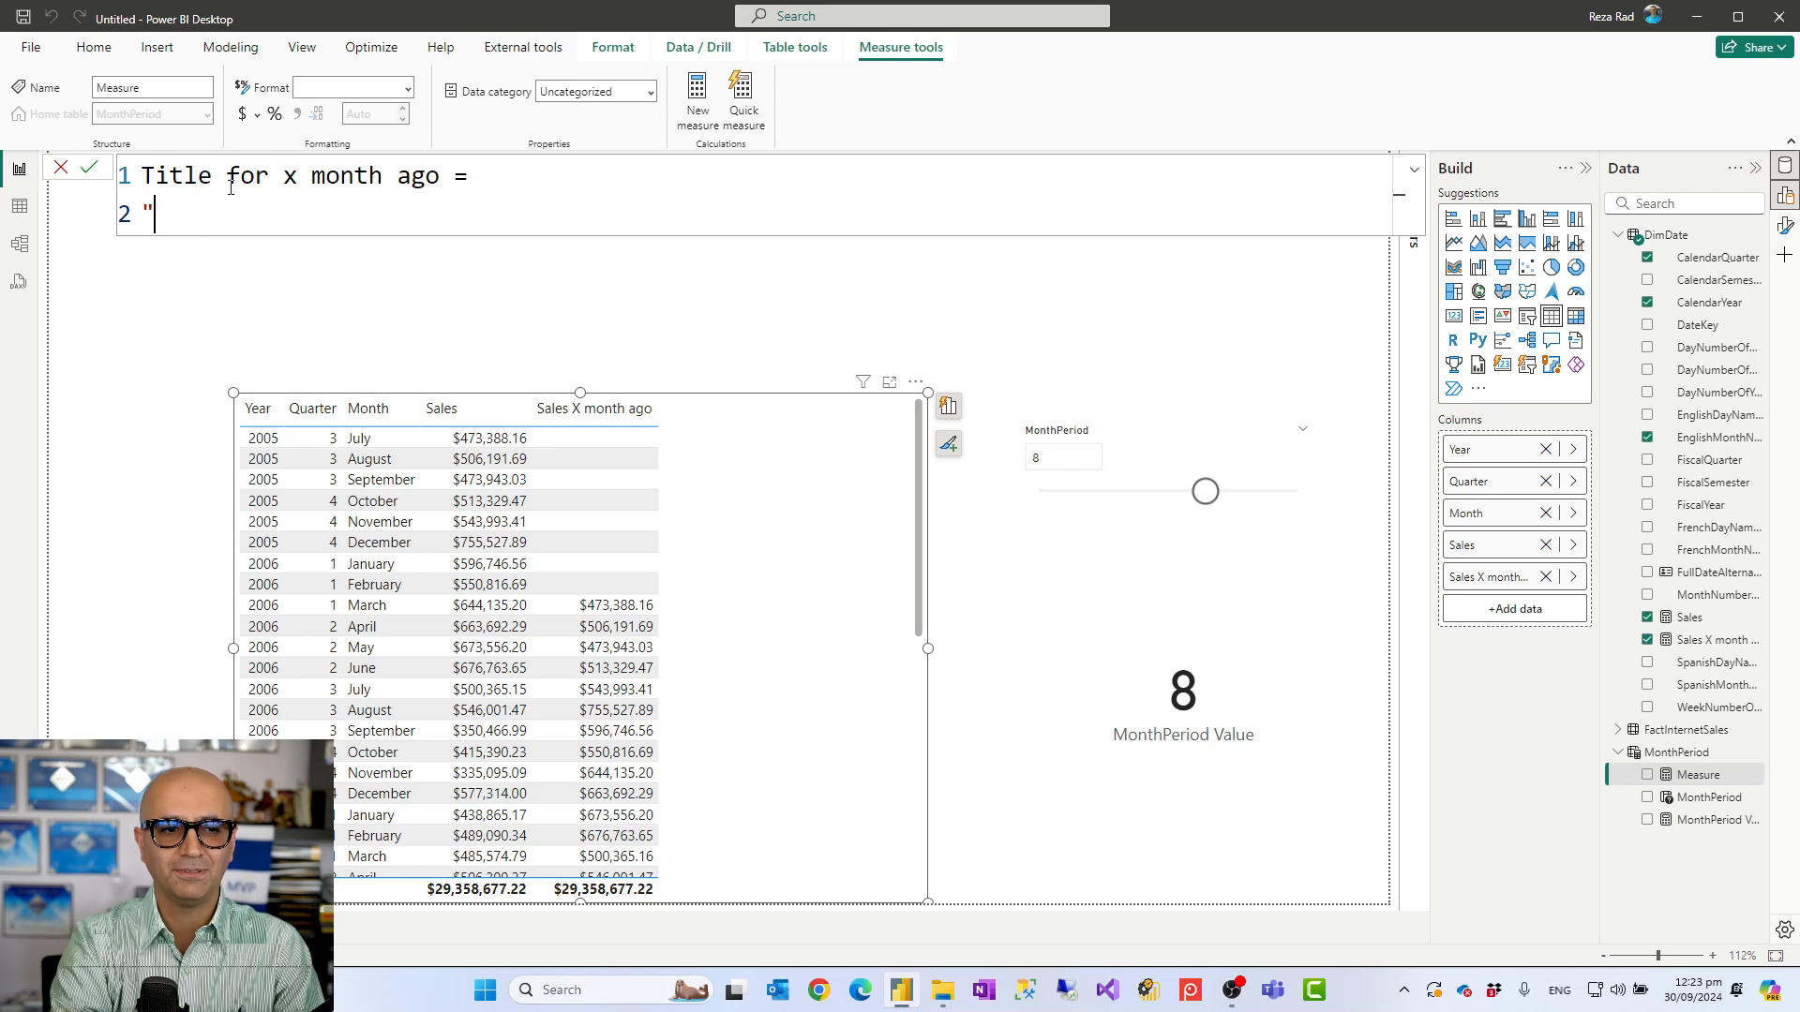
pyautogui.write('Sales')
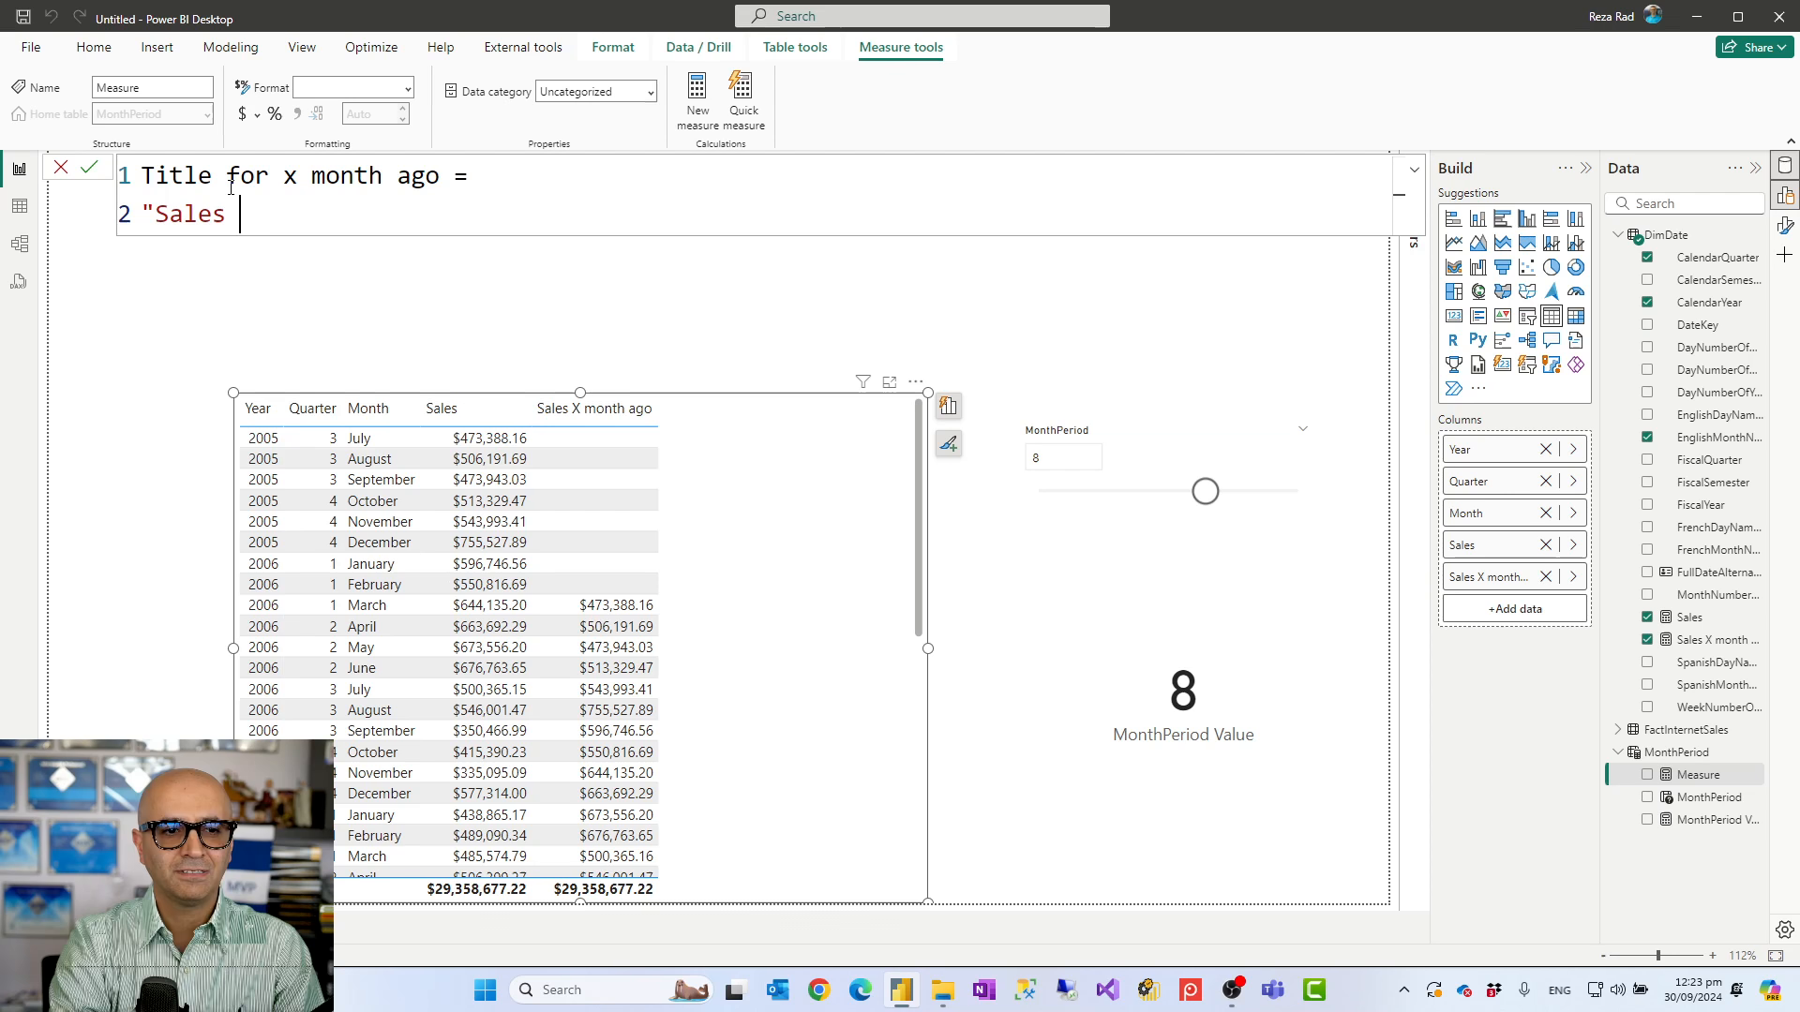
pyautogui.write('x mo')
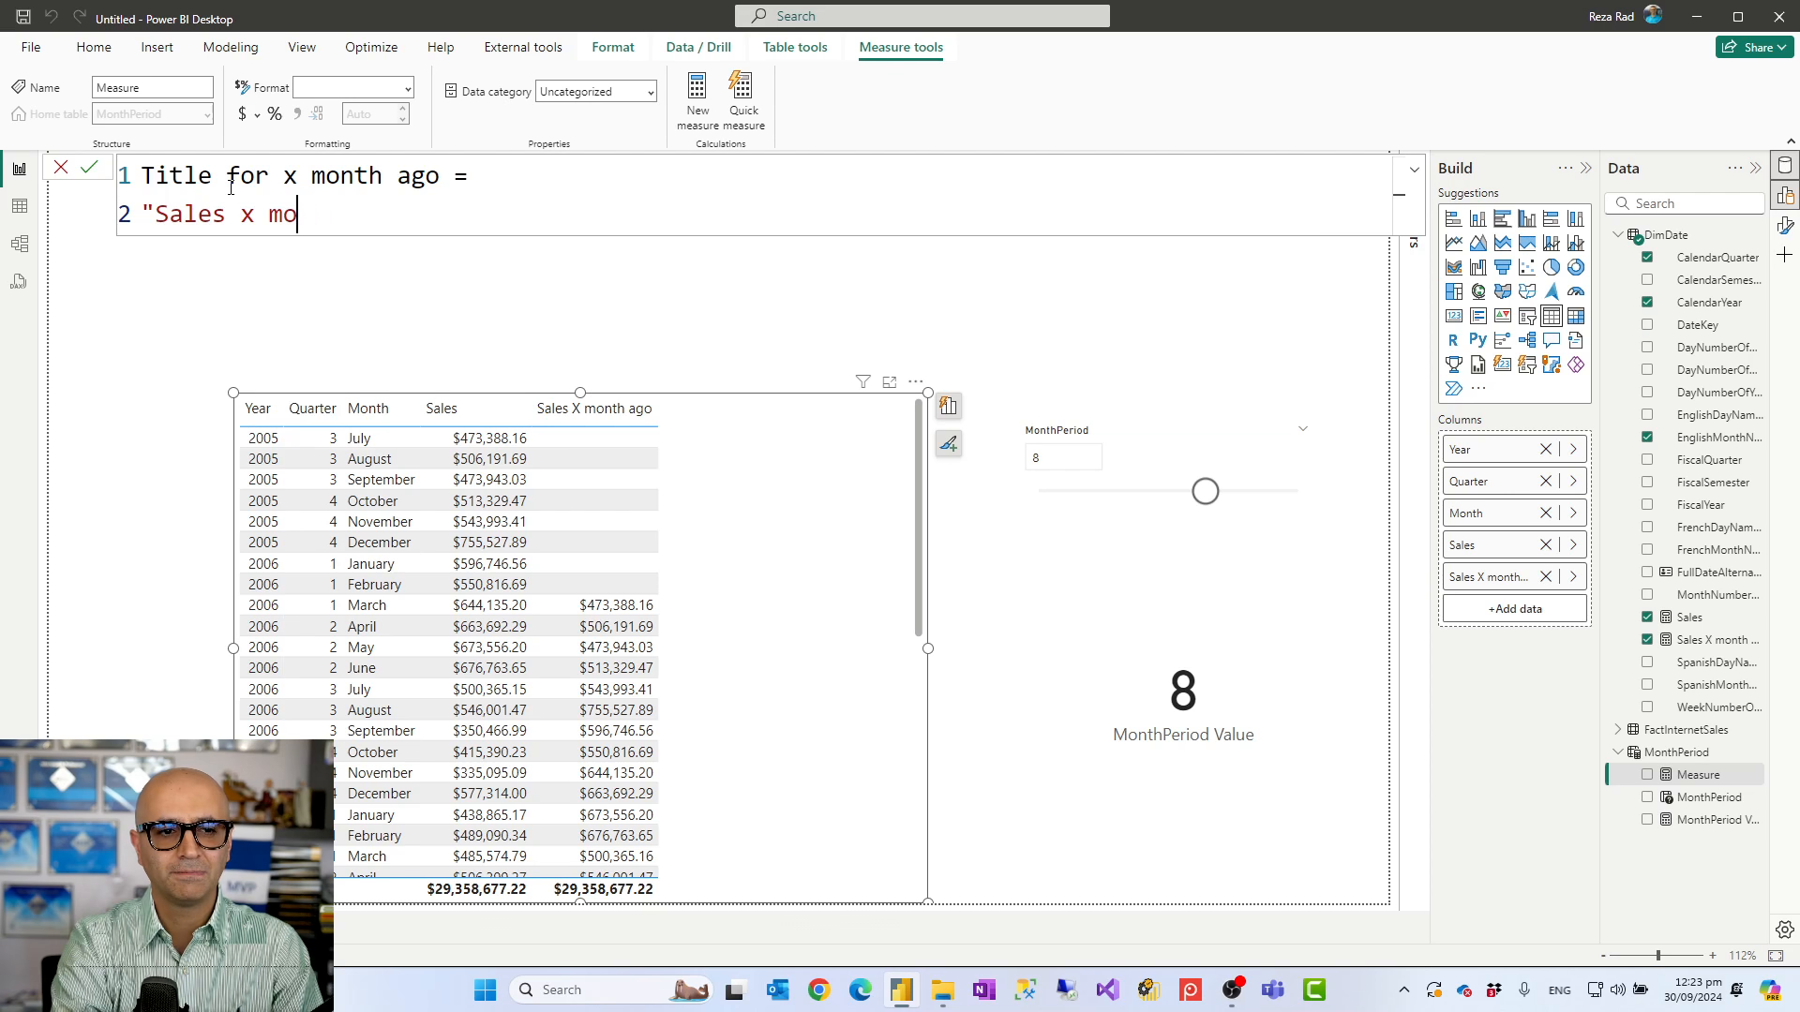
pyautogui.write('nth ago"')
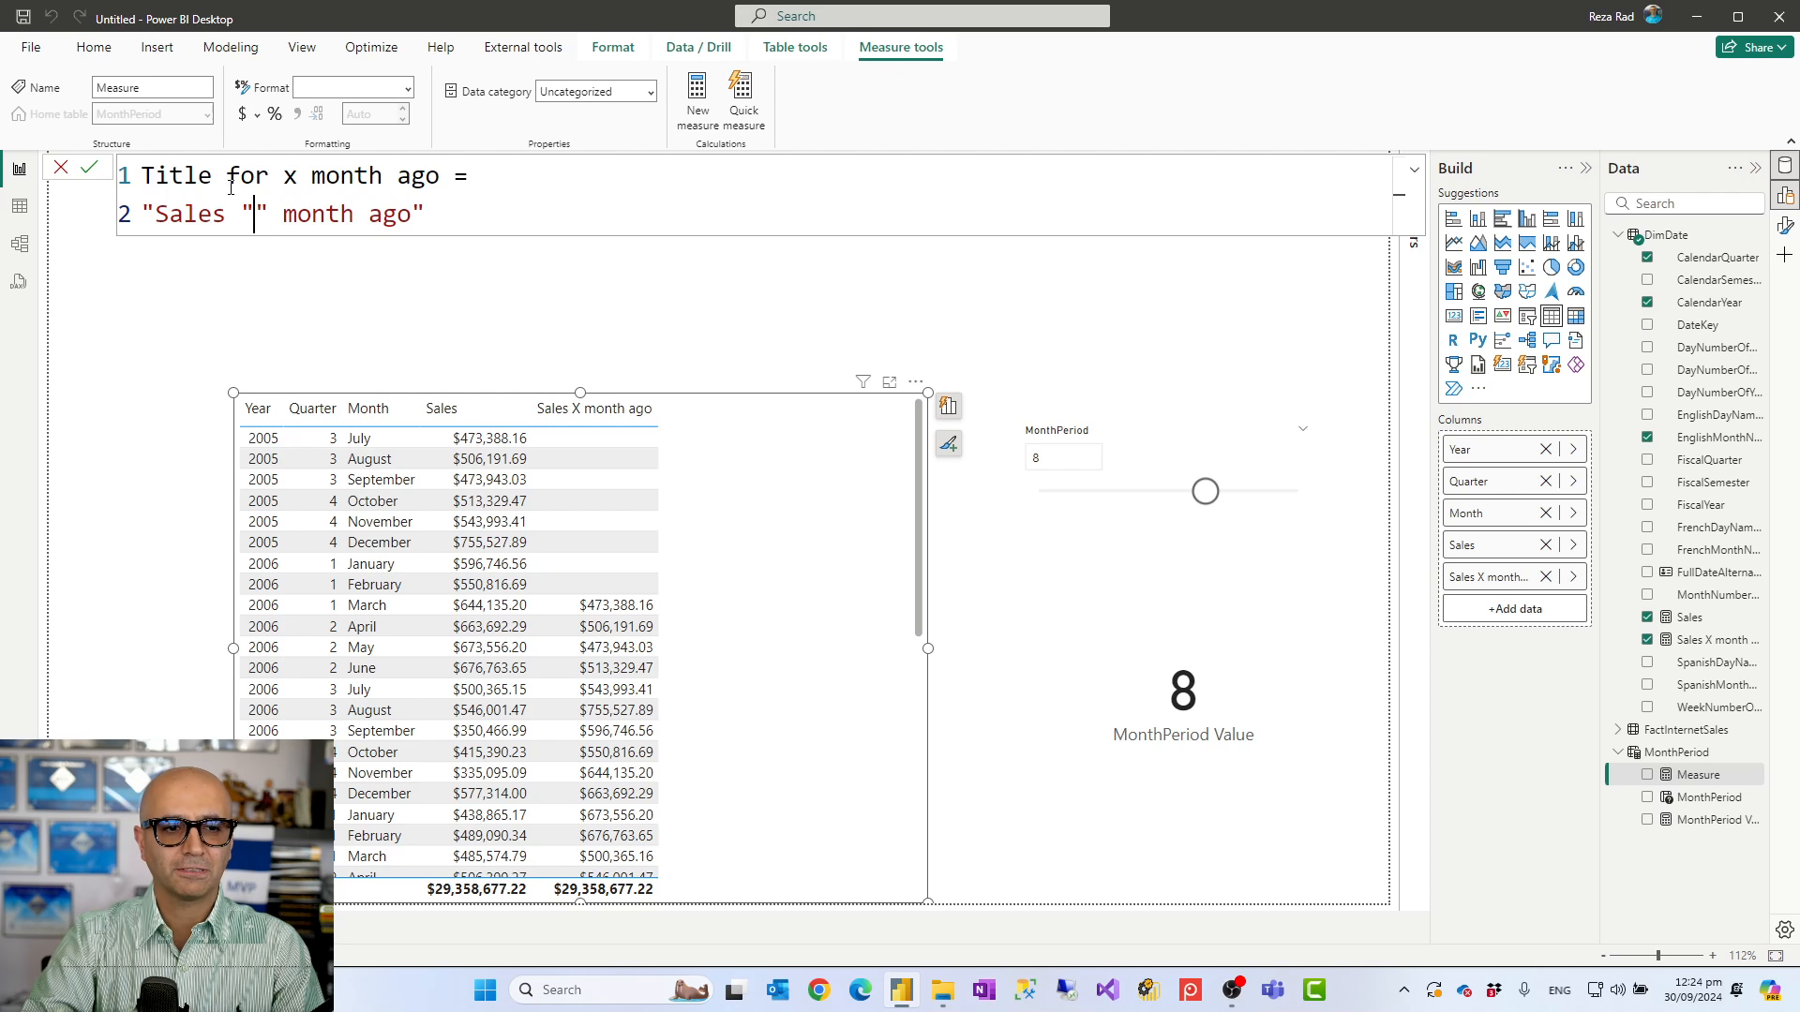
# Step: Splice [MonthPeriod Value] into the title text with & and commit the measure
pyautogui.write('&&')
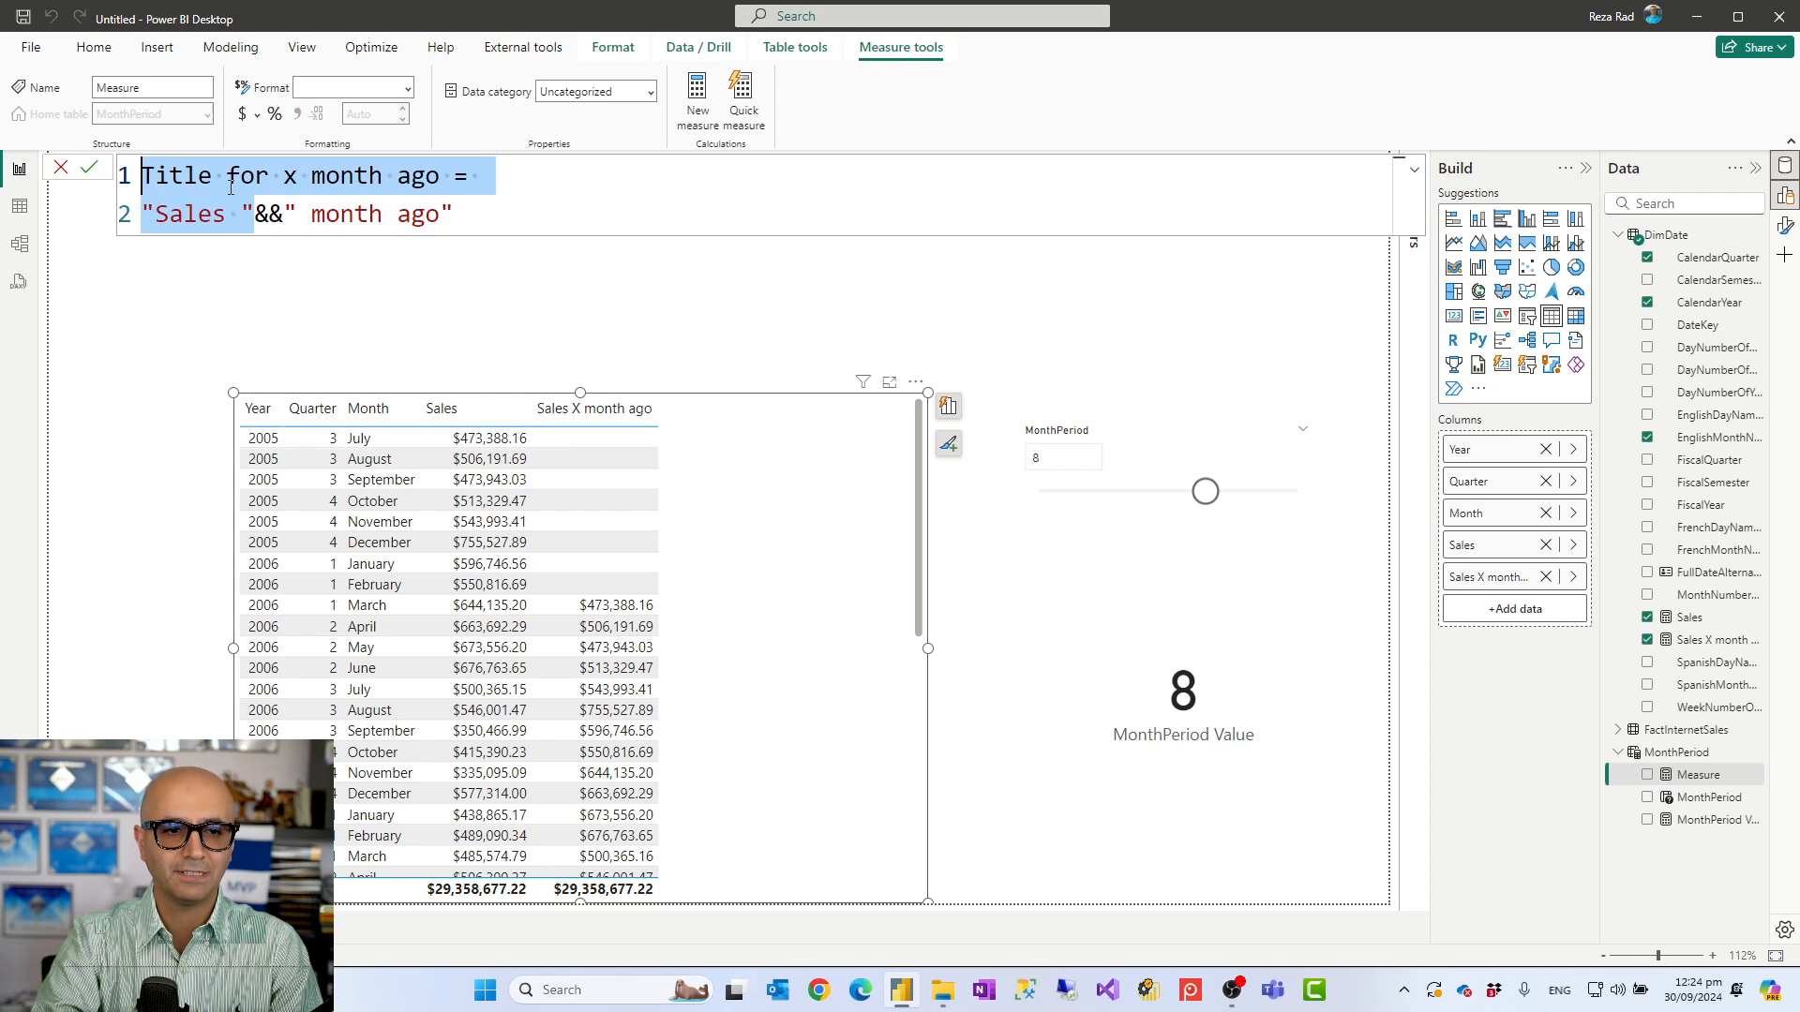
pyautogui.click(242, 214)
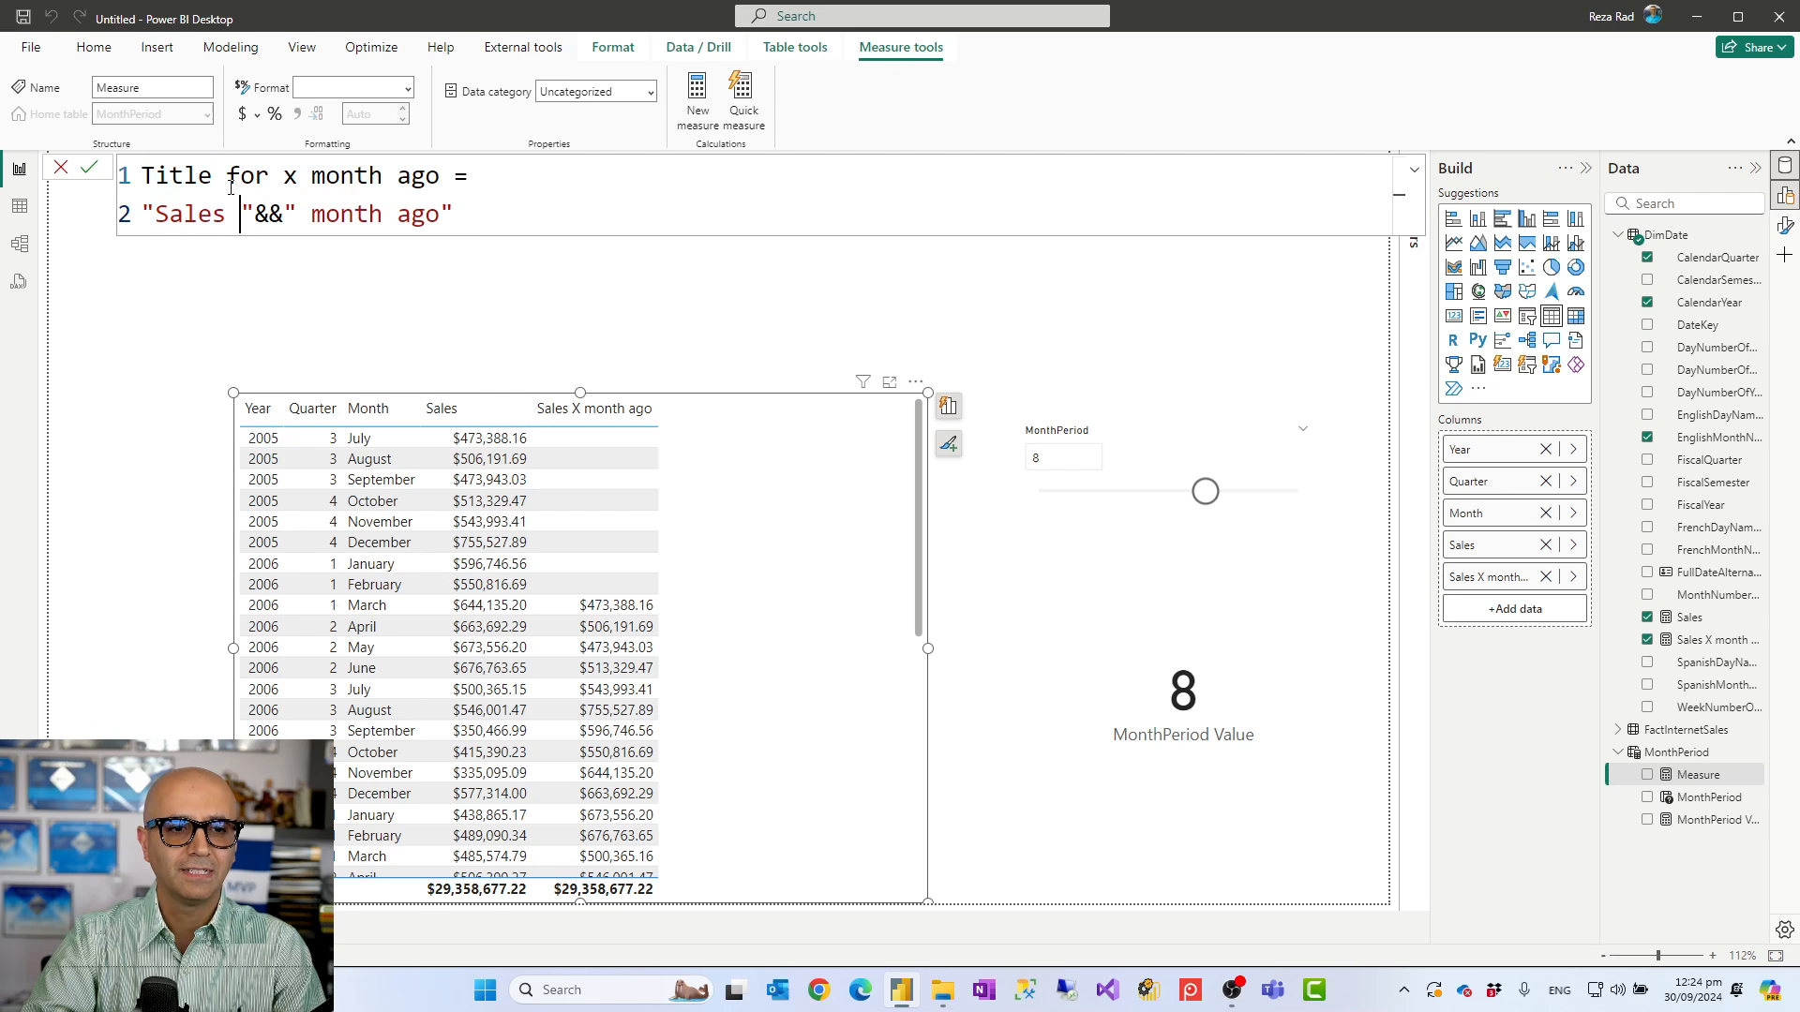
pyautogui.write('&[')
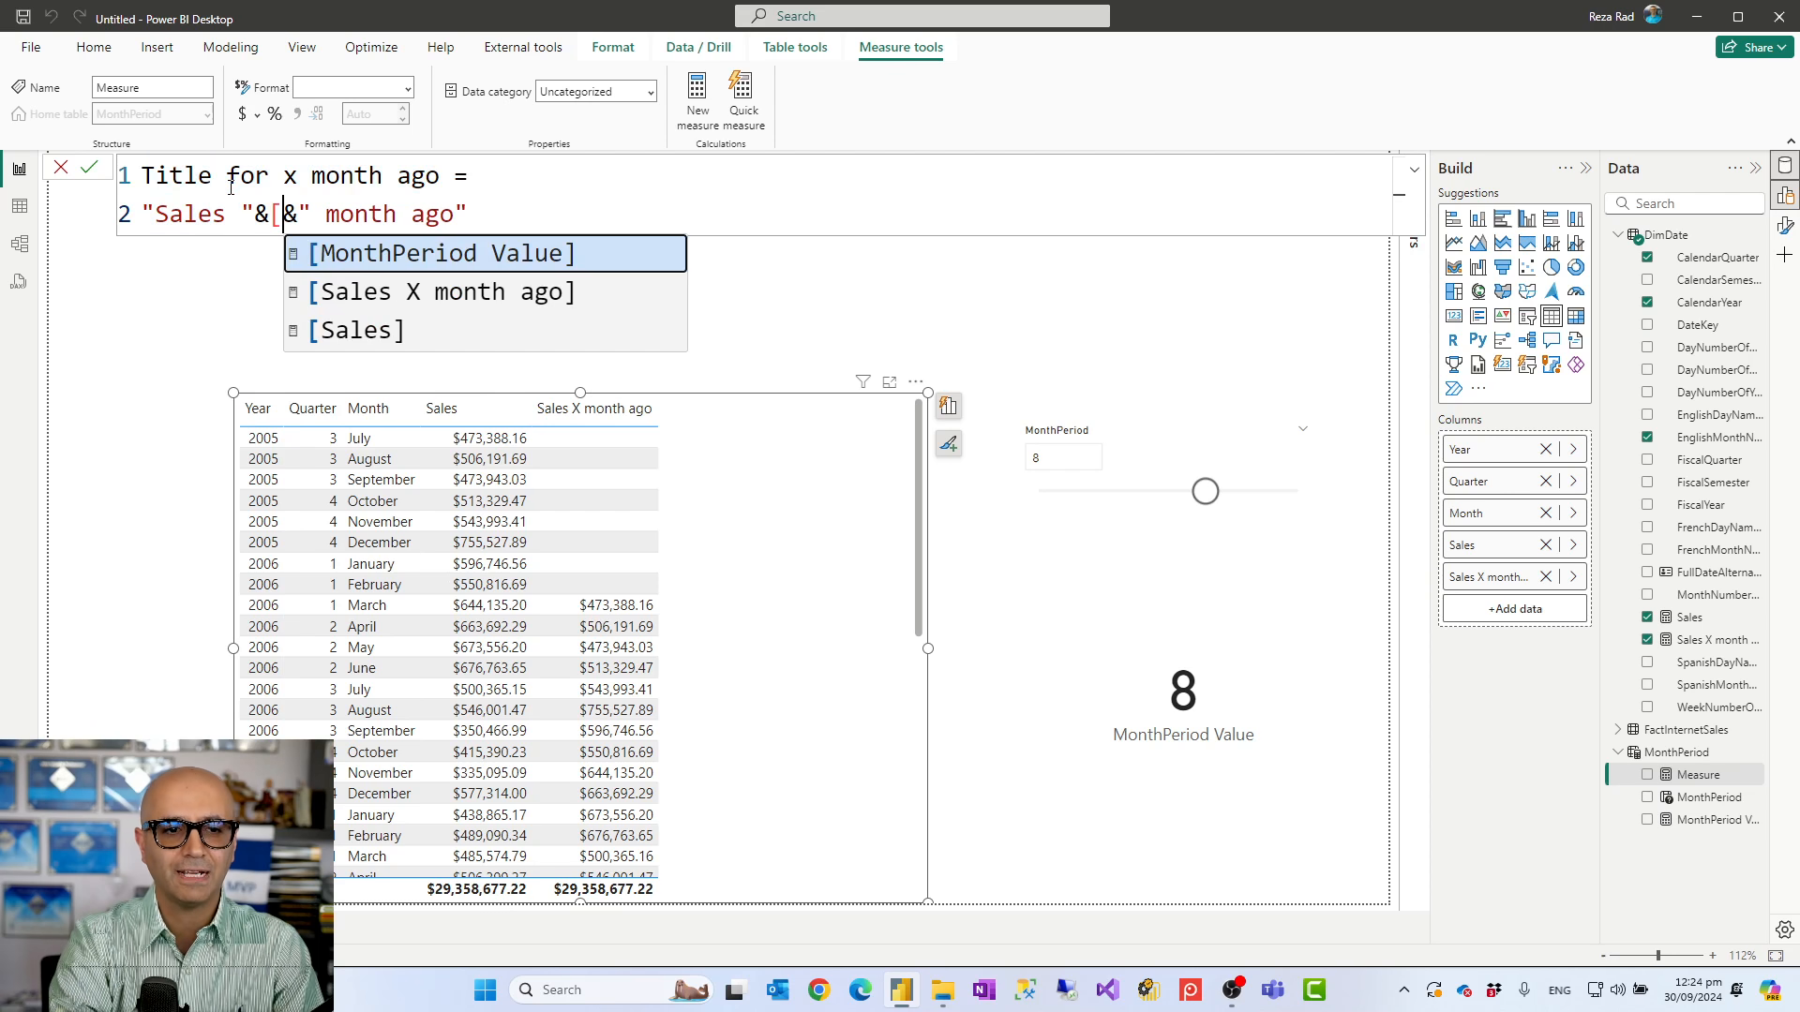
pyautogui.click(443, 253)
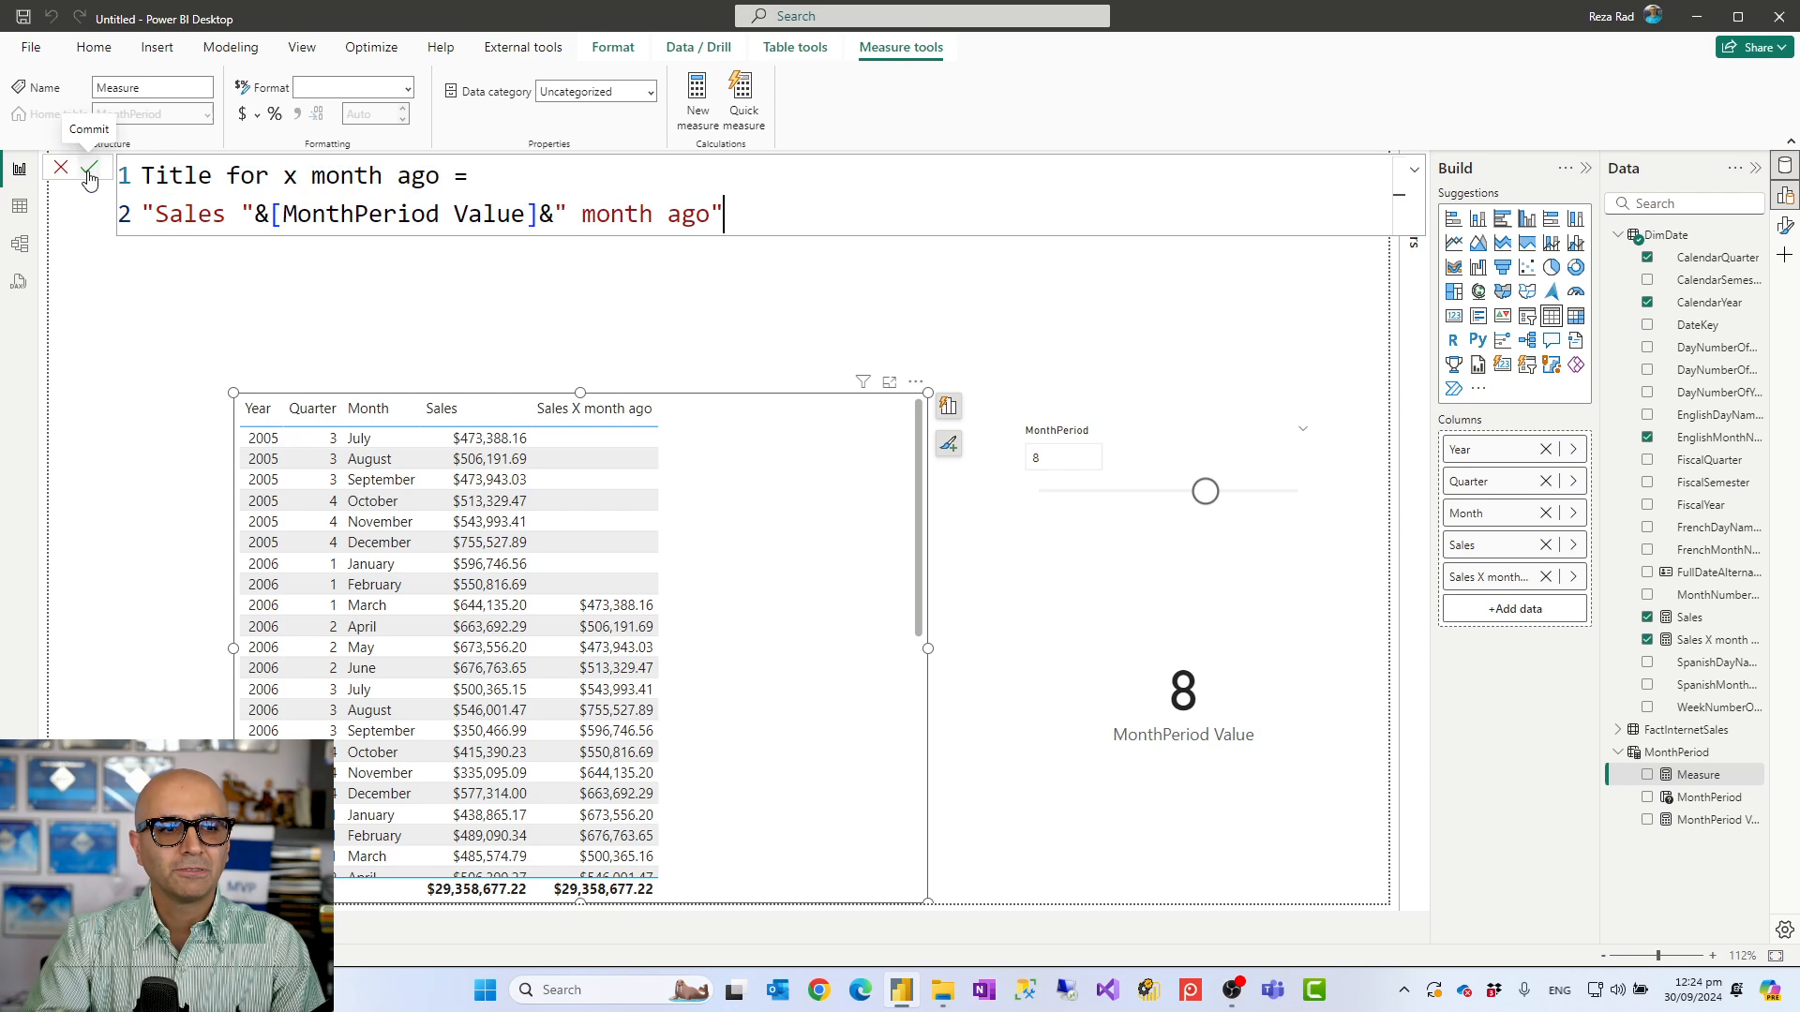
pyautogui.click(88, 167)
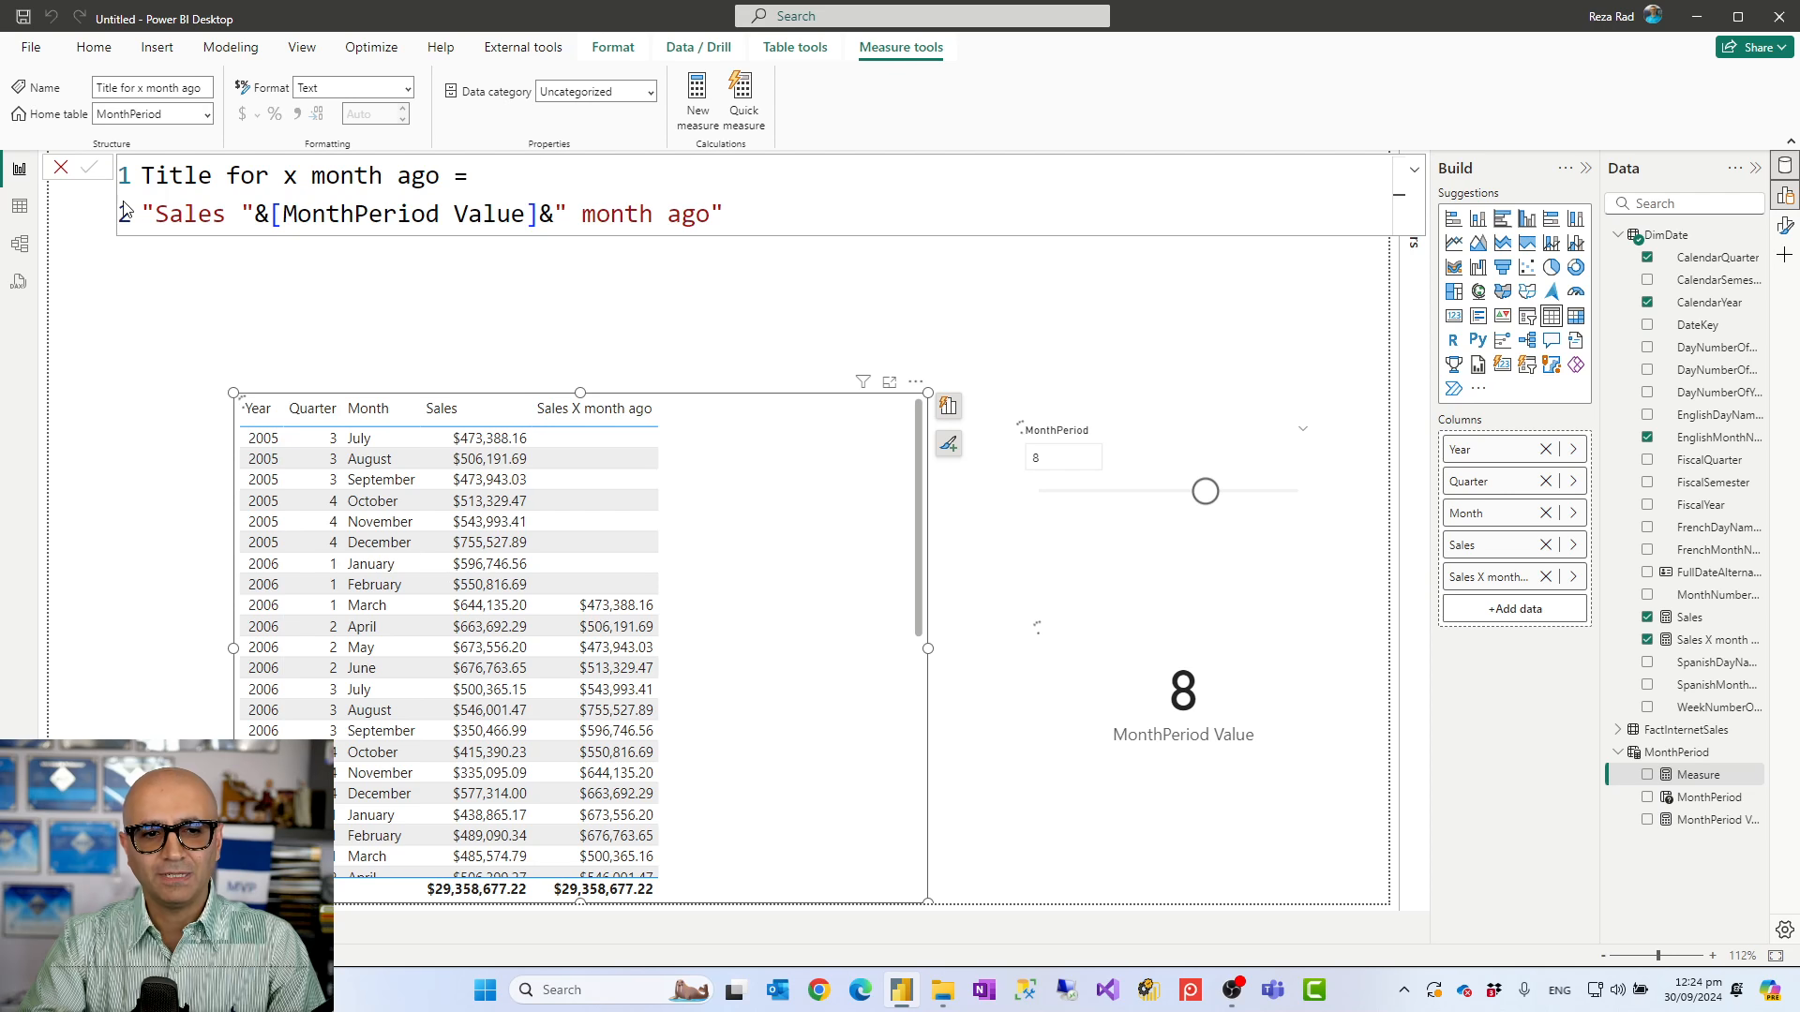
pyautogui.click(92, 167)
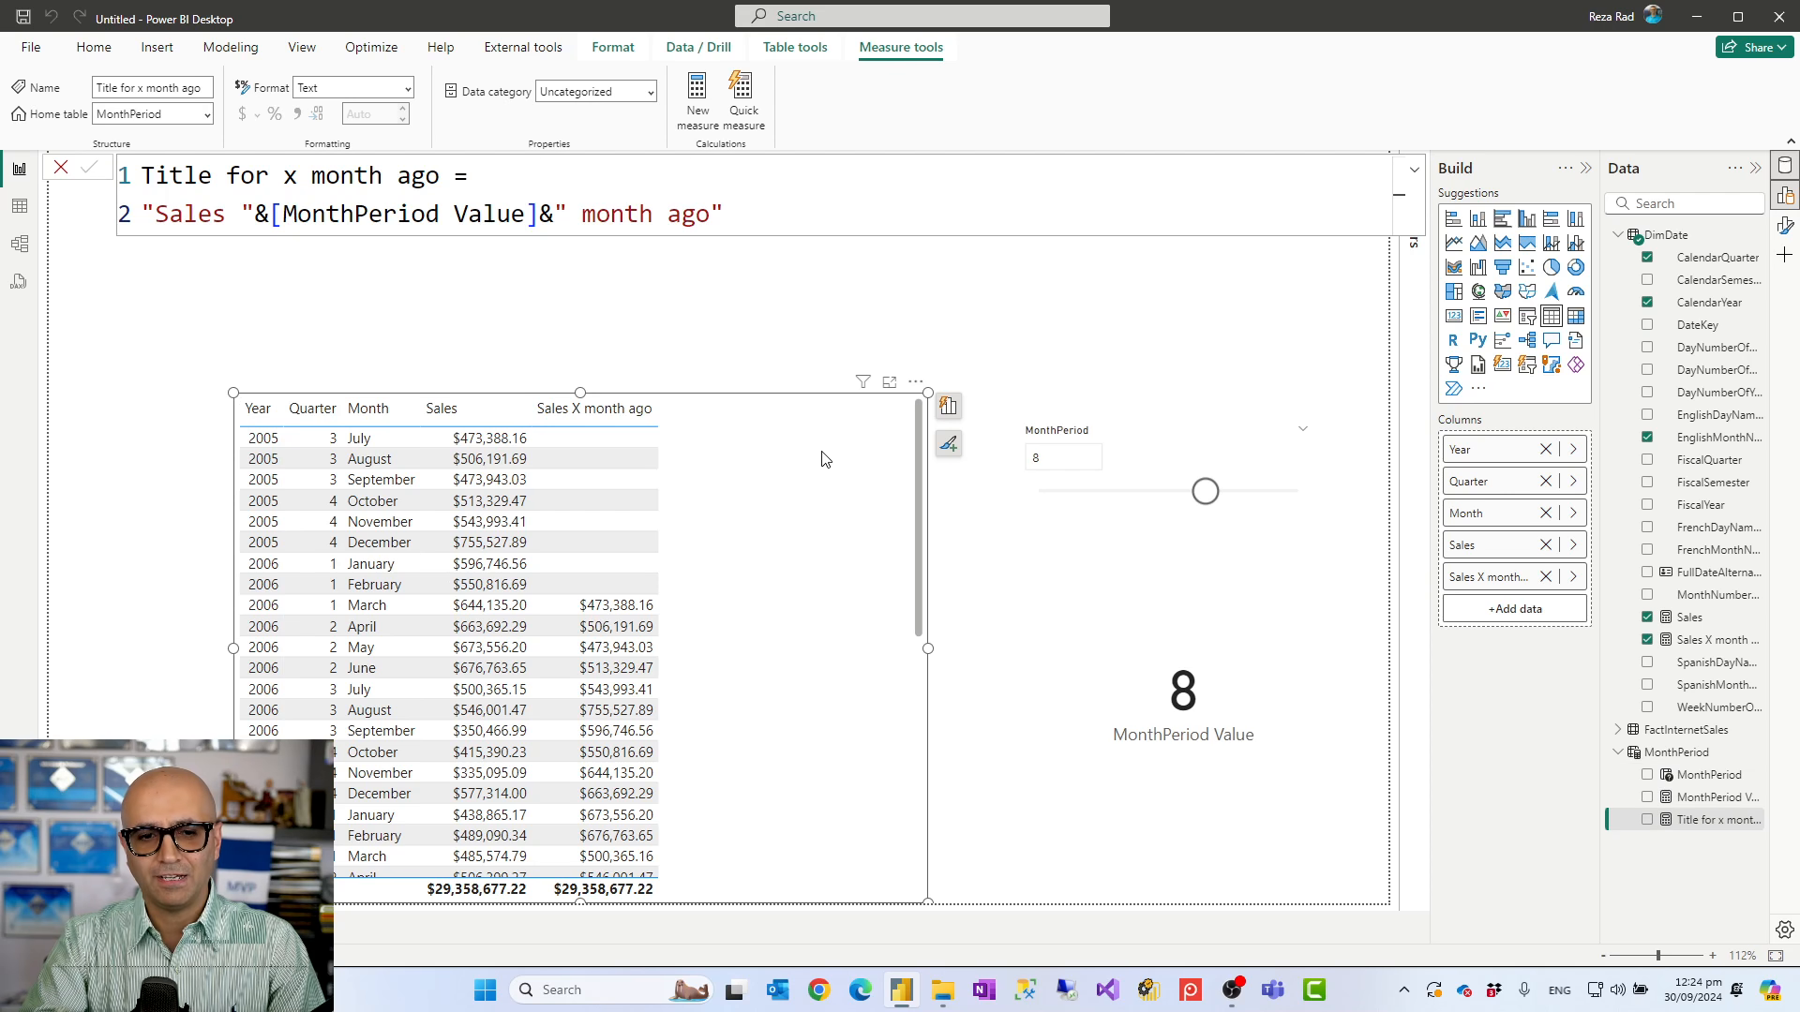
pyautogui.moveTo(1582, 426)
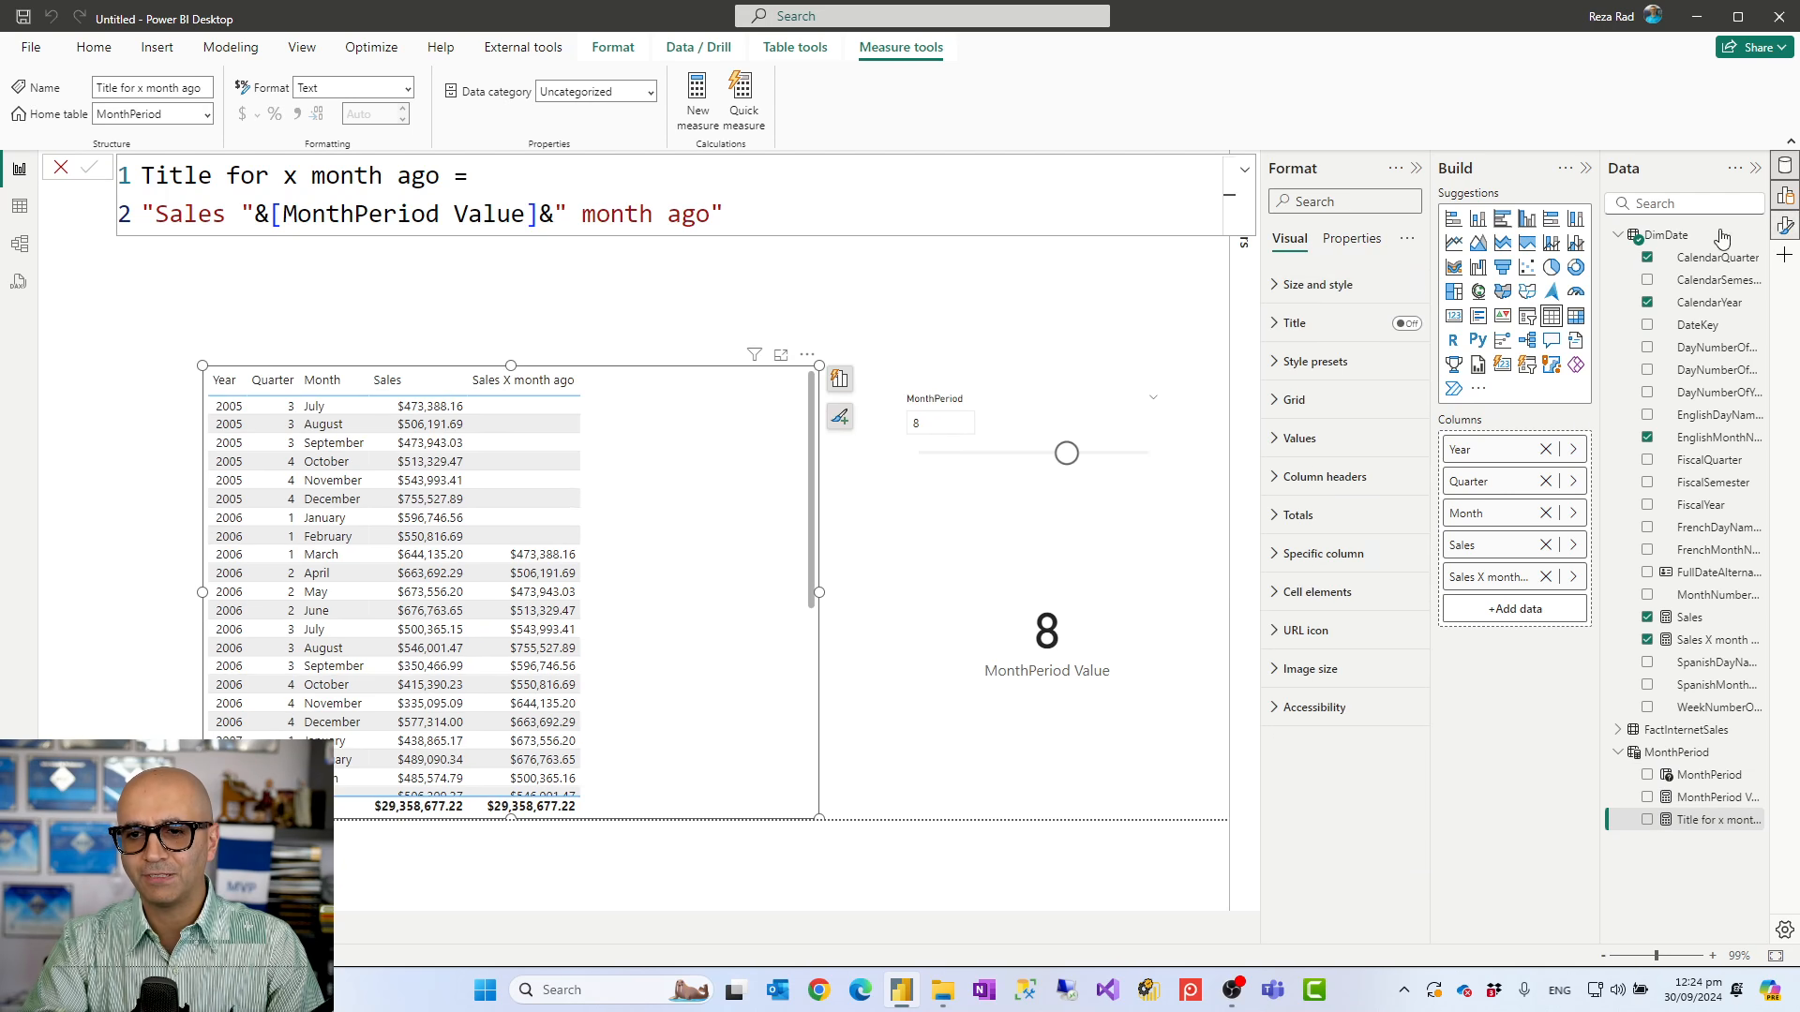
# Step: Turn on the table title and base its text on the Title for x month ago field
pyautogui.click(1404, 322)
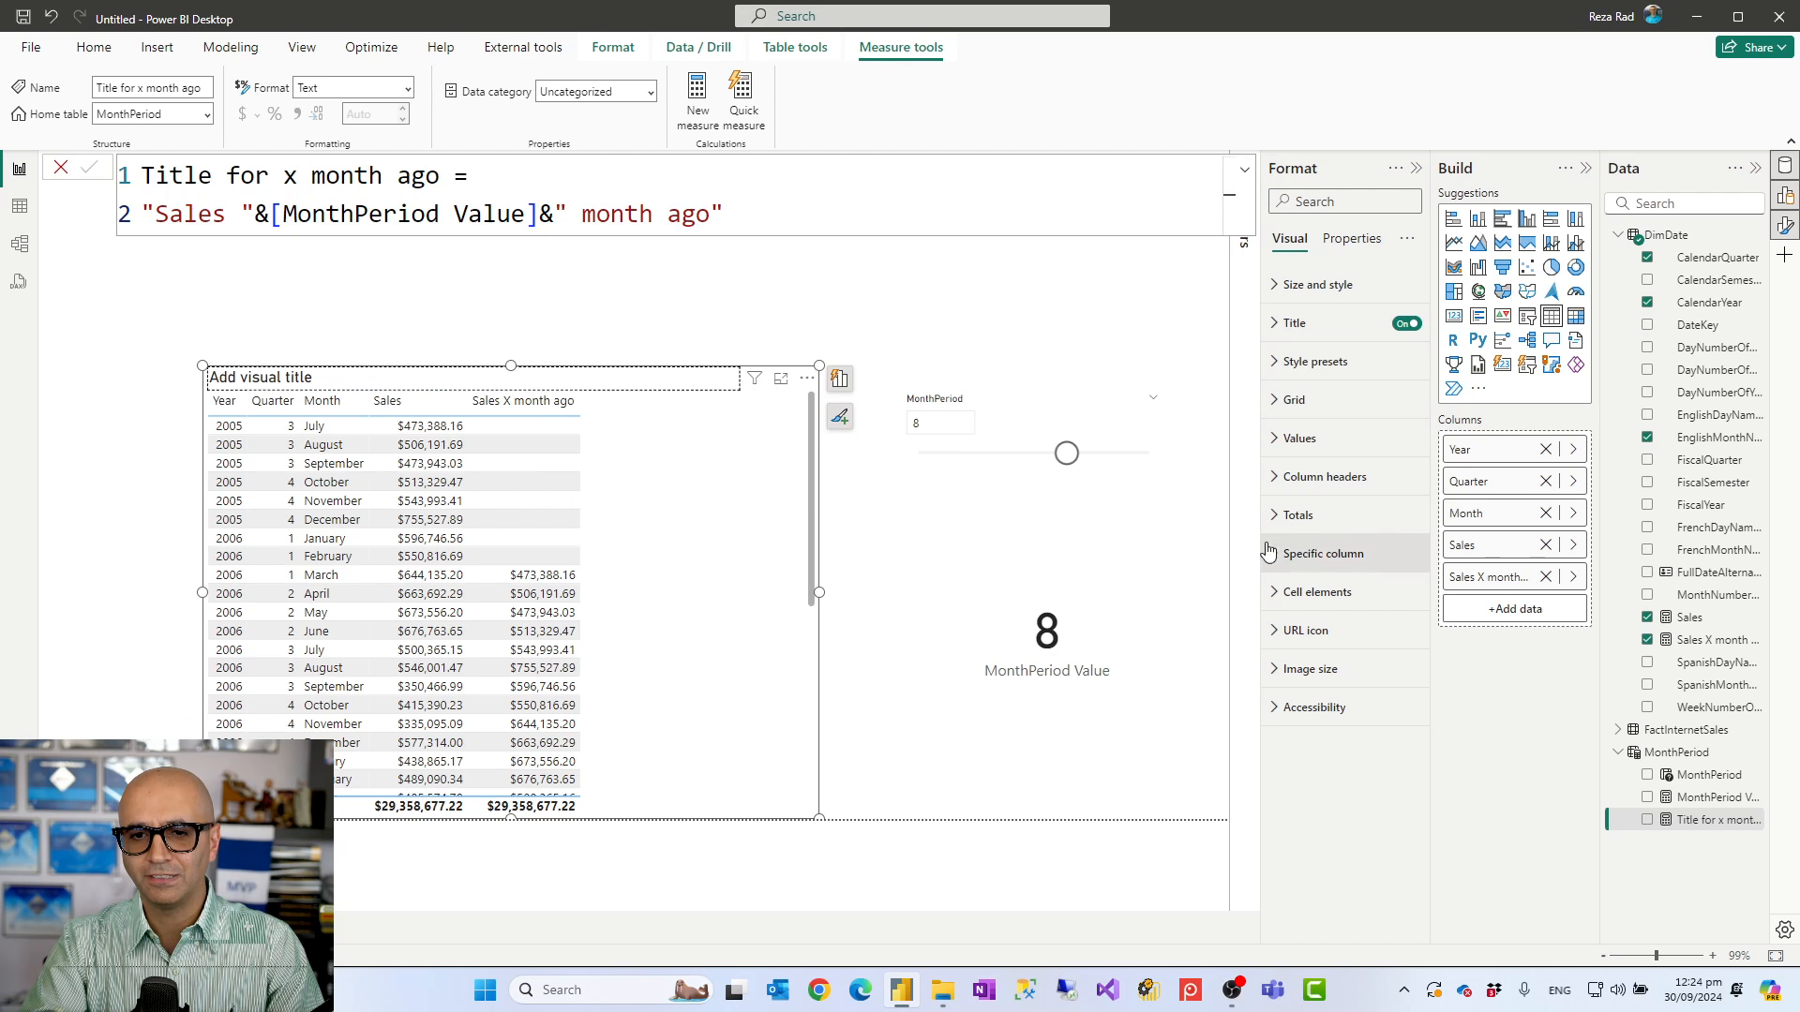
pyautogui.click(1296, 322)
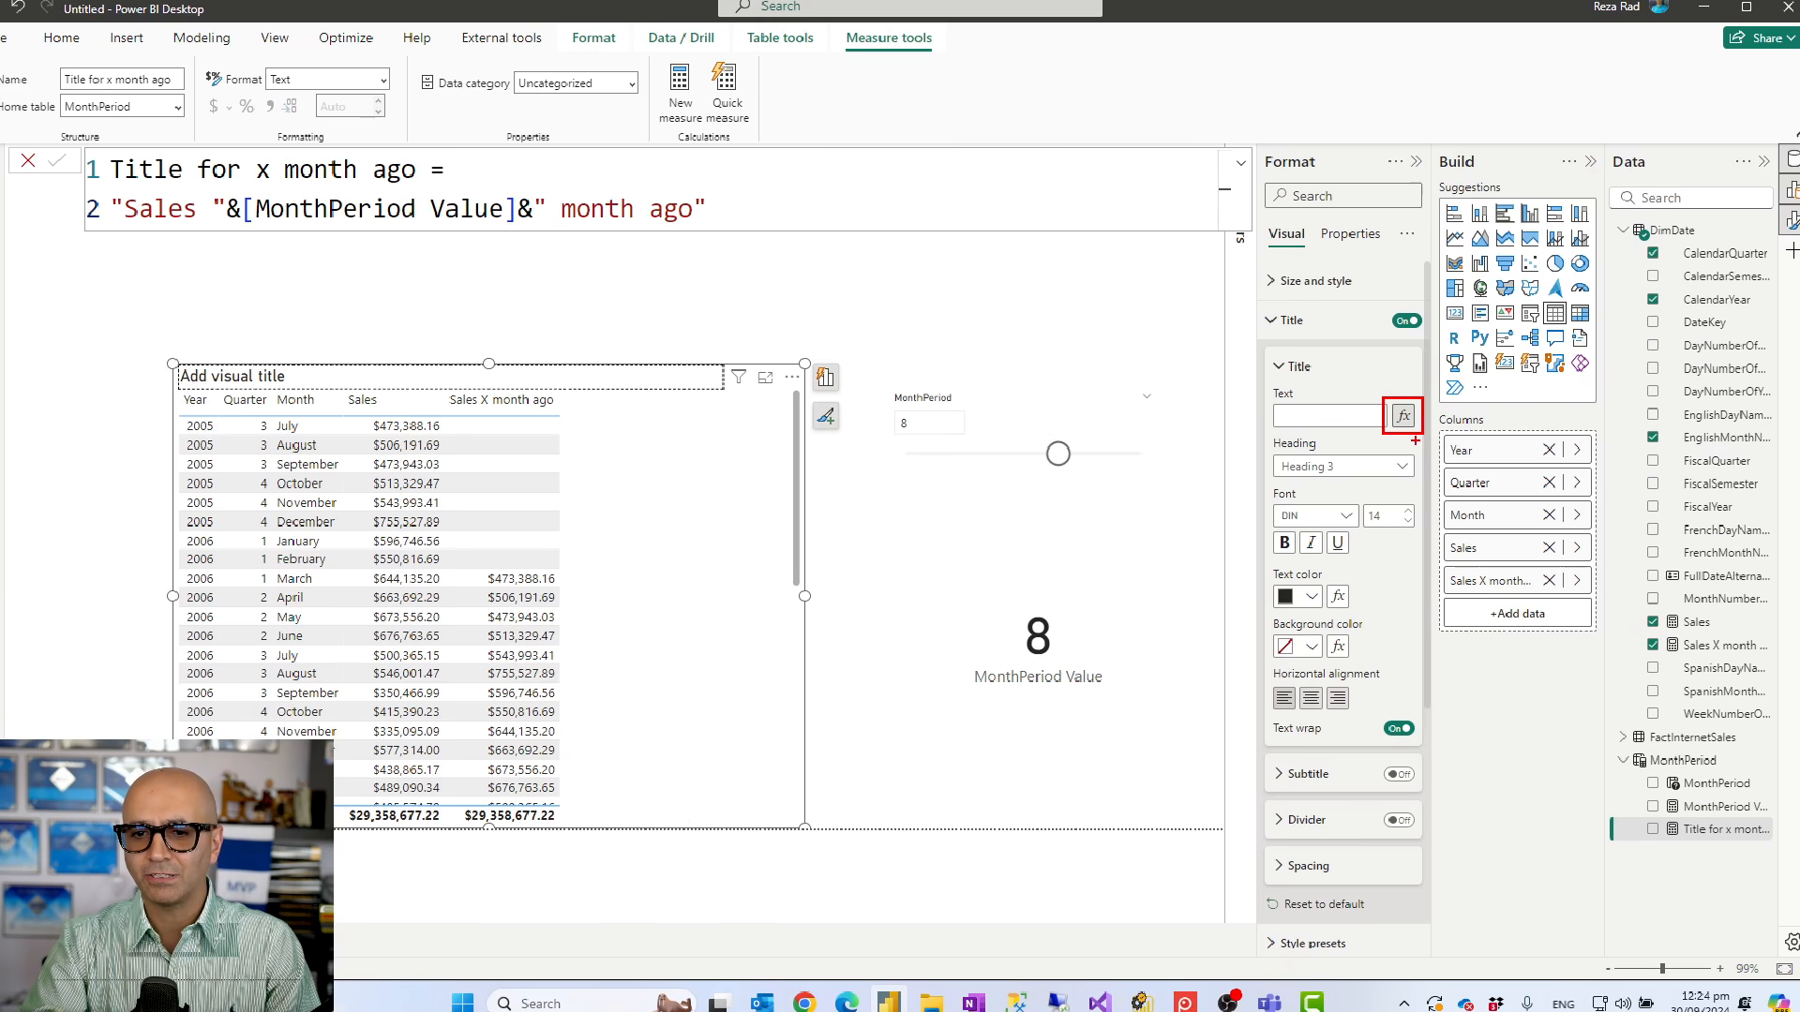
pyautogui.click(1402, 416)
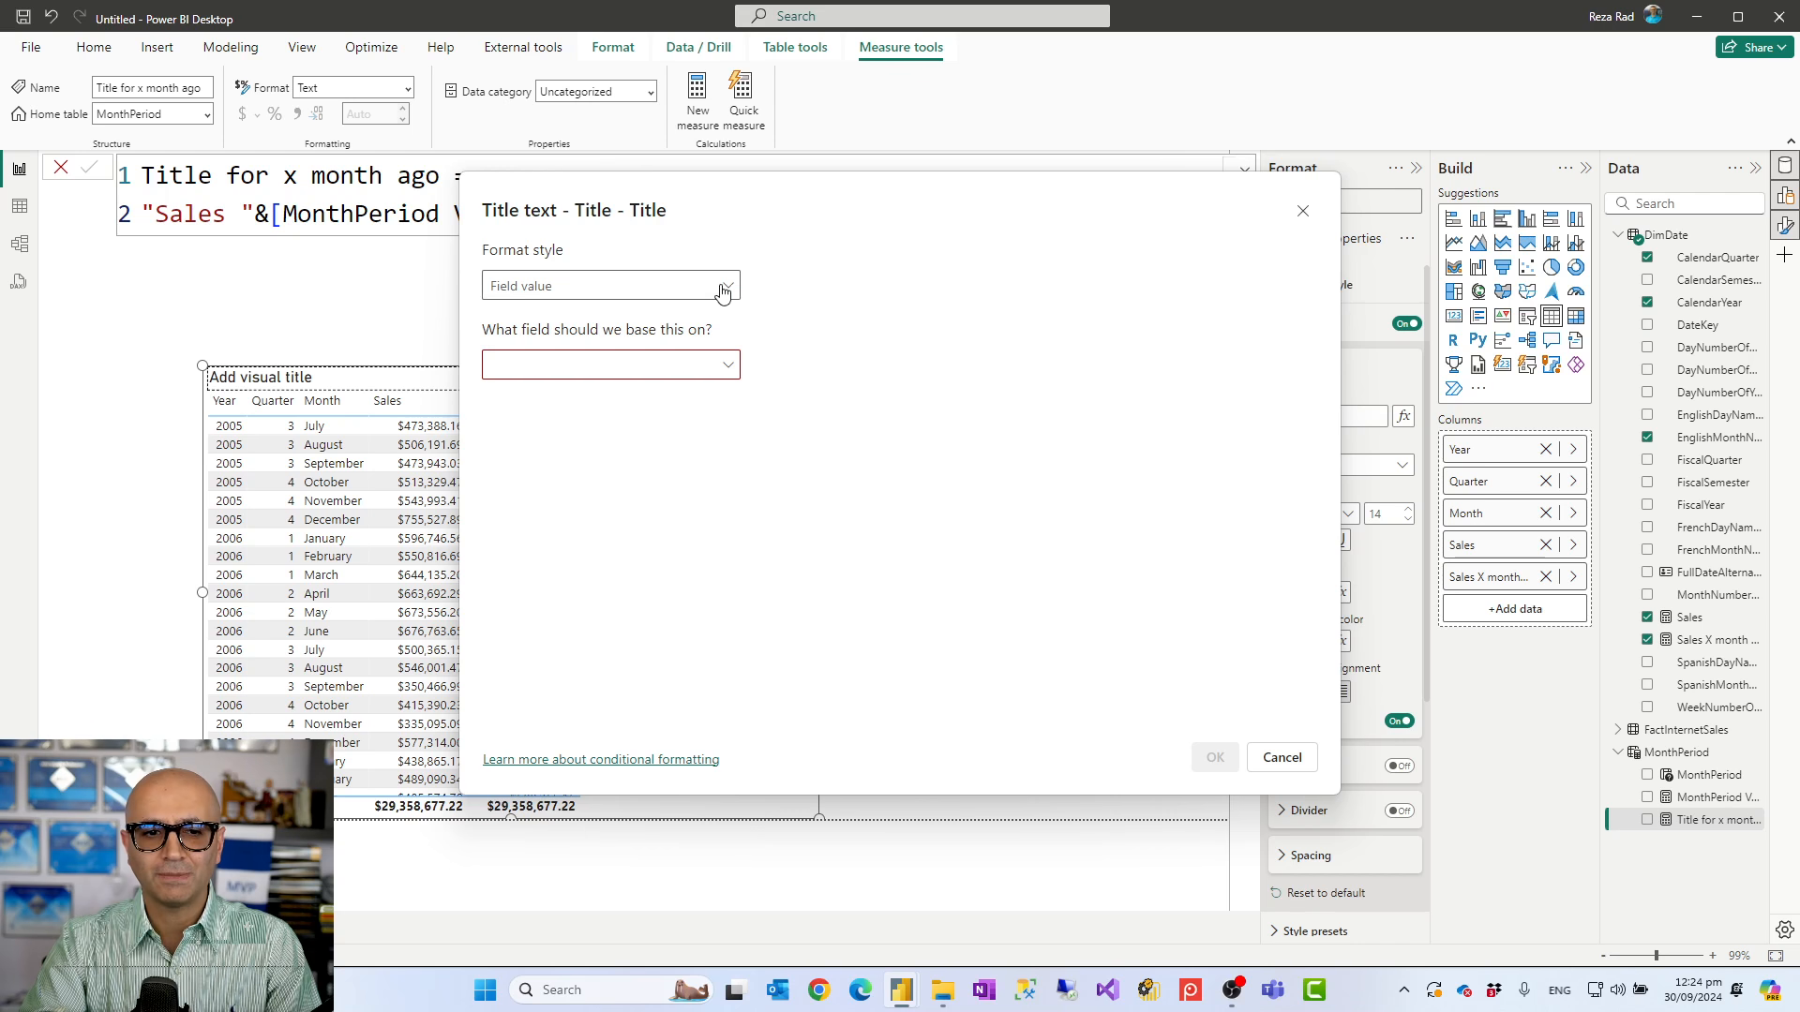
pyautogui.moveTo(727, 369)
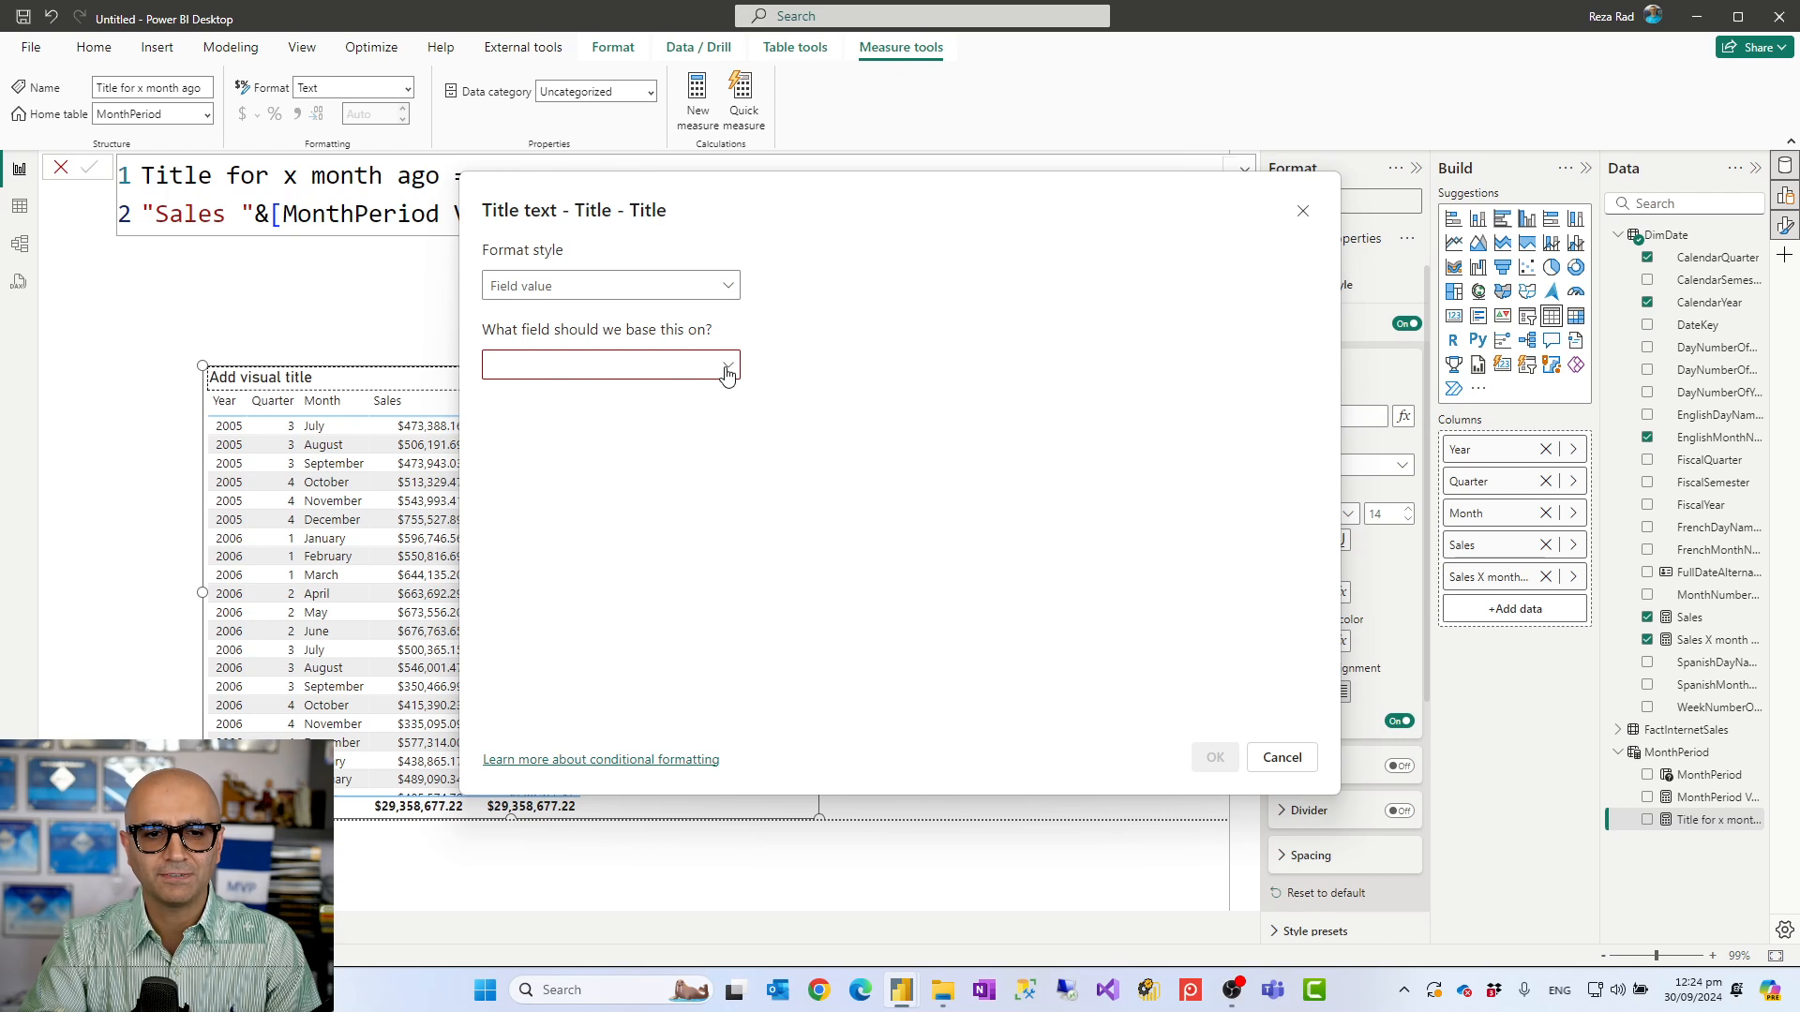
pyautogui.click(726, 365)
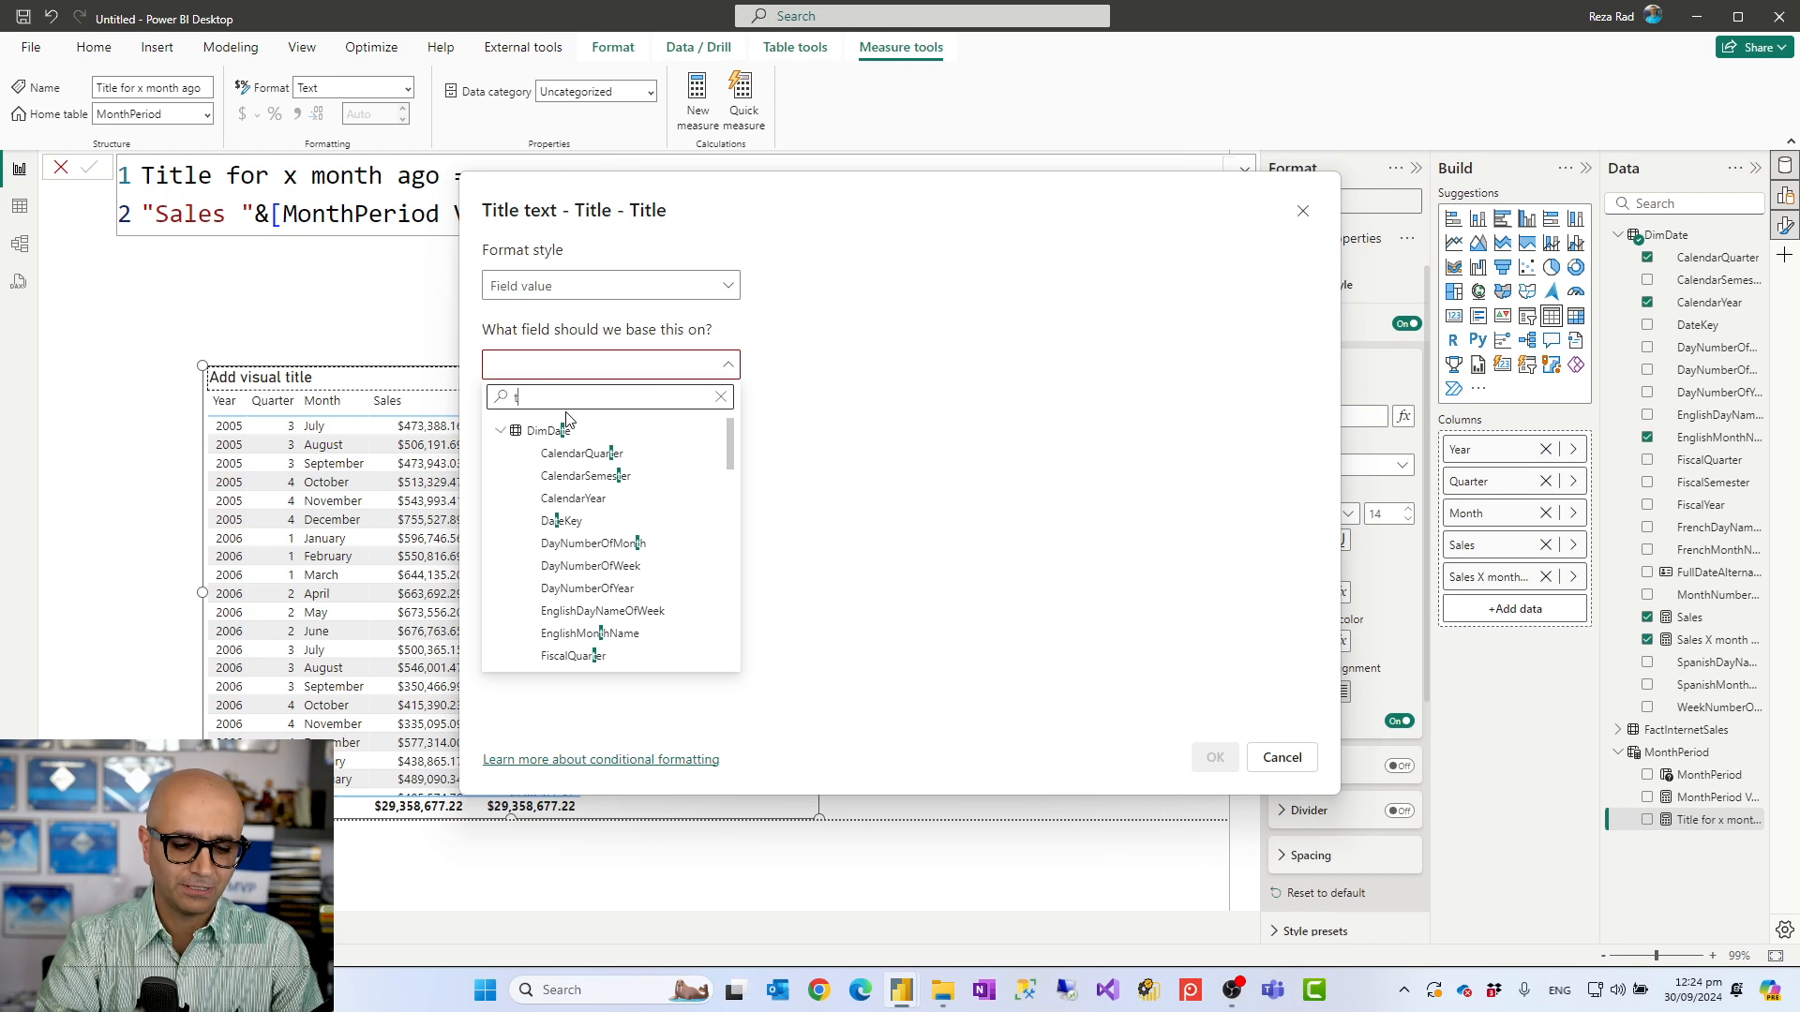
pyautogui.click(611, 365)
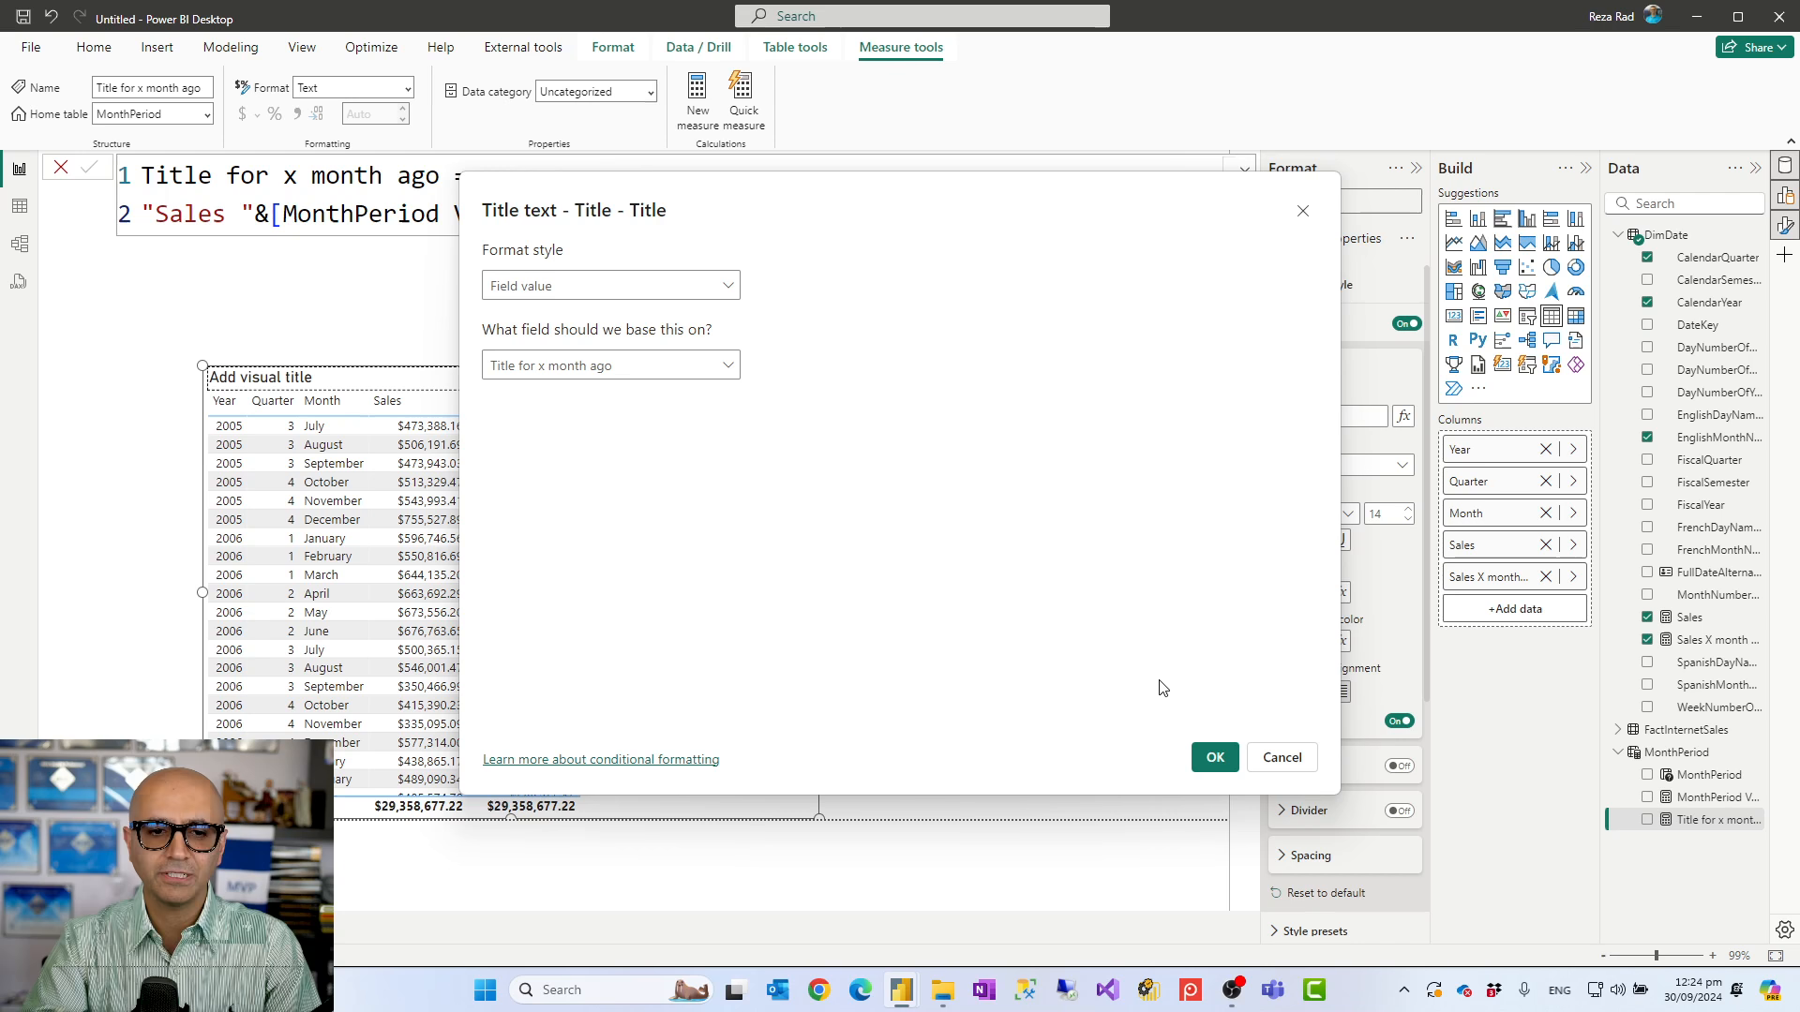
pyautogui.click(1213, 757)
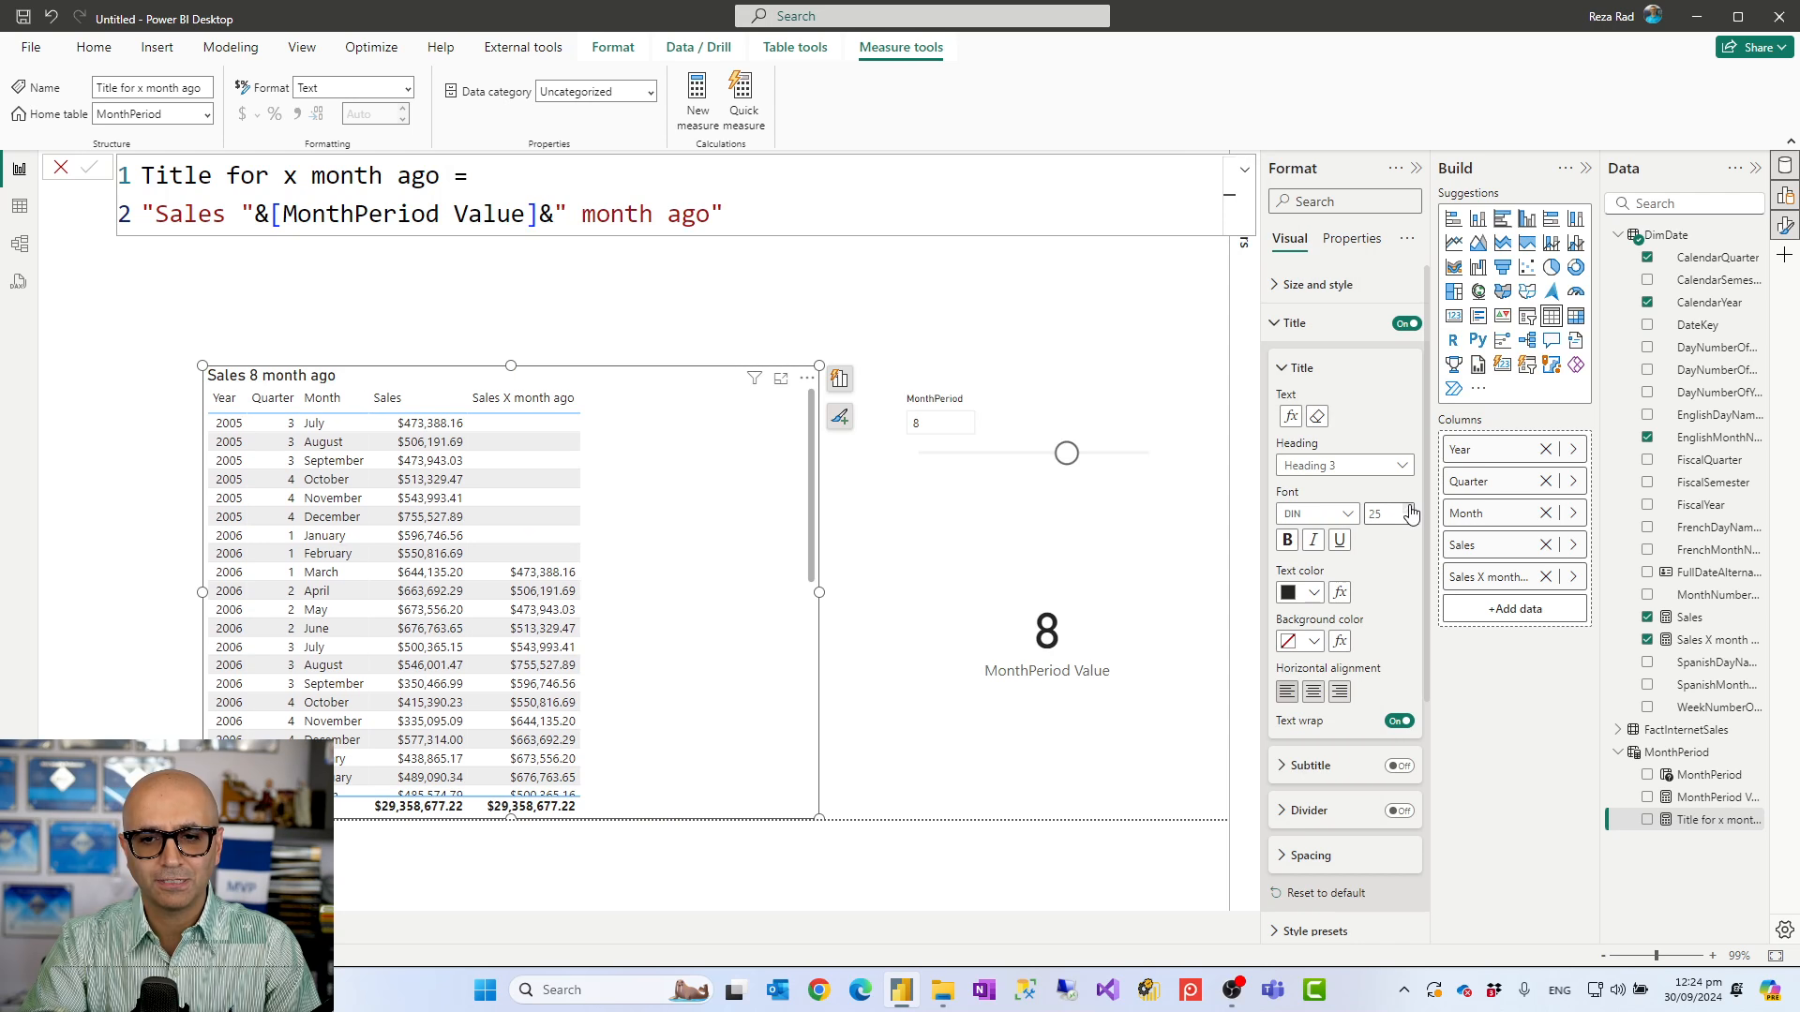
# Step: Style the table title at font size 27 with white text on a black background
pyautogui.click(1410, 506)
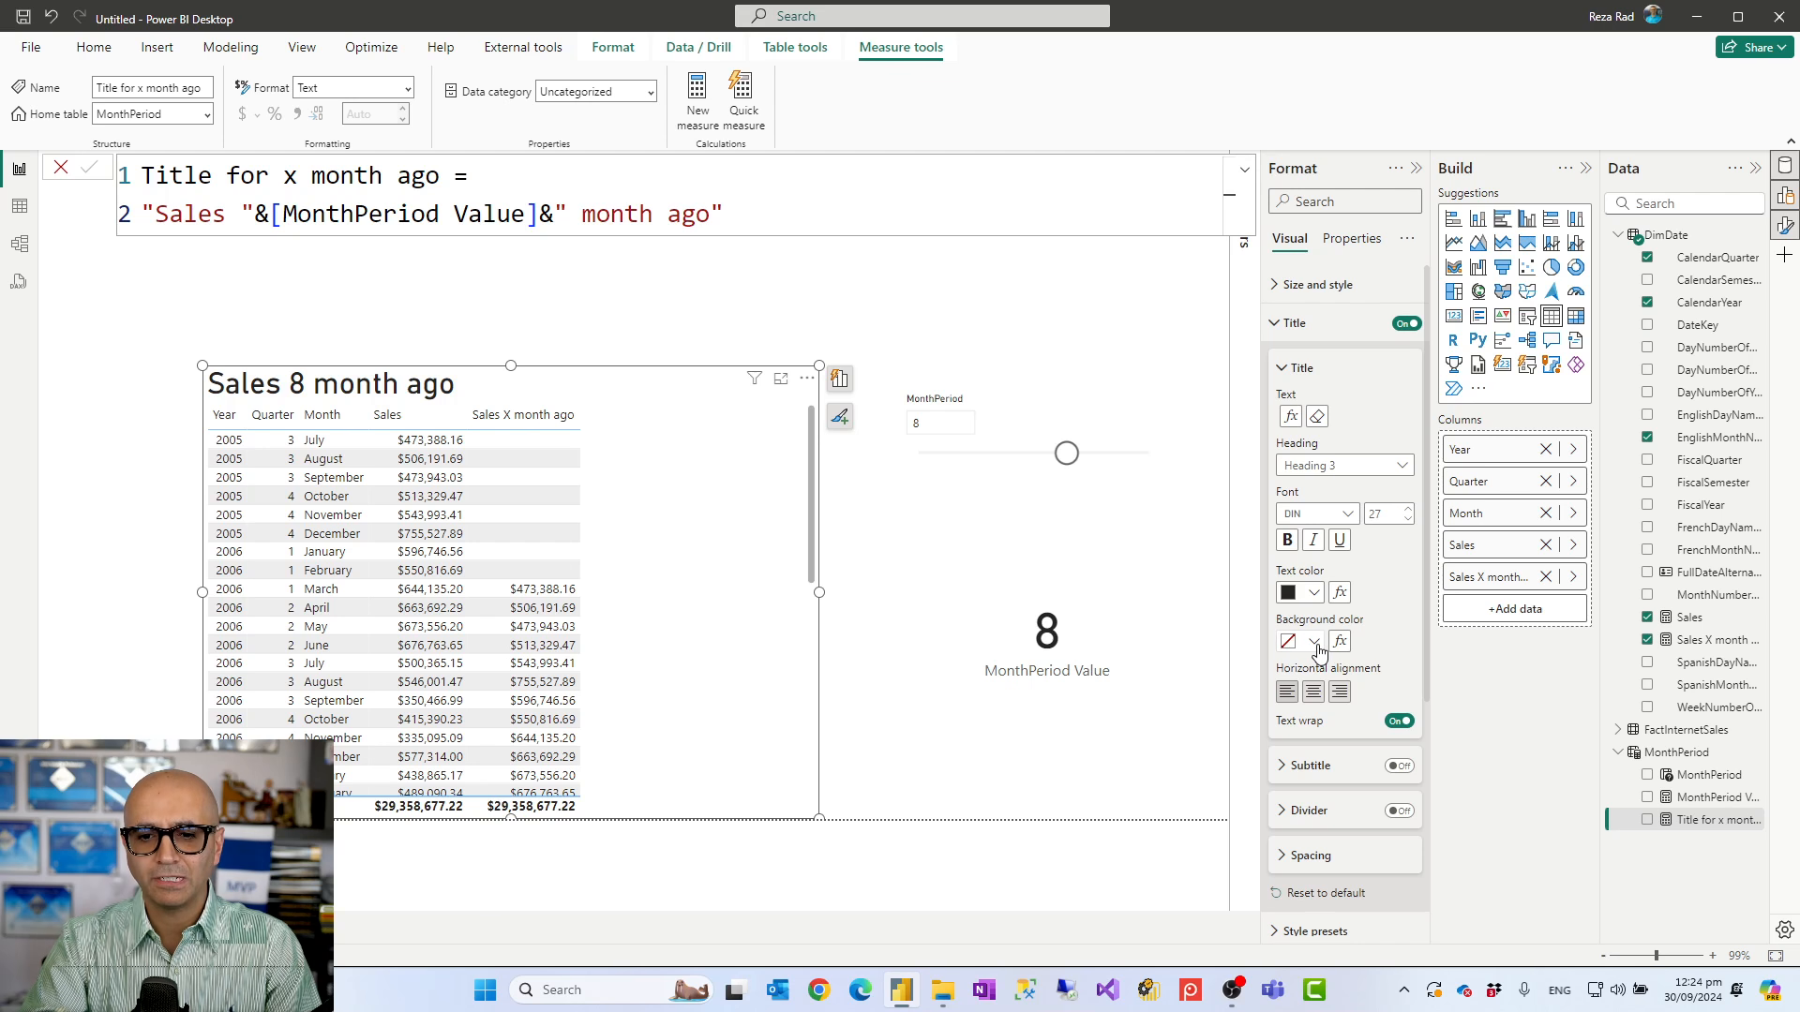
pyautogui.click(1293, 641)
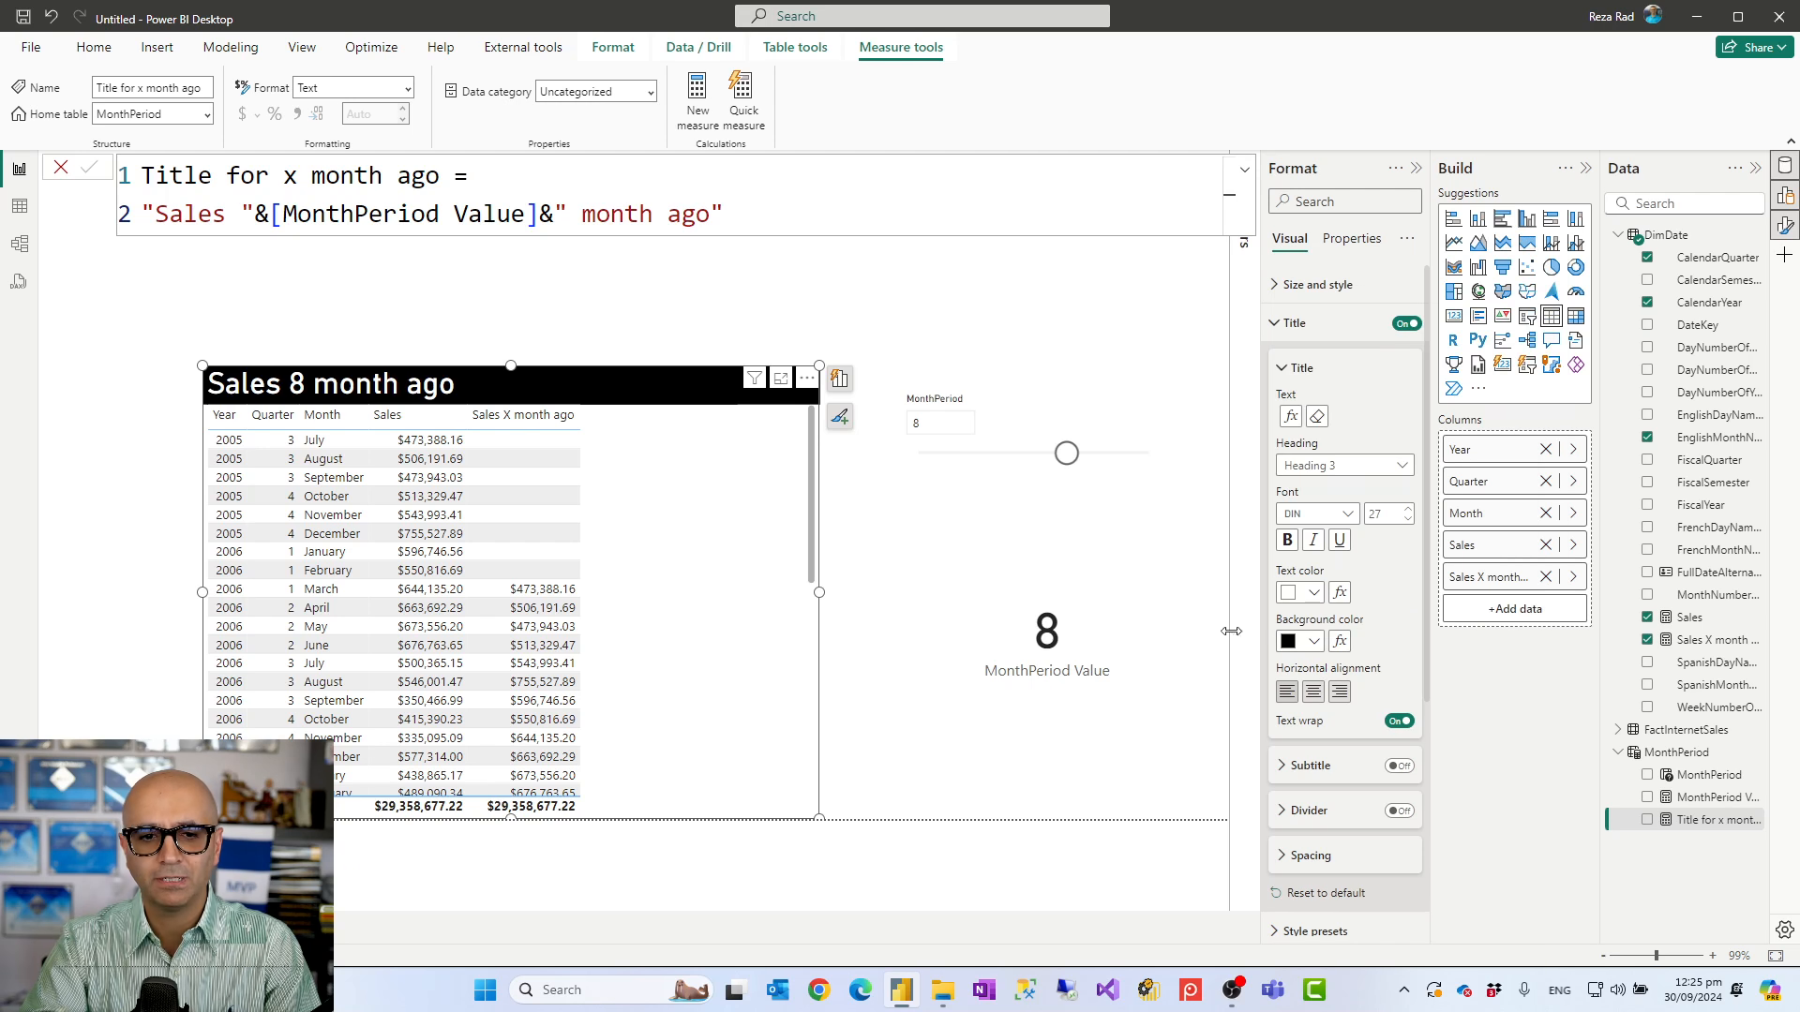
pyautogui.moveTo(932, 530)
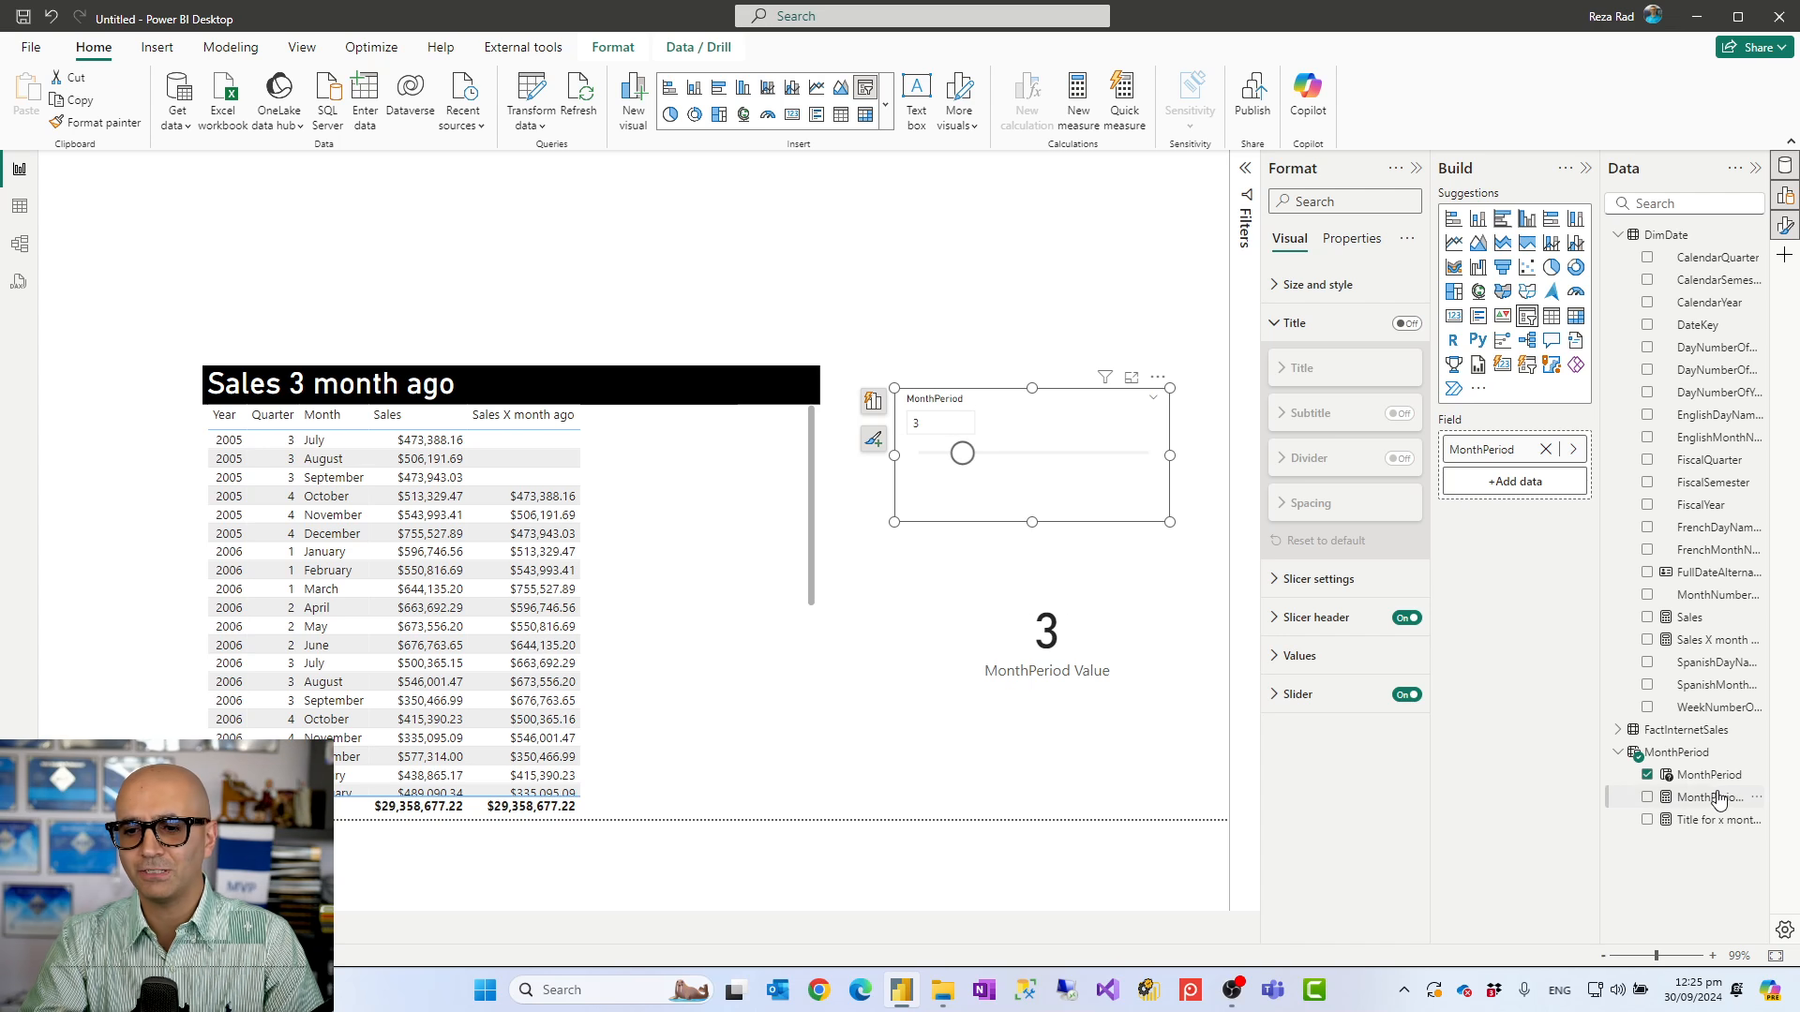
pyautogui.moveTo(1706, 775)
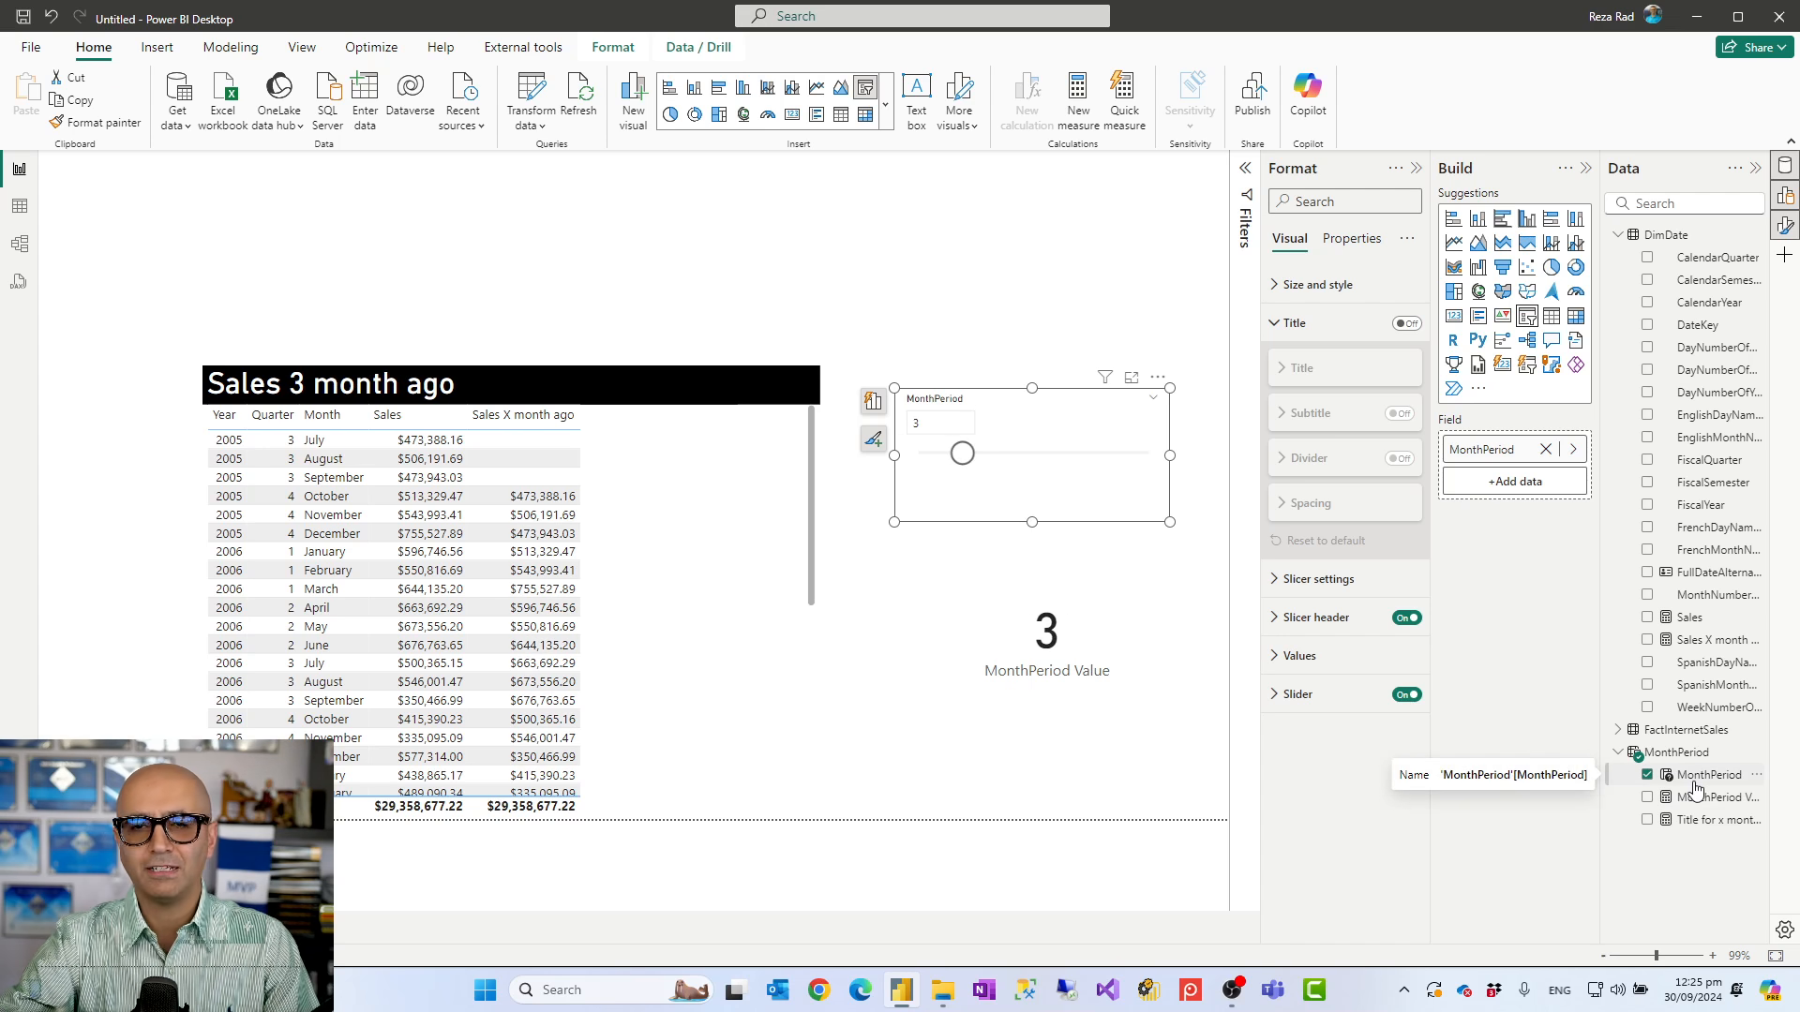